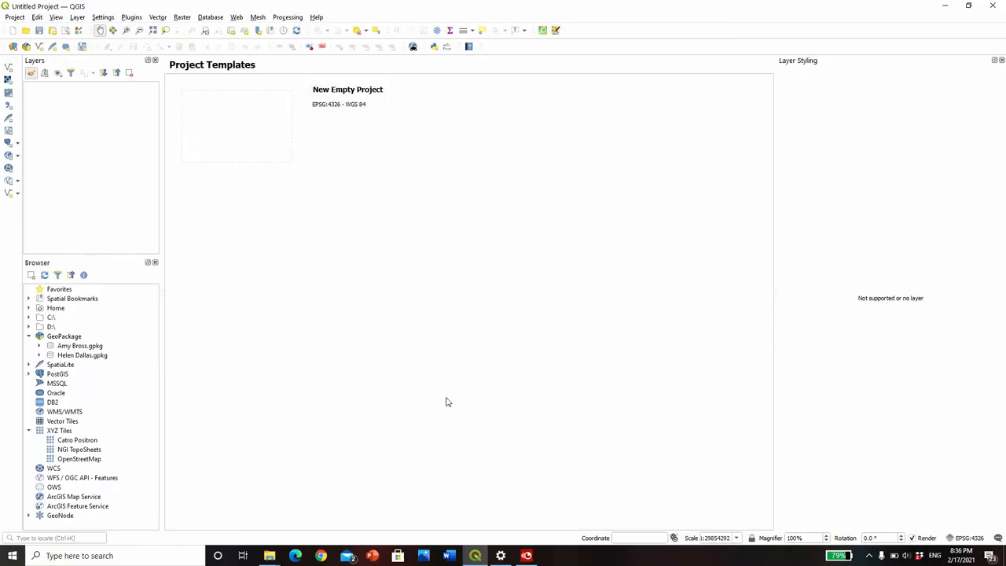
pyautogui.moveTo(349, 240)
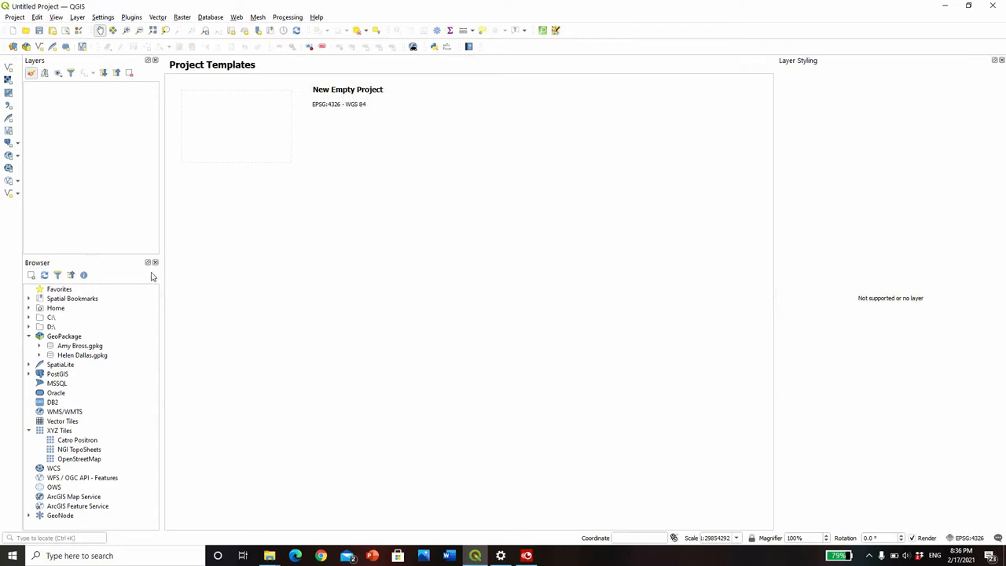
pyautogui.moveTo(196, 347)
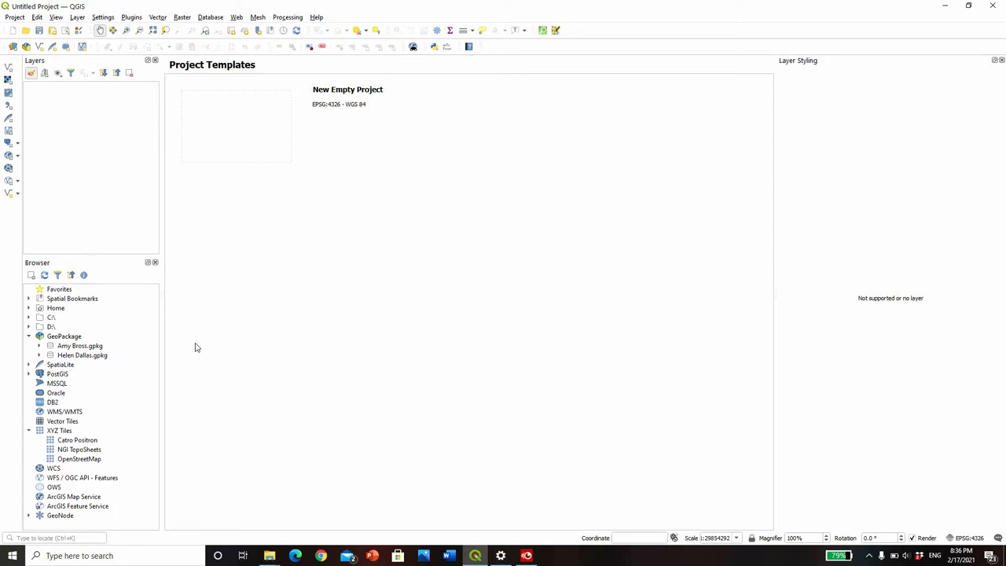
pyautogui.moveTo(55, 317)
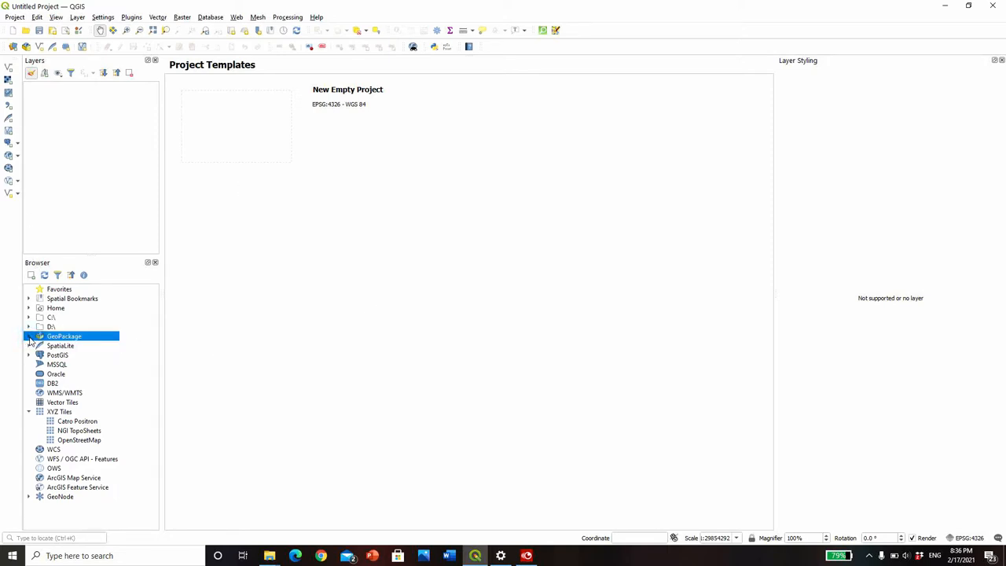
# - Start creating a new GeoPackage layer from the Browser's GeoPackage entry
pyautogui.click(28, 336)
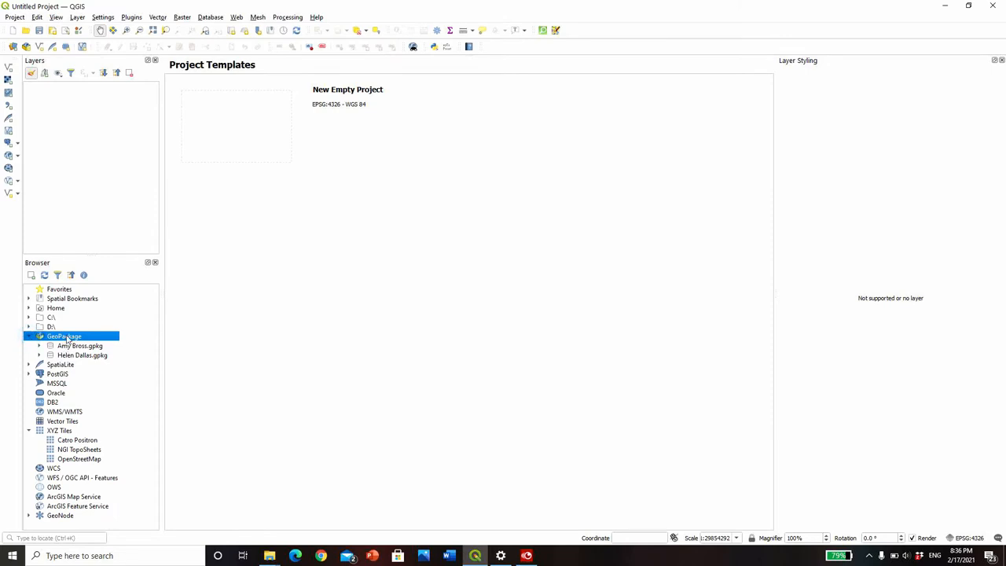
pyautogui.rightClick(63, 337)
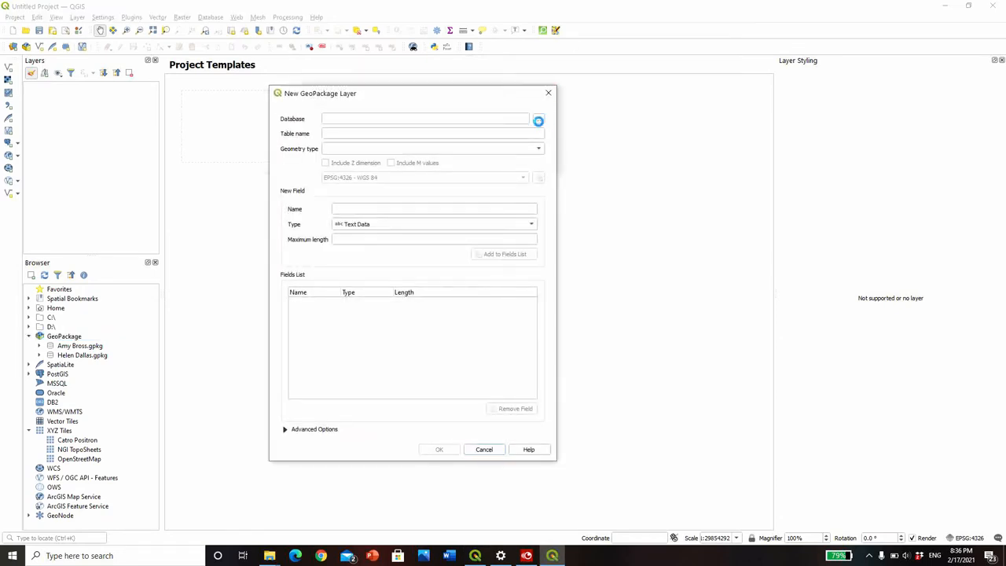
# - Save as Rietvlei.gpkg in Rietvlei data, no geometry, with a text field 'dummy layer'
pyautogui.click(538, 120)
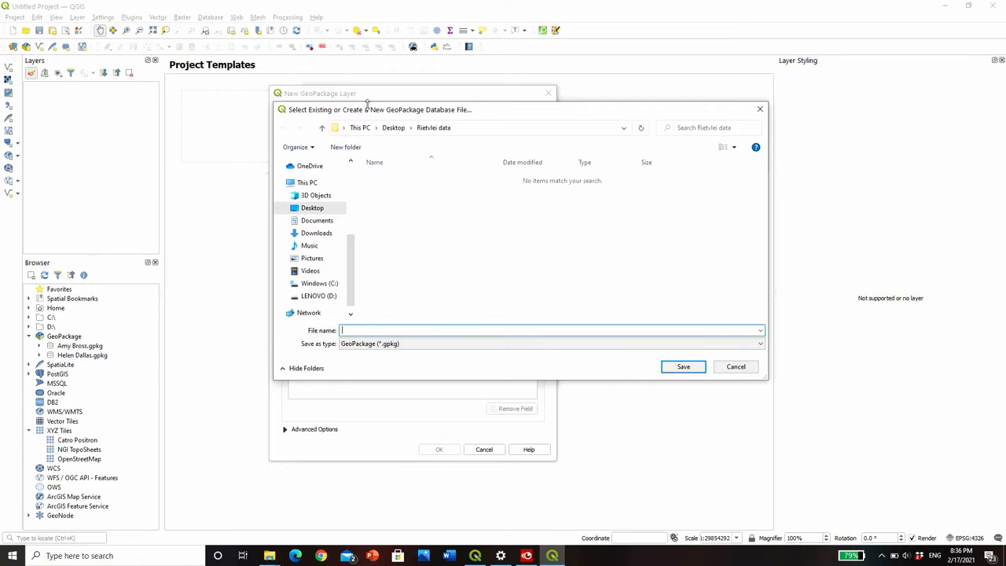
pyautogui.moveTo(368, 364)
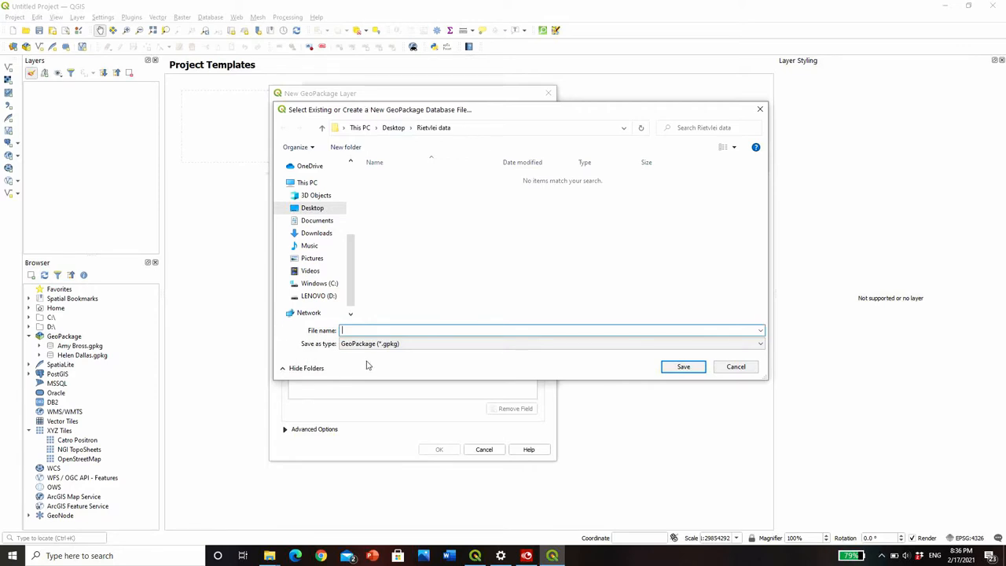
pyautogui.moveTo(555, 382)
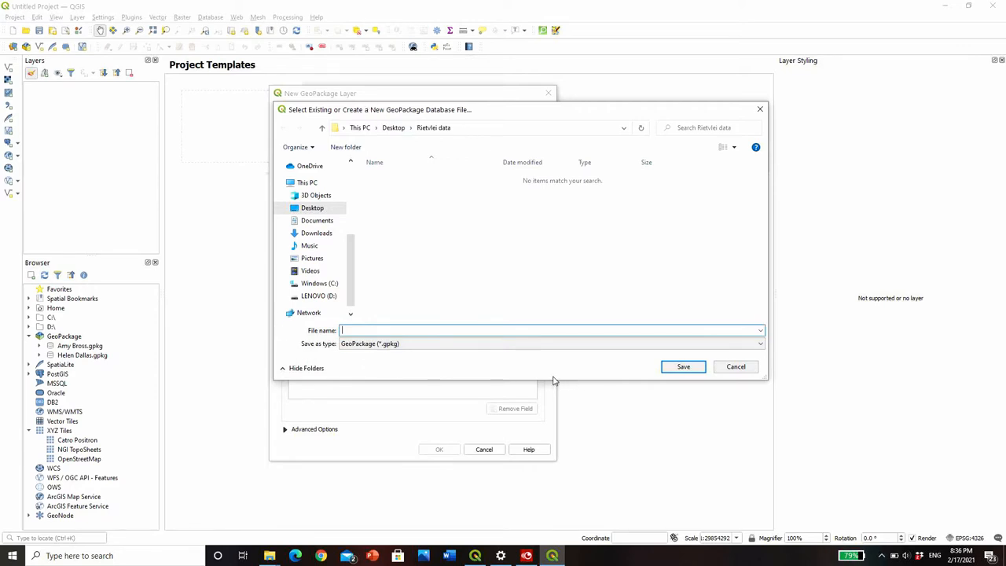
pyautogui.moveTo(427, 375)
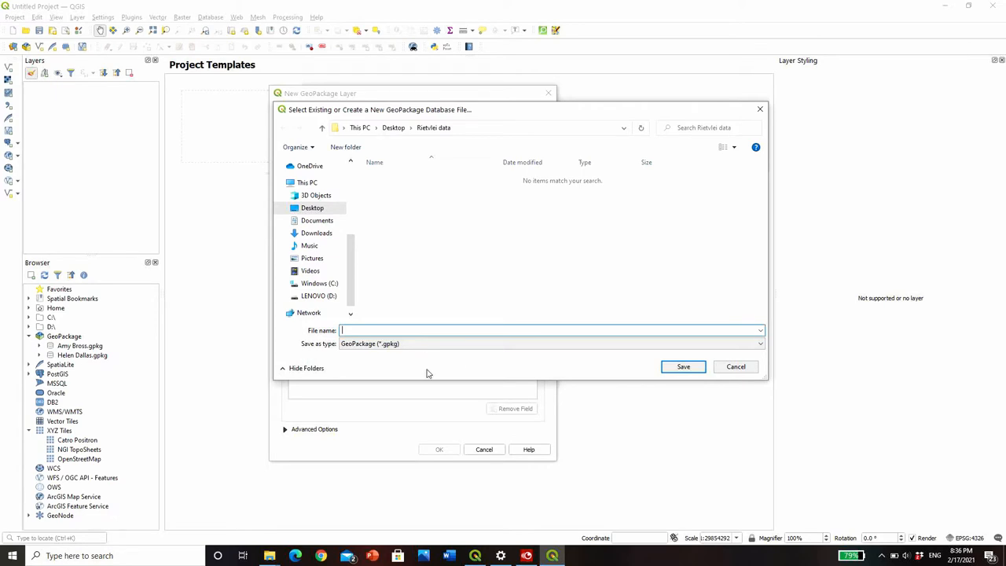
pyautogui.click(682, 366)
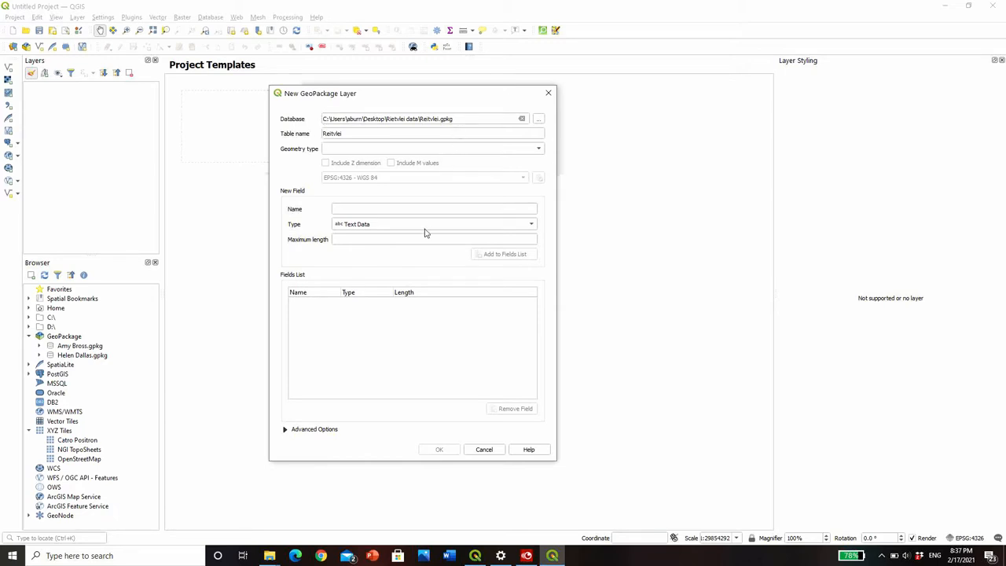
pyautogui.moveTo(538, 150)
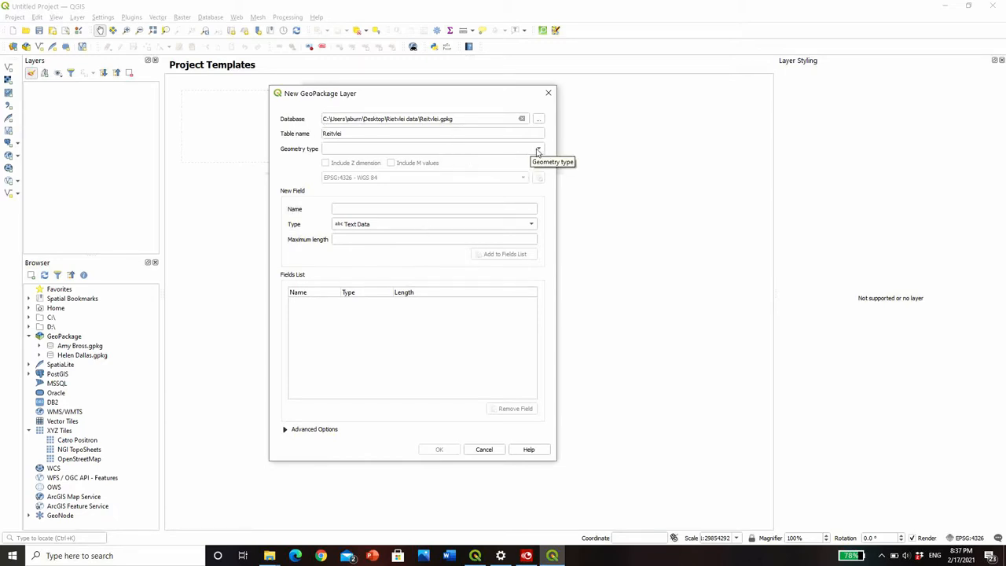
pyautogui.click(433, 147)
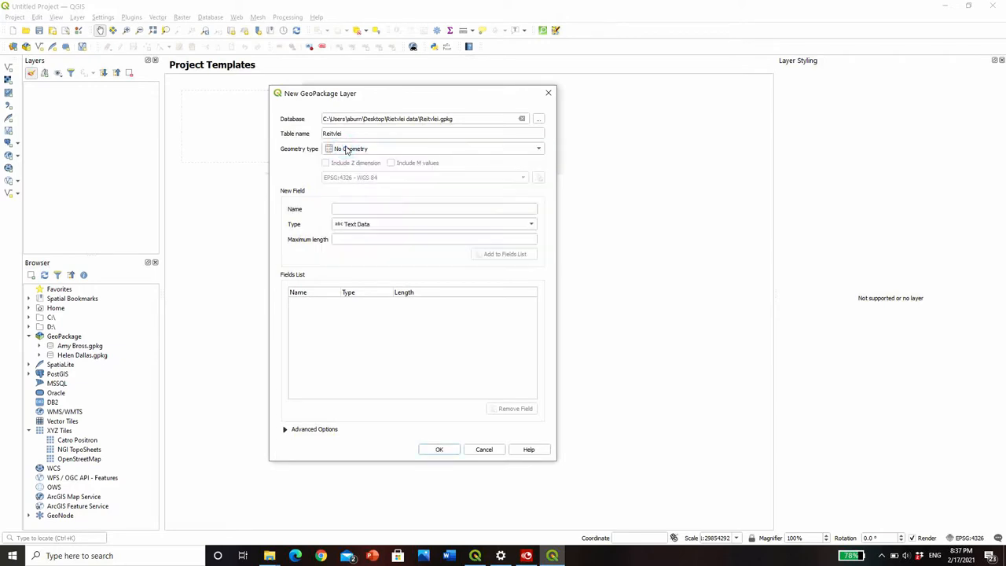
pyautogui.click(434, 208)
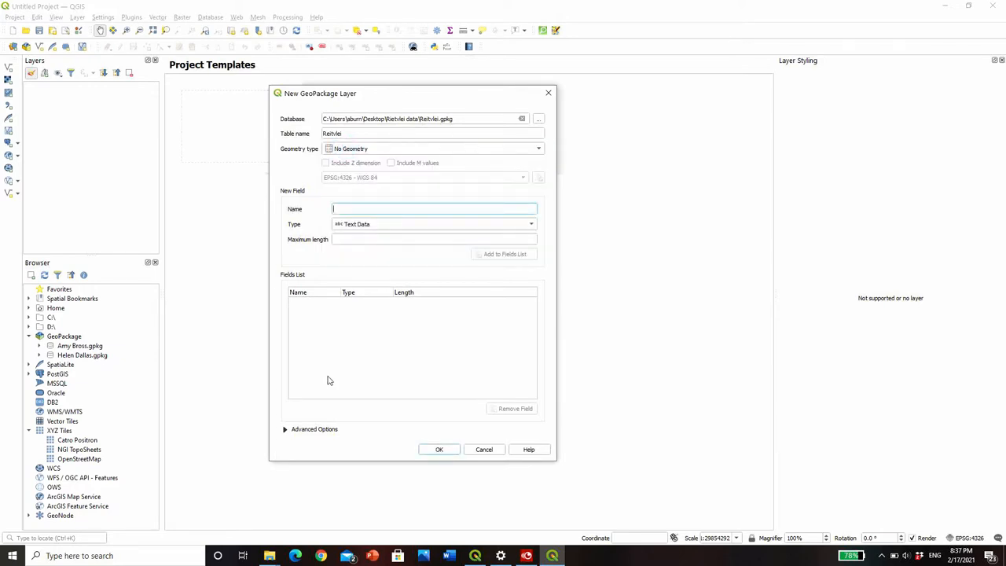
pyautogui.write('dummy layer')
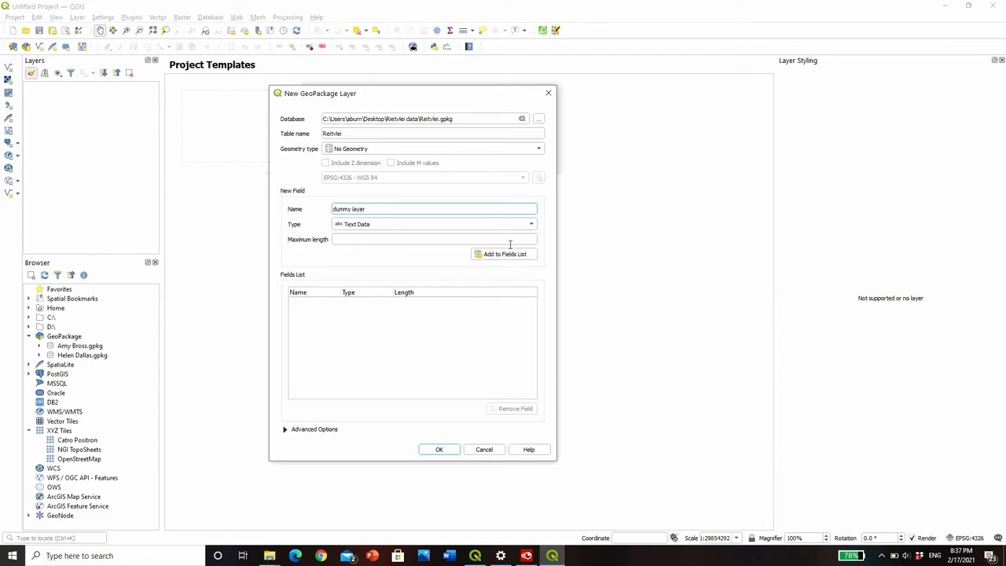
pyautogui.click(503, 253)
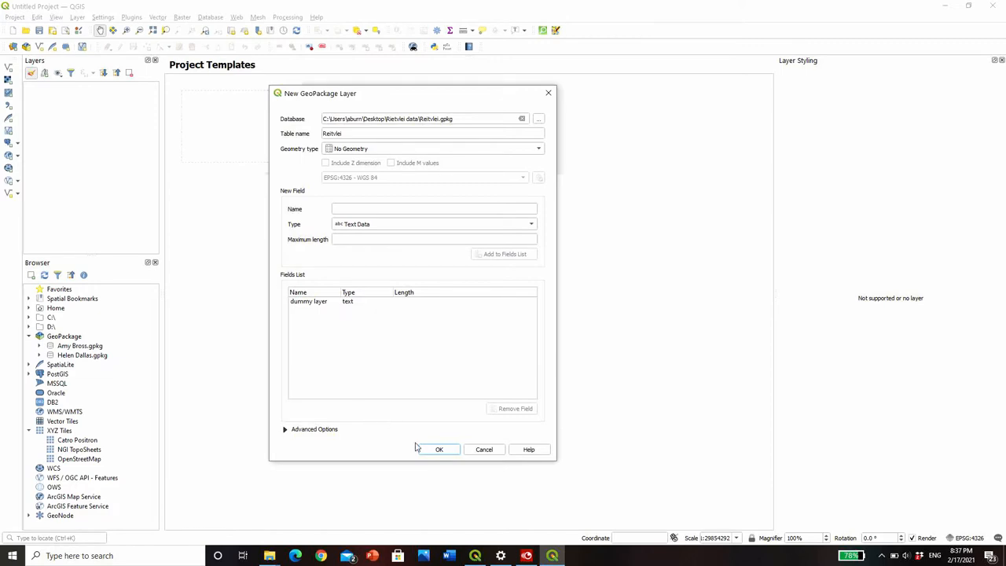
pyautogui.moveTo(428, 449)
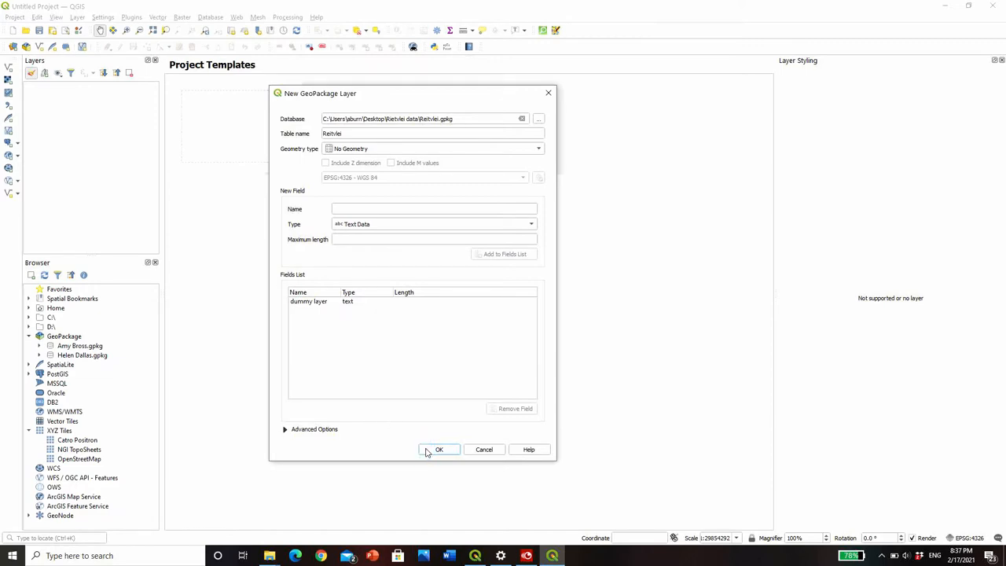
# - Create the Rietvlei table in Rietvlei.gpkg and reveal it in the Browser
pyautogui.click(440, 450)
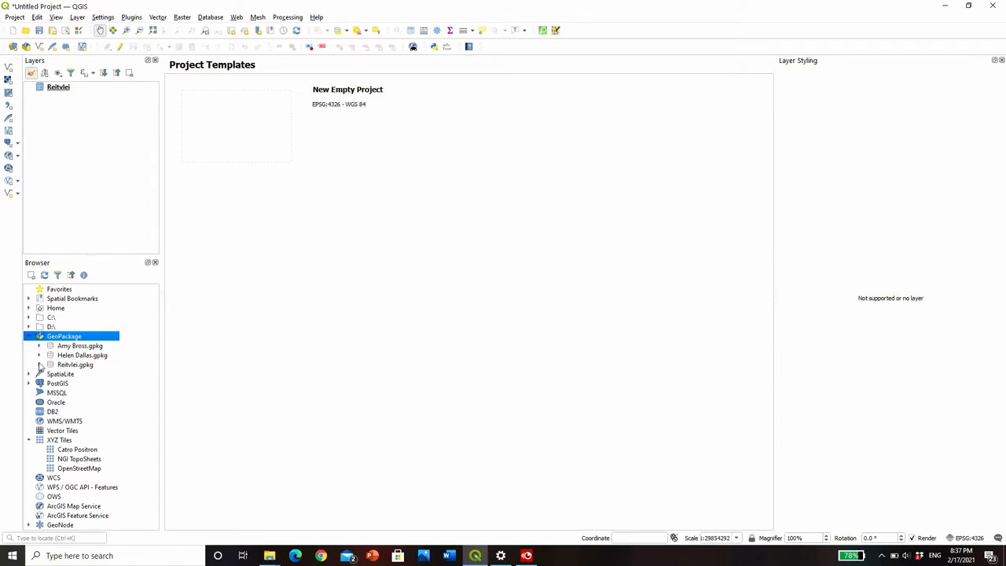
pyautogui.click(39, 365)
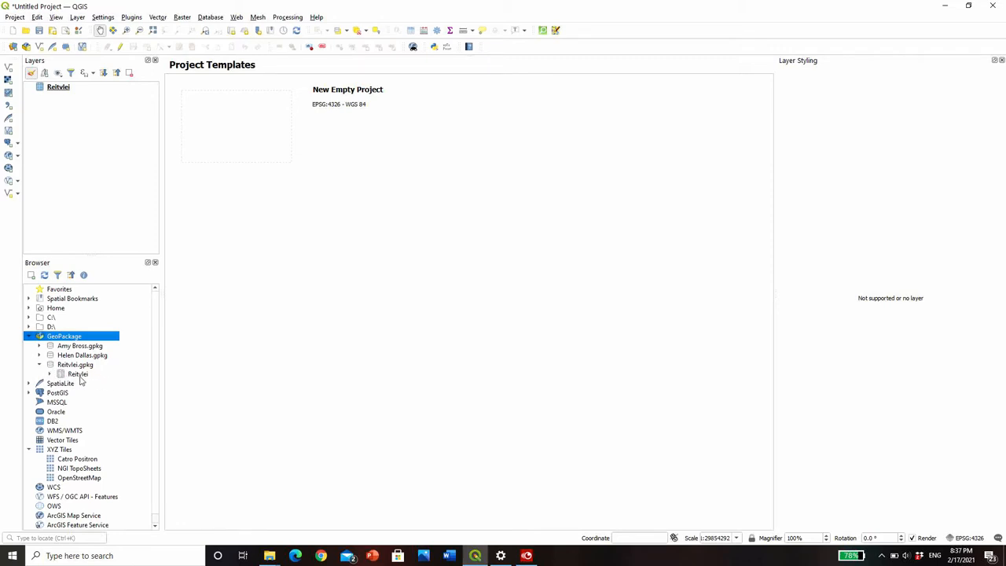
pyautogui.moveTo(77, 374)
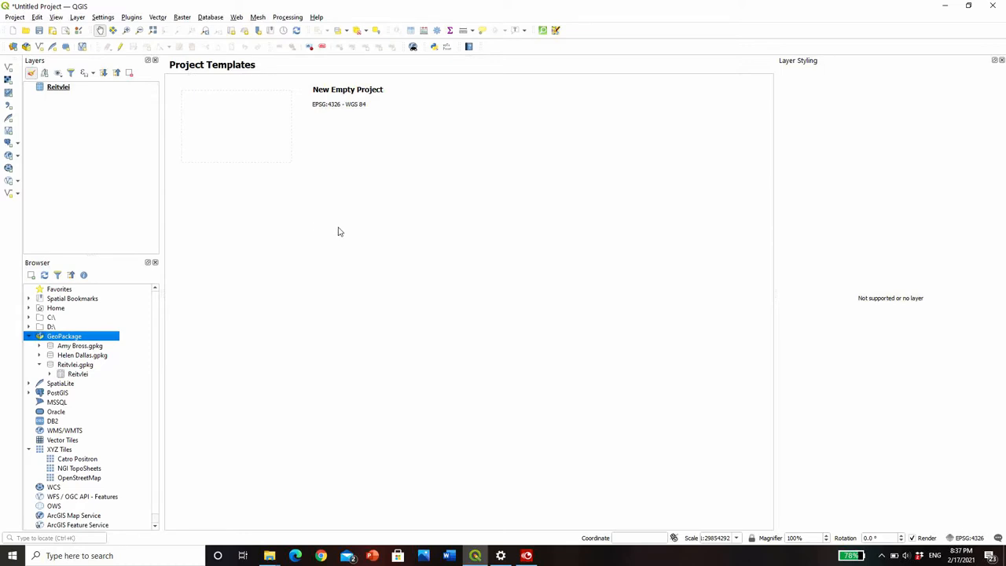
pyautogui.moveTo(107, 146)
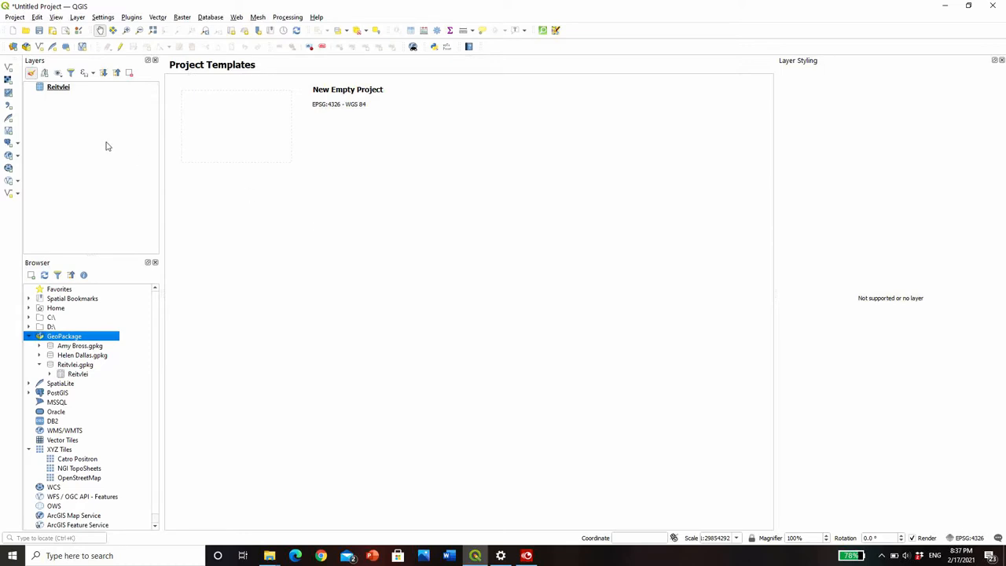
pyautogui.moveTo(443, 258)
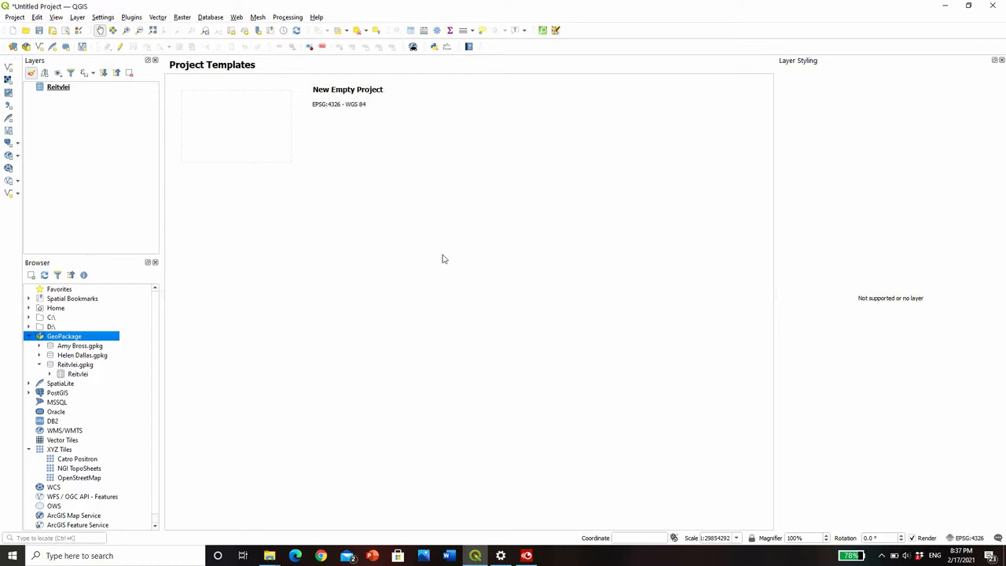
pyautogui.moveTo(588, 273)
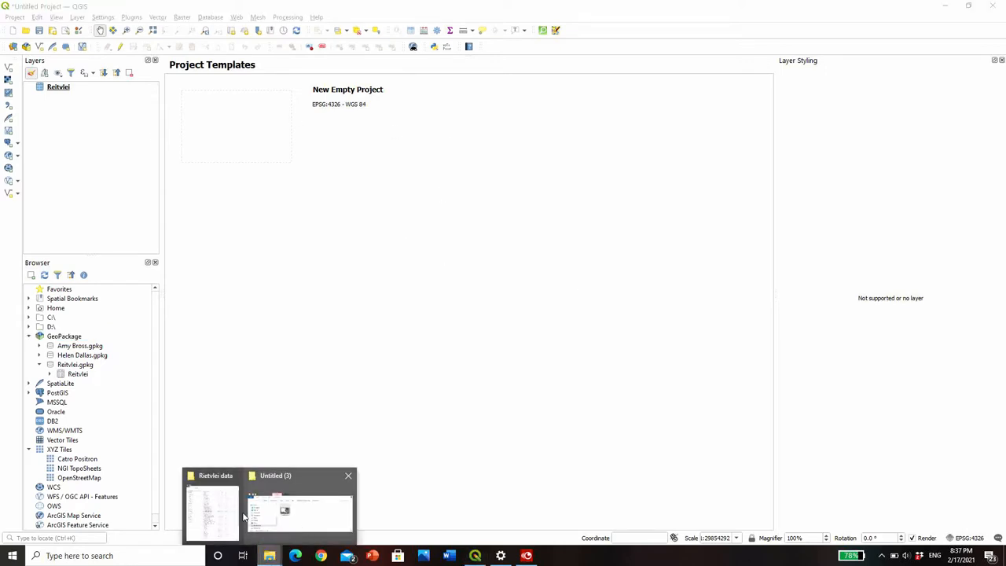
# - Load RietvleiNatureReserve.shp from the Rietvlei data folder into the map
pyautogui.click(212, 511)
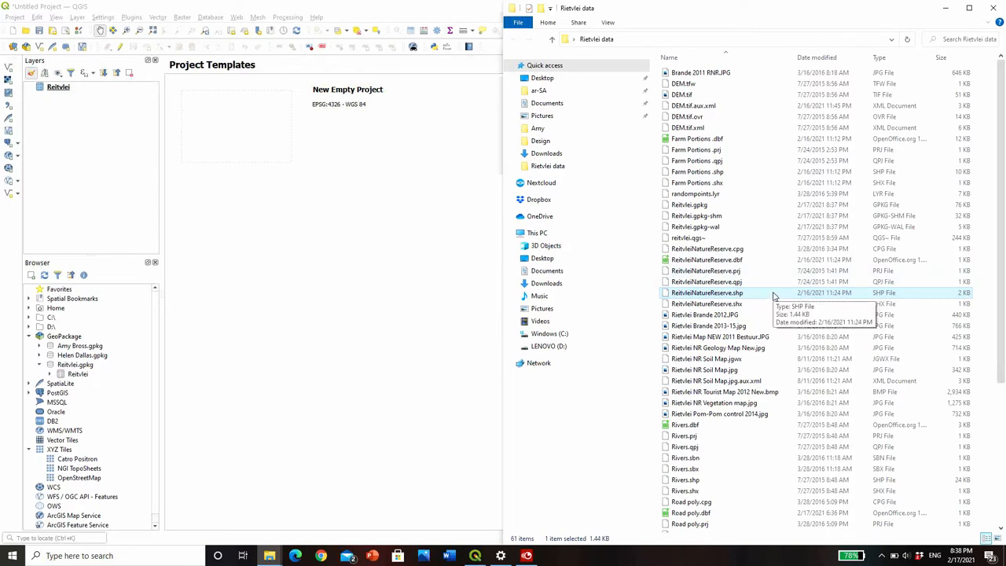
pyautogui.moveTo(778, 118)
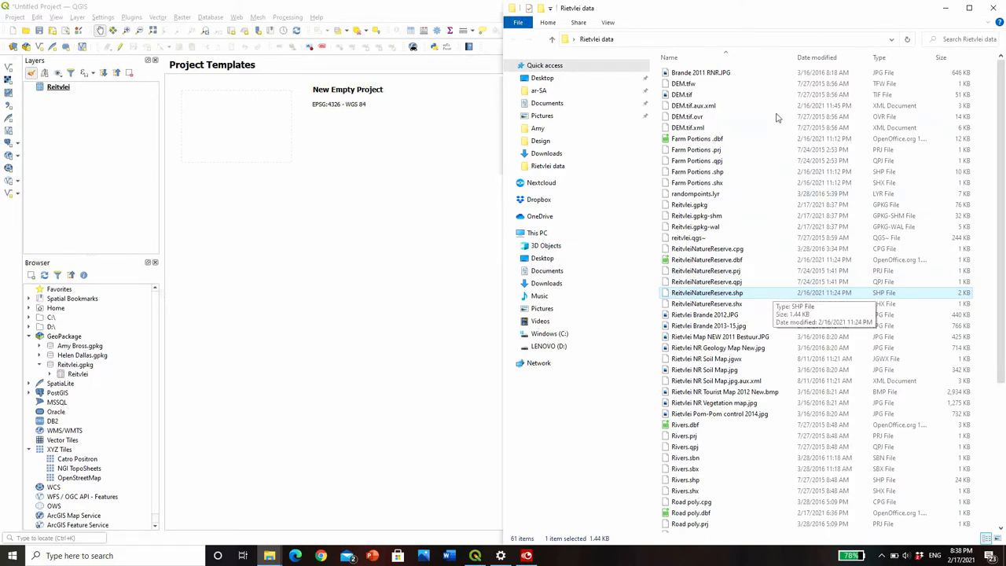
pyautogui.moveTo(727, 318)
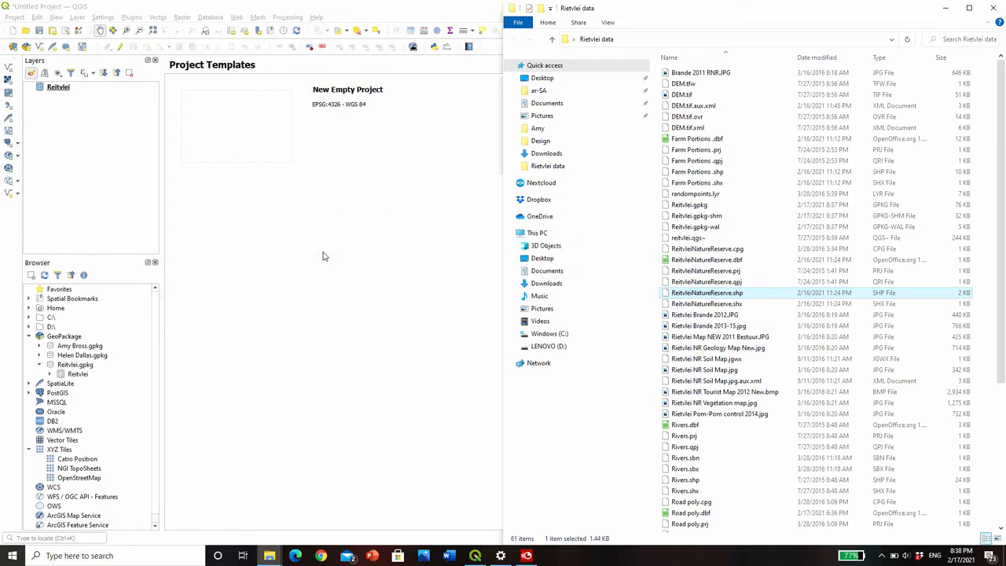
pyautogui.doubleClick(707, 292)
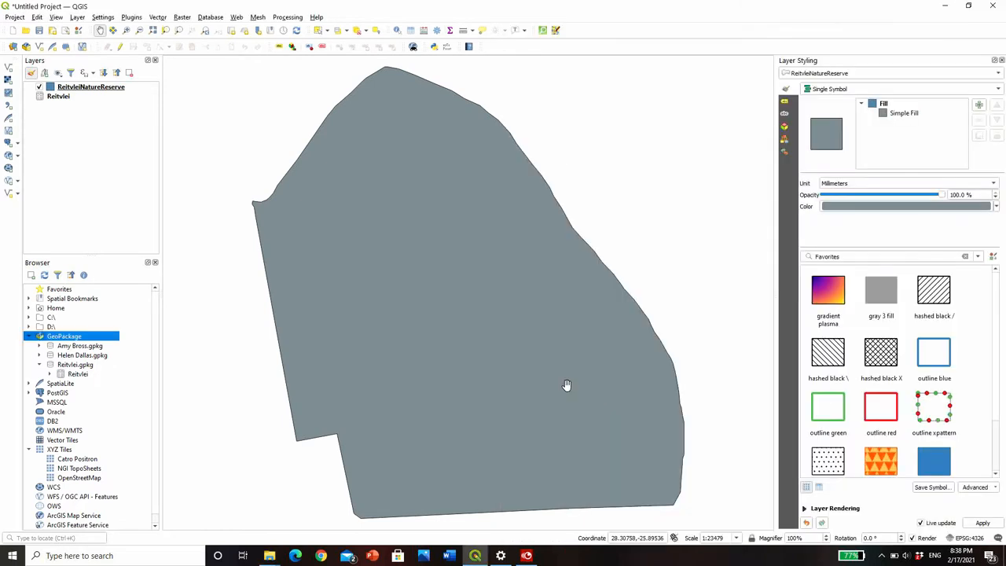
pyautogui.moveTo(611, 308)
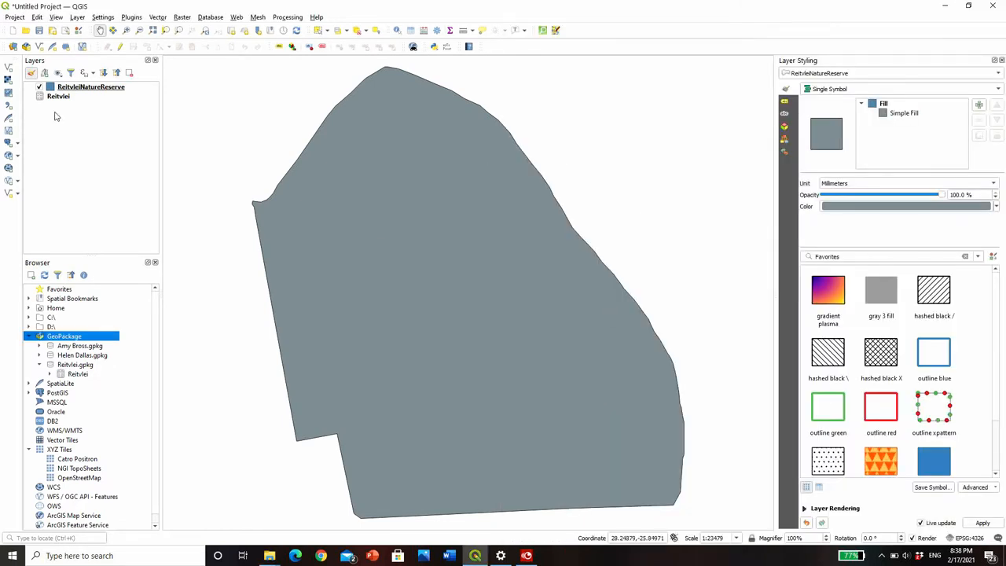
# - Remove the empty Rietvlei table layer from the project
pyautogui.click(58, 96)
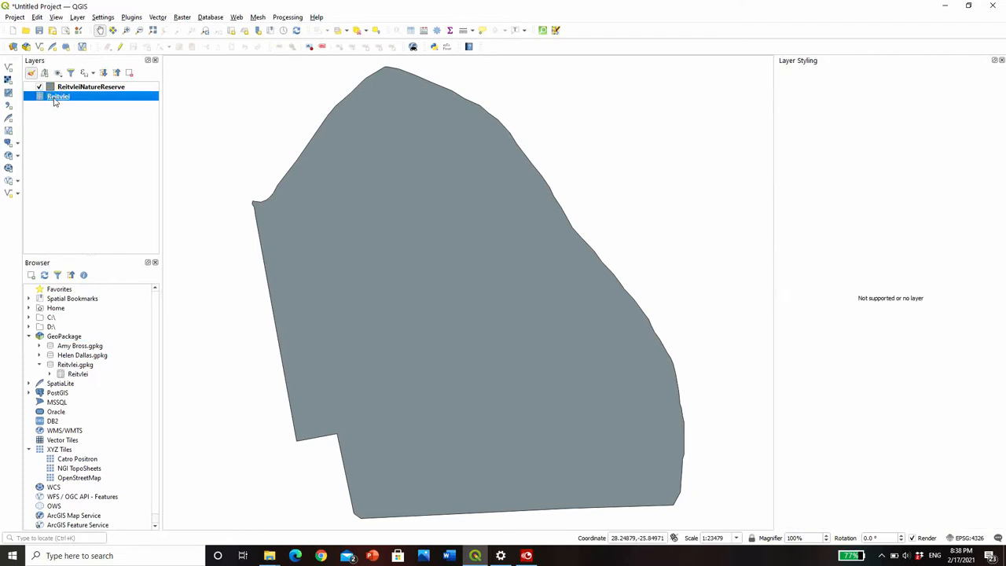
pyautogui.rightClick(59, 96)
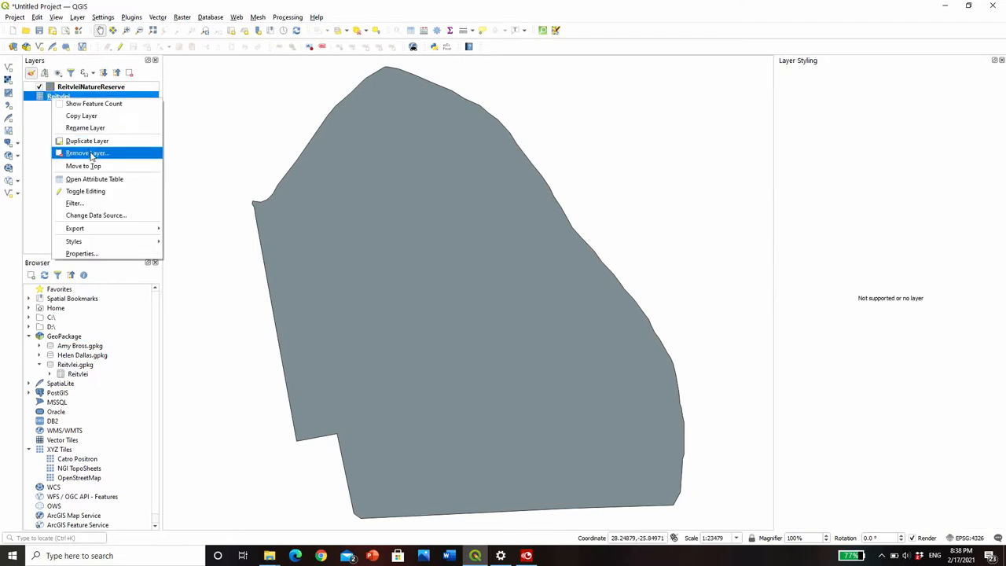
pyautogui.click(85, 153)
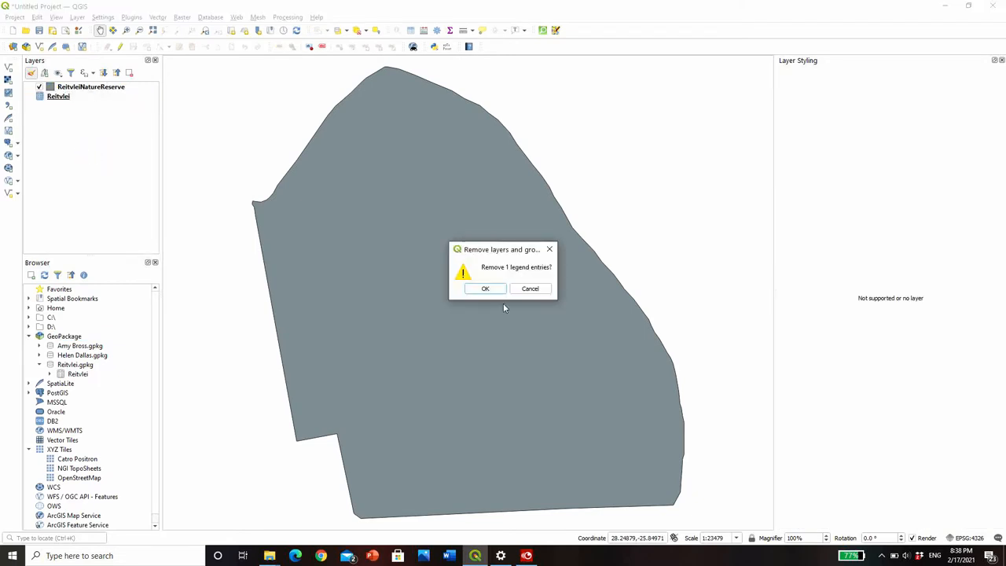
pyautogui.click(484, 289)
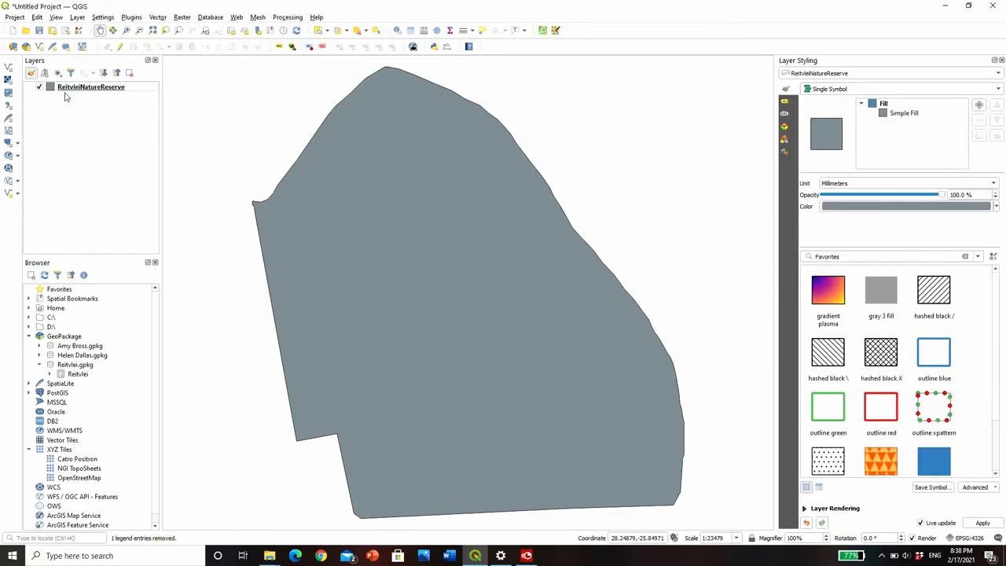
# - Import the RietvleiNatureReserve layer into Rietvlei.gpkg and dismiss the success message
pyautogui.click(91, 87)
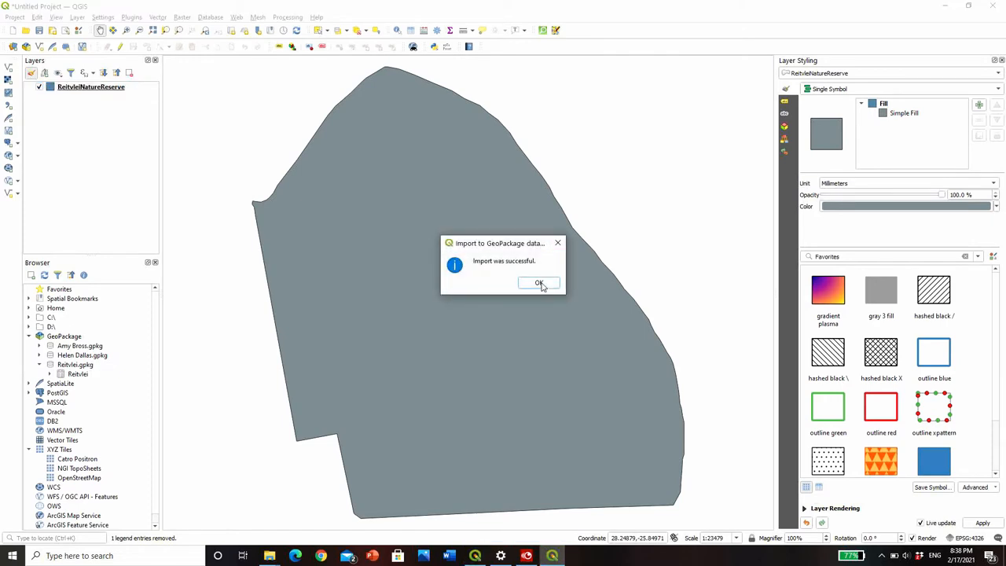
pyautogui.click(538, 283)
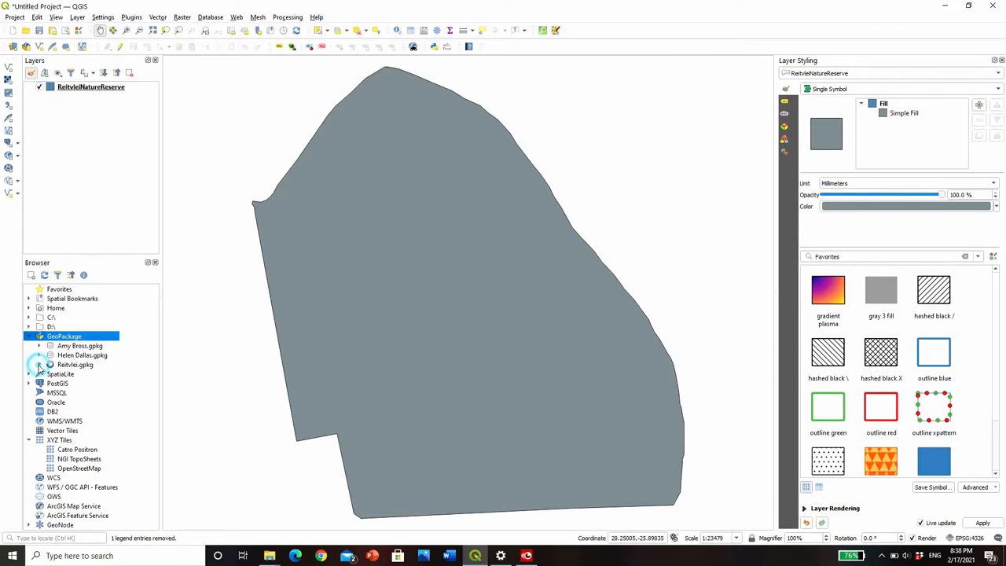
# - Add the GeoPackage reserve layer and remove the old shapefile copy
pyautogui.click(50, 365)
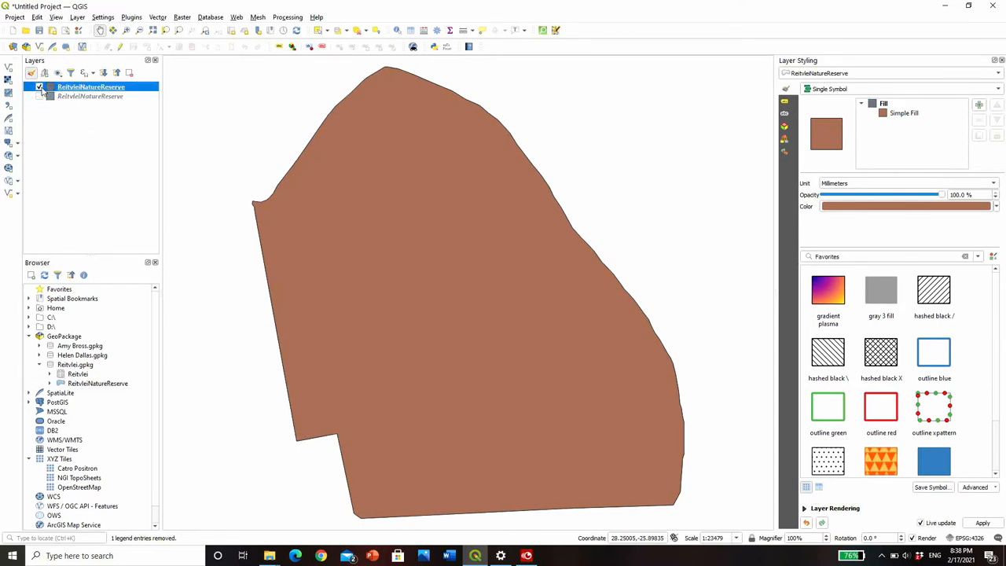
pyautogui.click(91, 96)
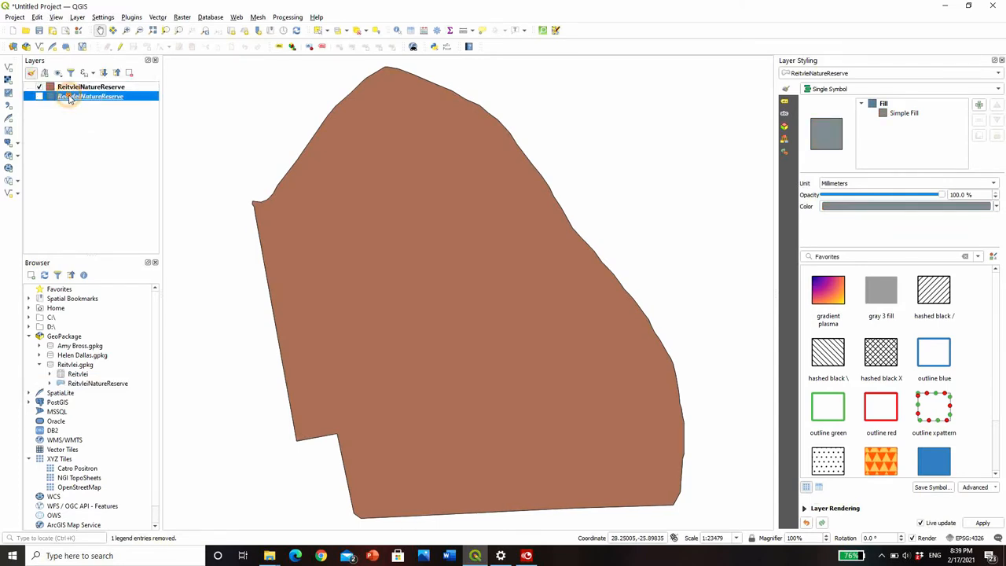
pyautogui.rightClick(92, 96)
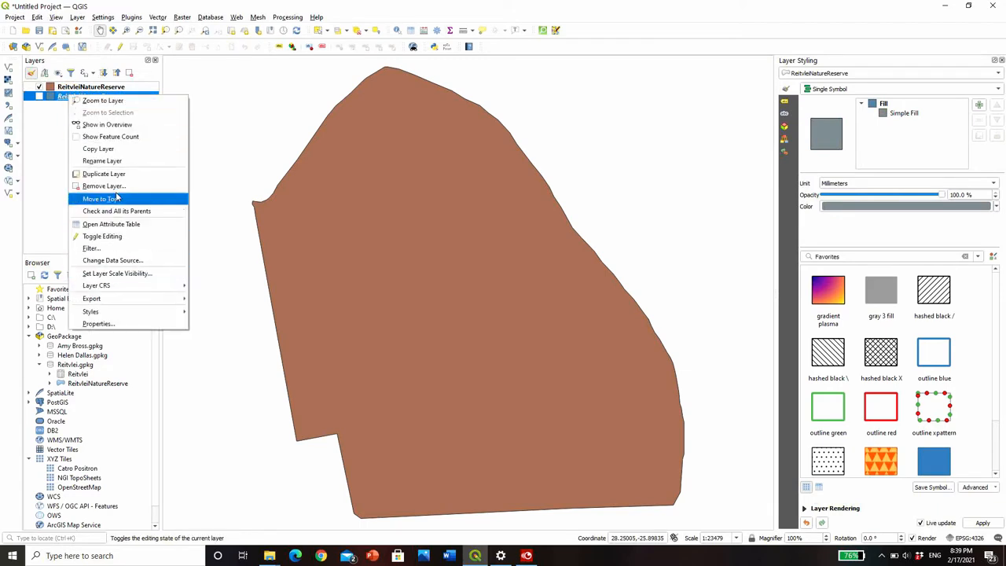
pyautogui.click(104, 186)
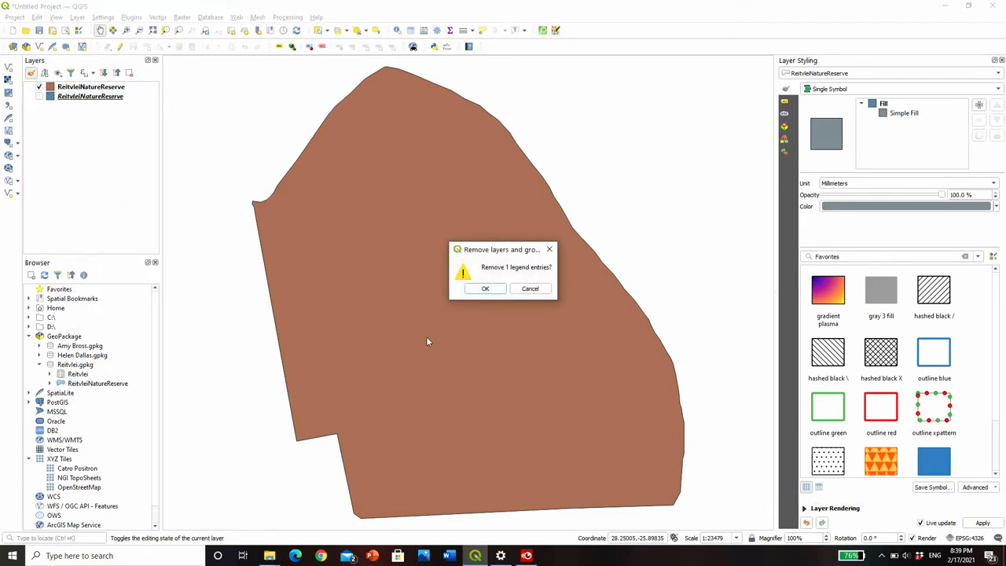
pyautogui.click(484, 289)
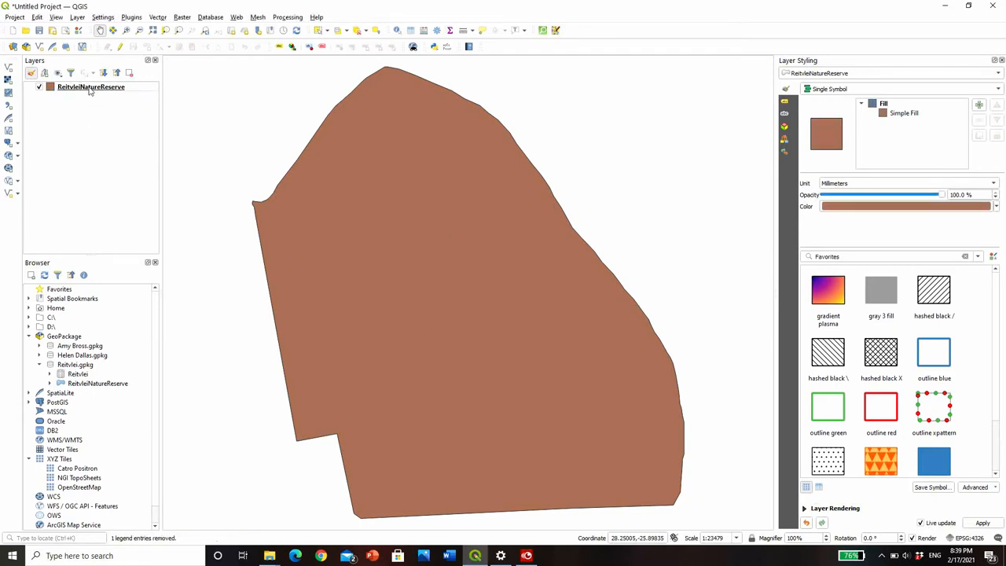
pyautogui.moveTo(91, 86)
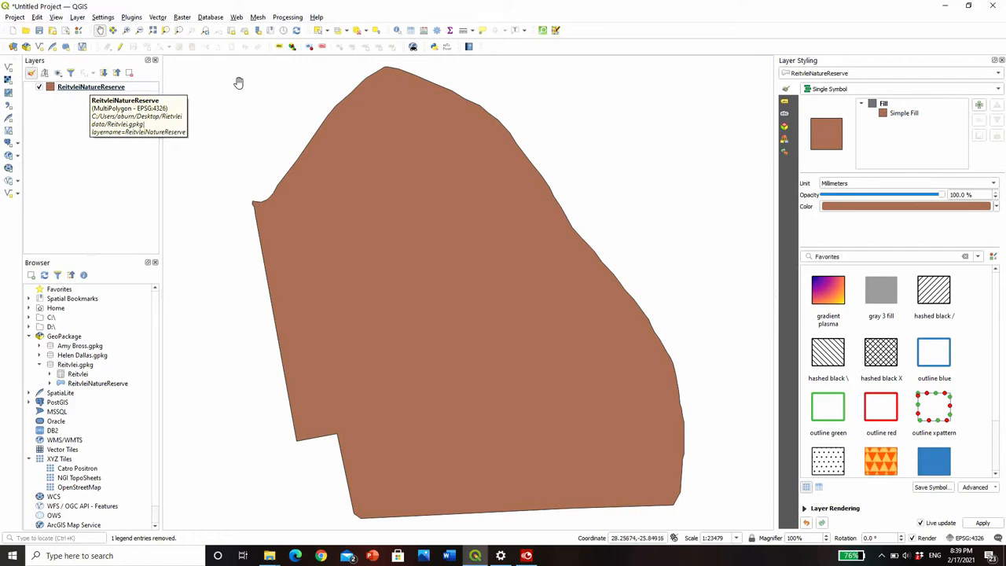
pyautogui.moveTo(560, 390)
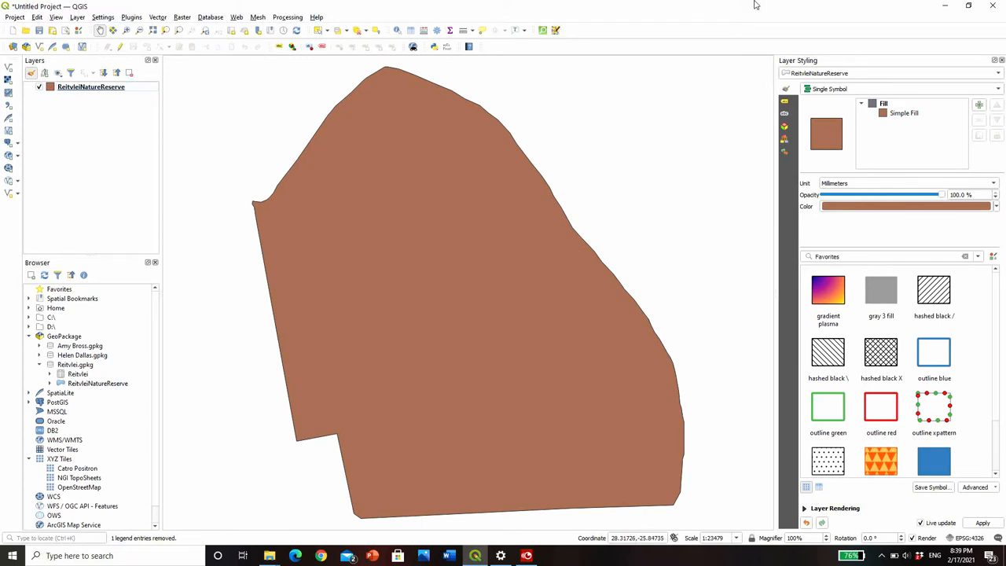
pyautogui.moveTo(398, 348)
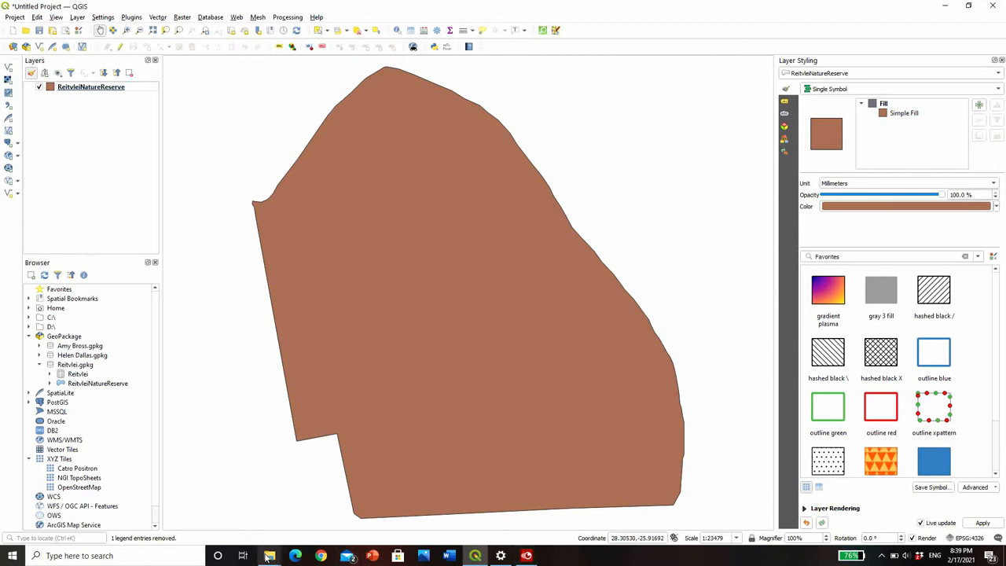
# - Add Roads.shp and Road poly.shp from the Rietvlei data folder to the map
pyautogui.click(270, 556)
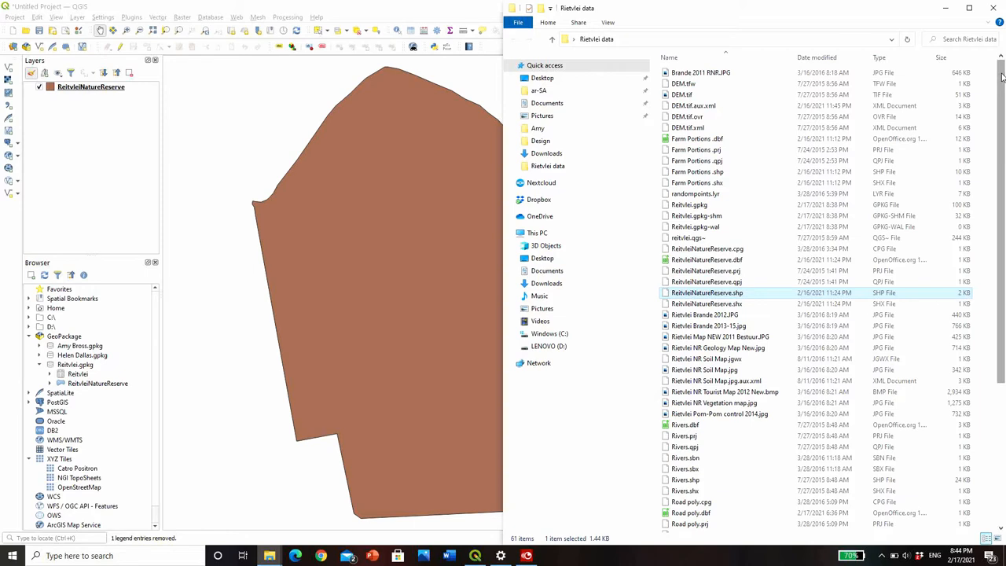
pyautogui.scroll(-3)
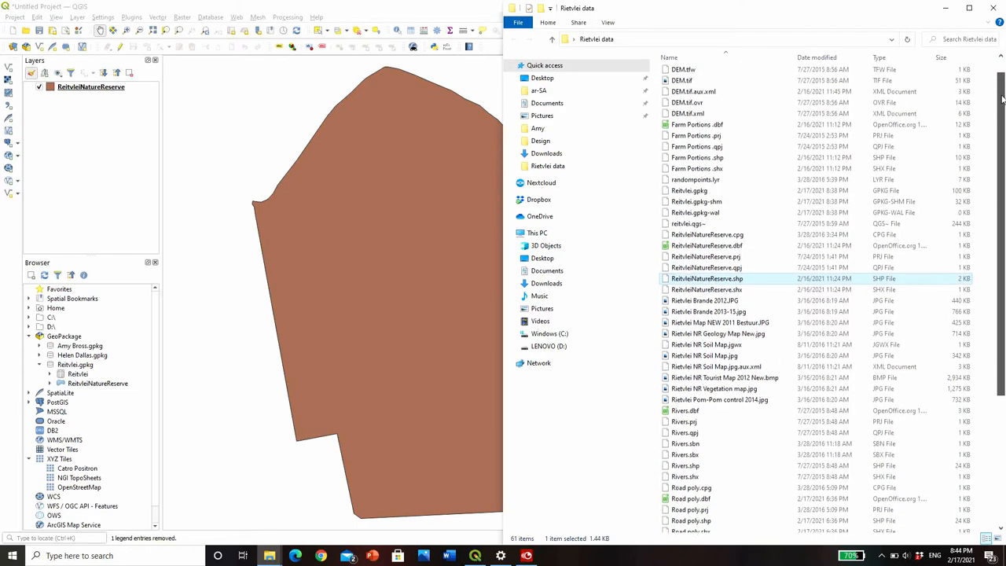
pyautogui.scroll(-3)
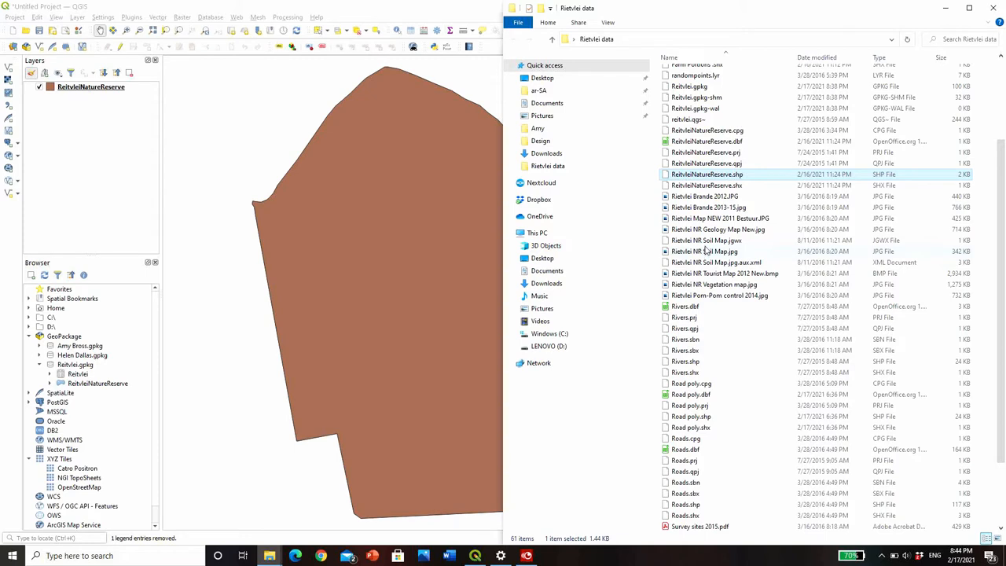
pyautogui.moveTo(707, 186)
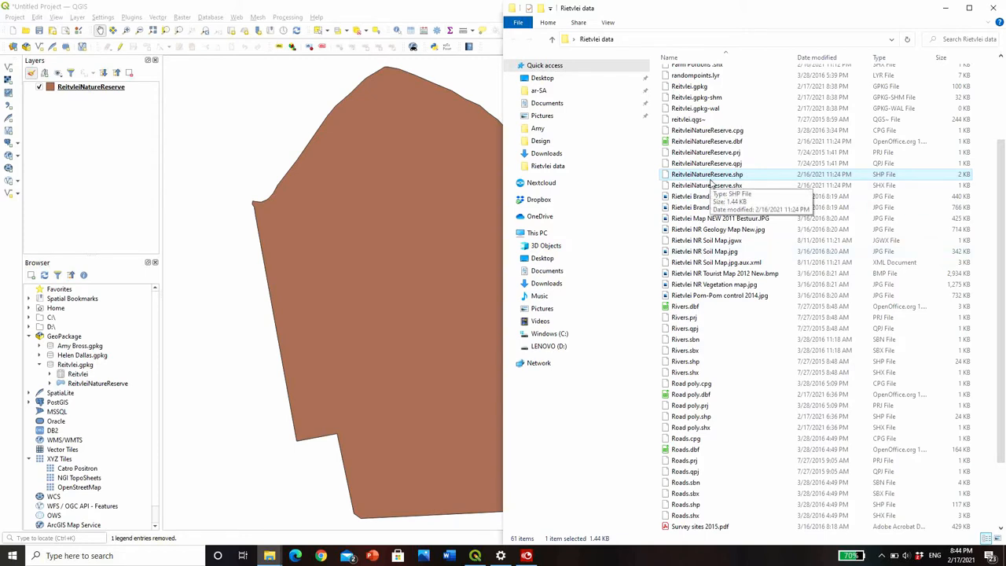
pyautogui.moveTo(667, 416)
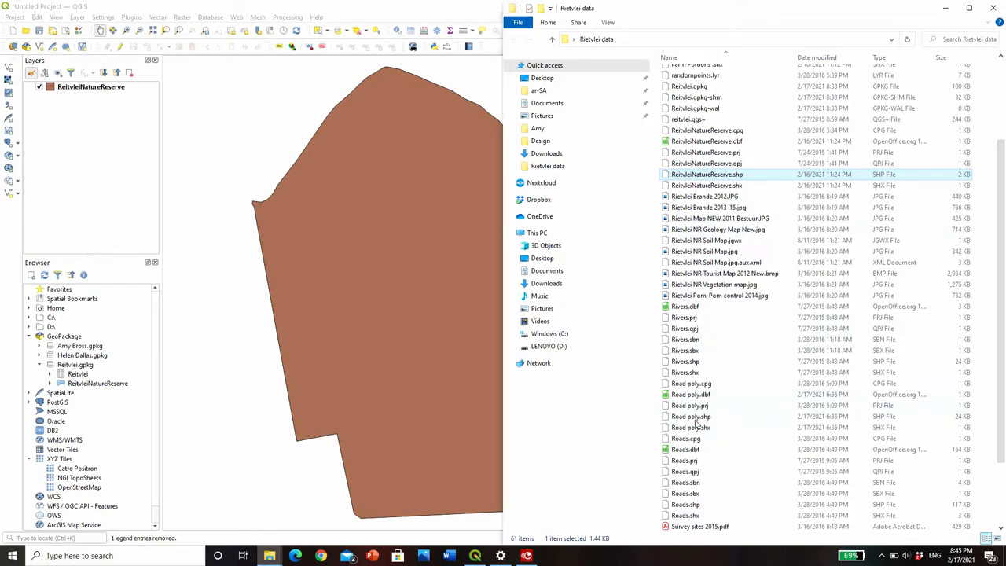
pyautogui.click(692, 416)
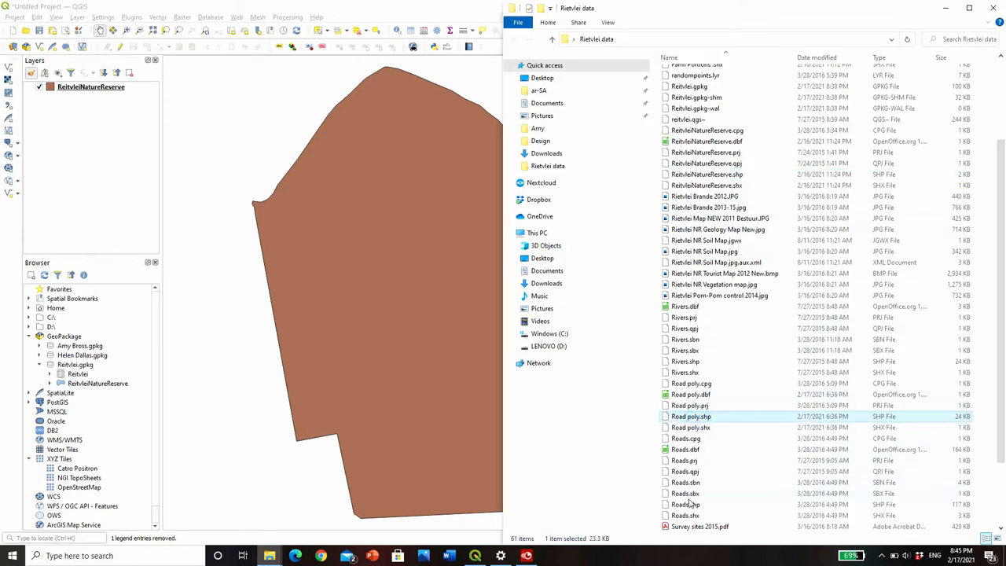
pyautogui.click(685, 503)
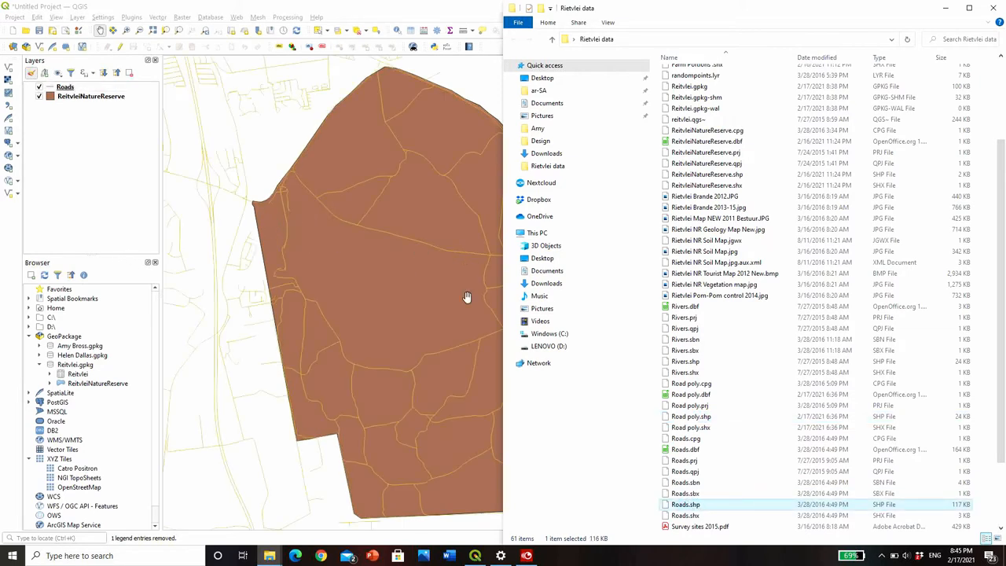
pyautogui.moveTo(692, 415)
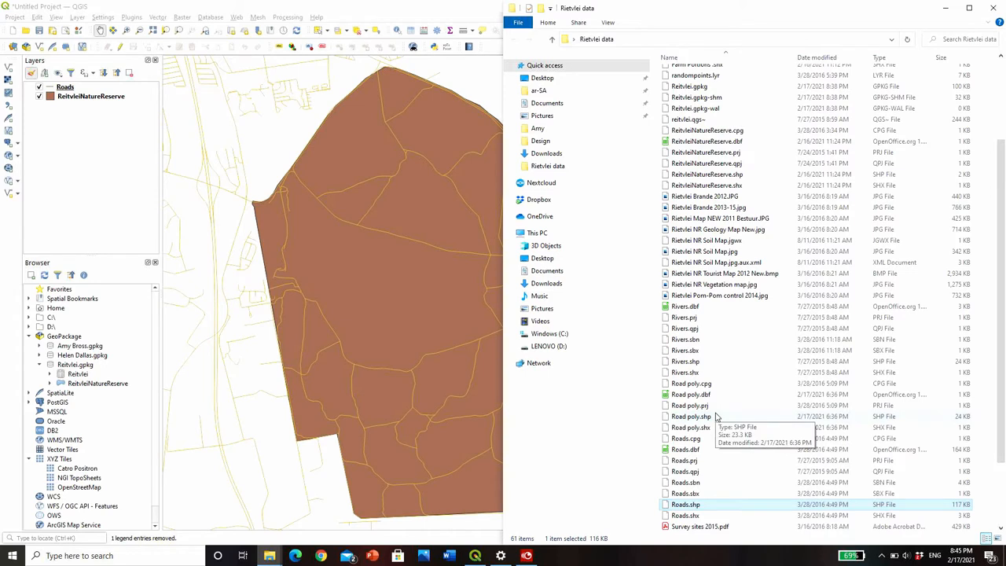
pyautogui.moveTo(685, 494)
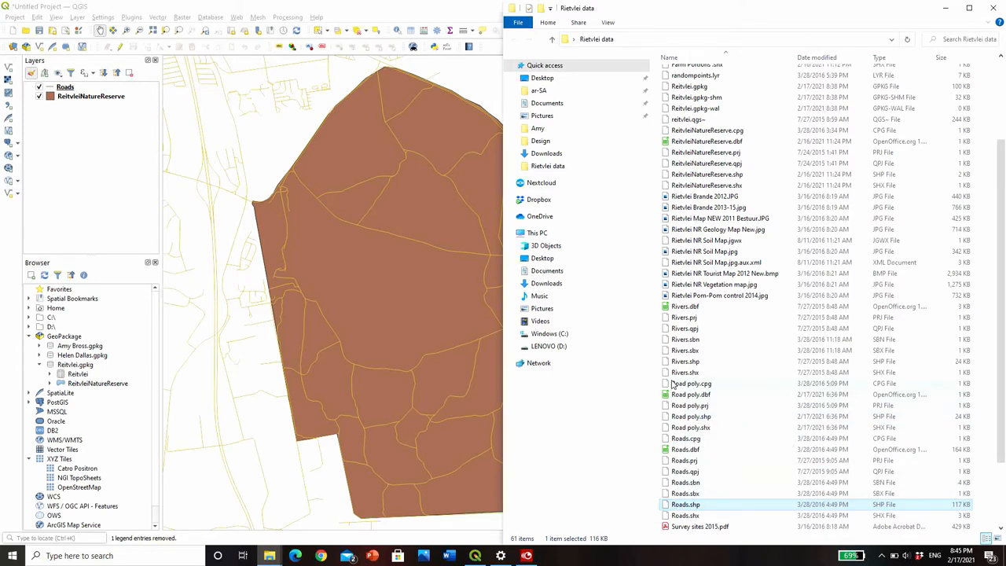
pyautogui.moveTo(684, 422)
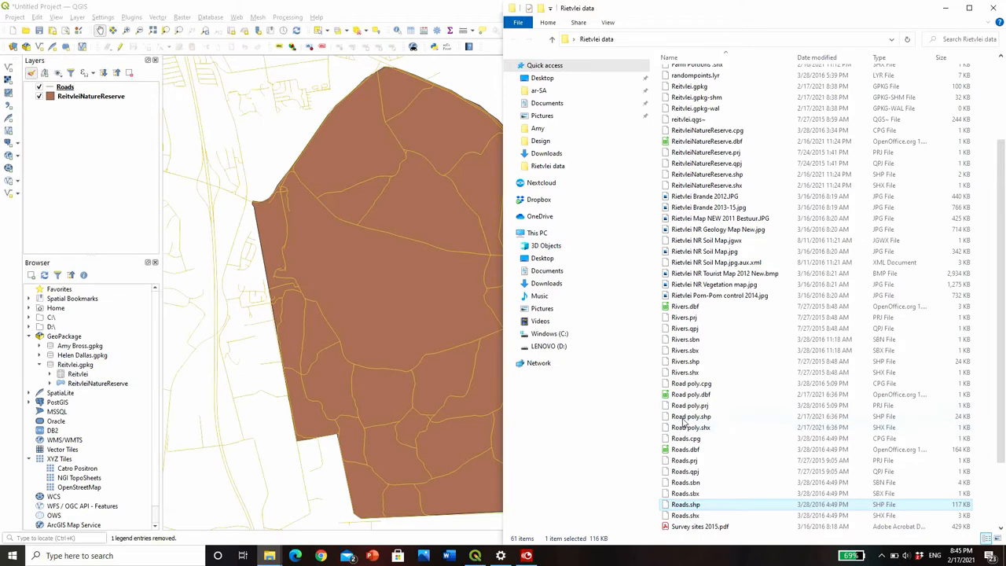
pyautogui.click(690, 415)
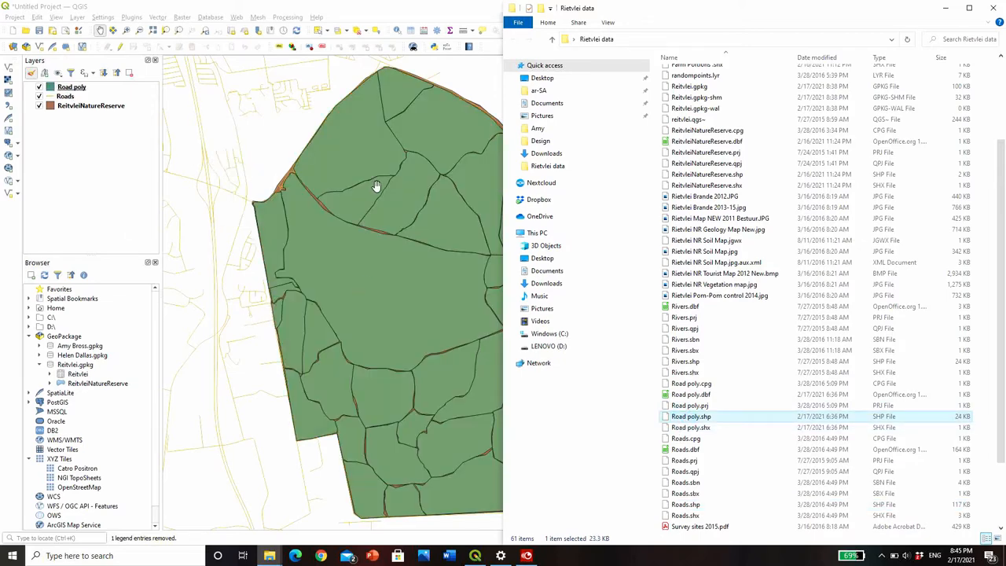
pyautogui.moveTo(434, 283)
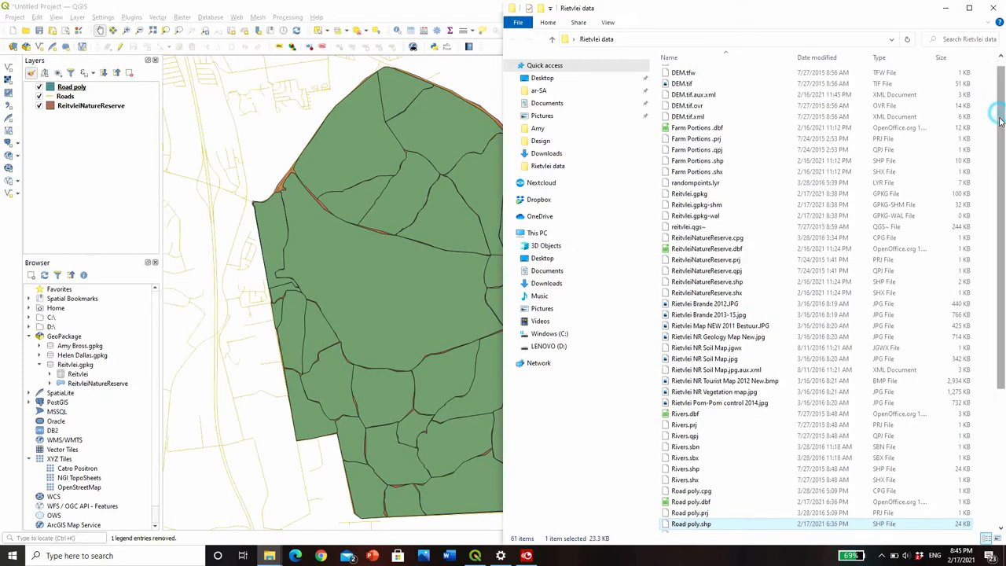
# - Add Water Areas.shp and Rivers.shp from the data folder to the map
pyautogui.scroll(-3)
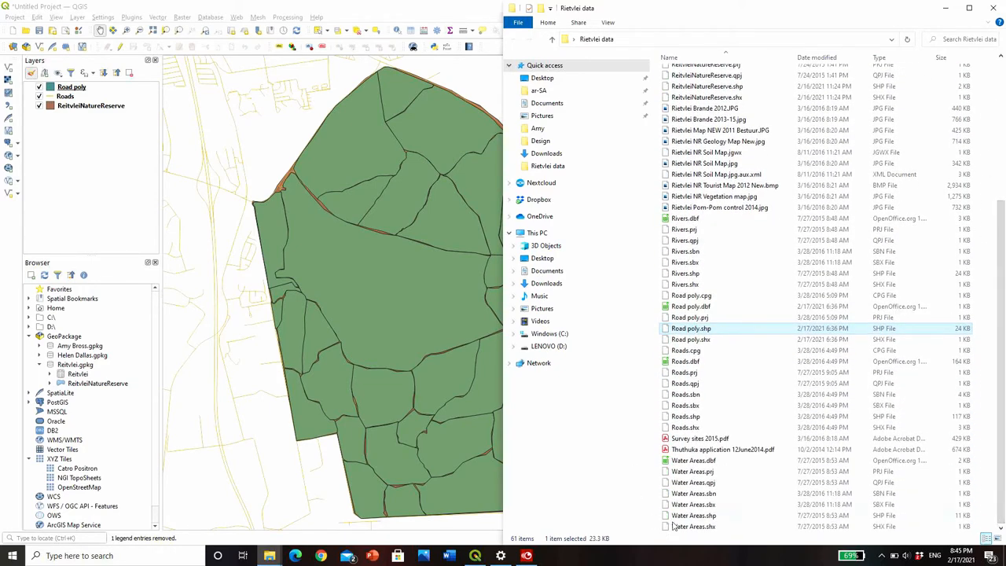
pyautogui.click(692, 516)
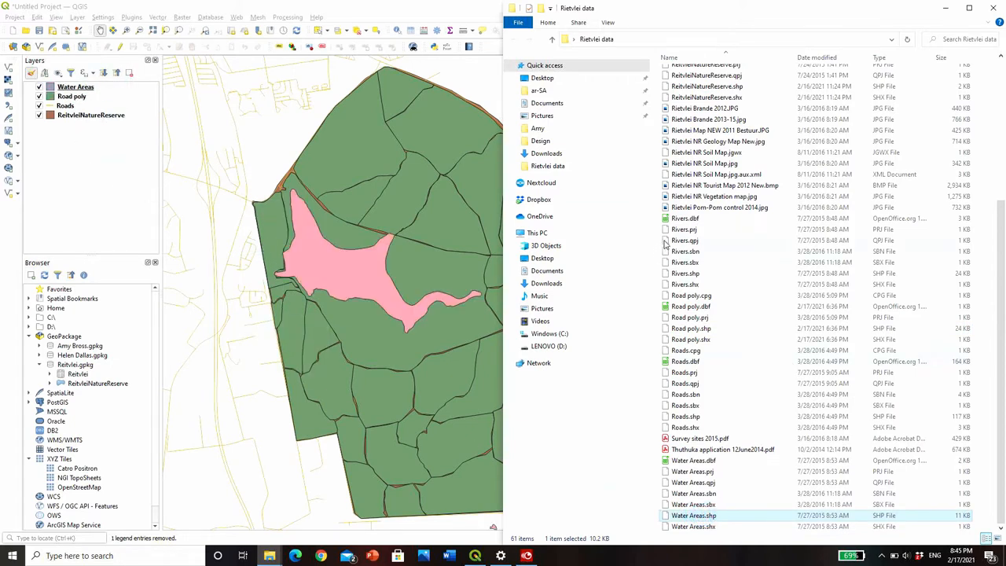
pyautogui.click(685, 274)
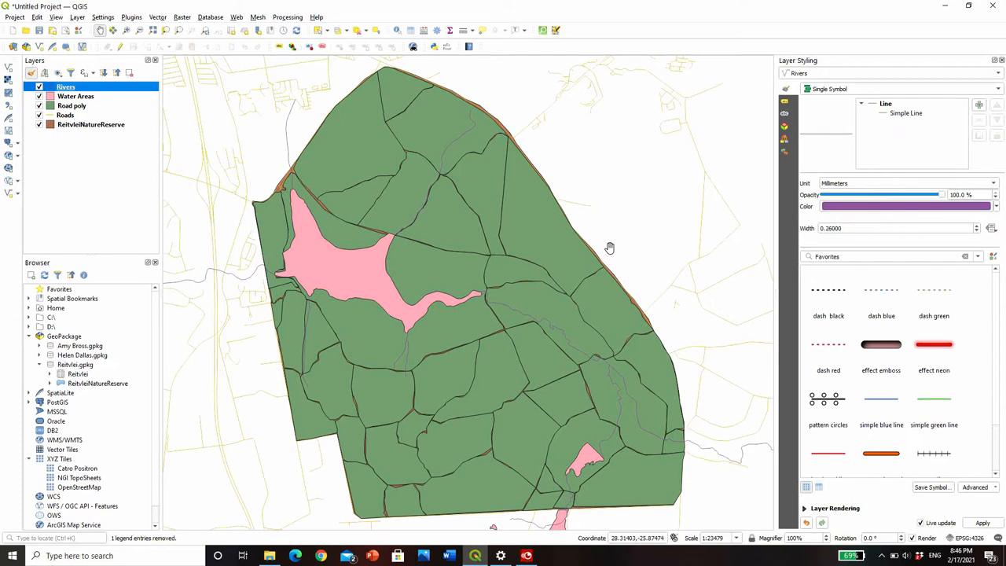
pyautogui.moveTo(113, 72)
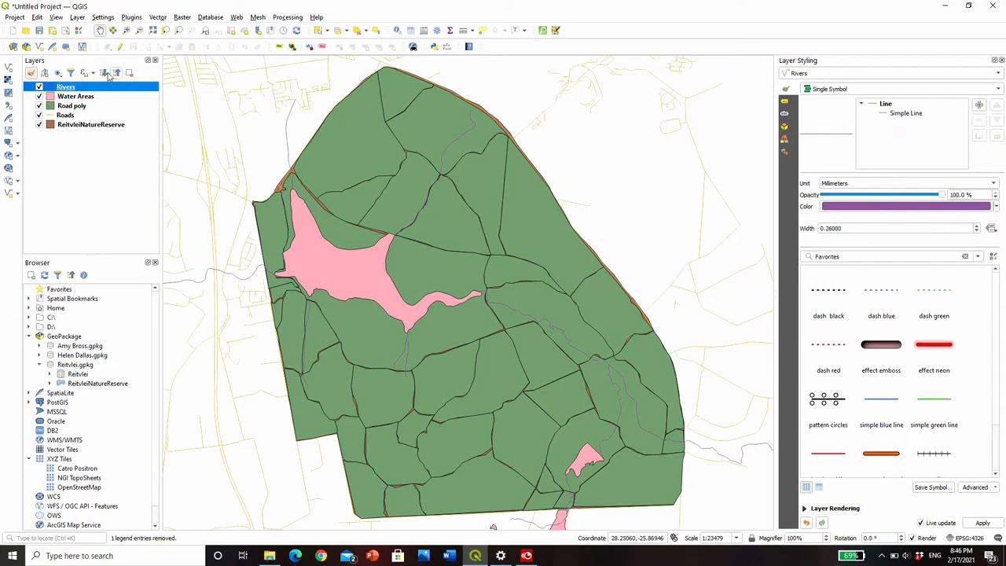
pyautogui.moveTo(94, 87)
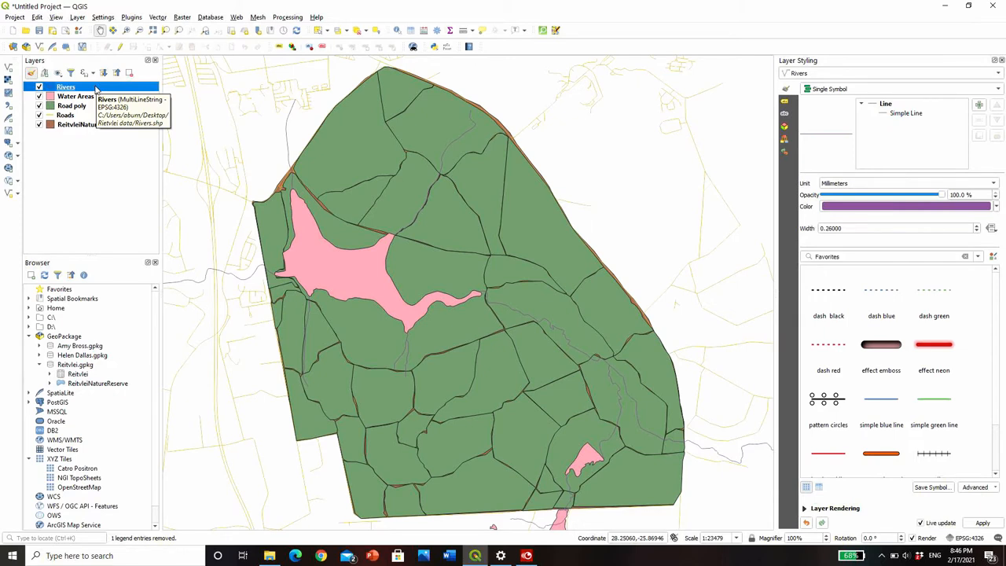
pyautogui.moveTo(77, 116)
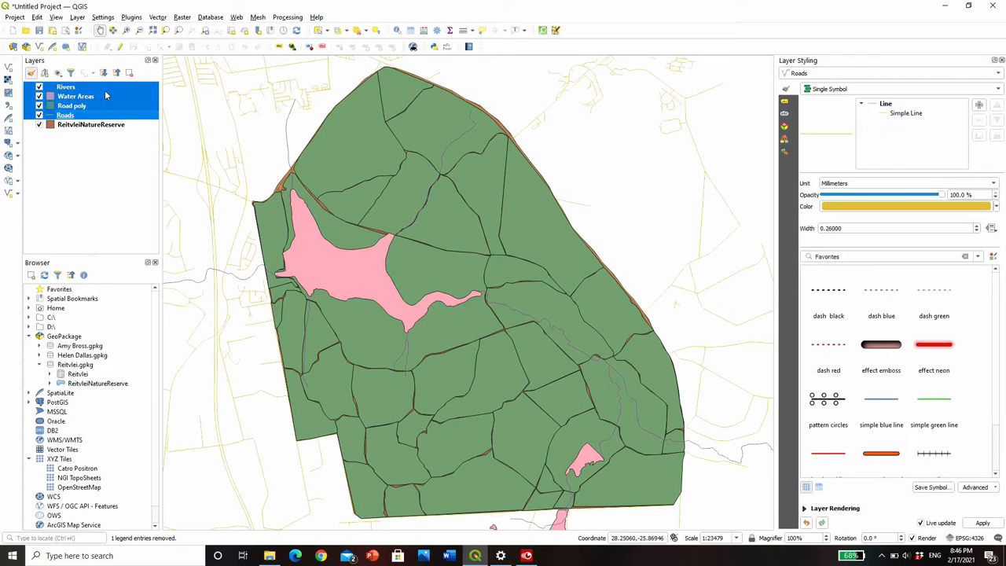
# - Remove the four original layers and add Rivers, Road poly, Roads and Water Areas from the GeoPackage
pyautogui.click(66, 87)
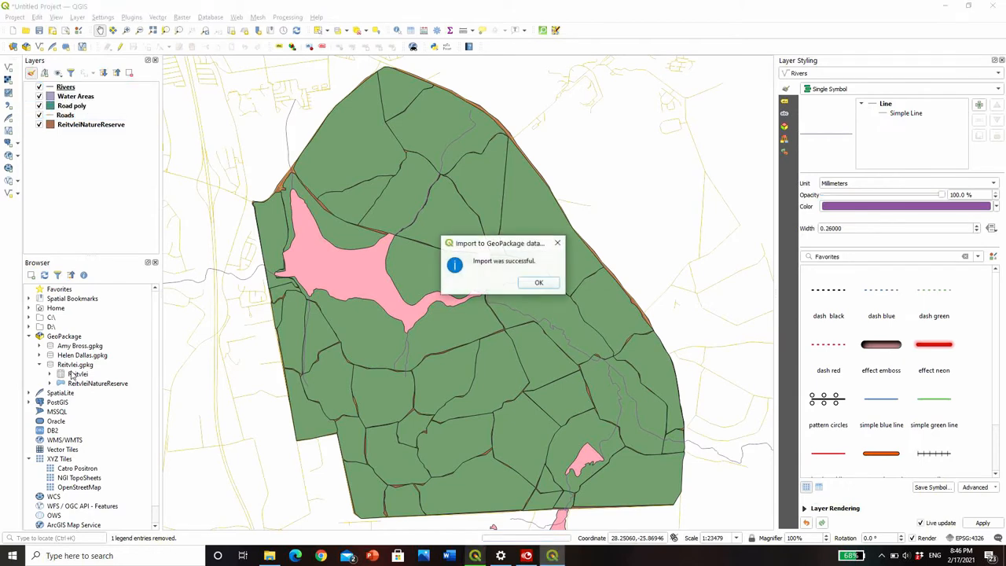
pyautogui.click(537, 283)
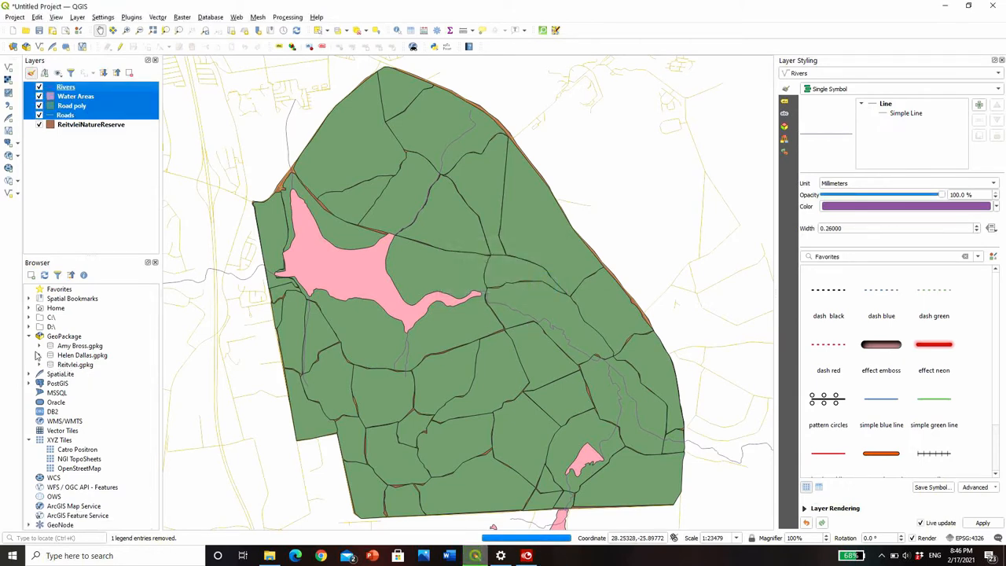
pyautogui.click(39, 365)
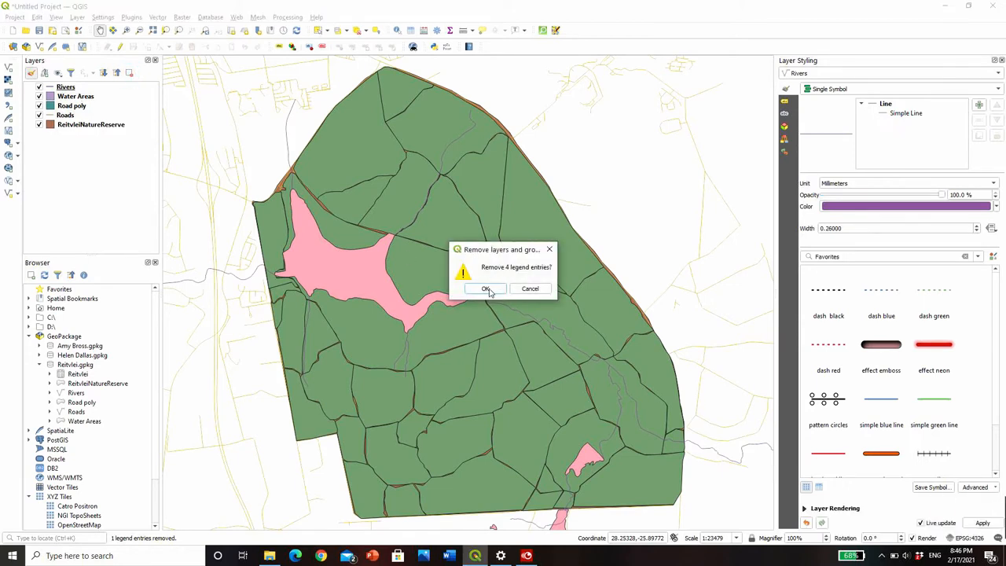
pyautogui.click(485, 289)
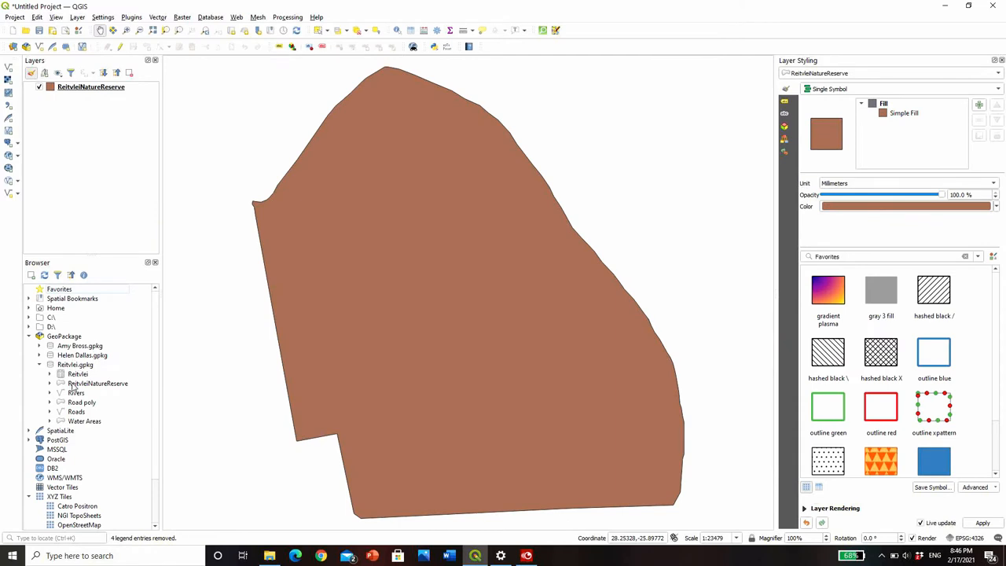
pyautogui.click(75, 393)
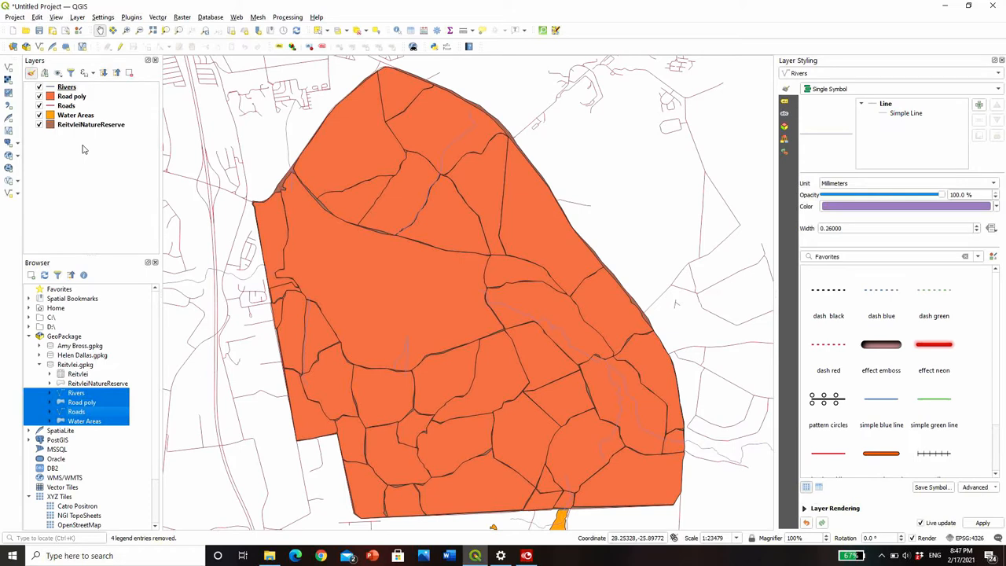
pyautogui.moveTo(129, 230)
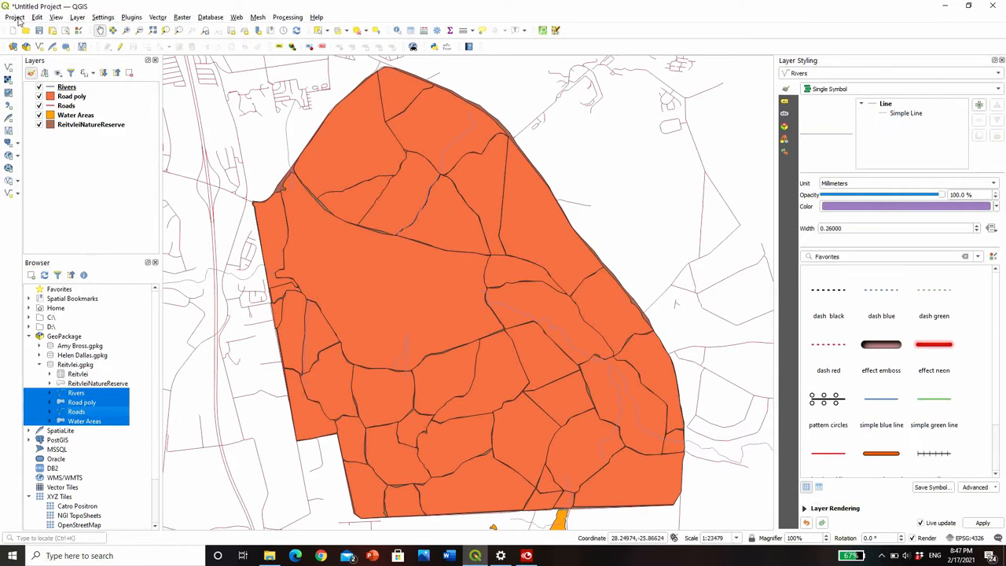
# - Save the project into Rietvlei.gpkg under the name Rietvlei map
pyautogui.click(14, 16)
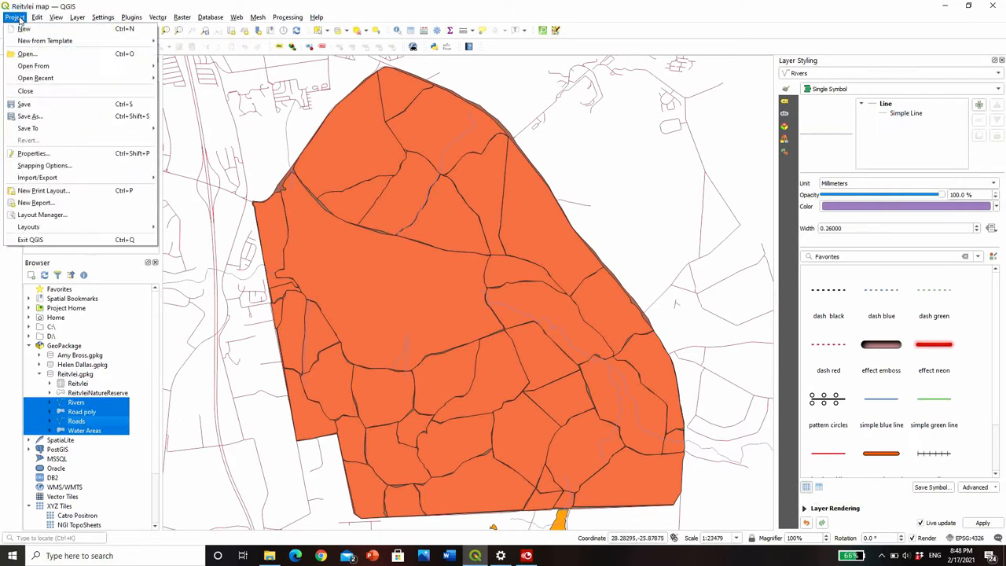
pyautogui.moveTo(28, 129)
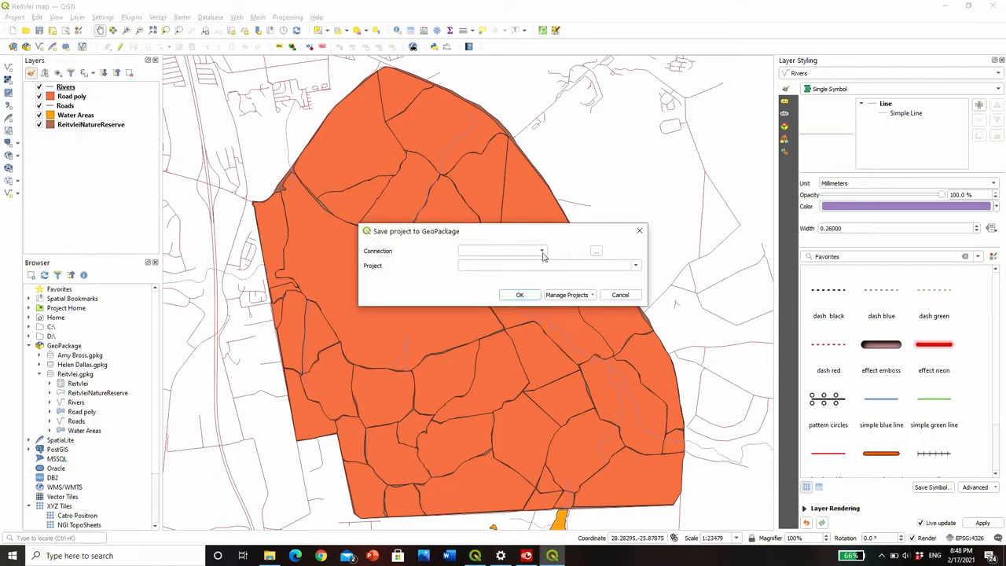
pyautogui.click(541, 252)
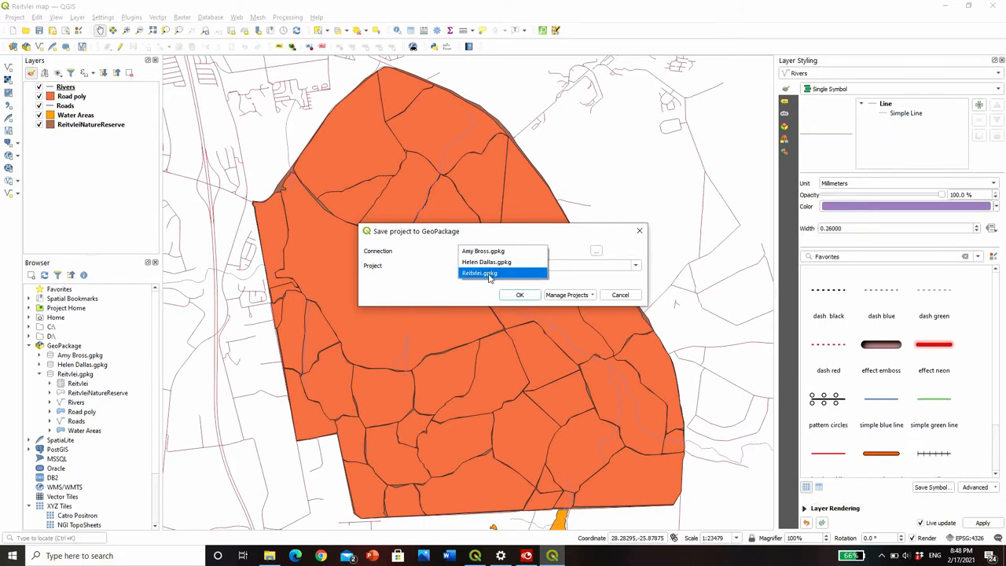
pyautogui.click(478, 274)
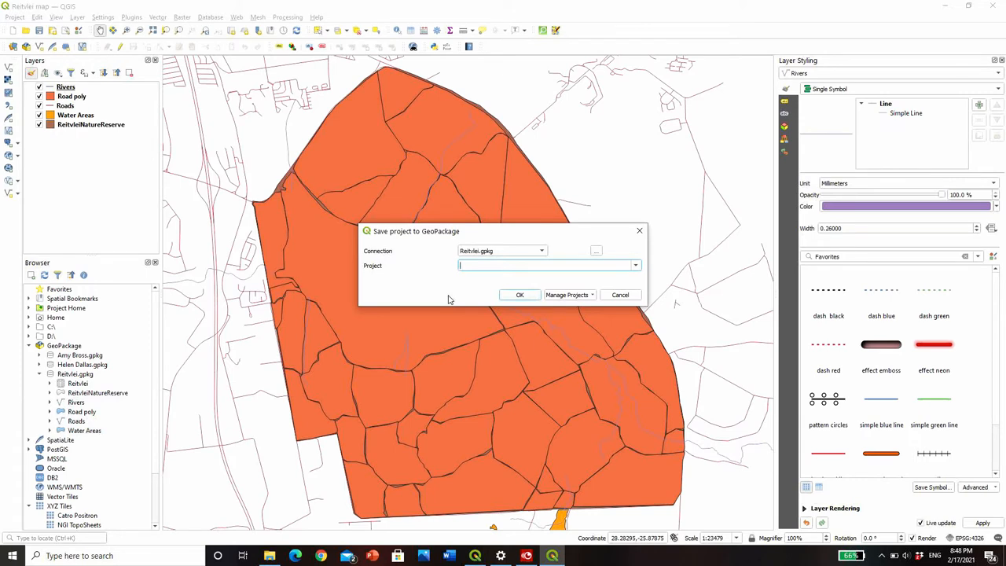
pyautogui.write('Reitvlei map')
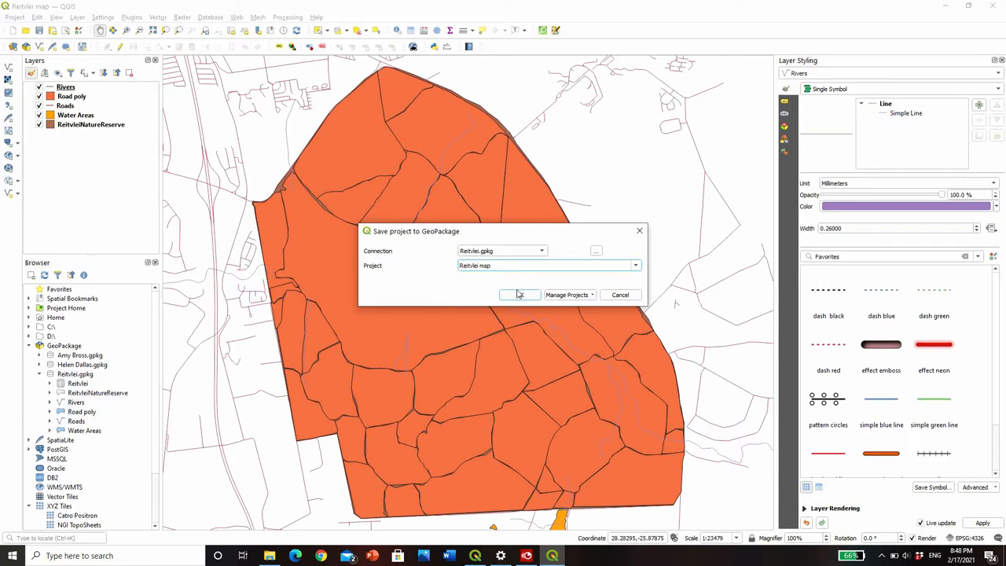
pyautogui.click(519, 295)
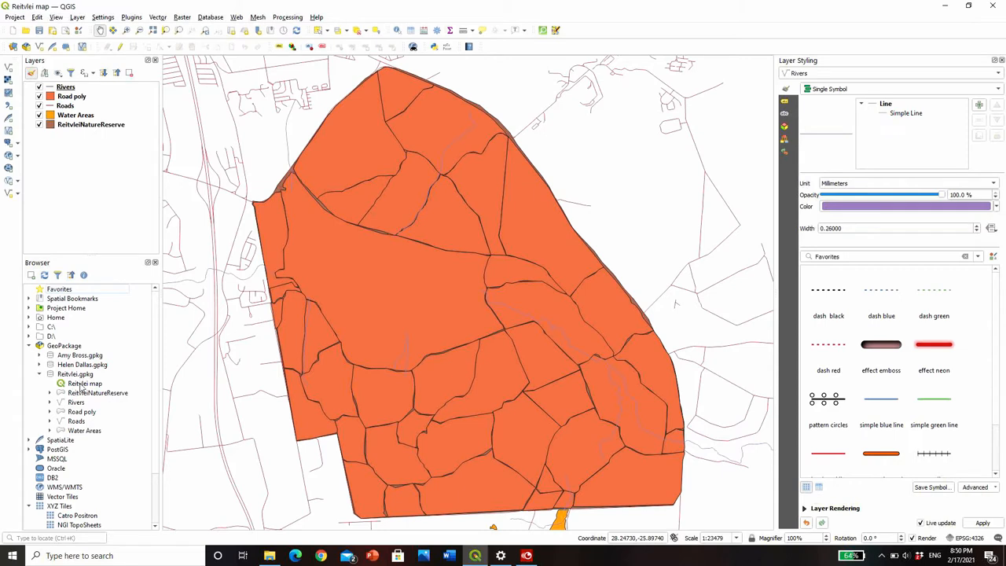
pyautogui.moveTo(82, 393)
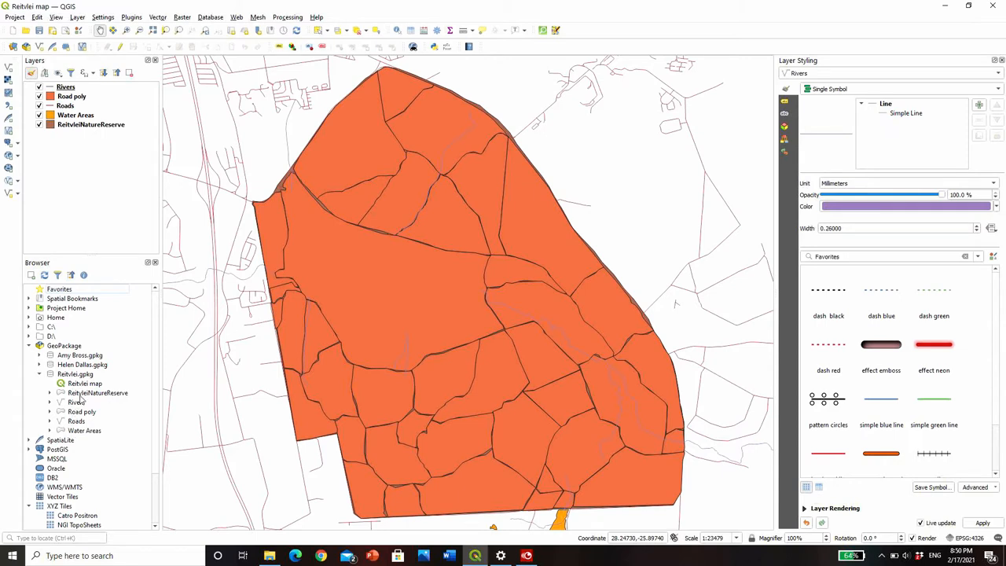
pyautogui.moveTo(76, 402)
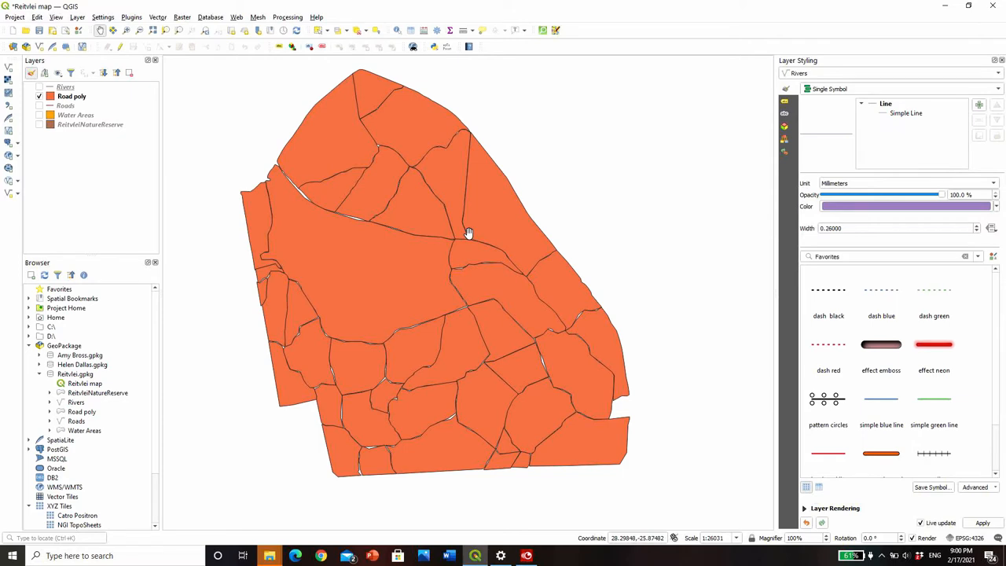
pyautogui.moveTo(328, 193)
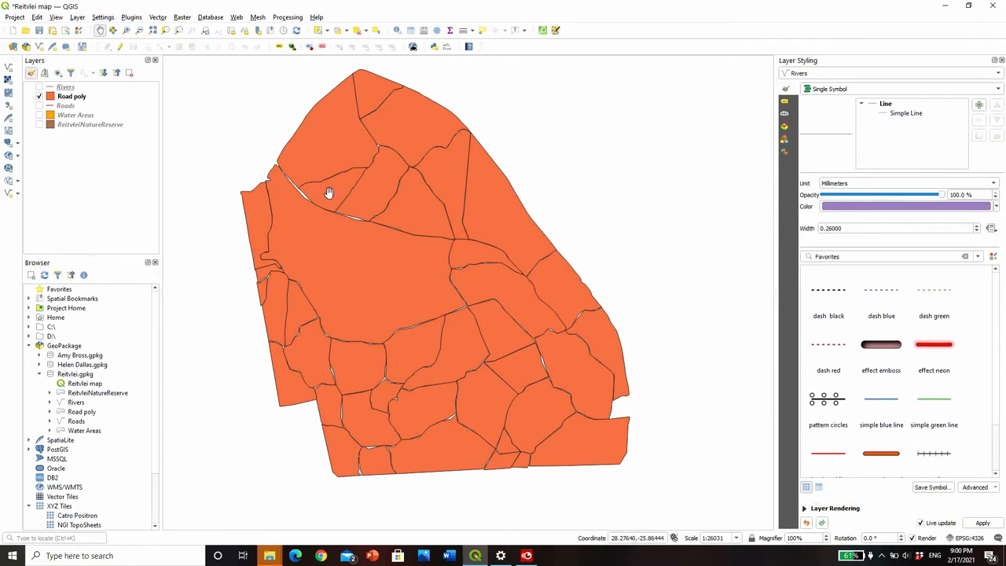
pyautogui.moveTo(601, 403)
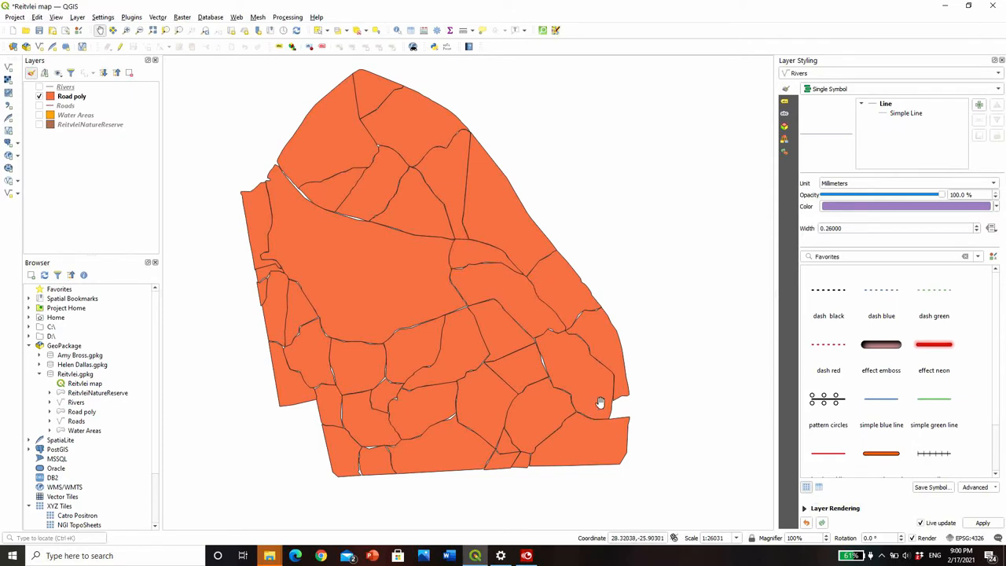
pyautogui.moveTo(396, 184)
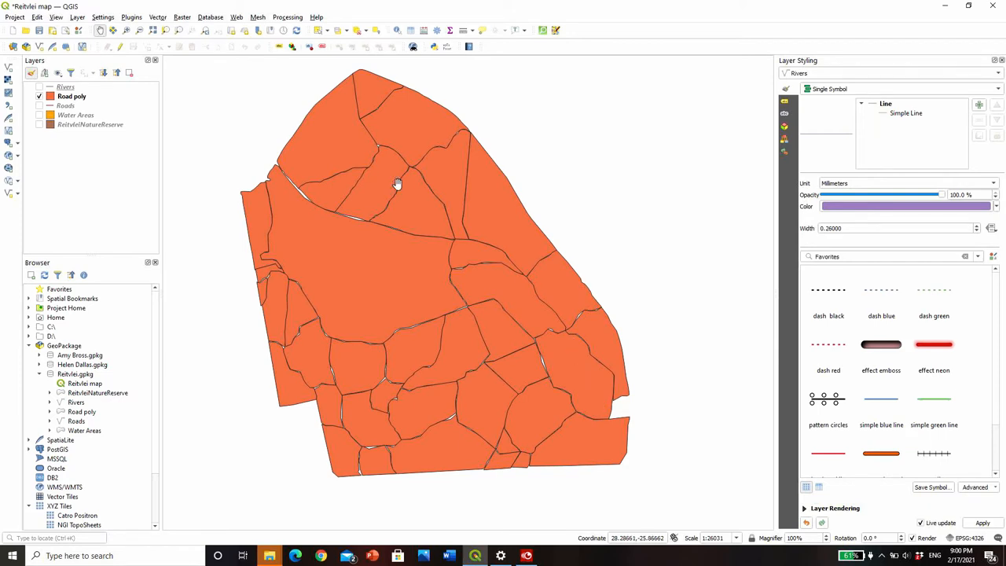
# - Generate 5 random points inside each Road poly polygon as a new layer
pyautogui.click(157, 15)
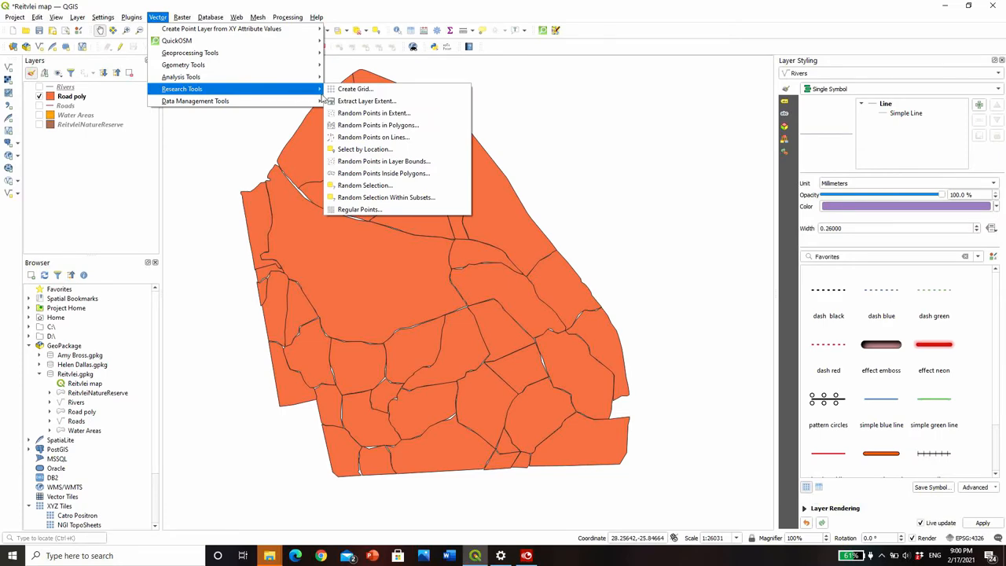
pyautogui.moveTo(384, 173)
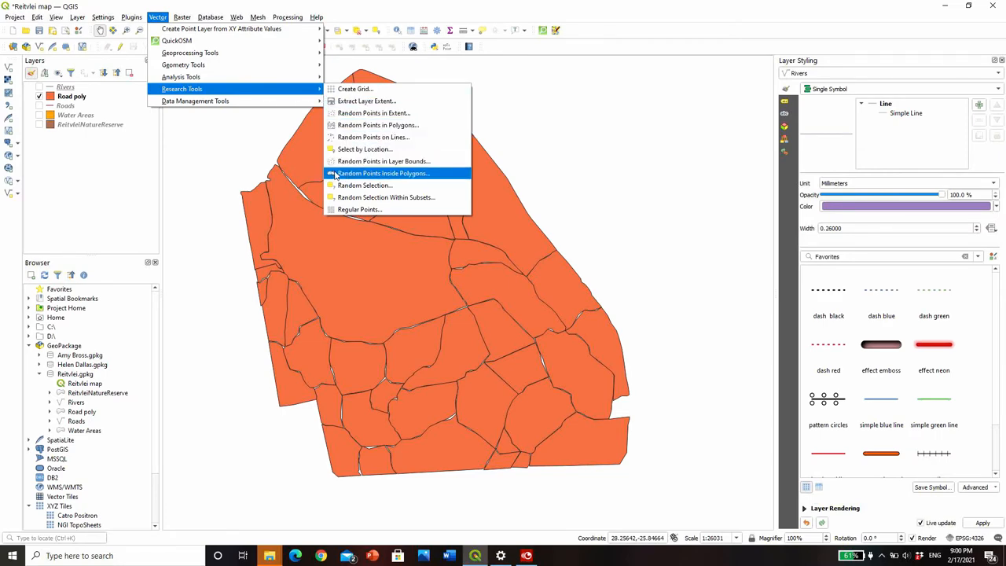
pyautogui.click(384, 173)
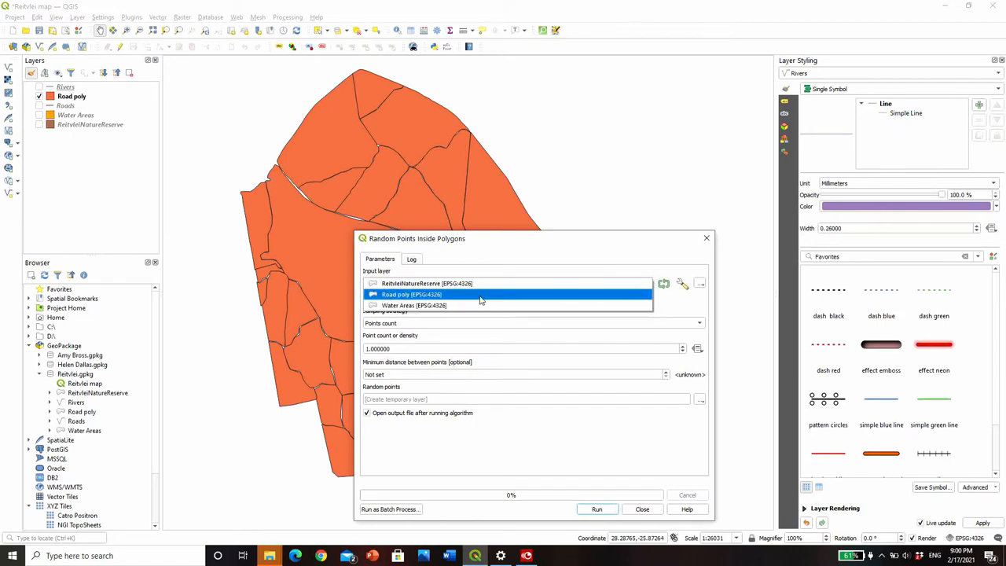
pyautogui.click(412, 294)
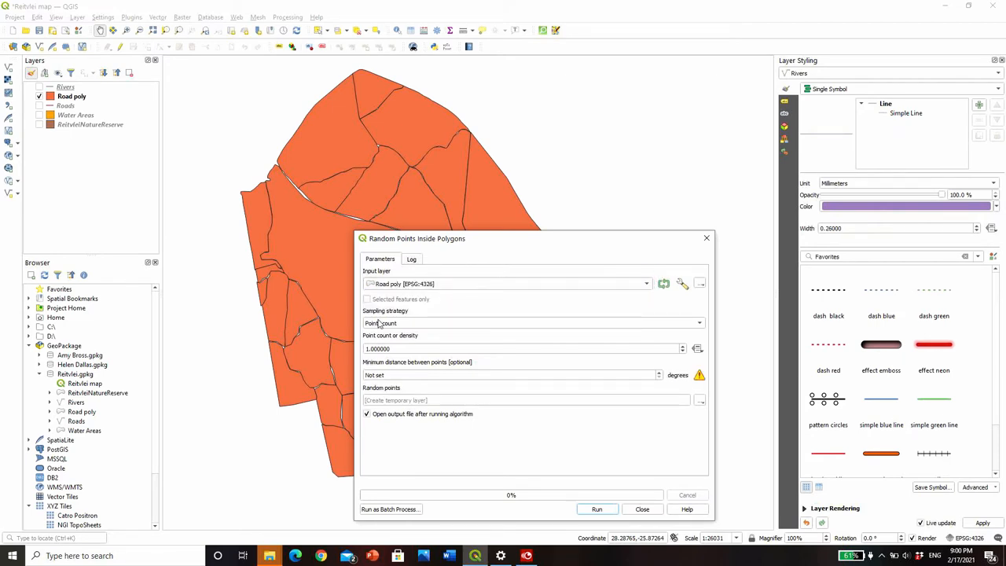
pyautogui.write('5')
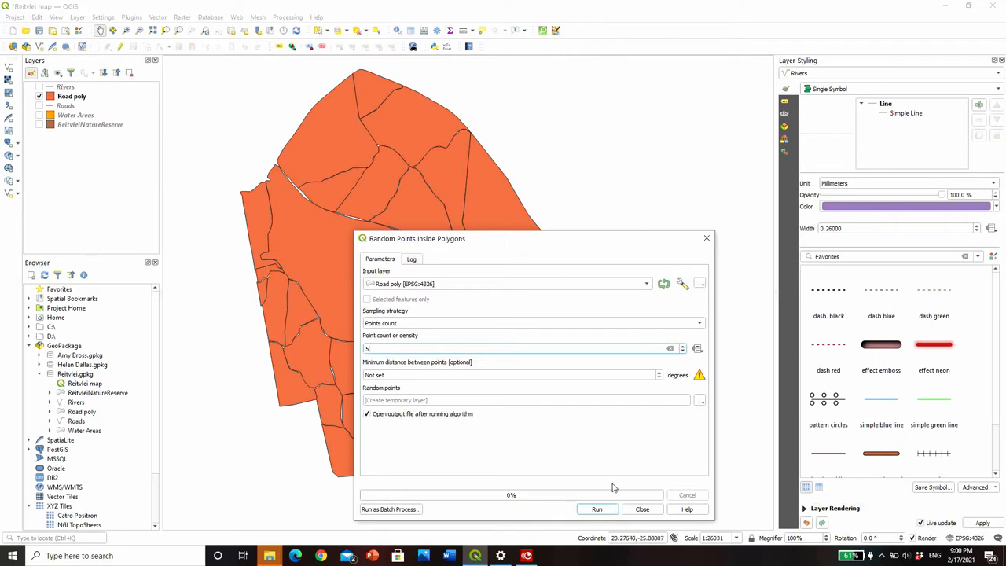
pyautogui.click(598, 510)
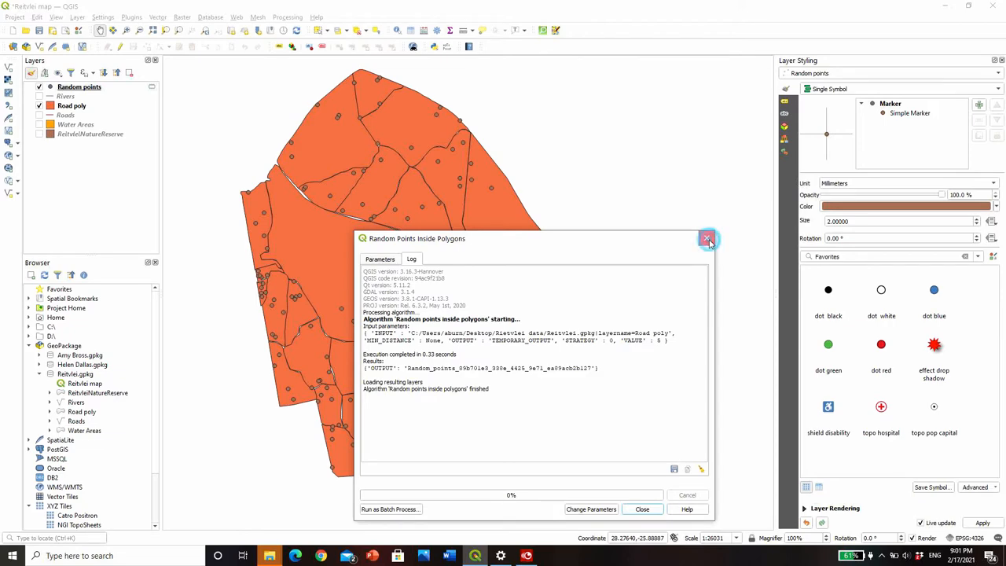
pyautogui.click(708, 239)
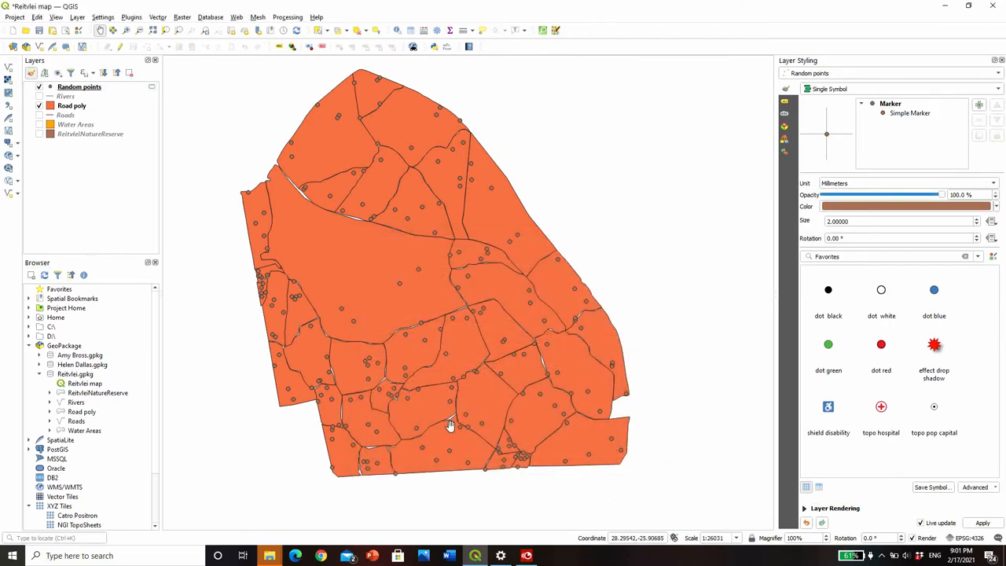
pyautogui.moveTo(318, 226)
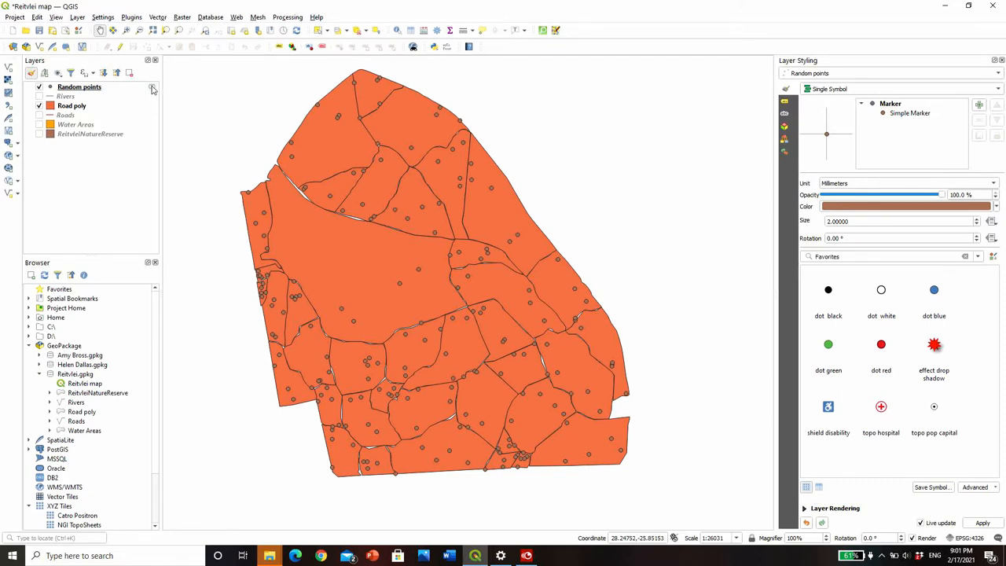
pyautogui.moveTo(153, 87)
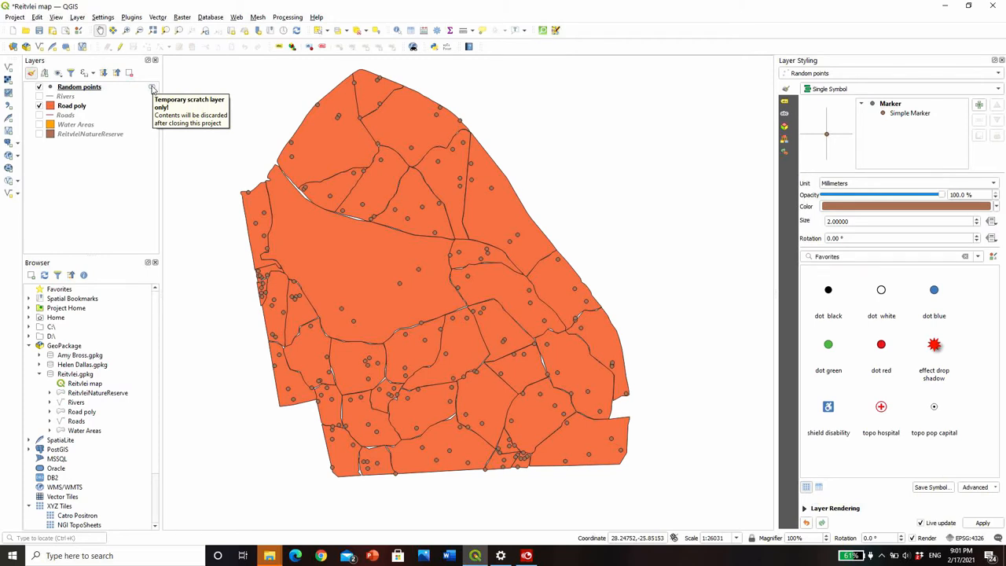
# - Rename the Random points layer to 'Data collections points' and import it into Rietvlei.gpkg
pyautogui.click(78, 87)
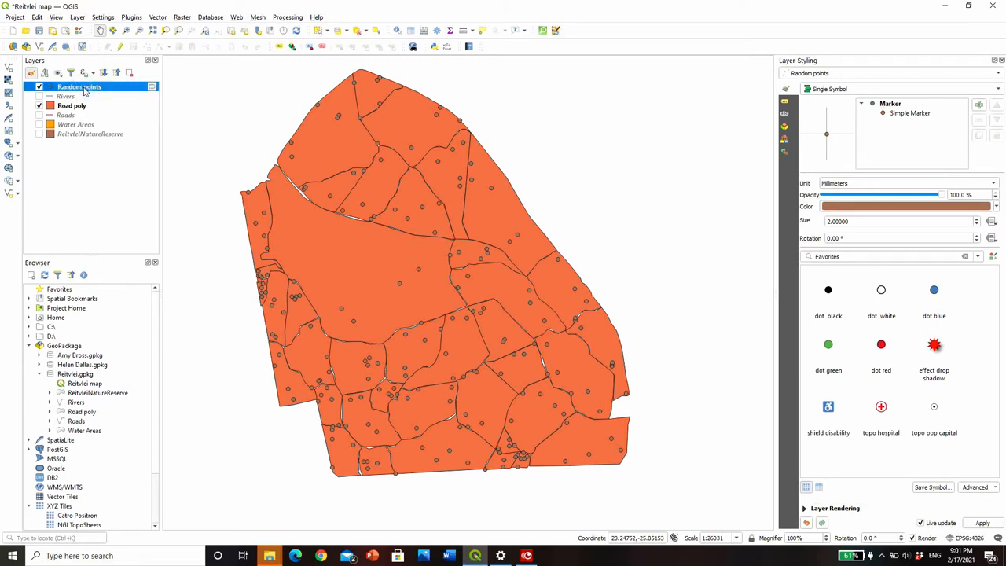
pyautogui.rightClick(78, 86)
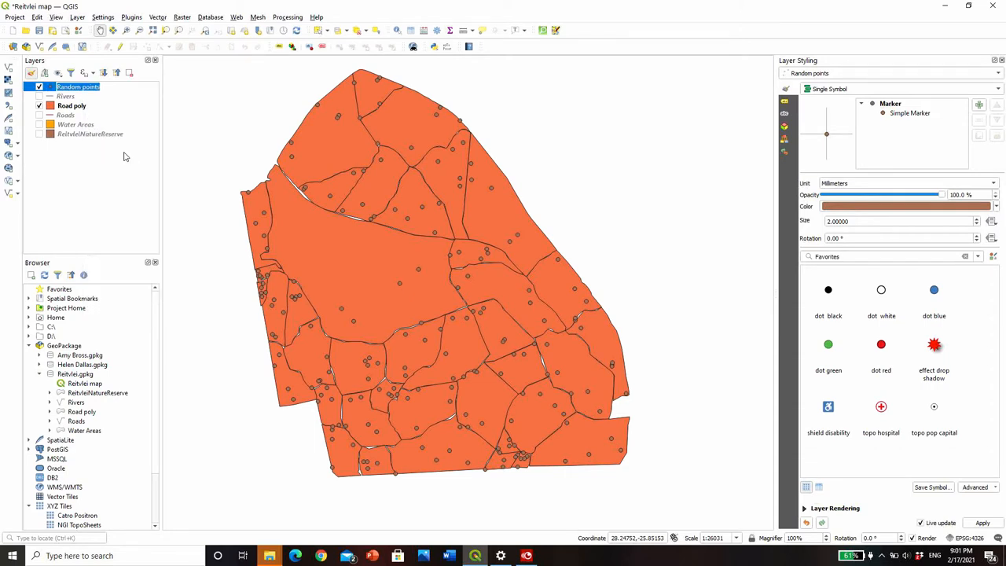
pyautogui.write('Datacollections')
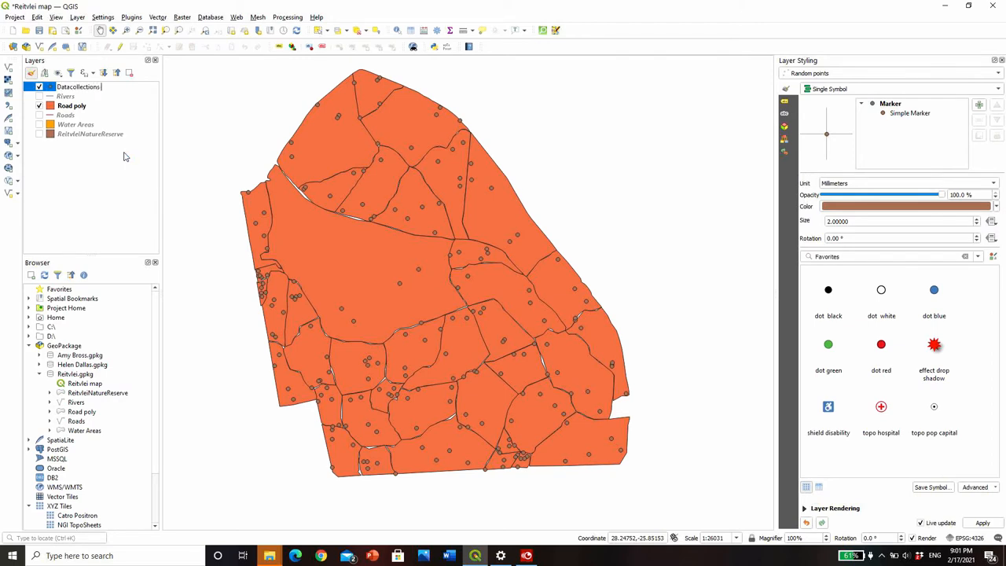
pyautogui.write('points')
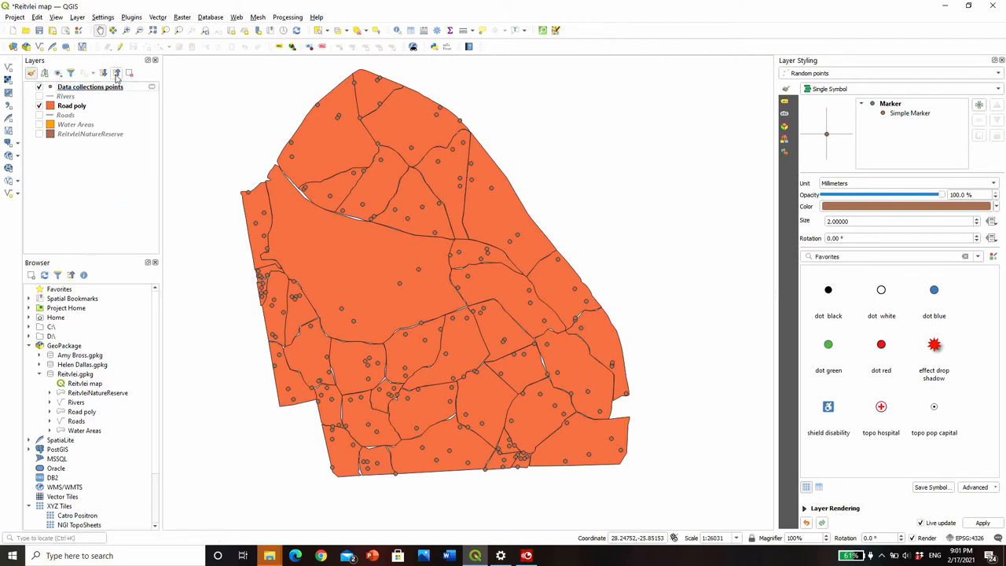
pyautogui.click(90, 86)
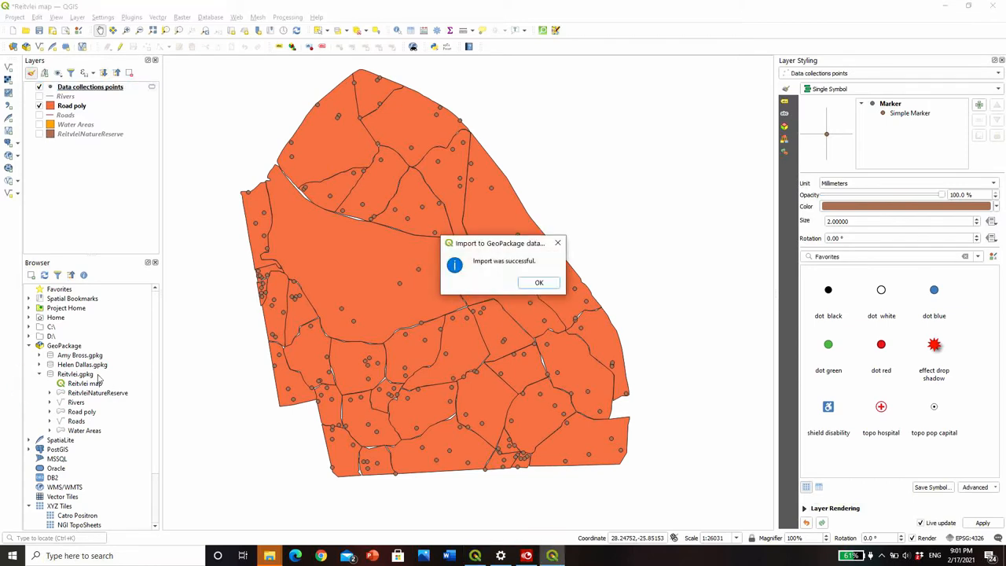
pyautogui.click(539, 283)
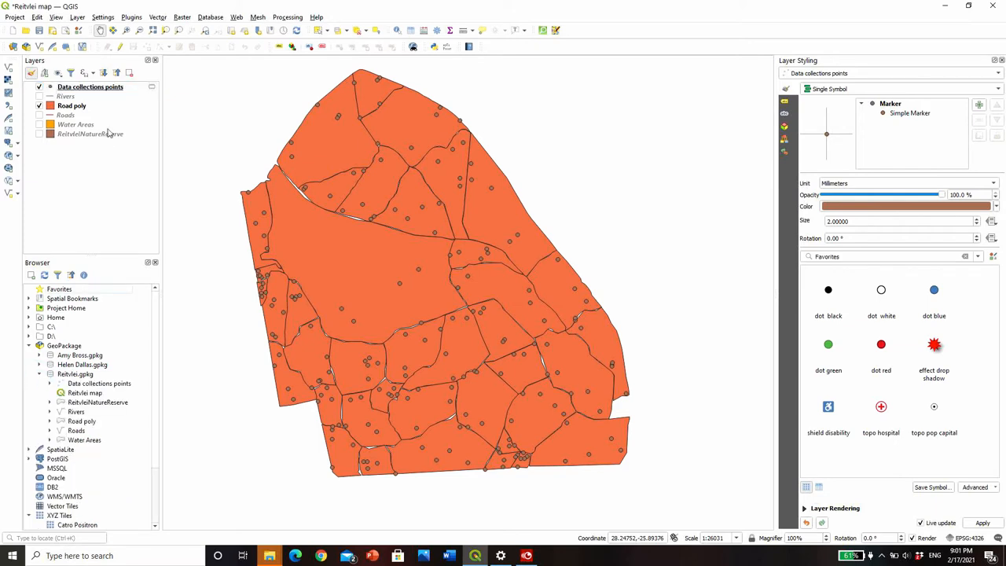
# - Remove the original points layer and make the reserve boundary and other hidden layers visible
pyautogui.click(89, 87)
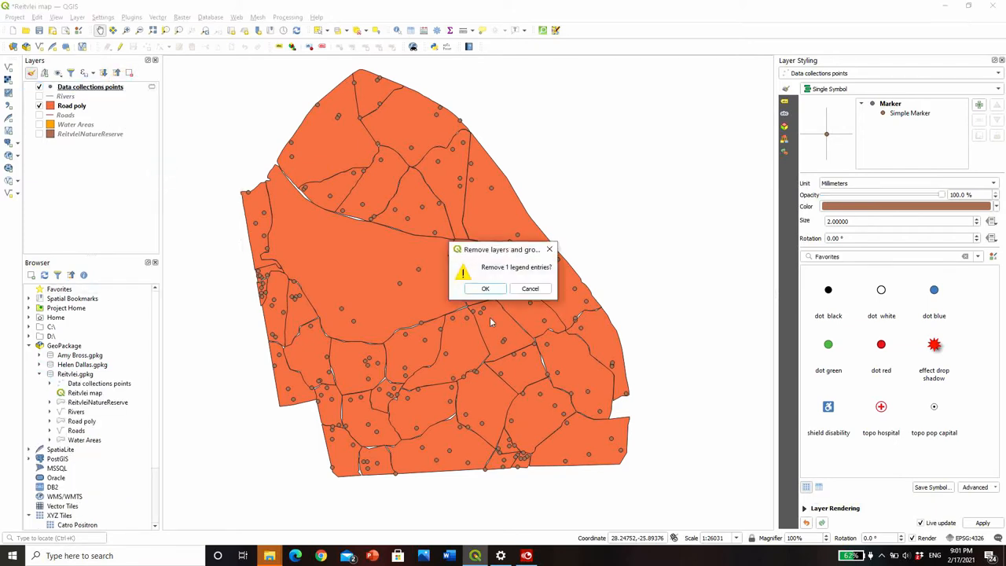
pyautogui.click(485, 290)
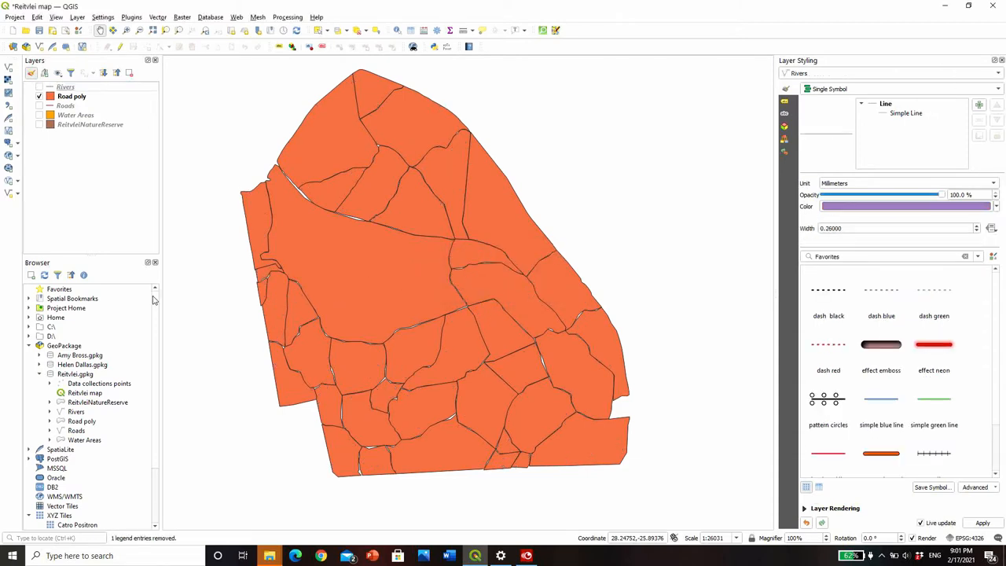
pyautogui.moveTo(78, 390)
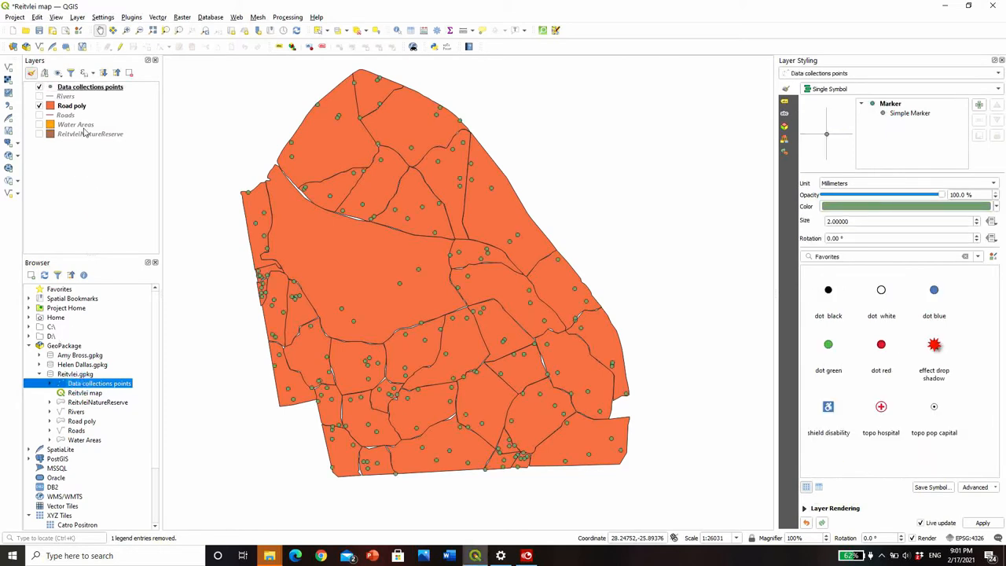
pyautogui.moveTo(90, 87)
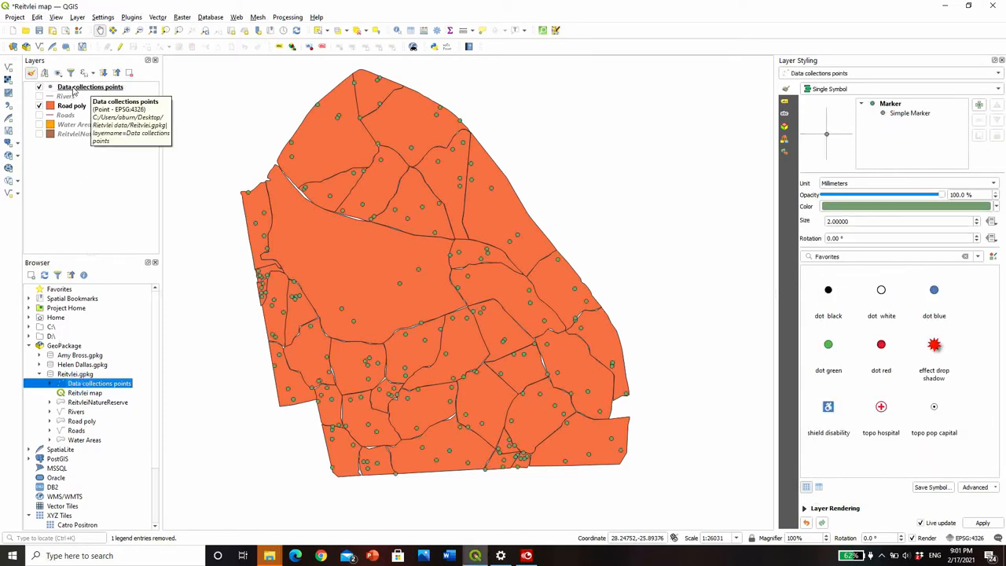
pyautogui.moveTo(66, 96)
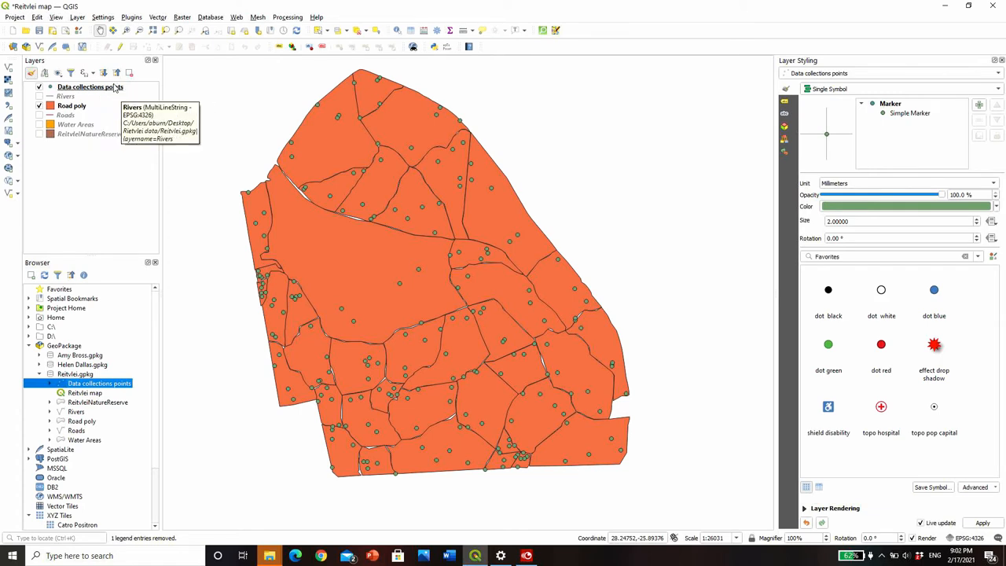
pyautogui.moveTo(91, 86)
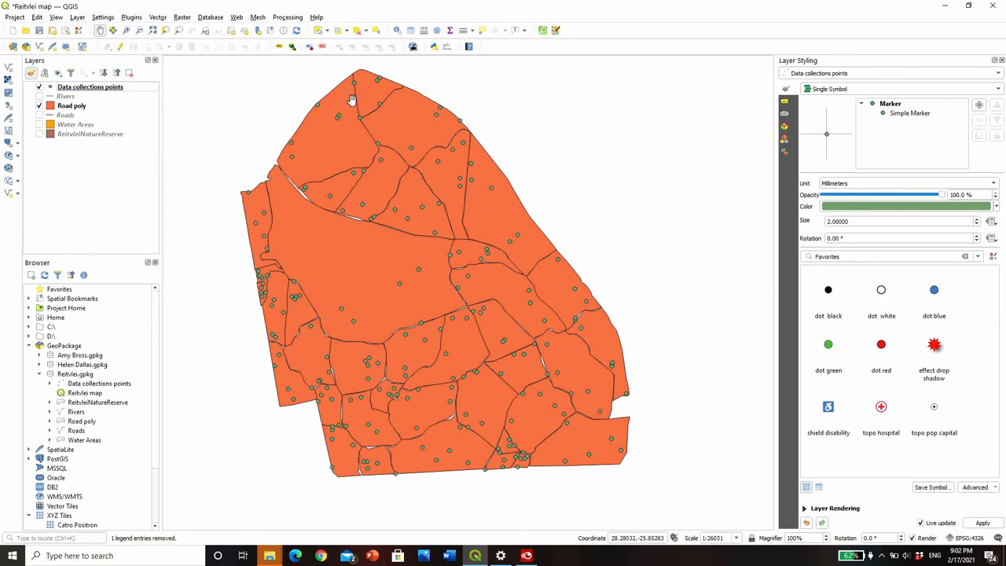
pyautogui.moveTo(324, 98)
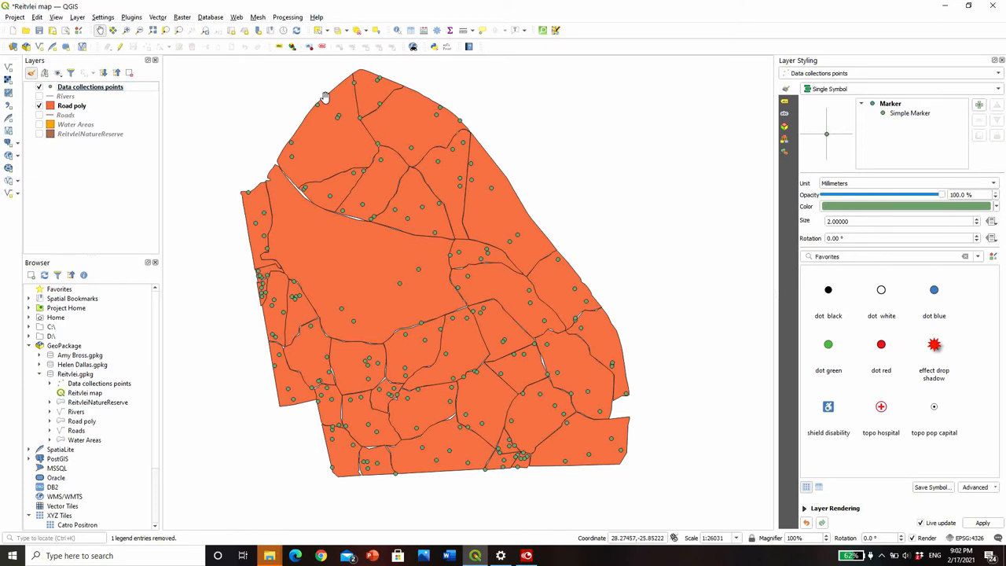
pyautogui.click(37, 106)
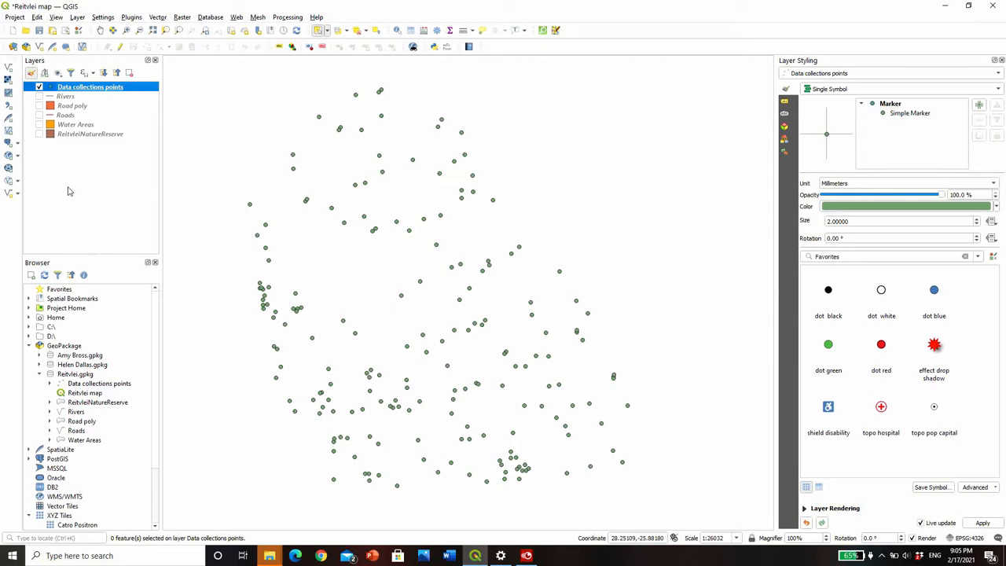
pyautogui.click(39, 134)
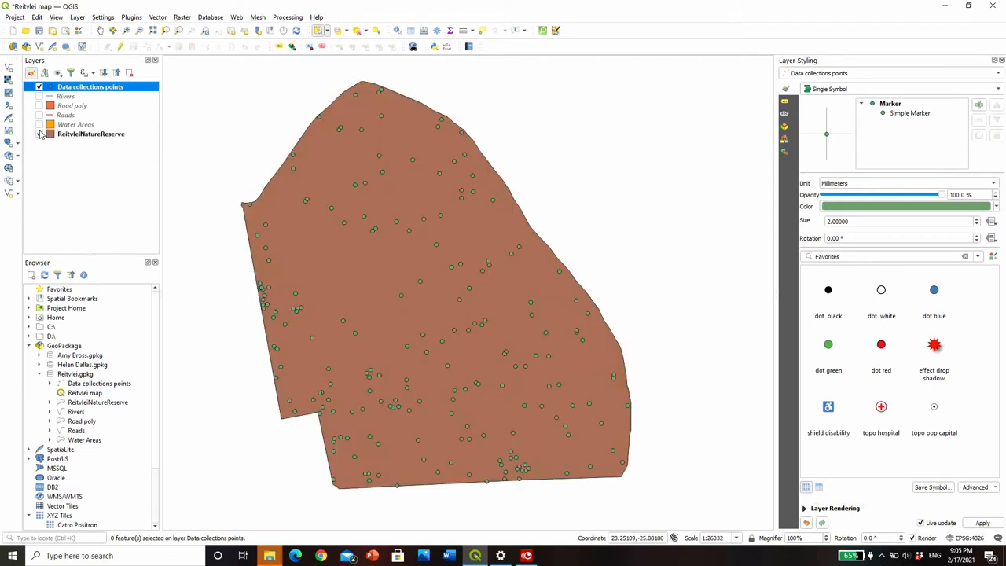
pyautogui.click(66, 115)
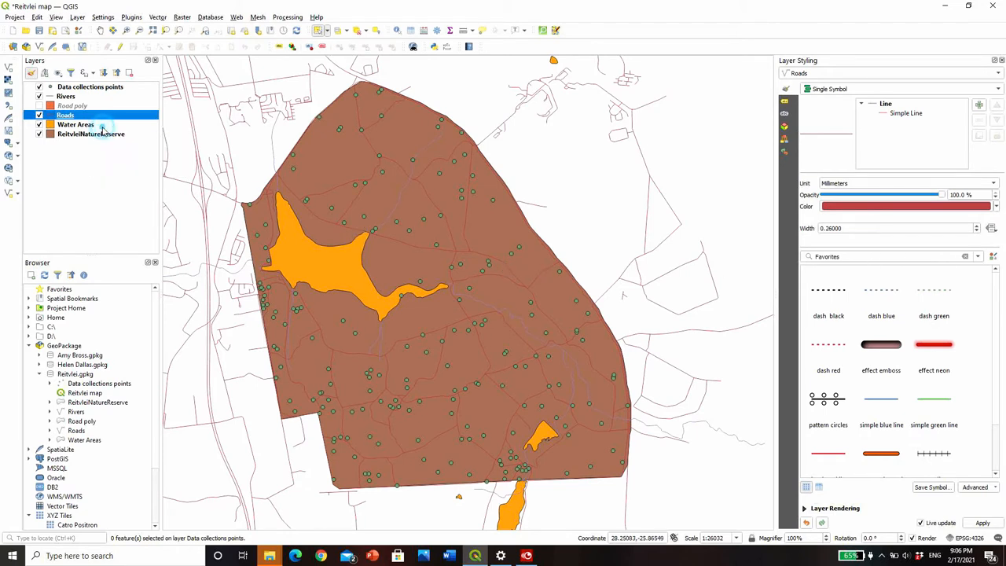
# - Inspect the RietvleiNatureReserve Simple Fill settings and layer properties without changing anything
pyautogui.click(91, 134)
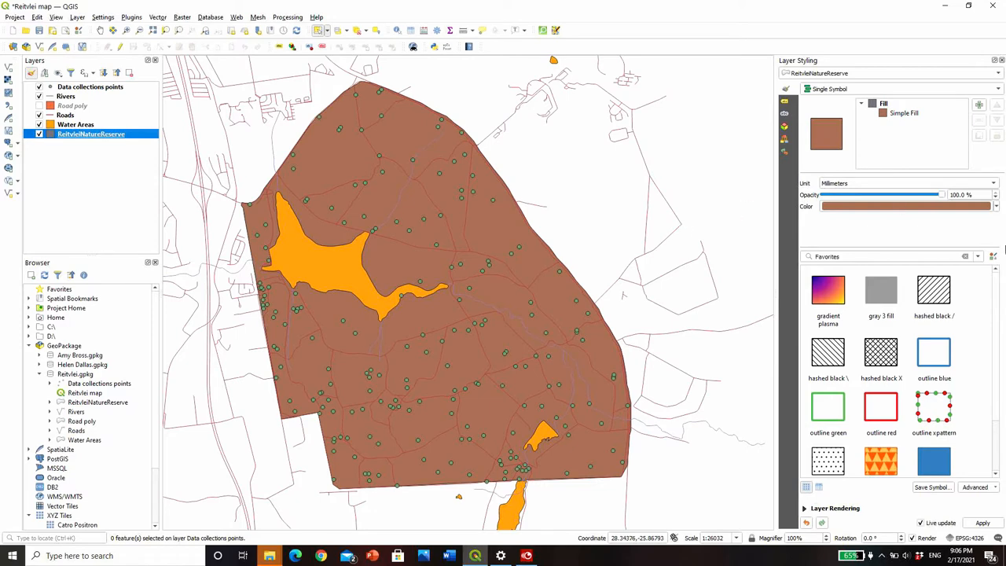
pyautogui.click(904, 113)
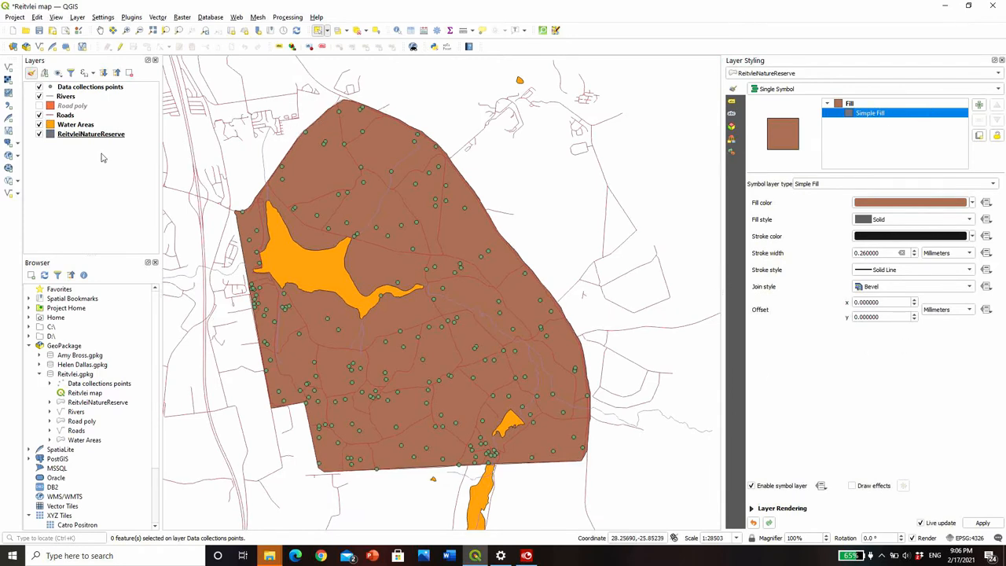
pyautogui.click(92, 134)
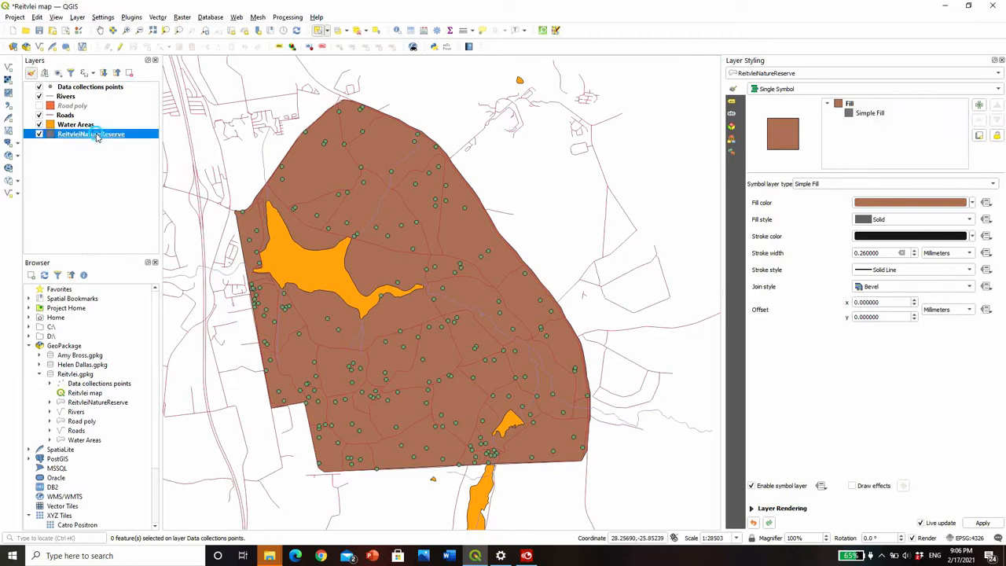
pyautogui.doubleClick(91, 133)
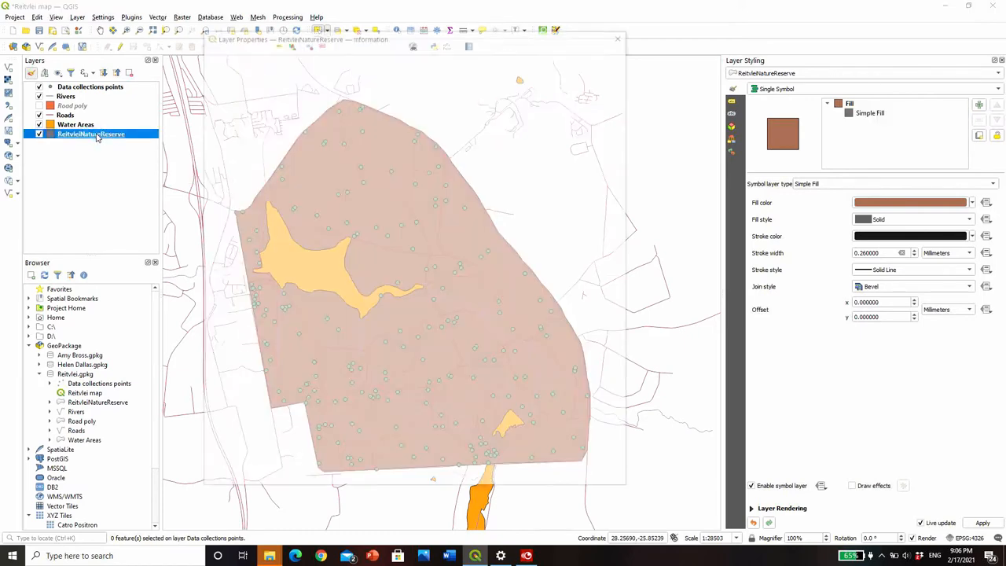
pyautogui.click(236, 104)
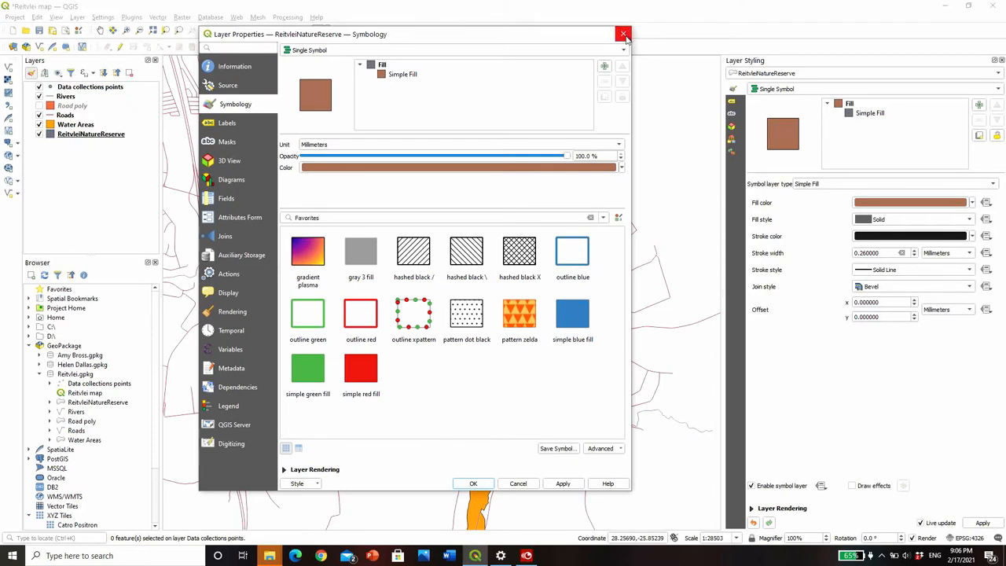
pyautogui.click(625, 34)
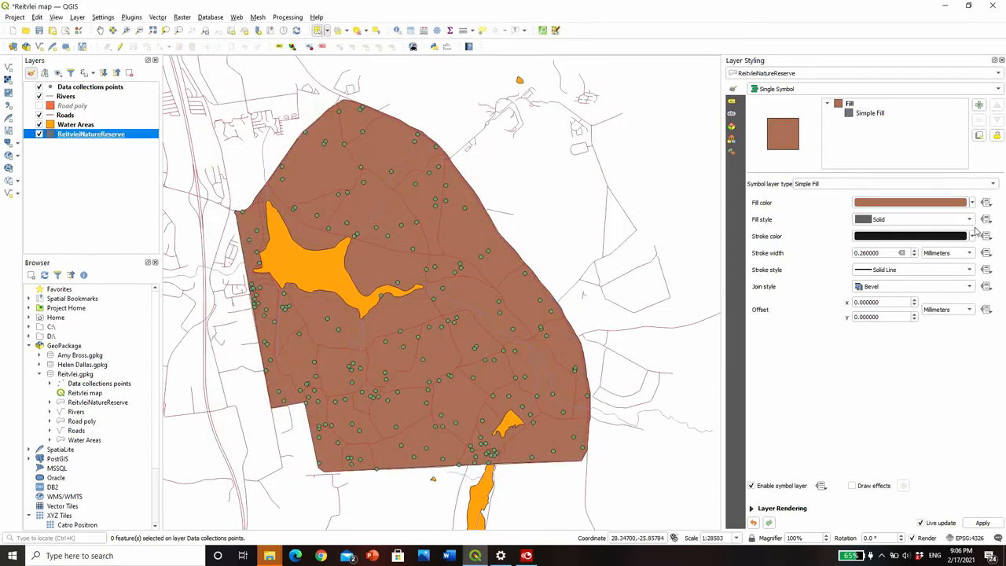
# - Give the reserve a transparent fill with a thicker black Dash Line outline
pyautogui.click(972, 202)
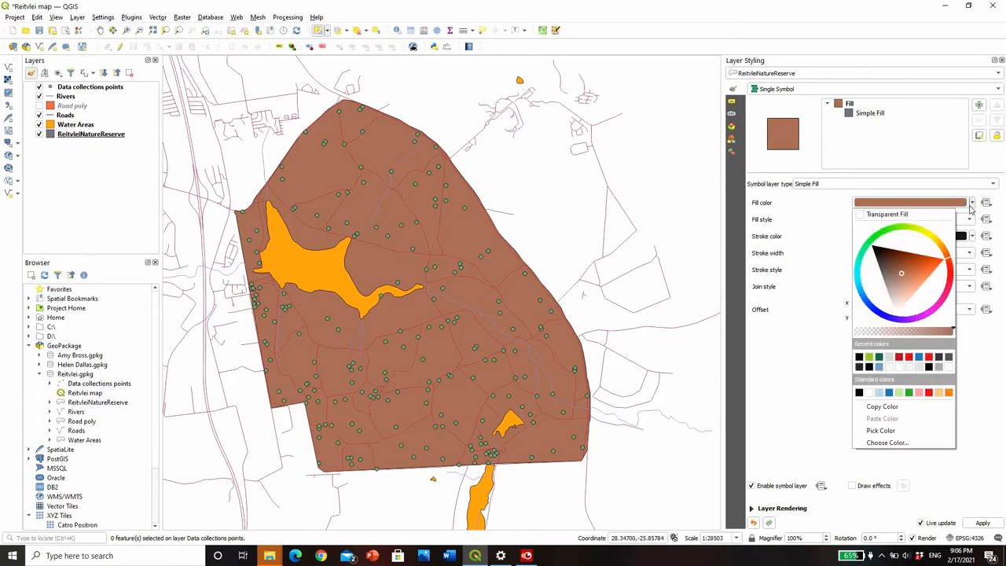
pyautogui.click(887, 214)
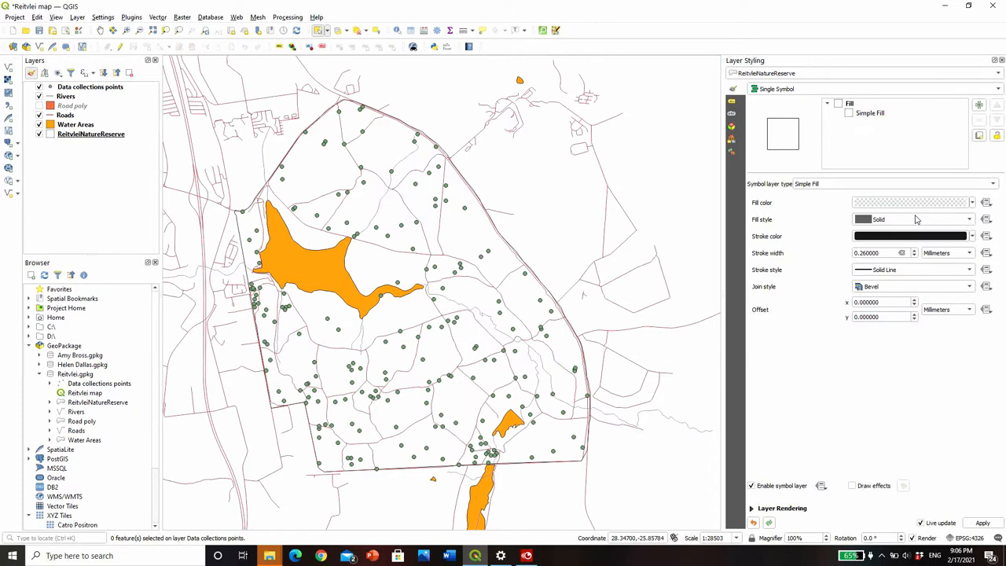
pyautogui.moveTo(958, 218)
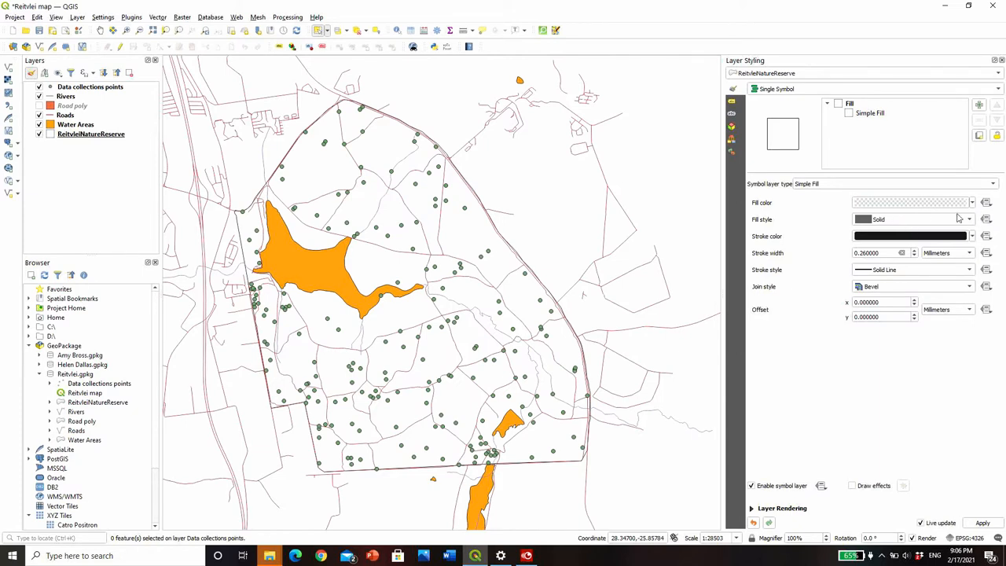
pyautogui.click(969, 221)
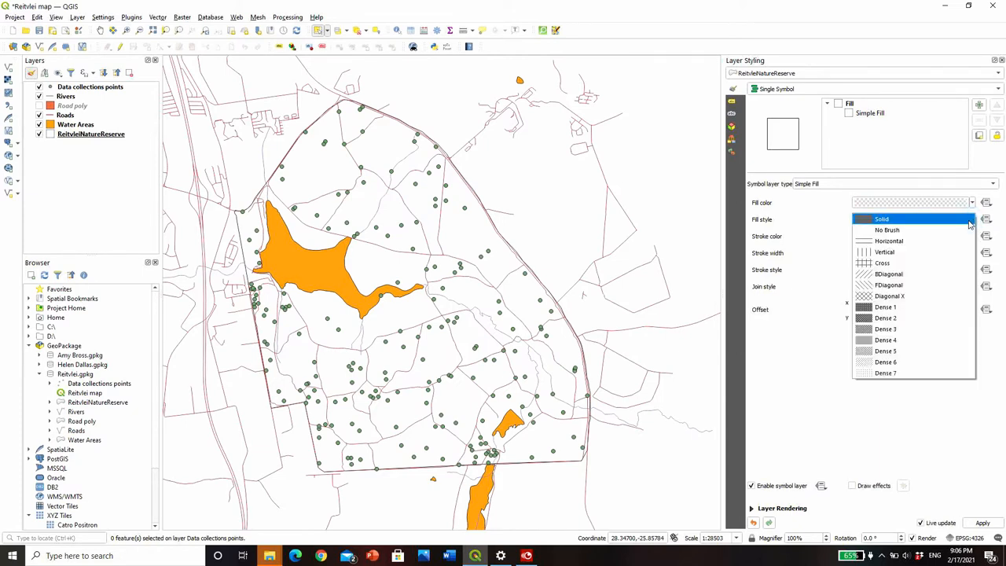
pyautogui.click(880, 218)
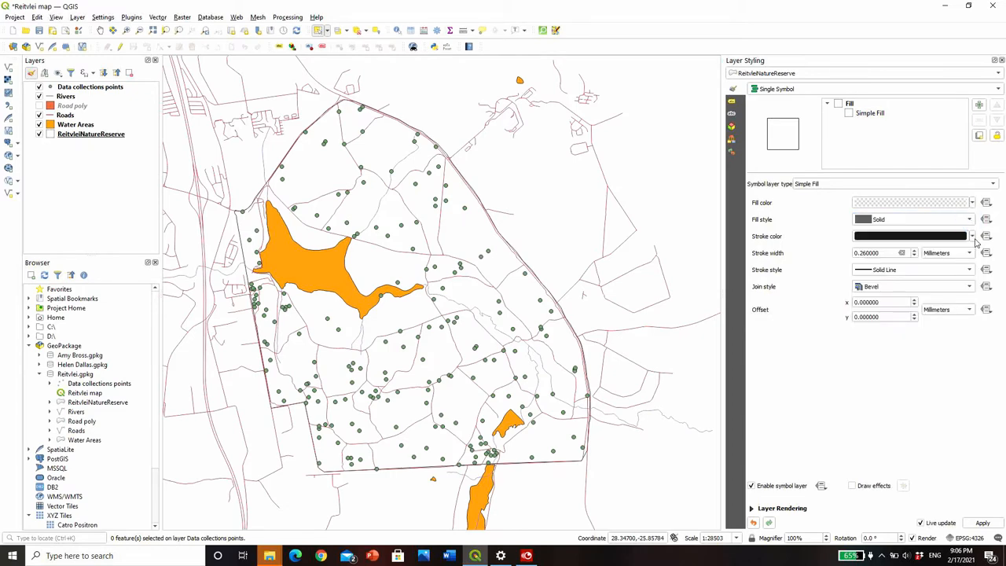
pyautogui.click(971, 236)
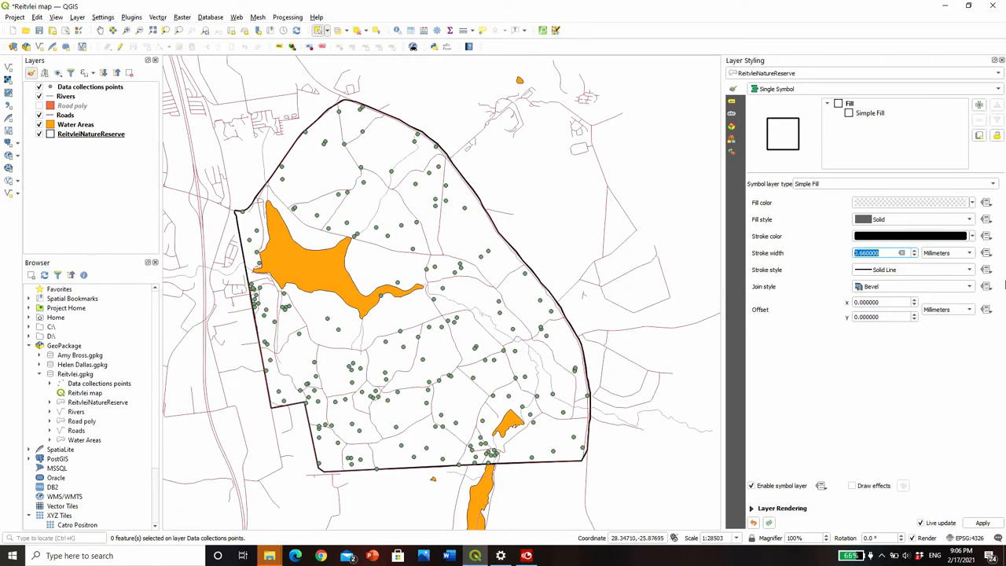
pyautogui.click(912, 269)
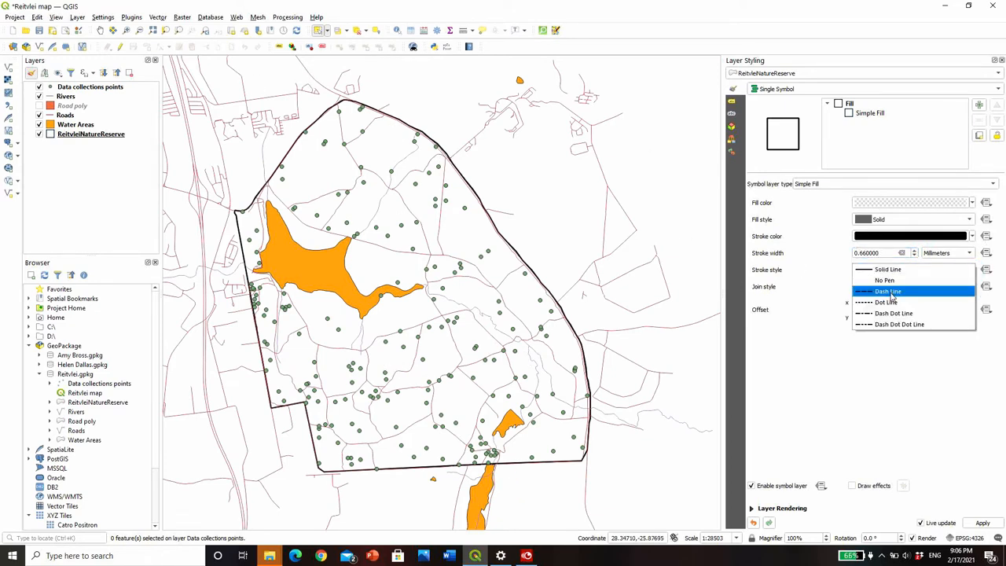
pyautogui.click(886, 291)
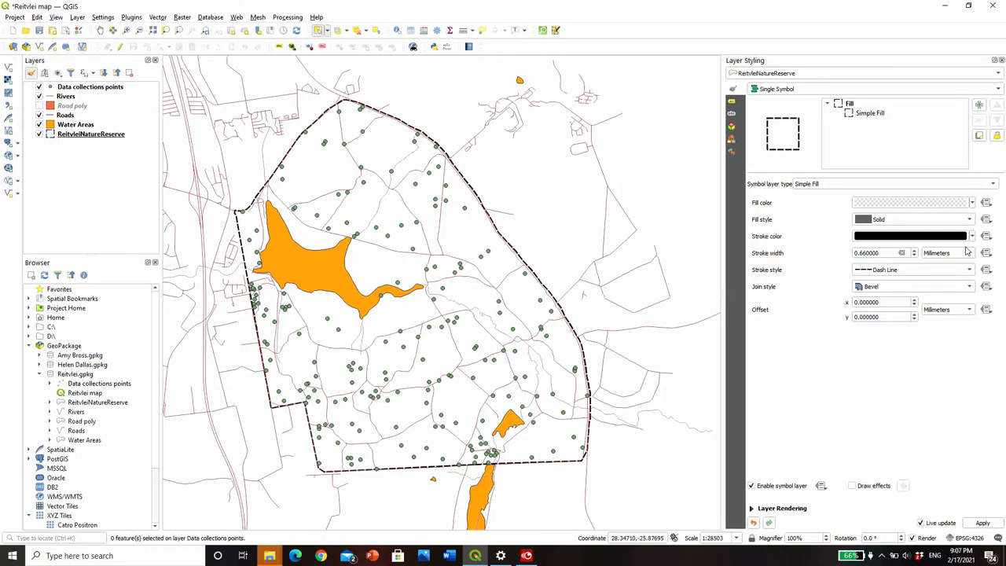
pyautogui.moveTo(986, 271)
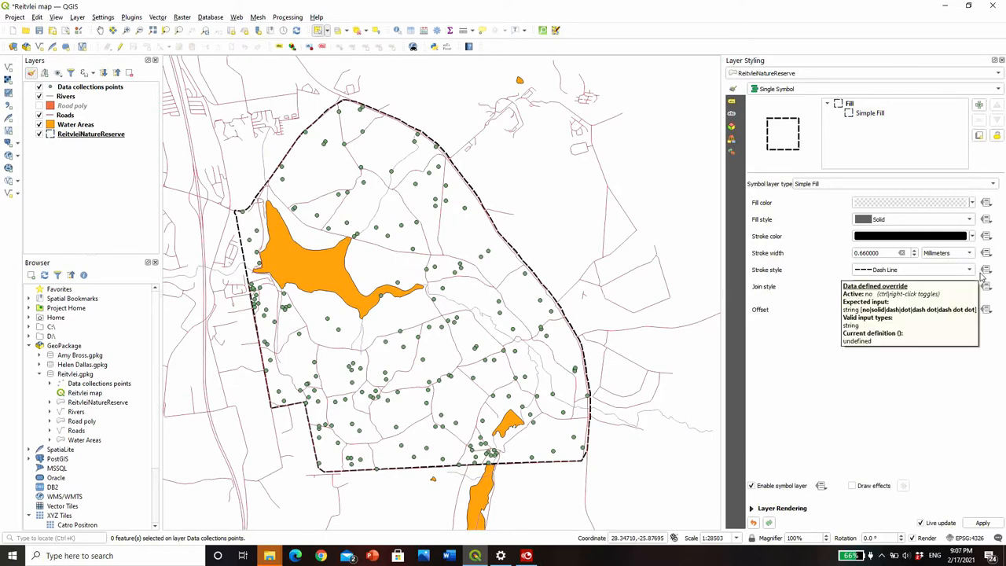
pyautogui.moveTo(830, 384)
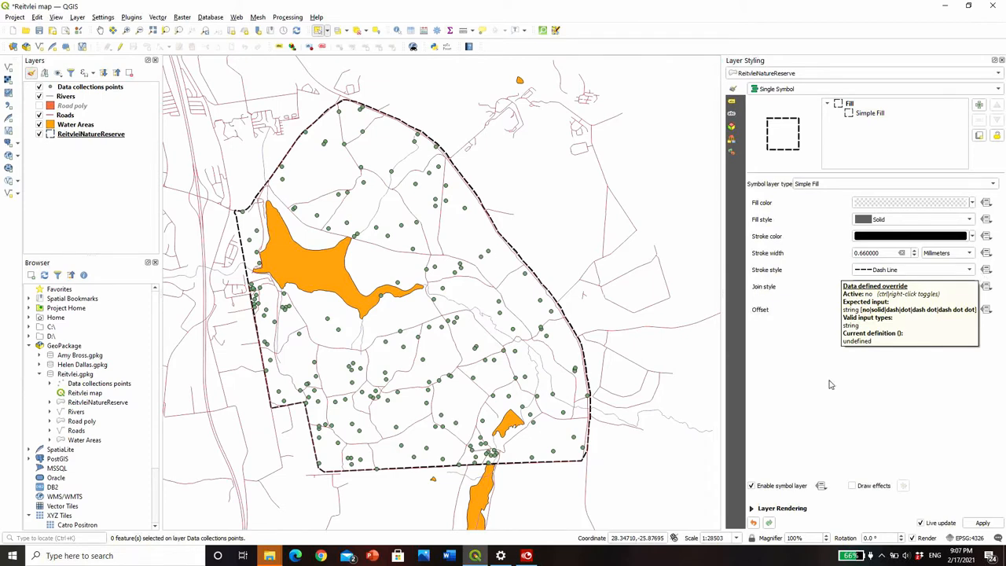
pyautogui.moveTo(88, 145)
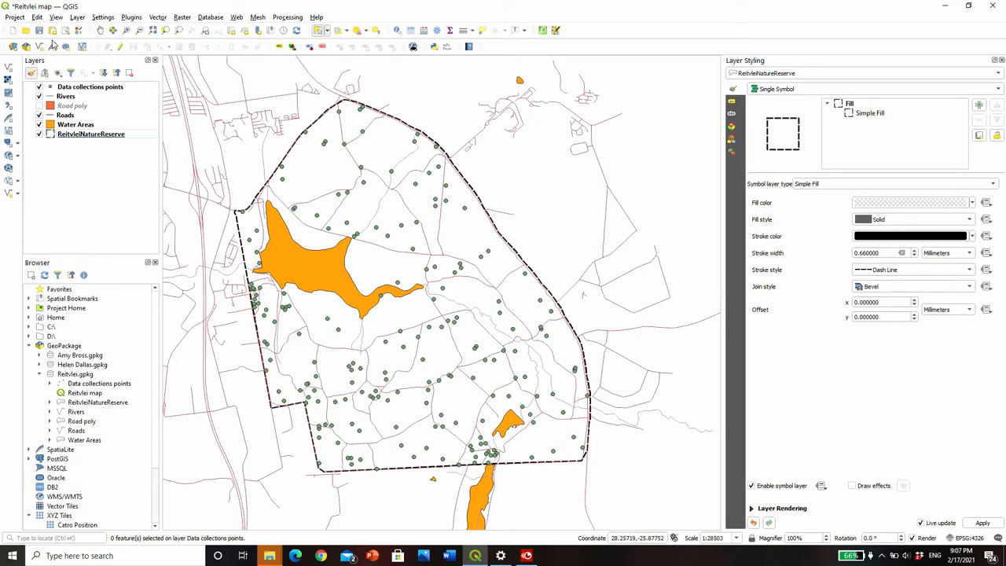
pyautogui.moveTo(180, 63)
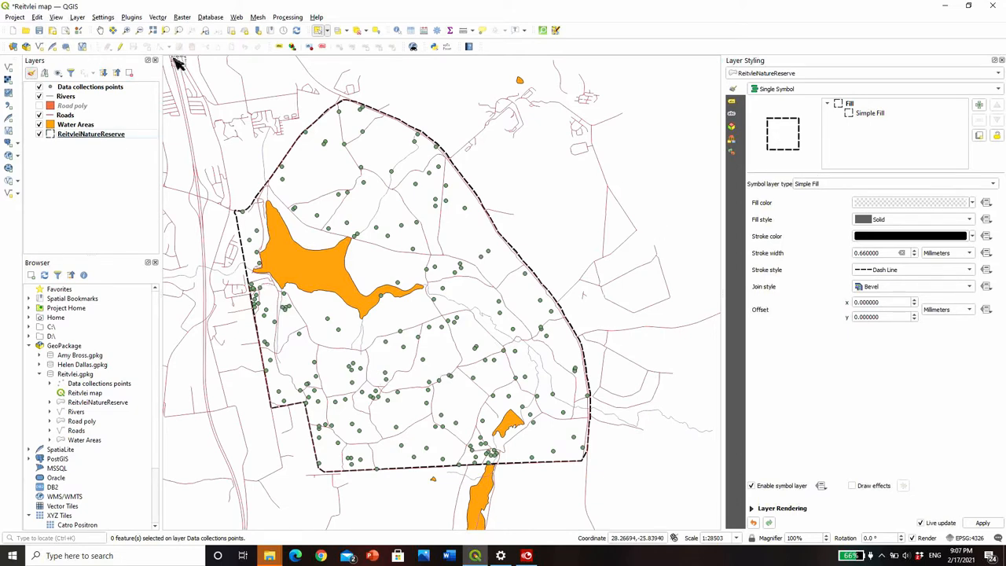
# - Style the Water Areas layer with the simple blue fill favourite
pyautogui.click(37, 30)
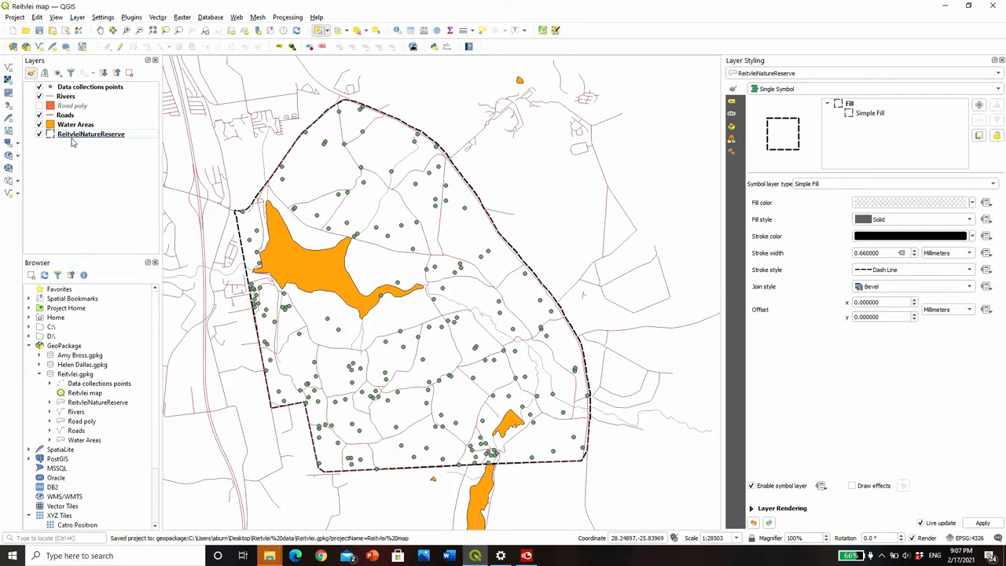
pyautogui.click(75, 124)
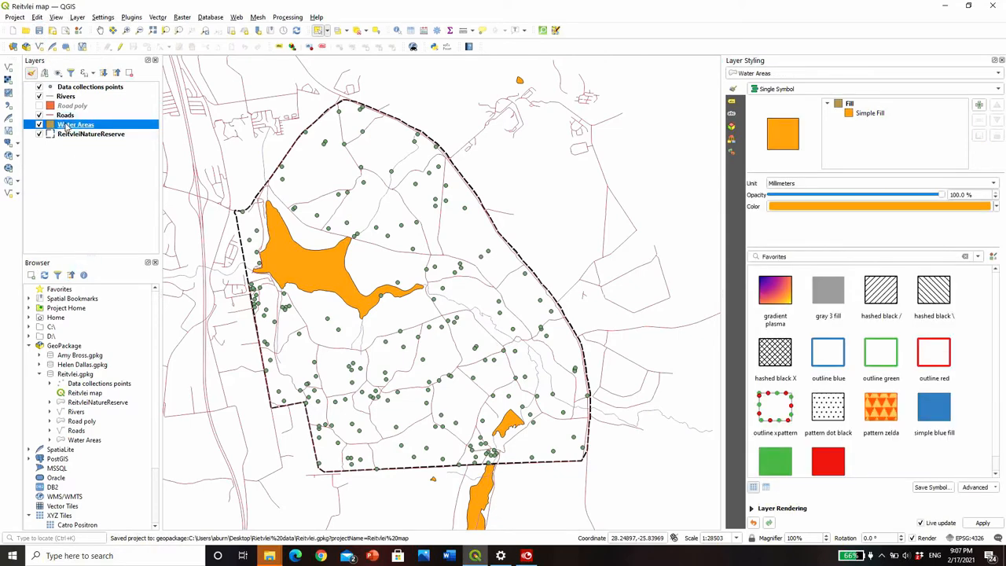
pyautogui.moveTo(412, 130)
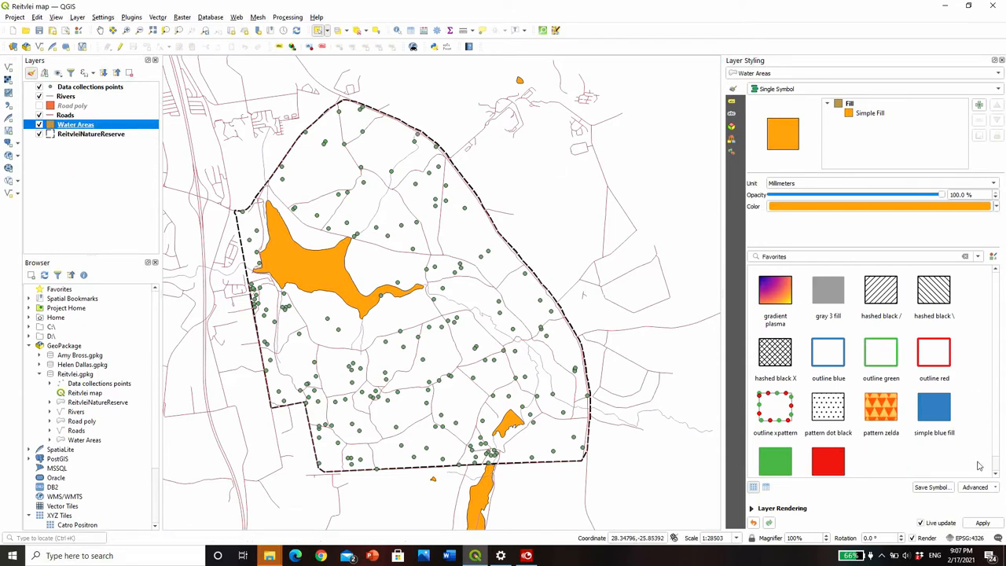
pyautogui.click(934, 408)
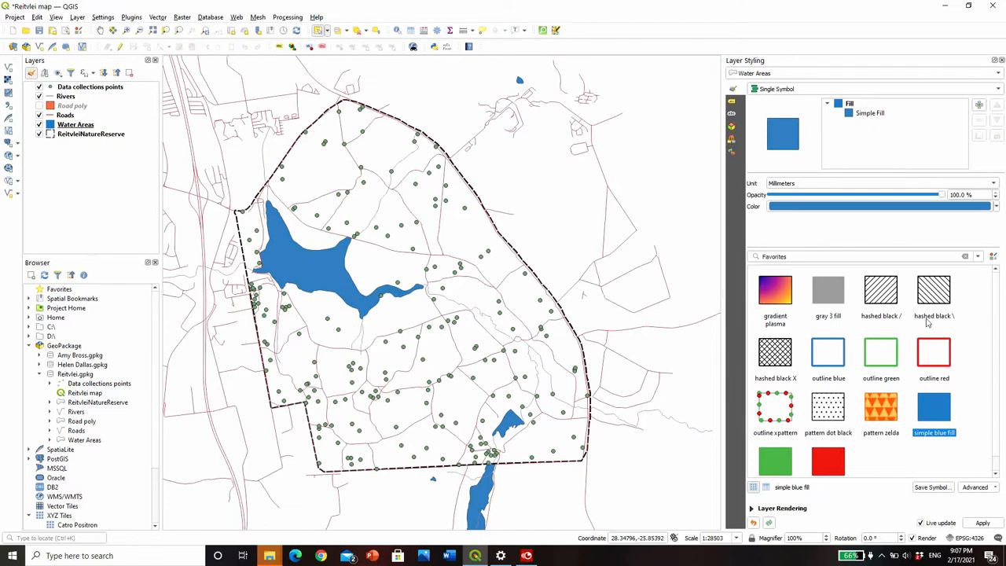
pyautogui.moveTo(897, 167)
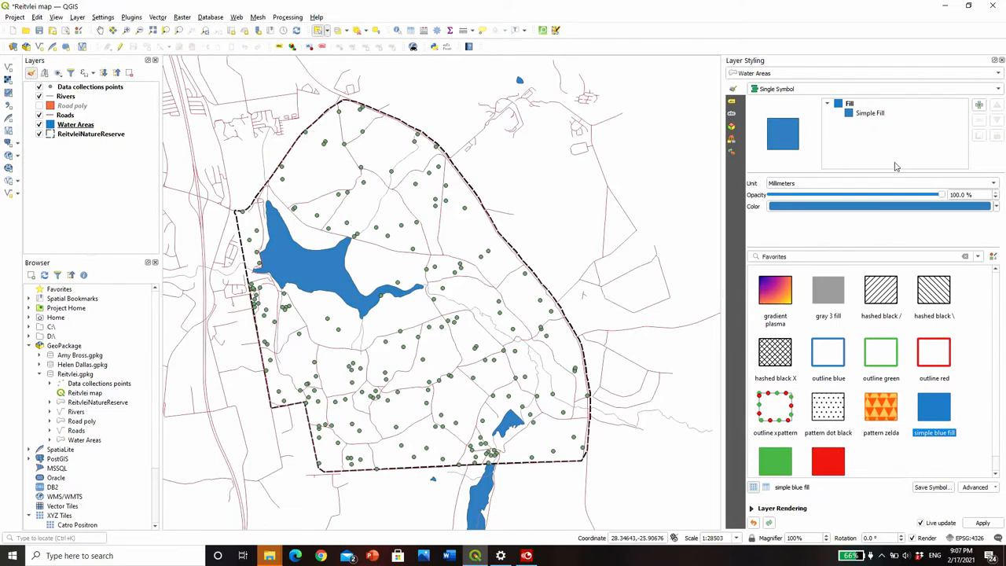
pyautogui.moveTo(956, 349)
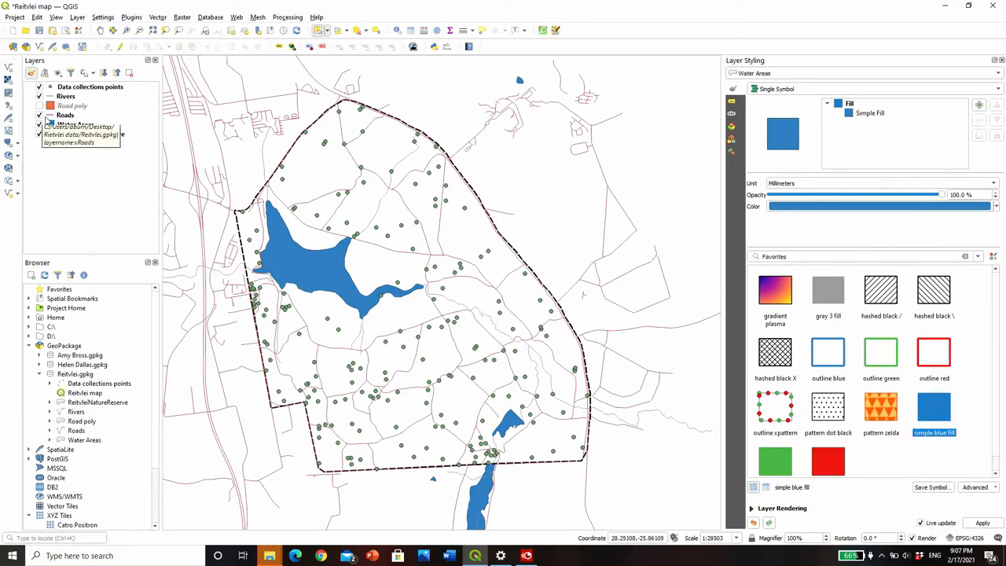
# - Set the Roads layer's Simple Line colour to black
pyautogui.click(66, 115)
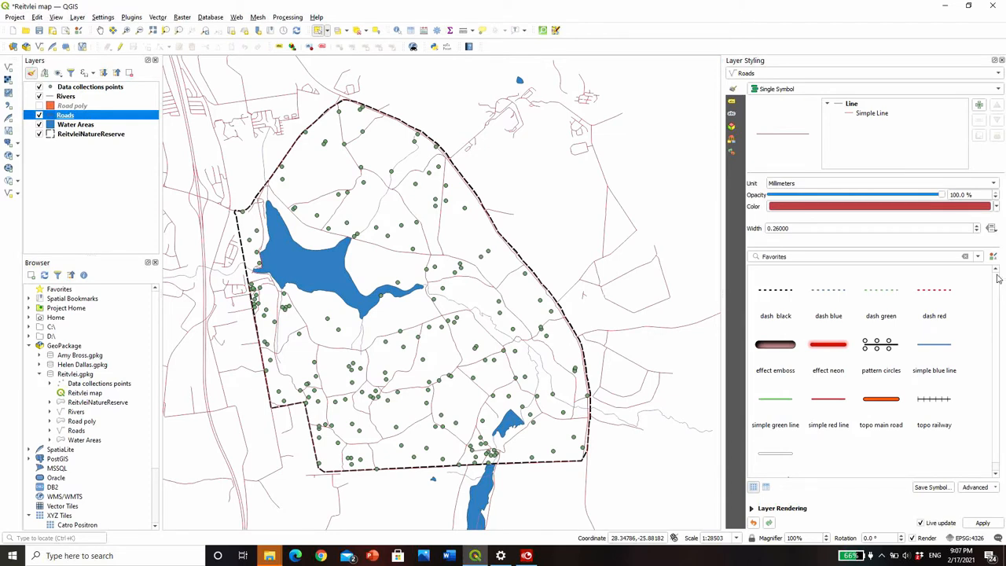
pyautogui.moveTo(999, 450)
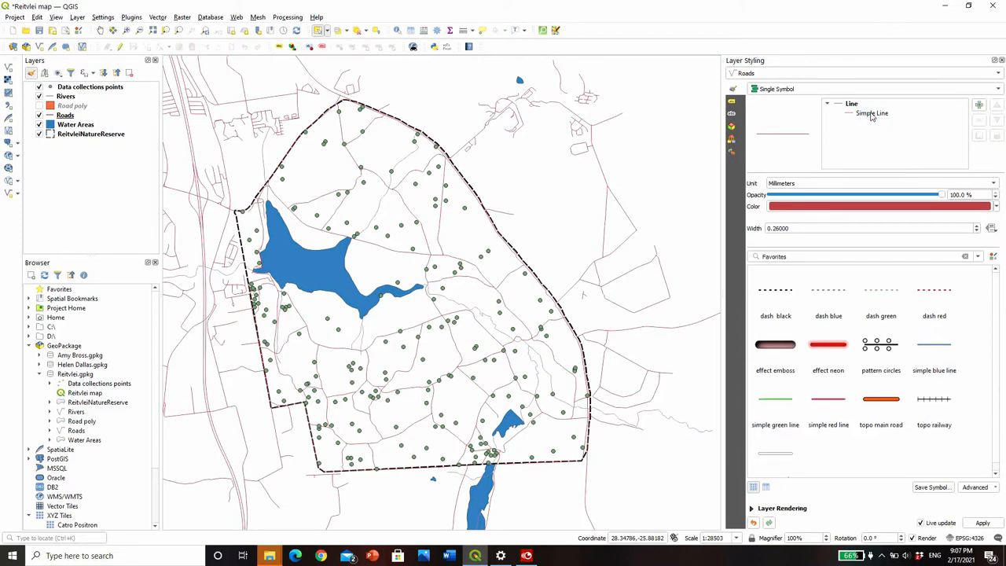
pyautogui.click(871, 114)
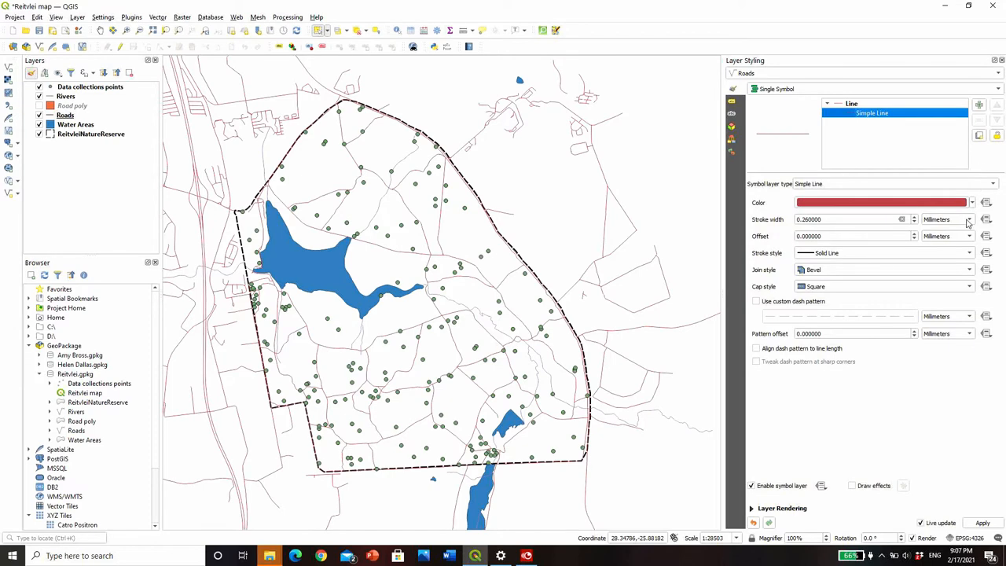
pyautogui.click(972, 203)
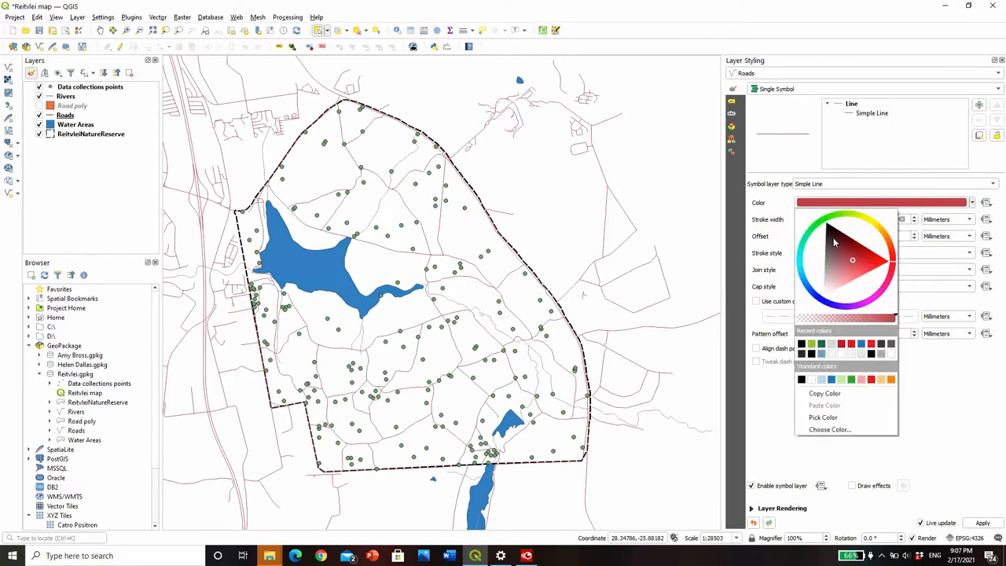
pyautogui.click(853, 260)
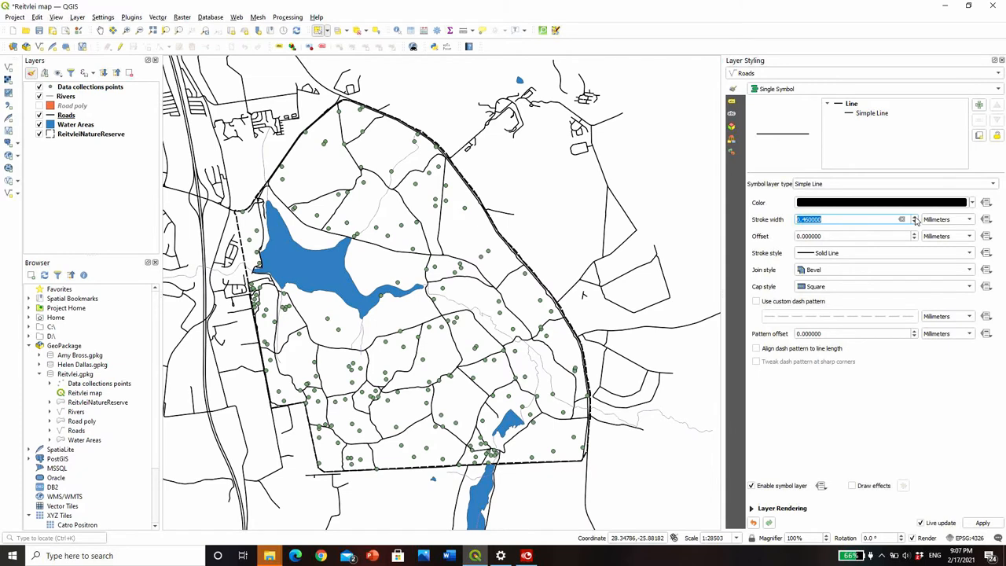
pyautogui.moveTo(370, 254)
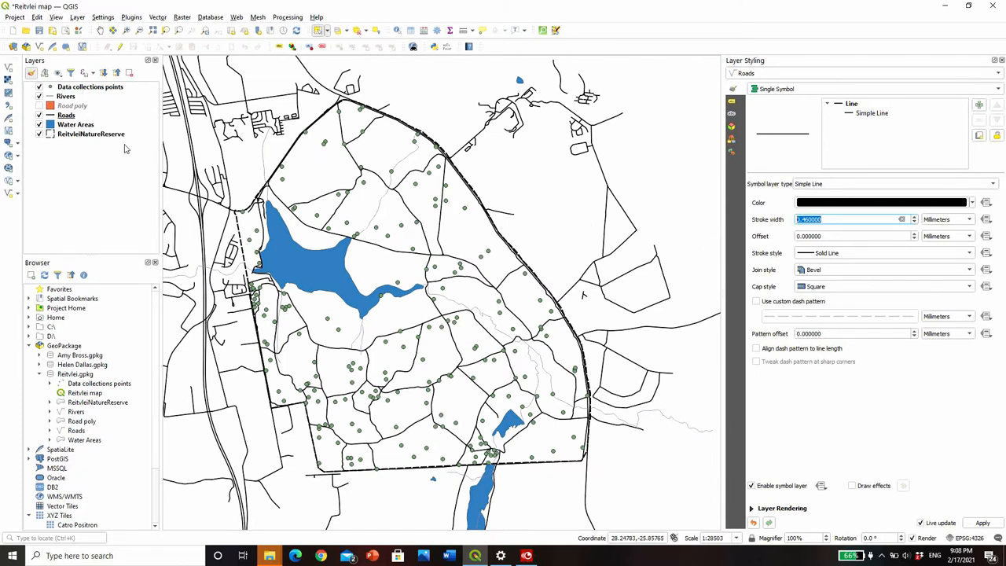
# - Style the Rivers layer with the simple blue line favourite and zoom out to the whole reserve
pyautogui.click(66, 96)
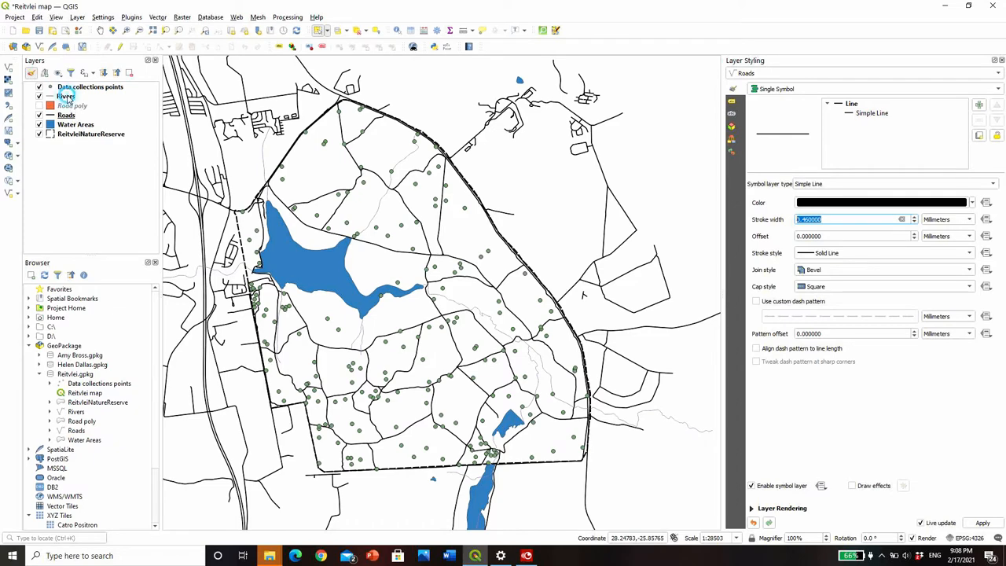
pyautogui.click(66, 96)
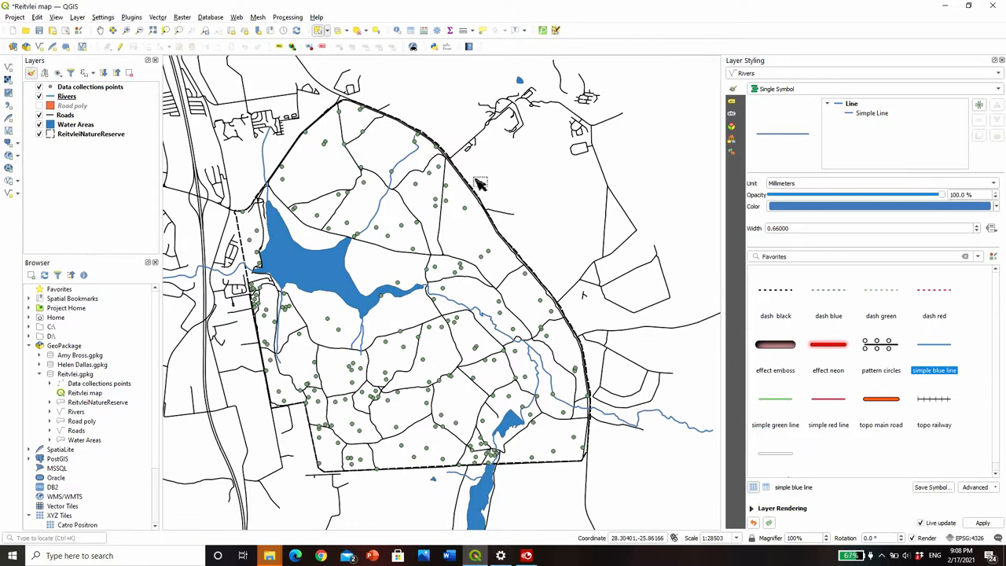
pyautogui.moveTo(333, 187)
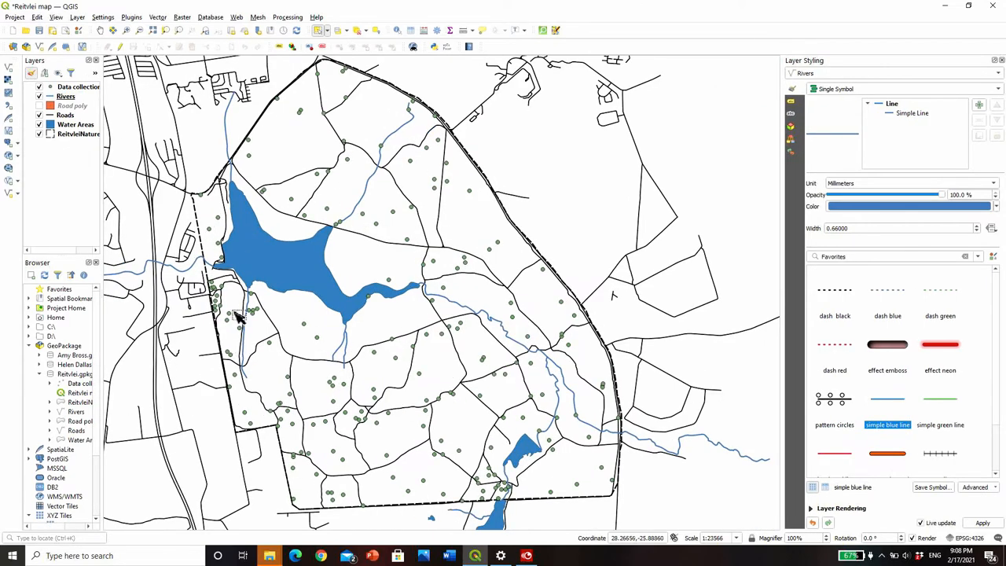
pyautogui.scroll(-3)
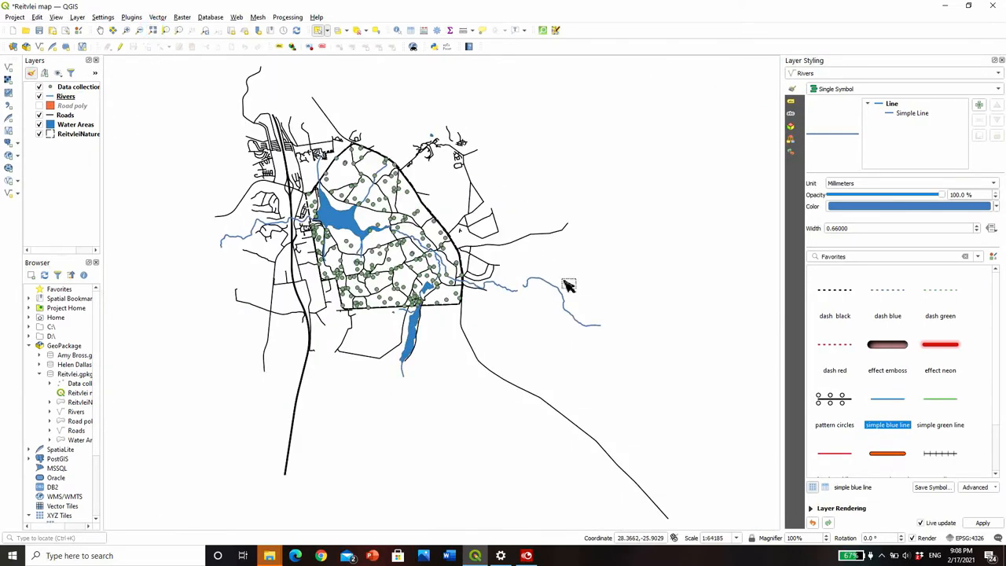
pyautogui.moveTo(589, 290)
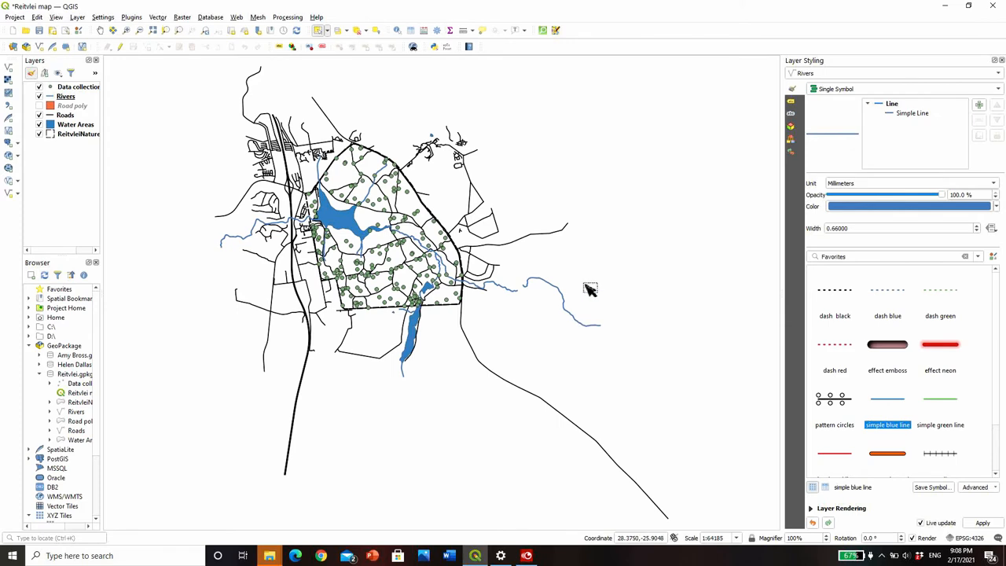
pyautogui.moveTo(122, 239)
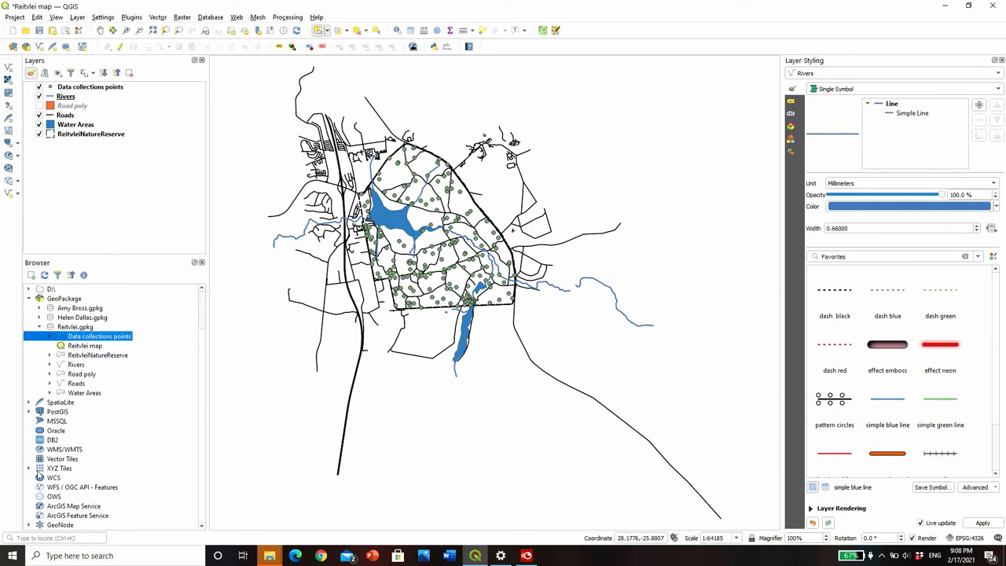
# - Add the OpenStreetMap XYZ basemap and place it beneath the reserve layers
pyautogui.click(28, 468)
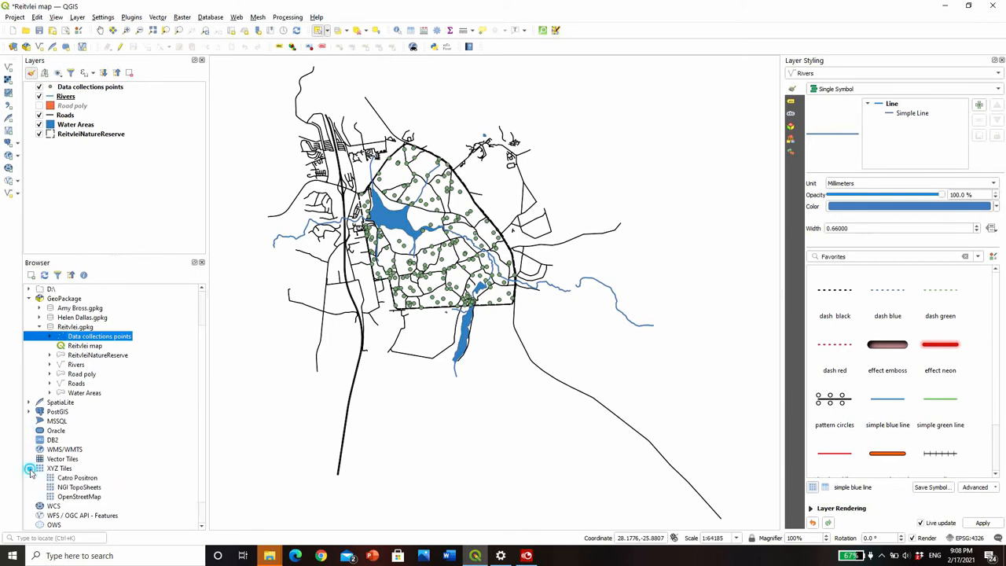
pyautogui.click(78, 497)
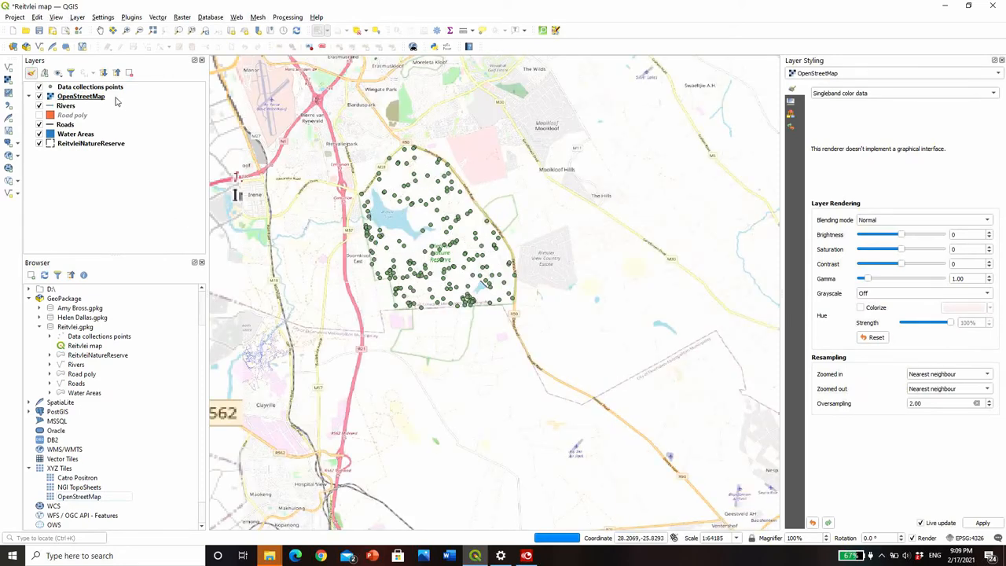
pyautogui.click(82, 96)
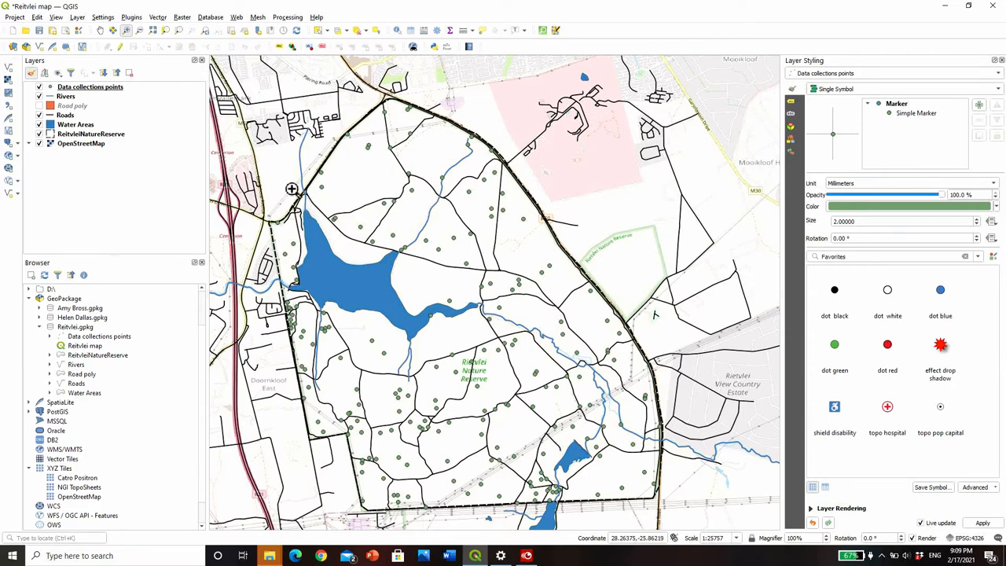
pyautogui.moveTo(453, 302)
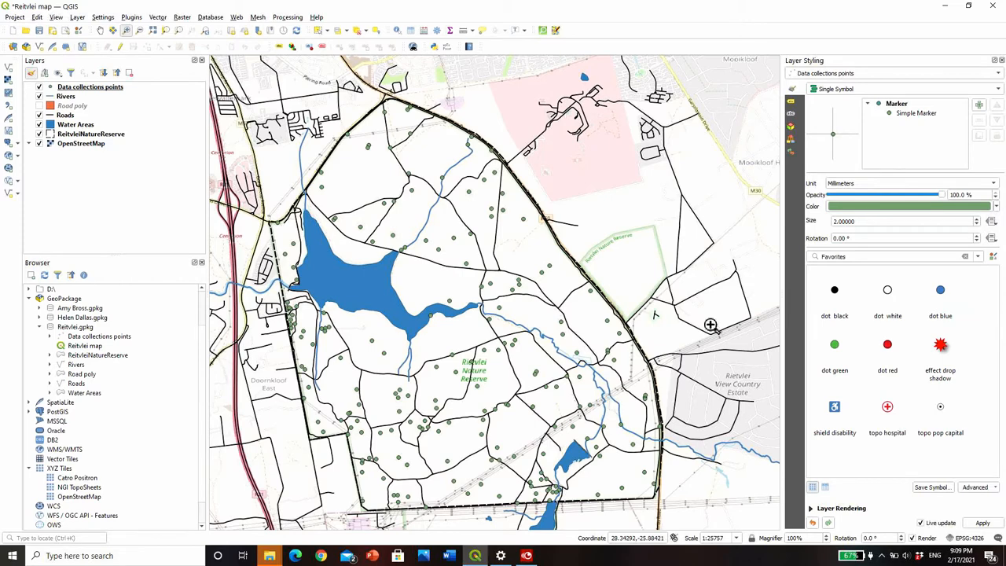
pyautogui.moveTo(613, 264)
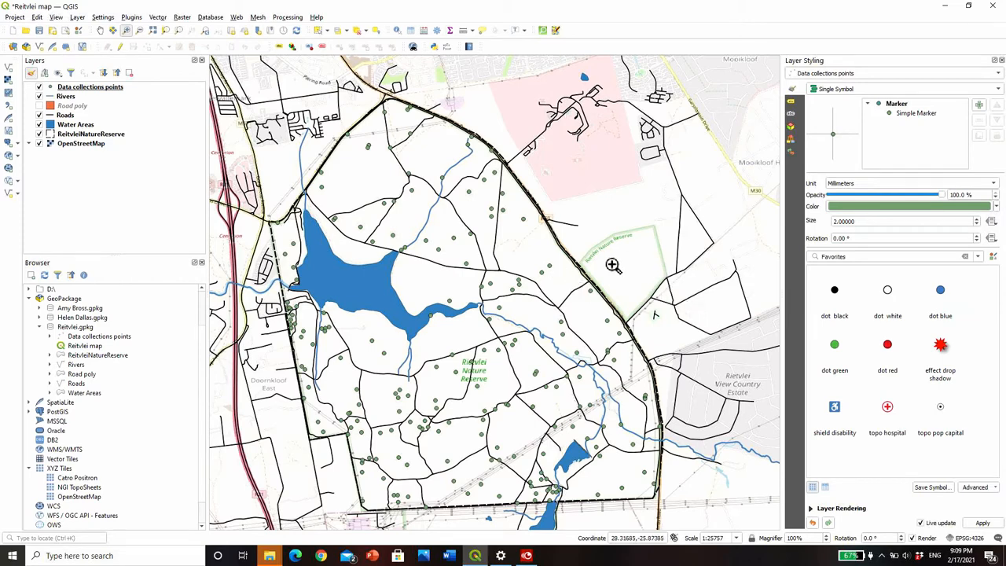
pyautogui.moveTo(641, 242)
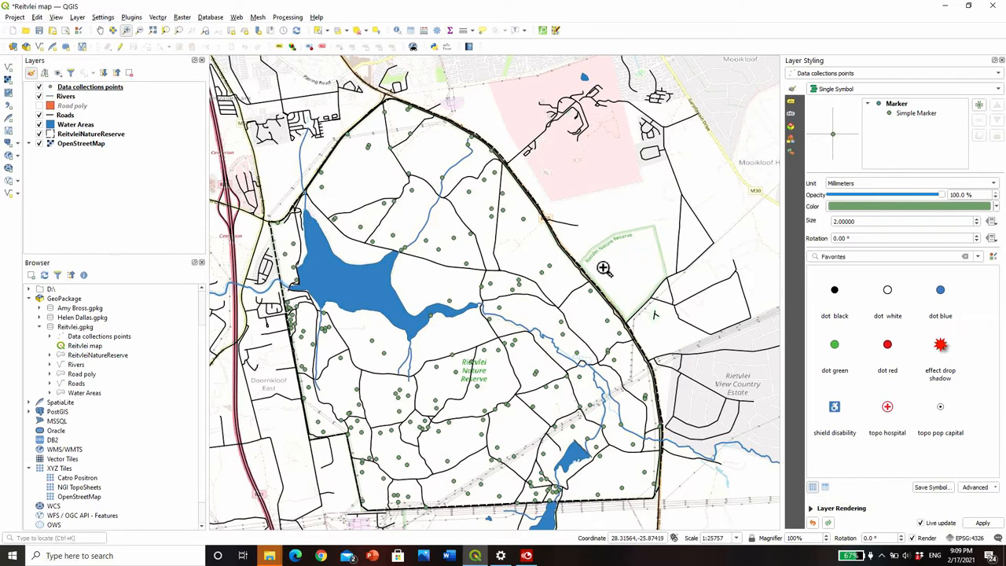
pyautogui.moveTo(467, 435)
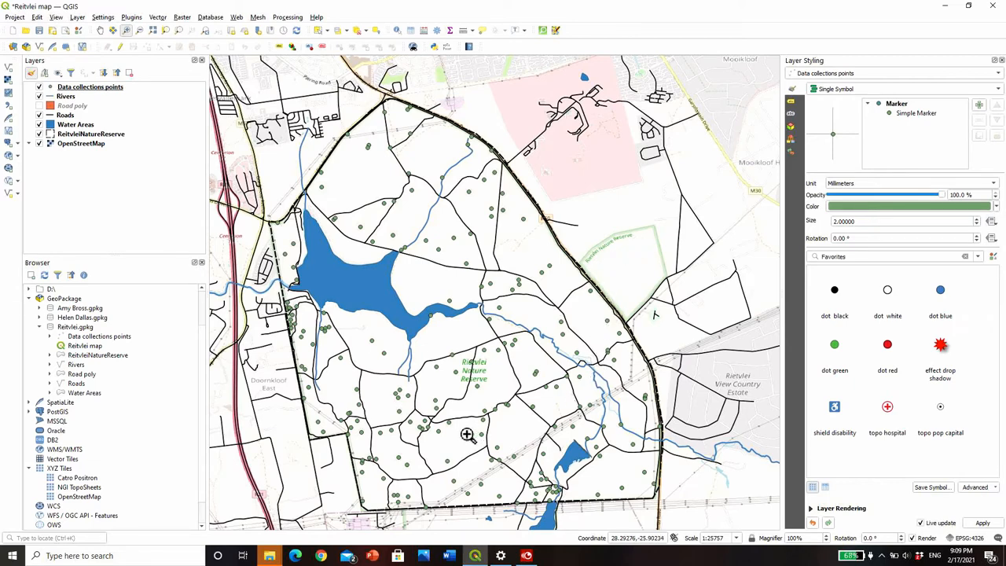
pyautogui.moveTo(462, 306)
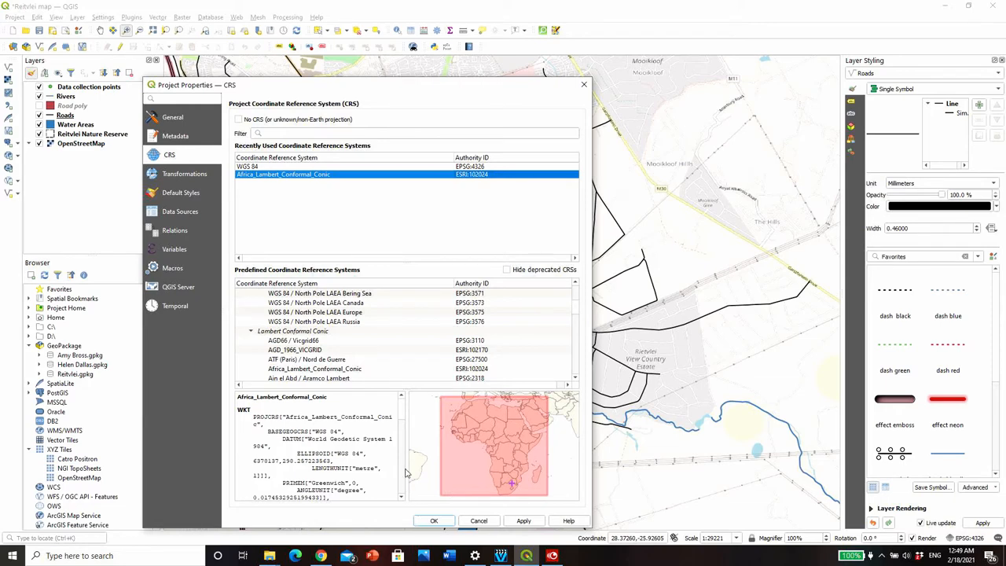
pyautogui.click(434, 521)
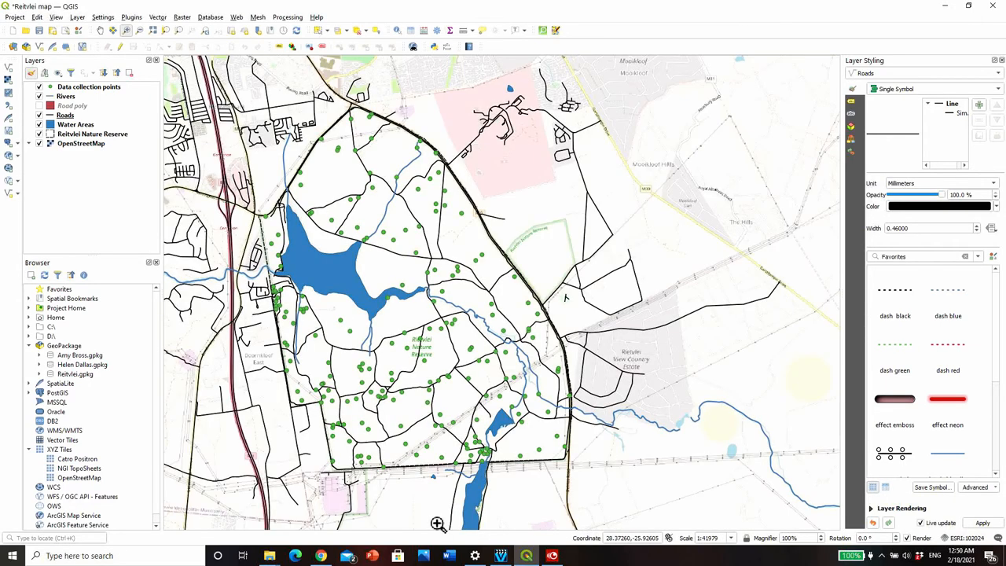
pyautogui.moveTo(490, 341)
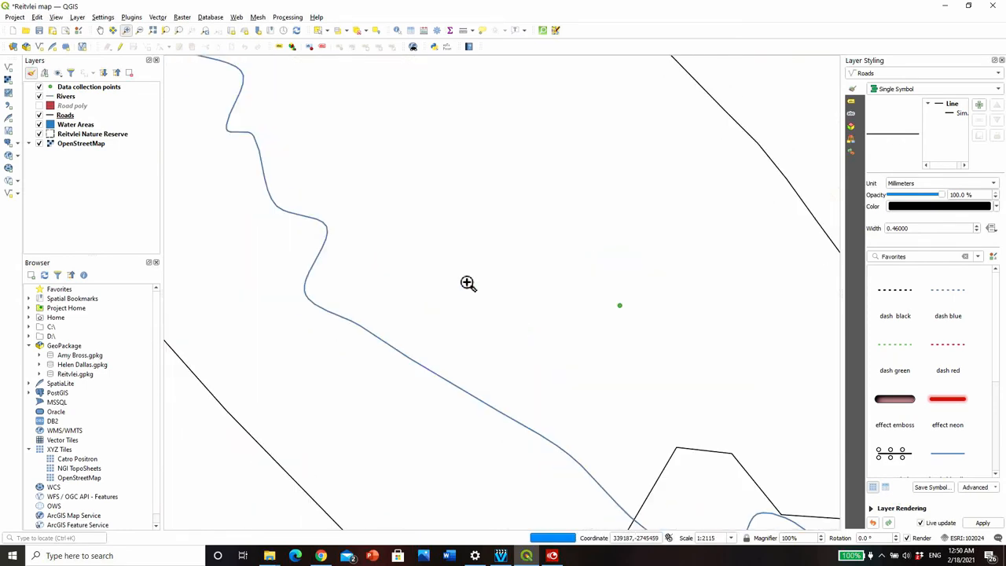
pyautogui.scroll(-3)
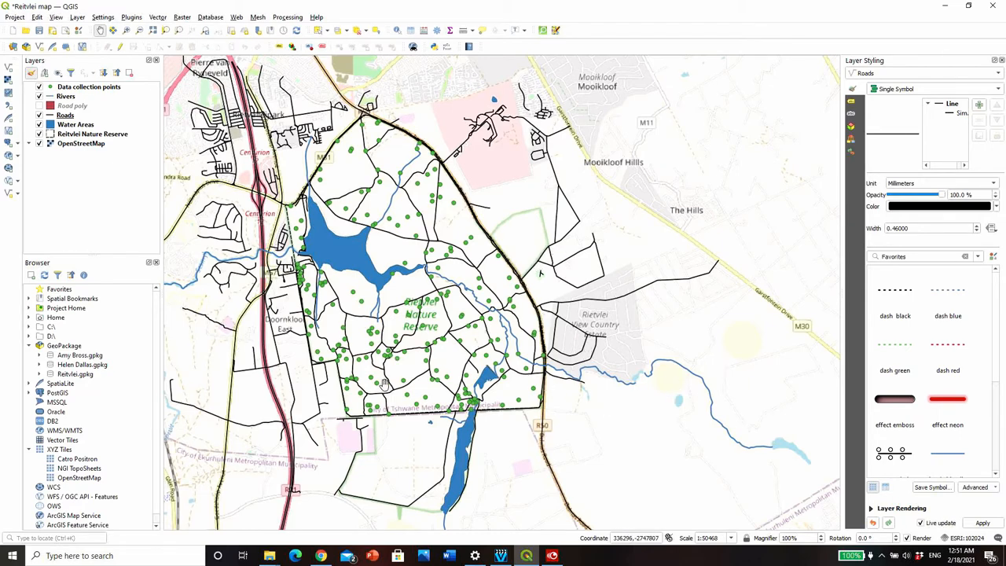
pyautogui.moveTo(464, 149)
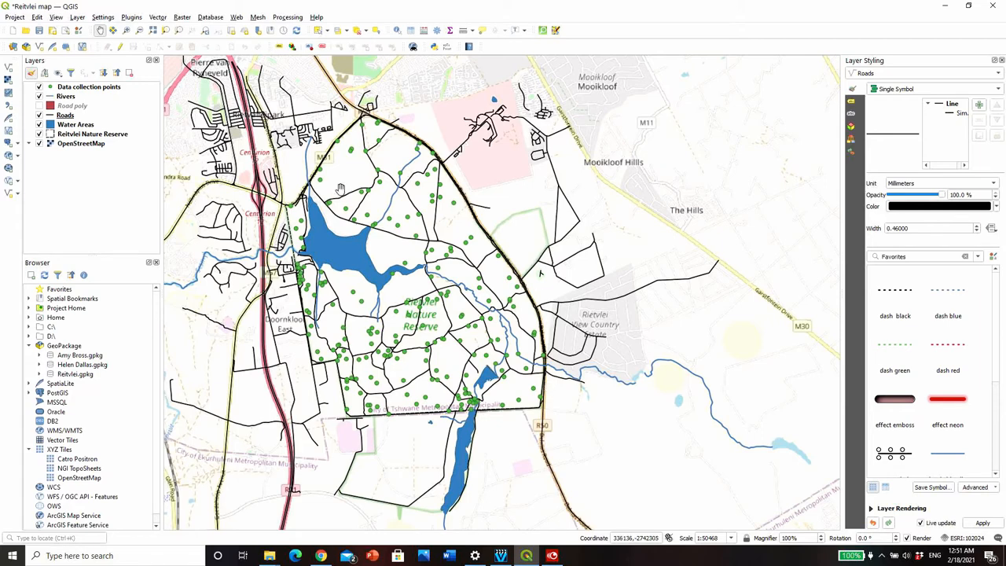
pyautogui.moveTo(591, 100)
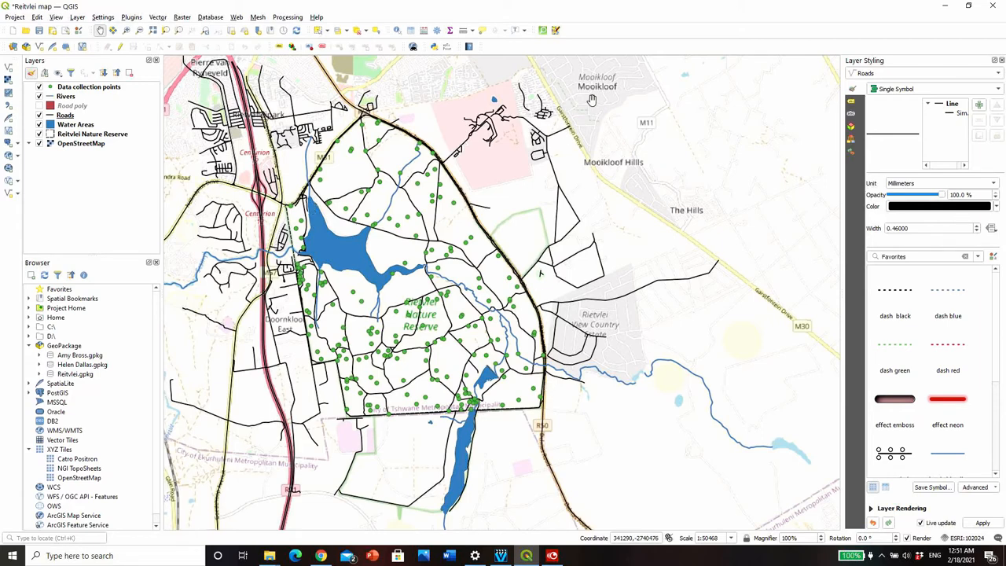
pyautogui.moveTo(583, 195)
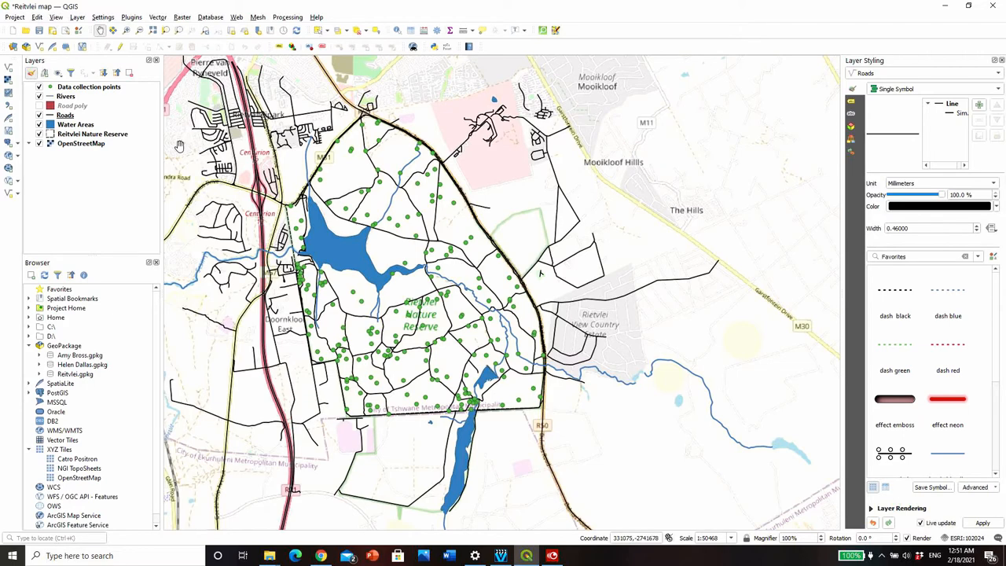
# - Move Reitvlei Nature Reserve to the top and style it with the 'outline green' favourite
pyautogui.click(91, 134)
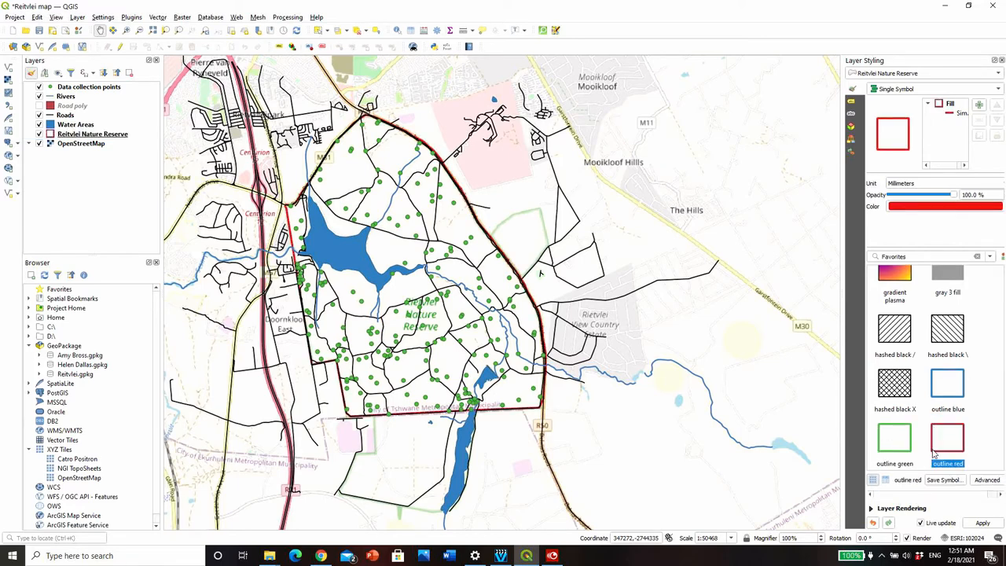
pyautogui.click(92, 134)
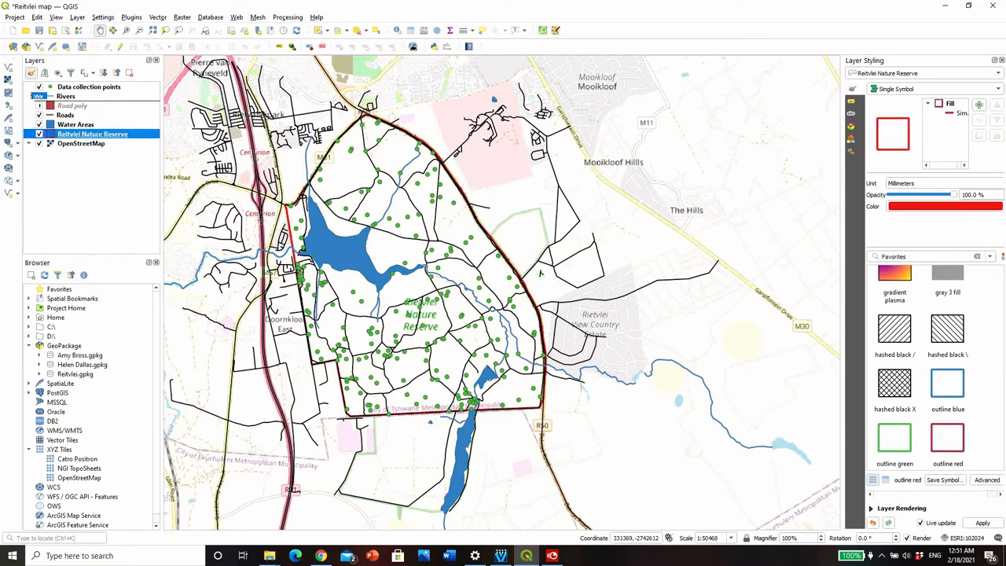
pyautogui.click(76, 134)
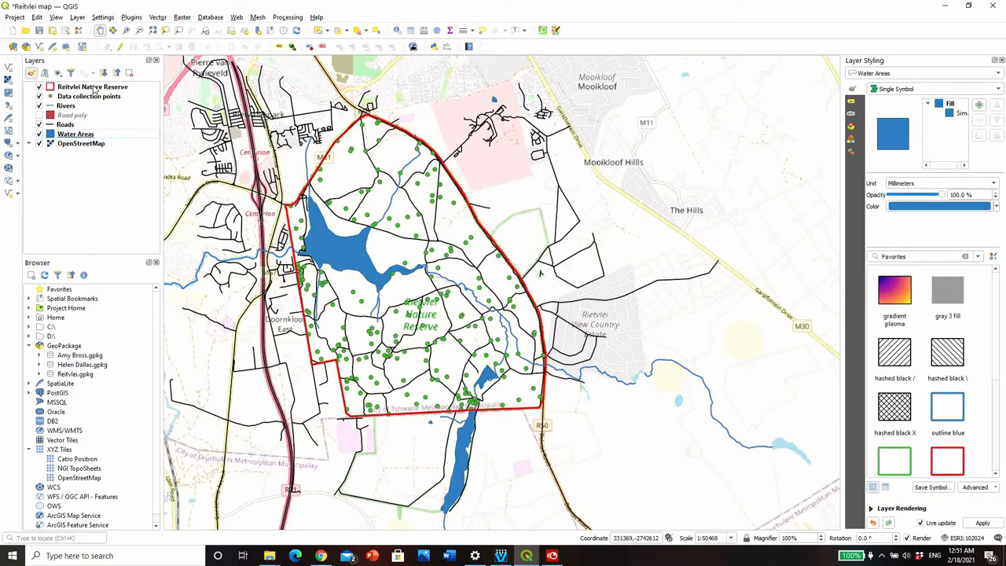
pyautogui.moveTo(881, 442)
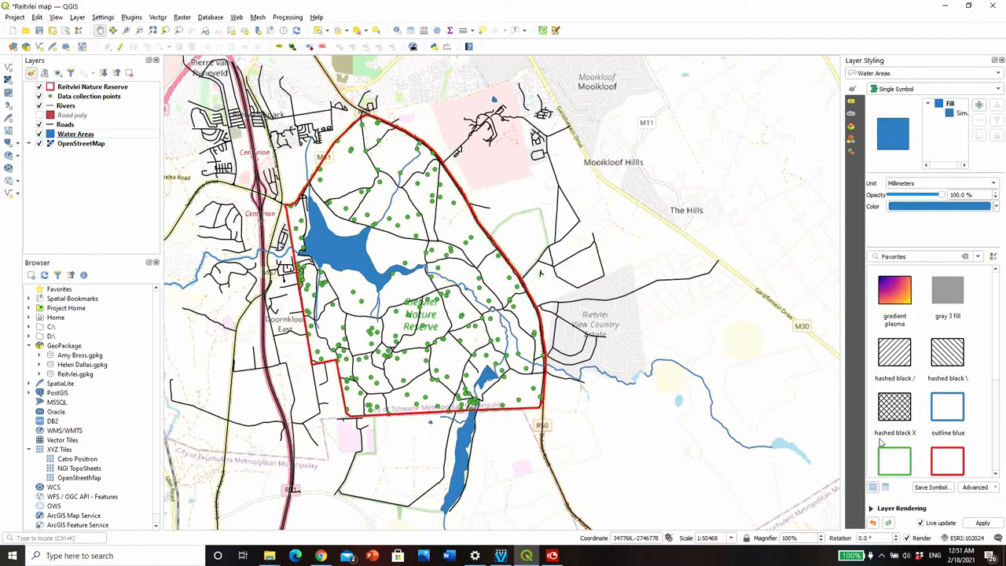
pyautogui.click(895, 441)
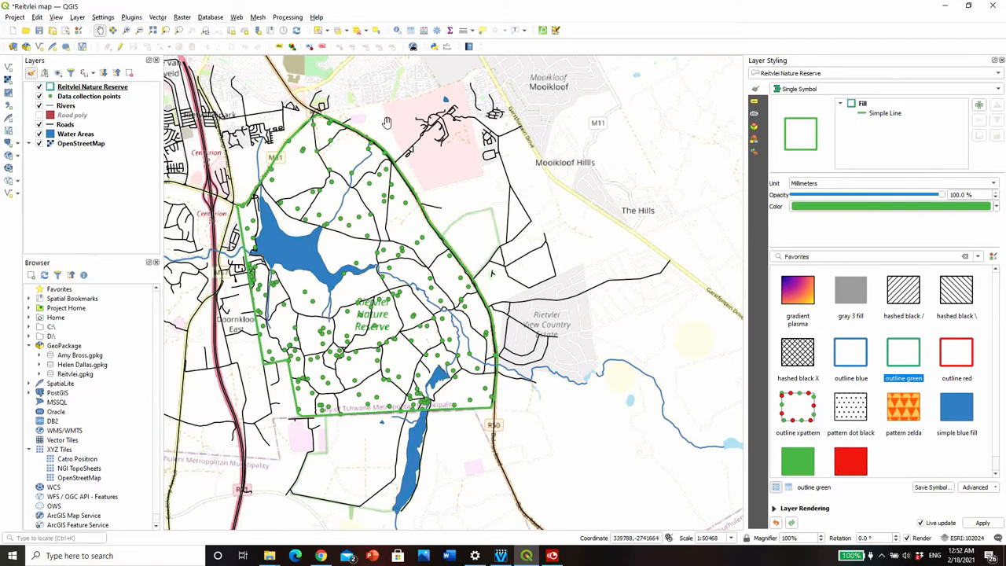
pyautogui.moveTo(390, 160)
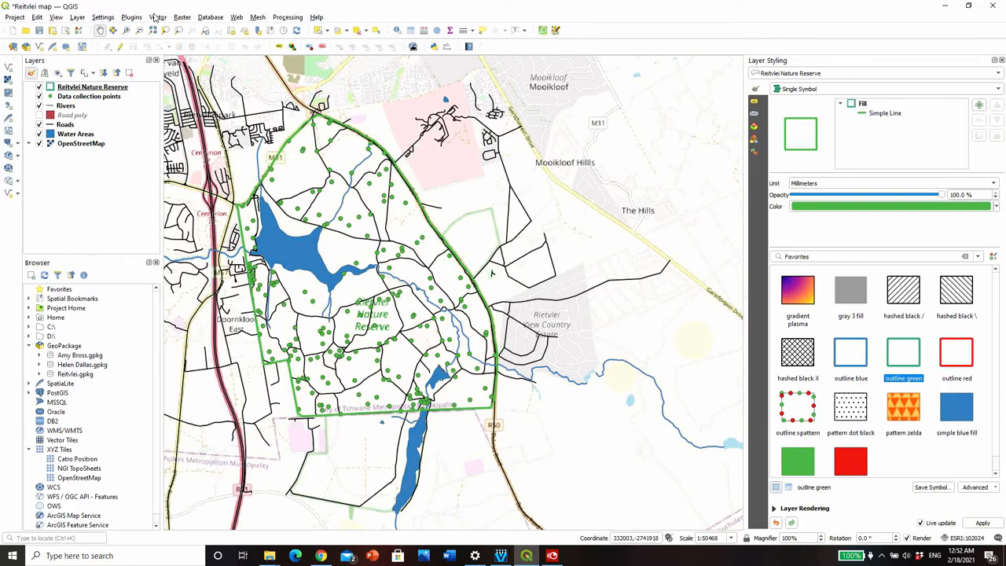
pyautogui.click(157, 16)
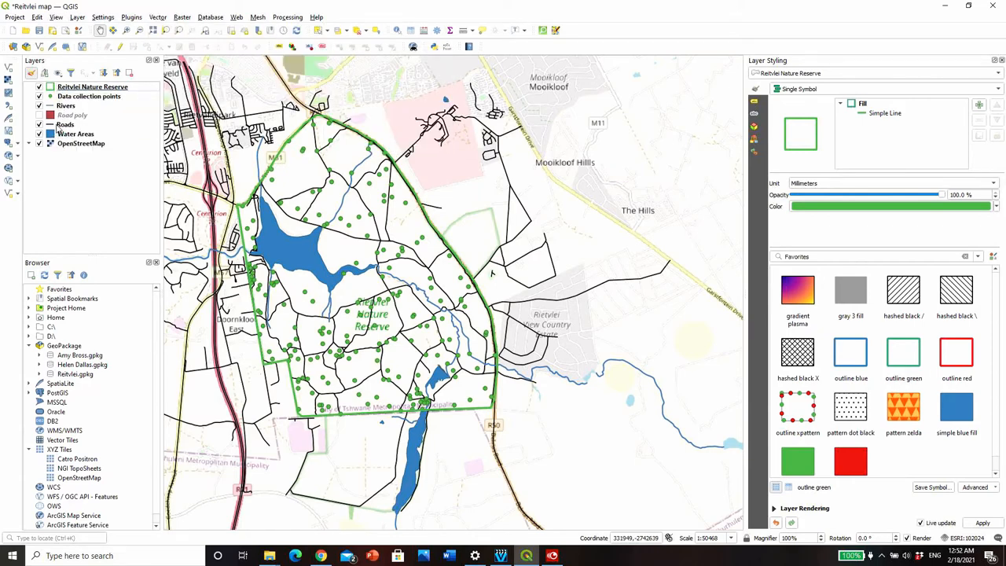
pyautogui.click(65, 124)
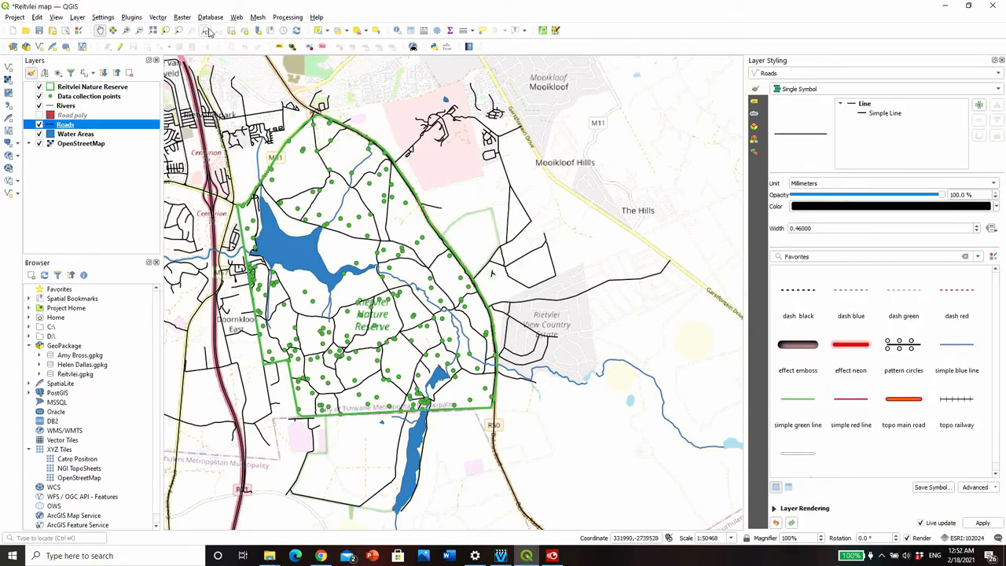
# - Clip the Roads layer to the Reitvlei Nature Reserve boundary, producing a Clipped layer
pyautogui.click(157, 16)
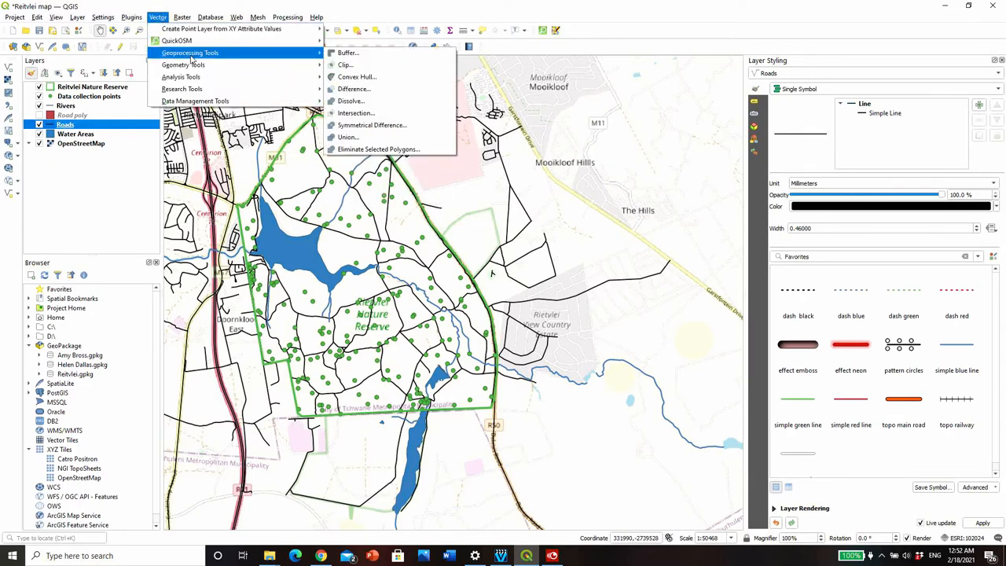
pyautogui.moveTo(344, 64)
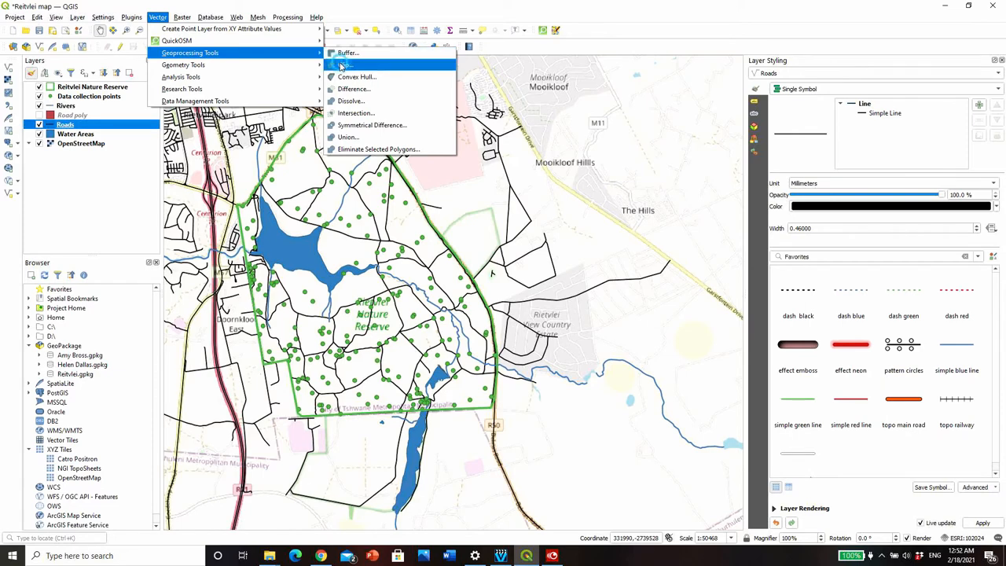
pyautogui.click(343, 64)
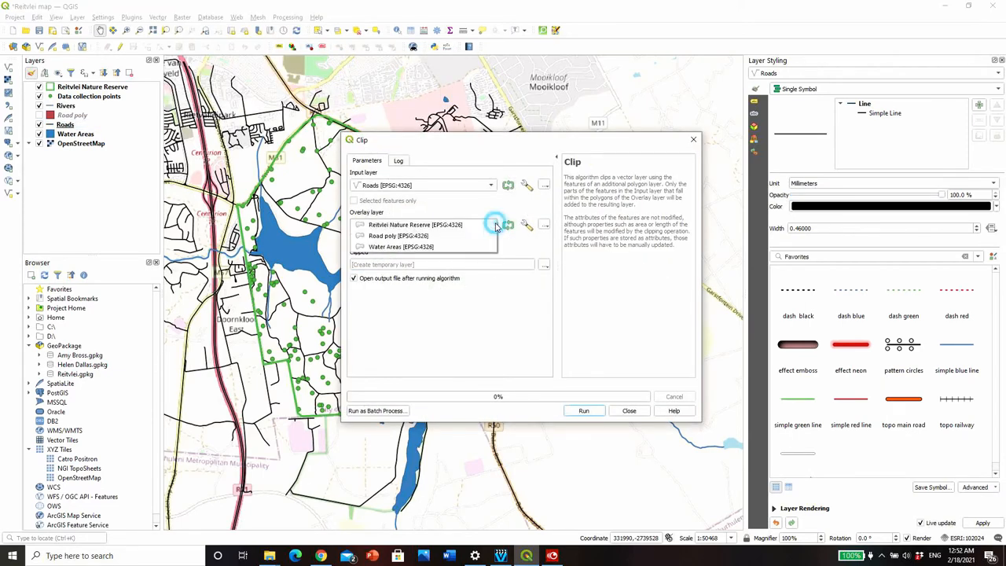
pyautogui.click(415, 223)
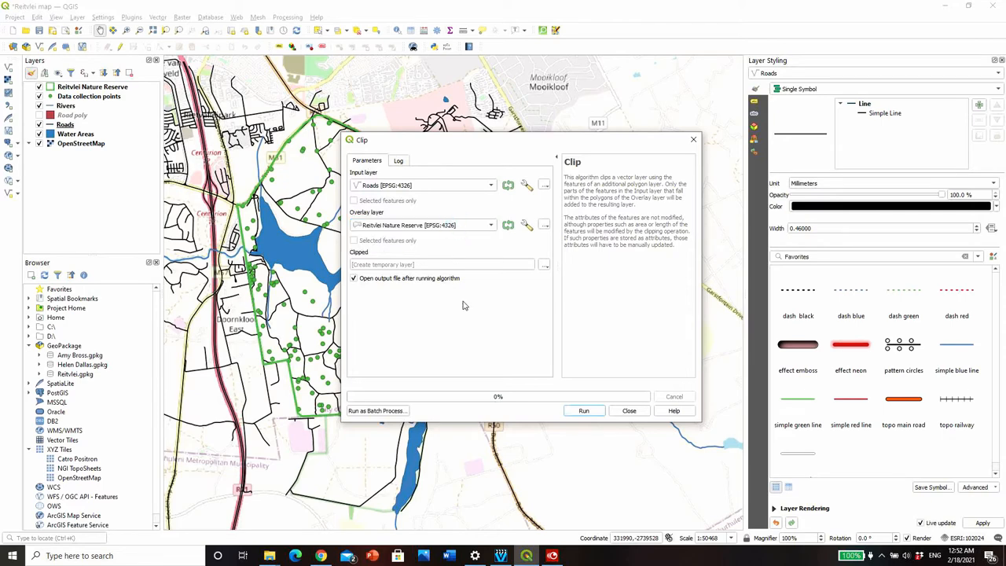
pyautogui.click(584, 410)
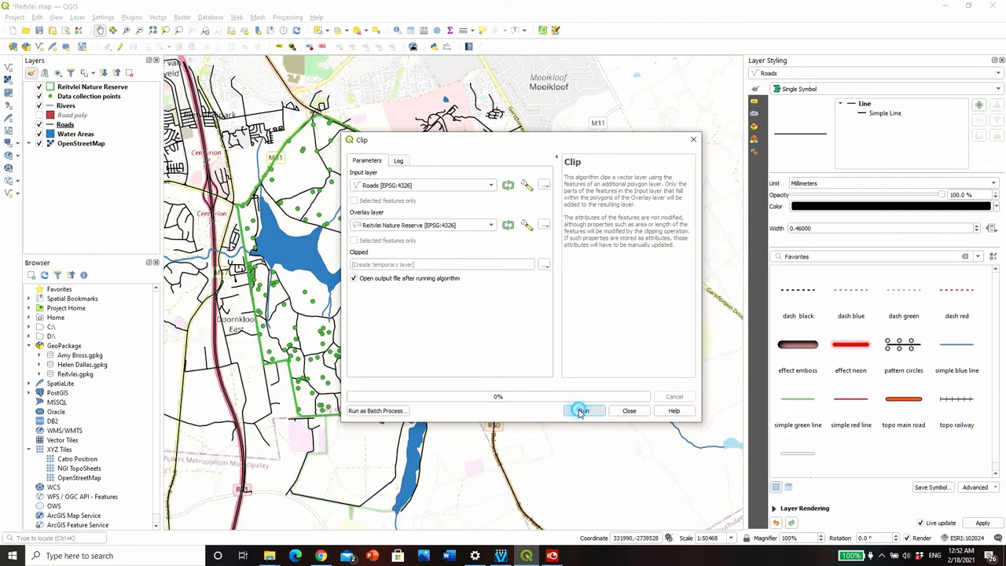
pyautogui.click(584, 411)
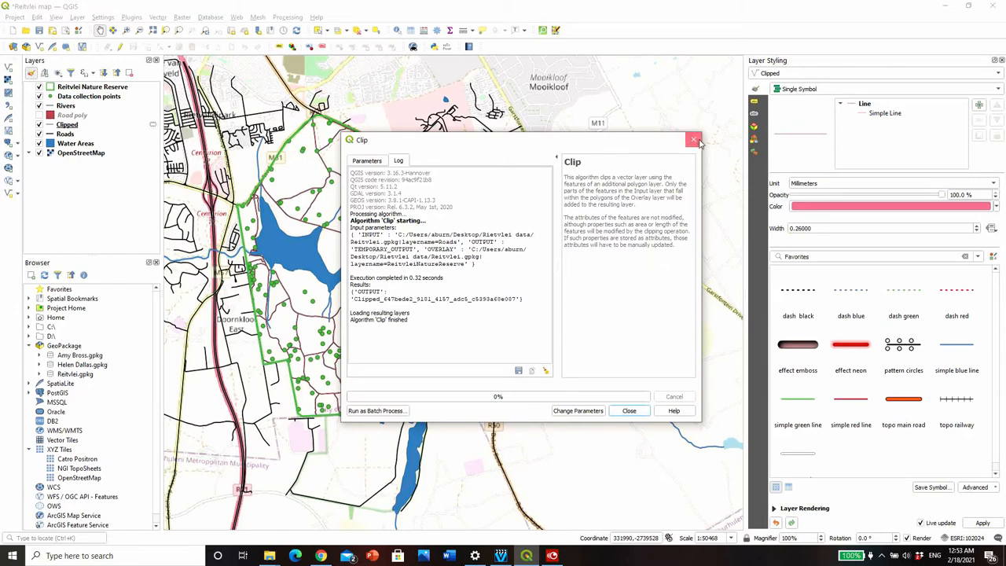
pyautogui.click(695, 140)
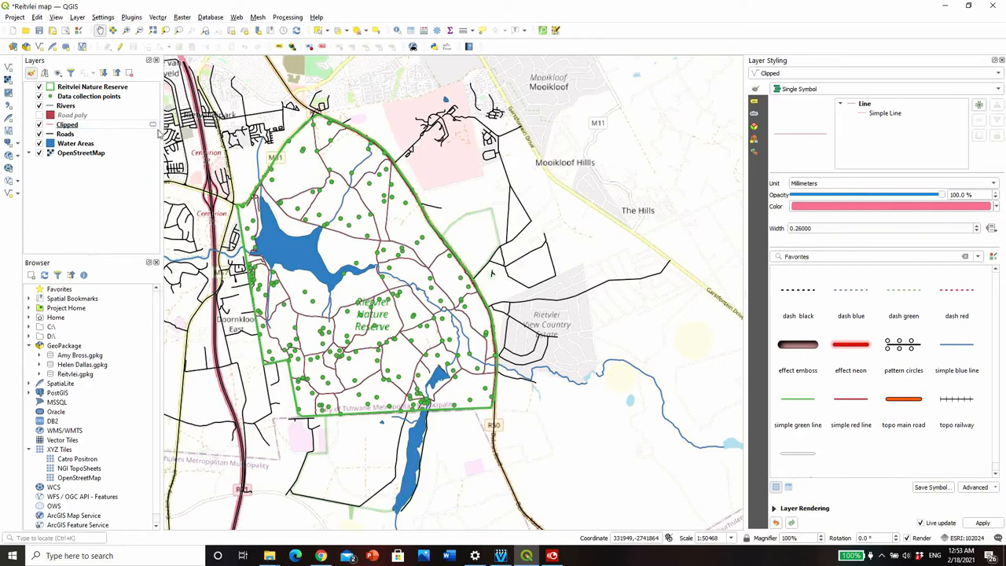
pyautogui.moveTo(154, 129)
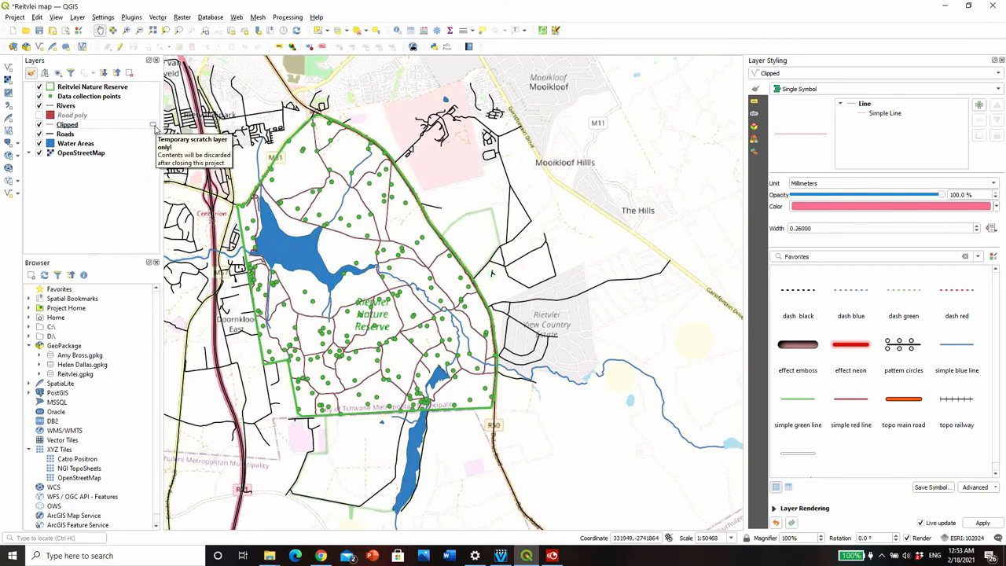
pyautogui.moveTo(145, 129)
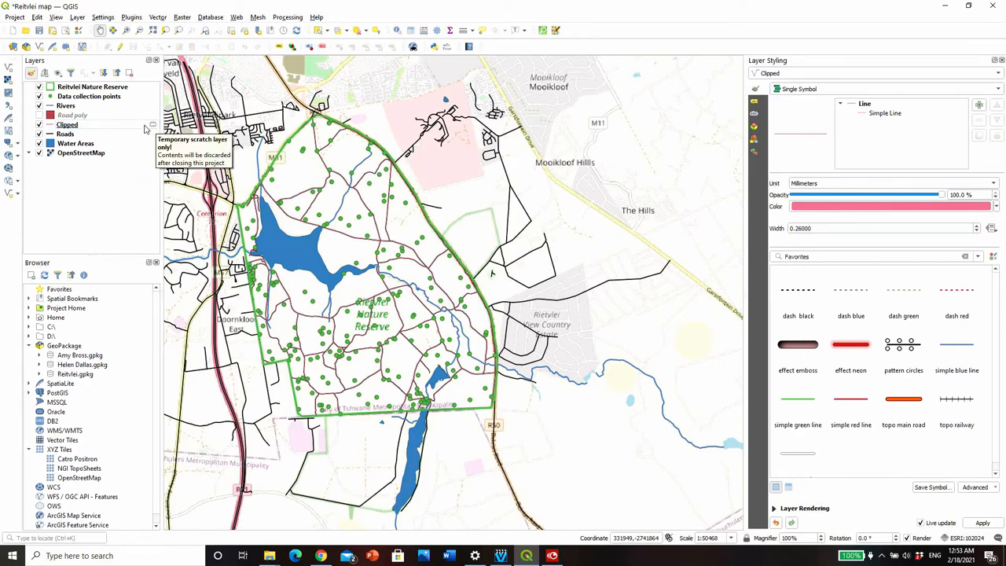
pyautogui.moveTo(98, 129)
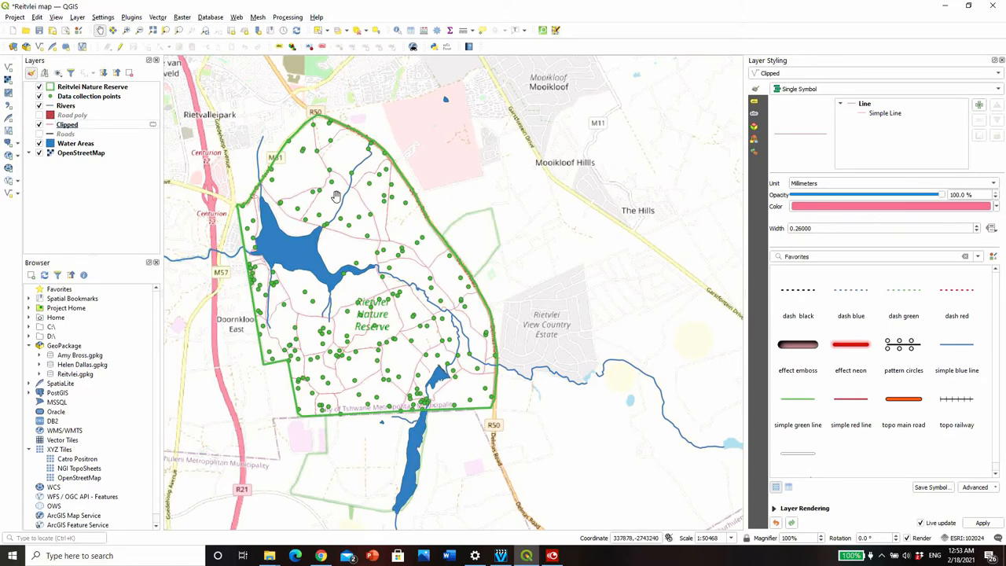
# - Rename Clipped to 'Park Roads' and save it into the Reitvlei geopackage
pyautogui.click(67, 124)
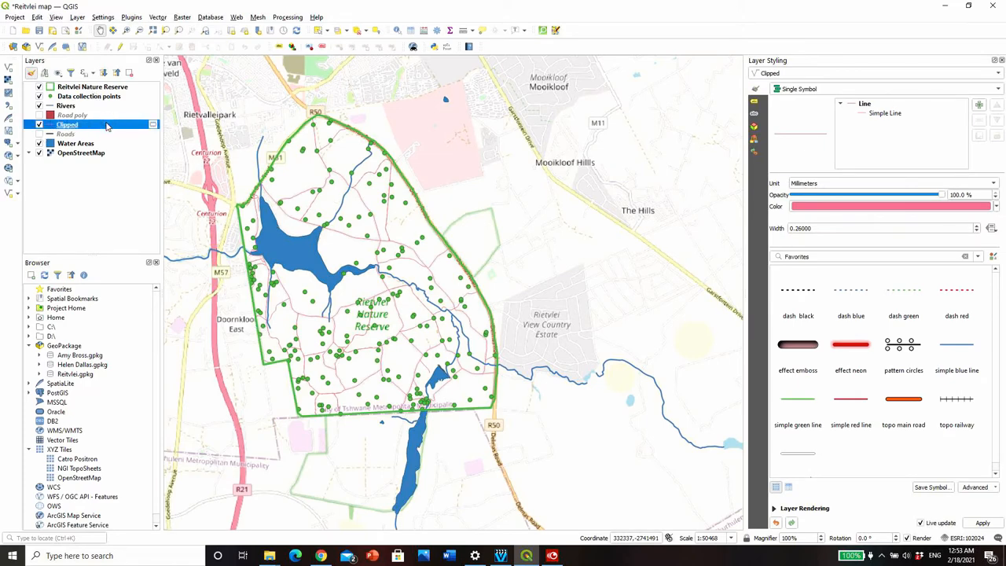
pyautogui.rightClick(66, 124)
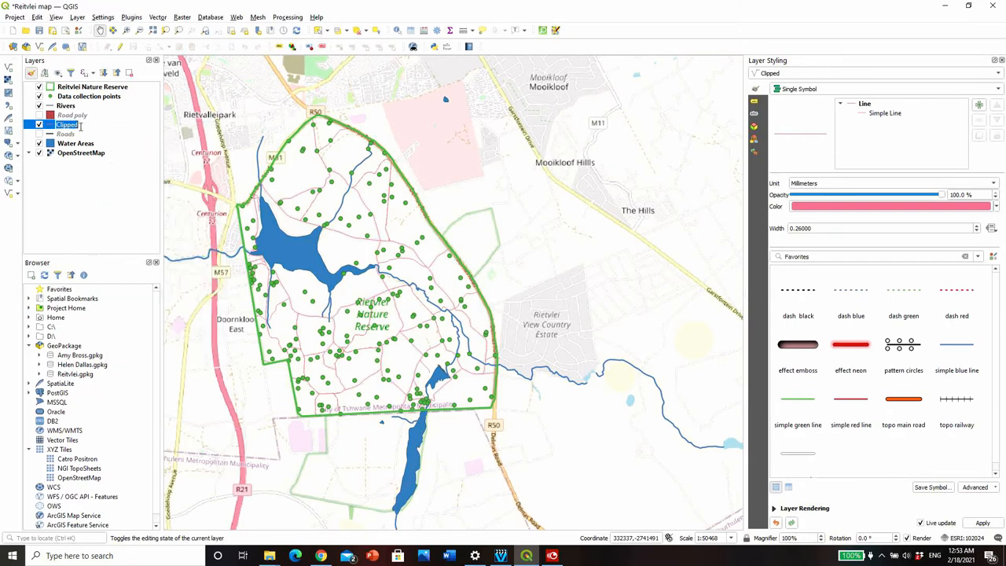
pyautogui.write('Park R')
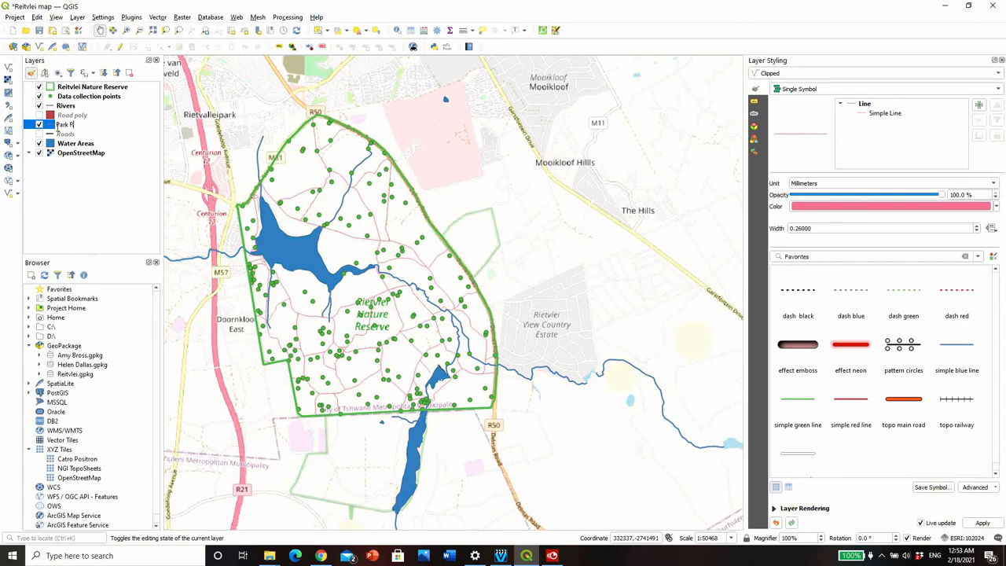
pyautogui.write('oads')
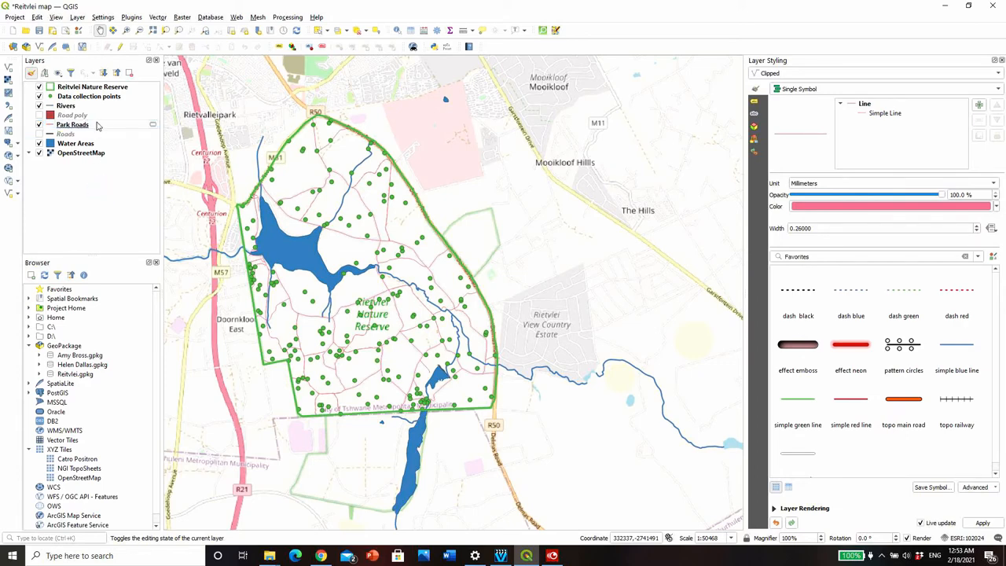
pyautogui.click(72, 125)
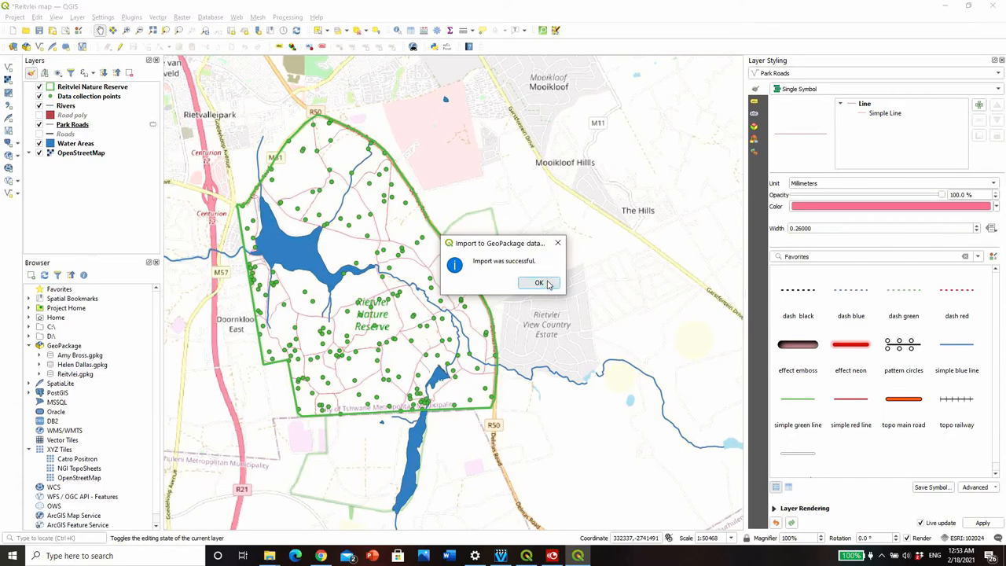
pyautogui.click(538, 283)
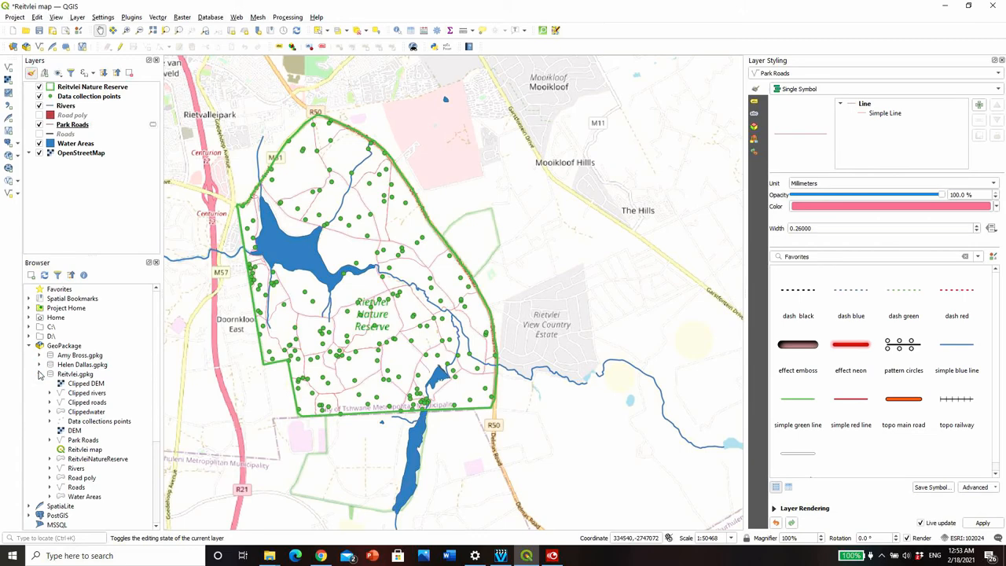
# - Add Park Roads back from the geopackage and remove the temporary scratch copy
pyautogui.click(81, 440)
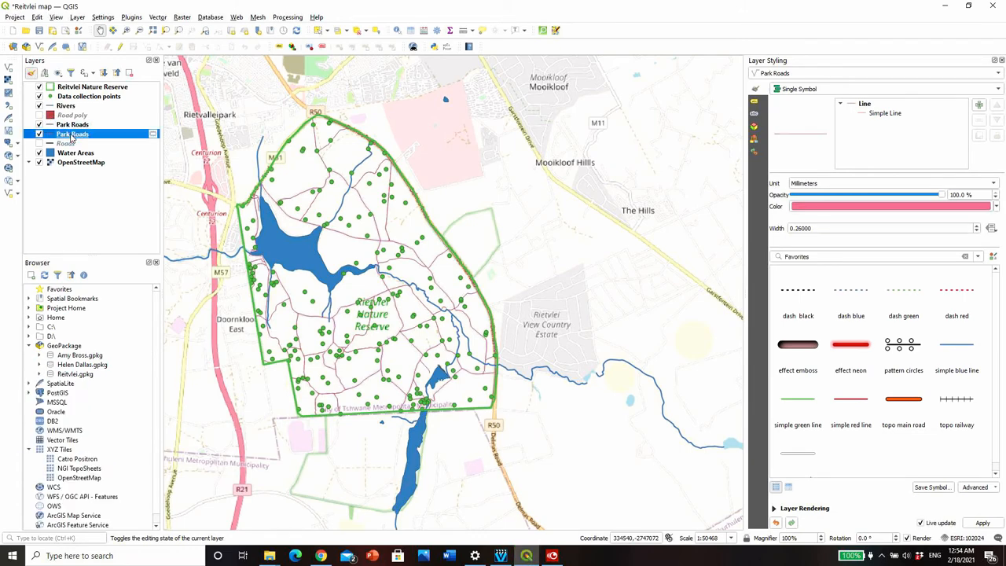
pyautogui.rightClick(72, 132)
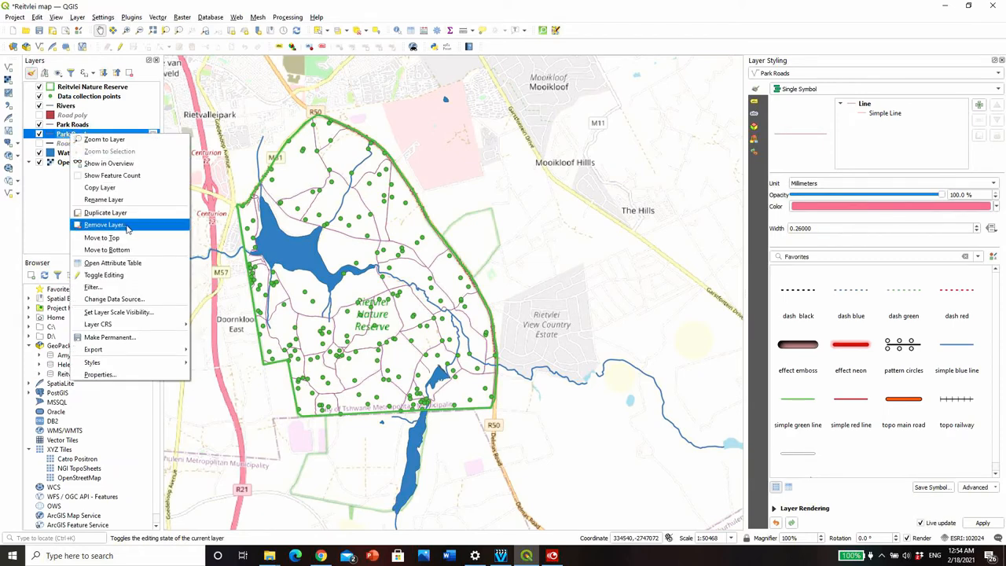
pyautogui.click(104, 225)
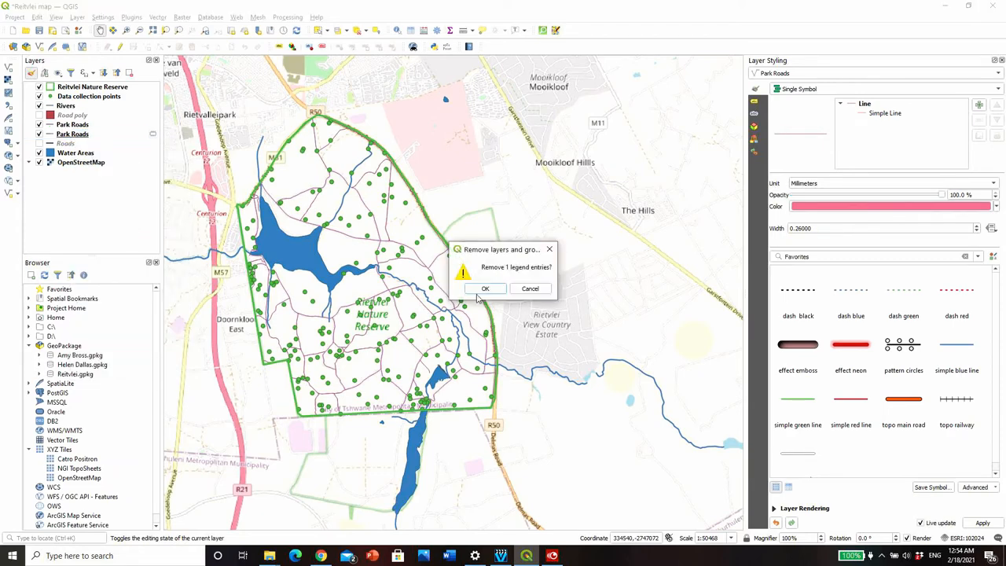
pyautogui.click(484, 289)
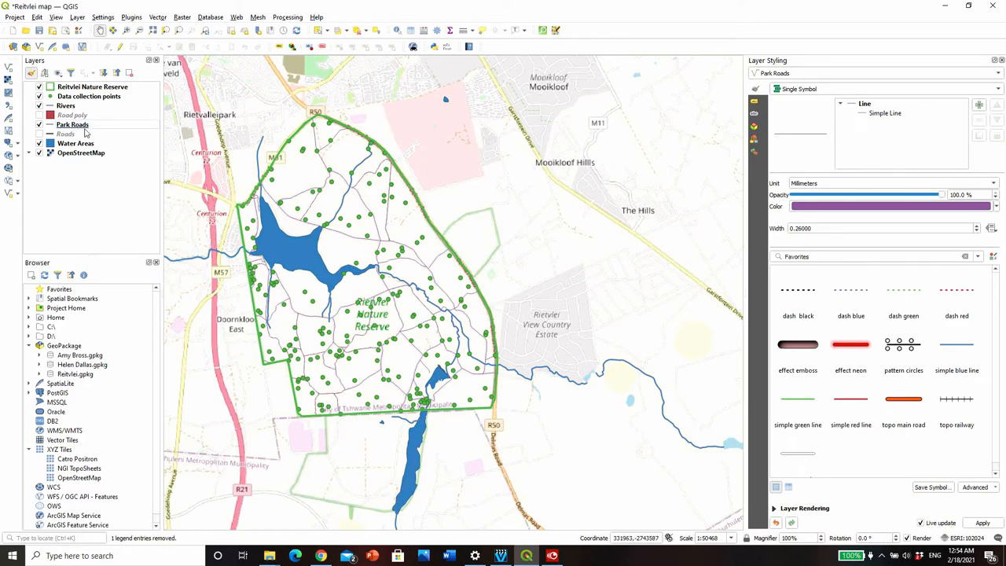
pyautogui.moveTo(72, 126)
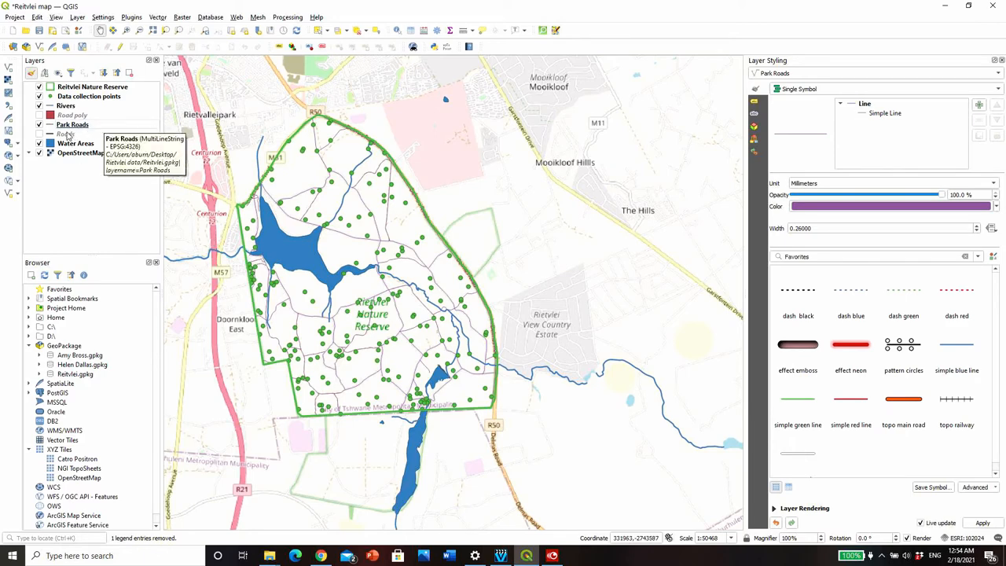
# - Copy the Roads layer style and paste it onto Park Roads so both draw as thin black lines
pyautogui.click(66, 134)
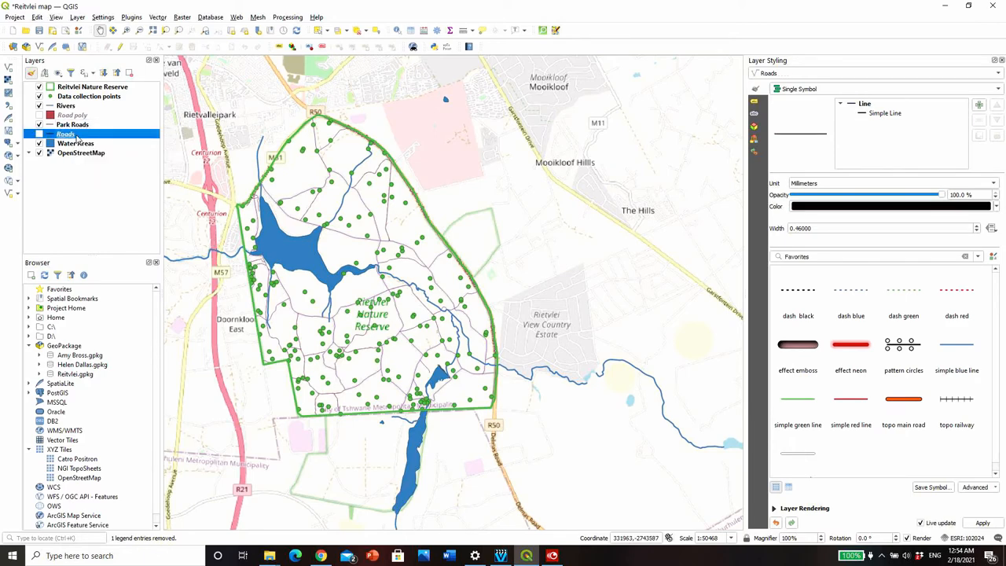
pyautogui.rightClick(66, 134)
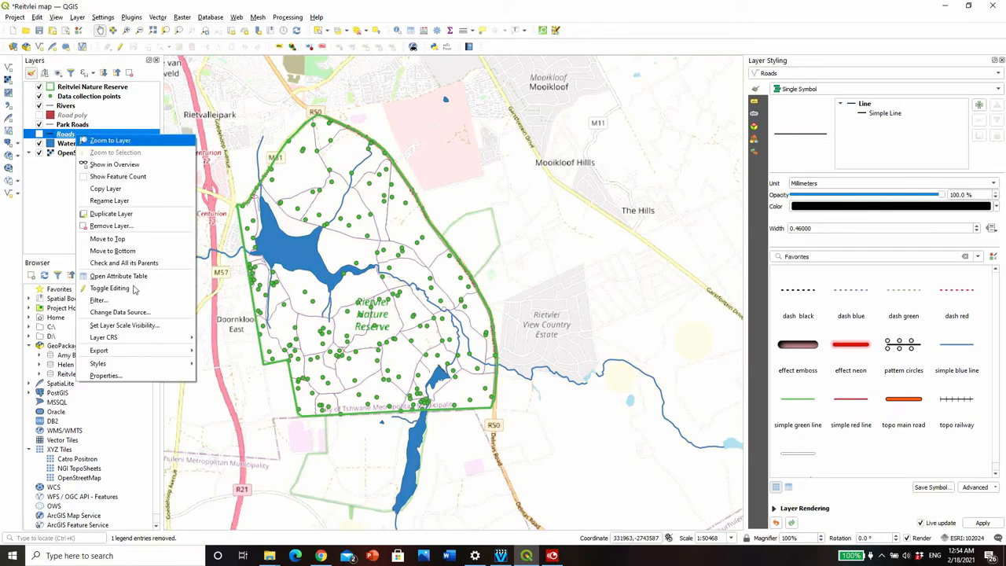
pyautogui.click(98, 363)
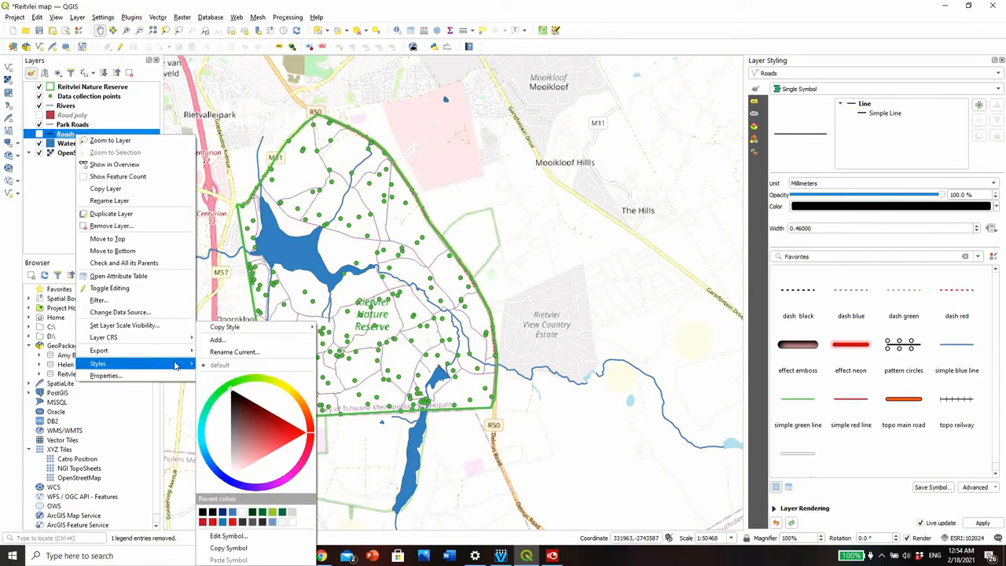
pyautogui.moveTo(225, 325)
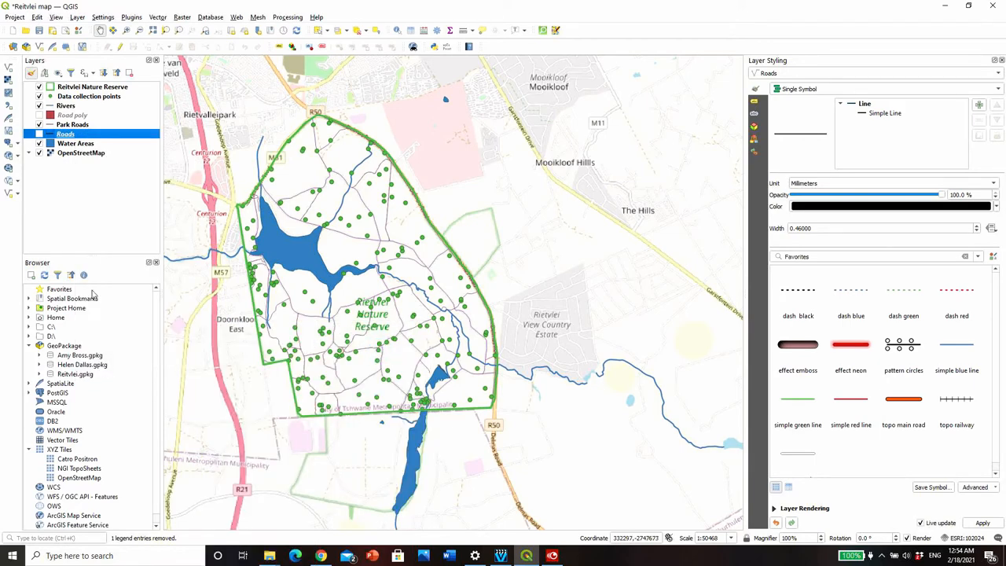
pyautogui.click(72, 124)
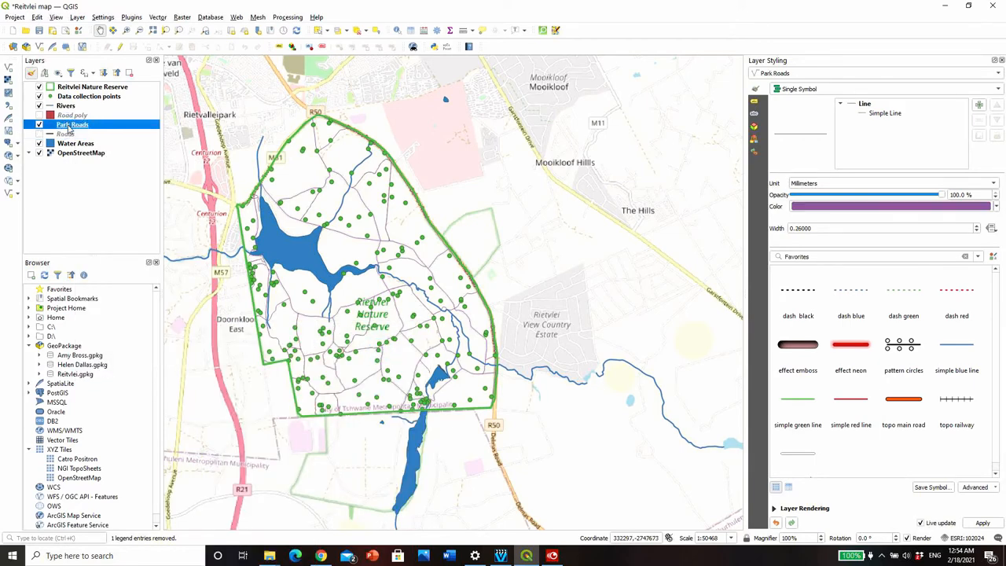
pyautogui.rightClick(73, 124)
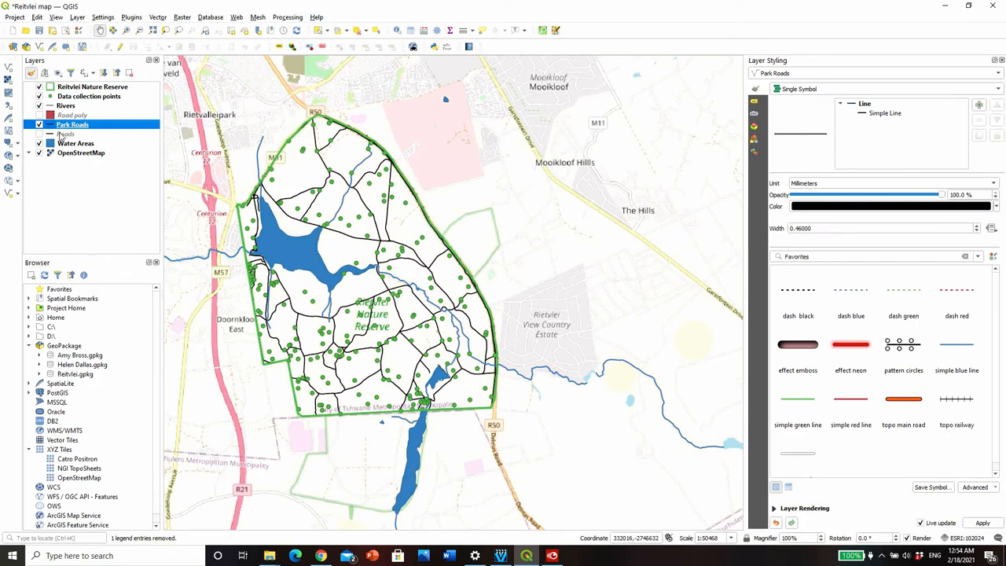
pyautogui.click(66, 134)
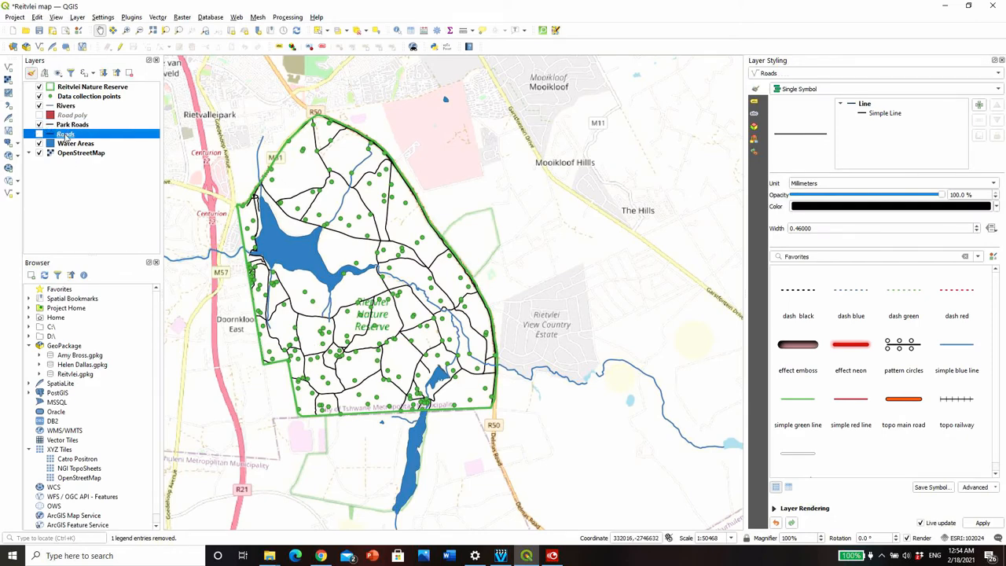
pyautogui.rightClick(65, 133)
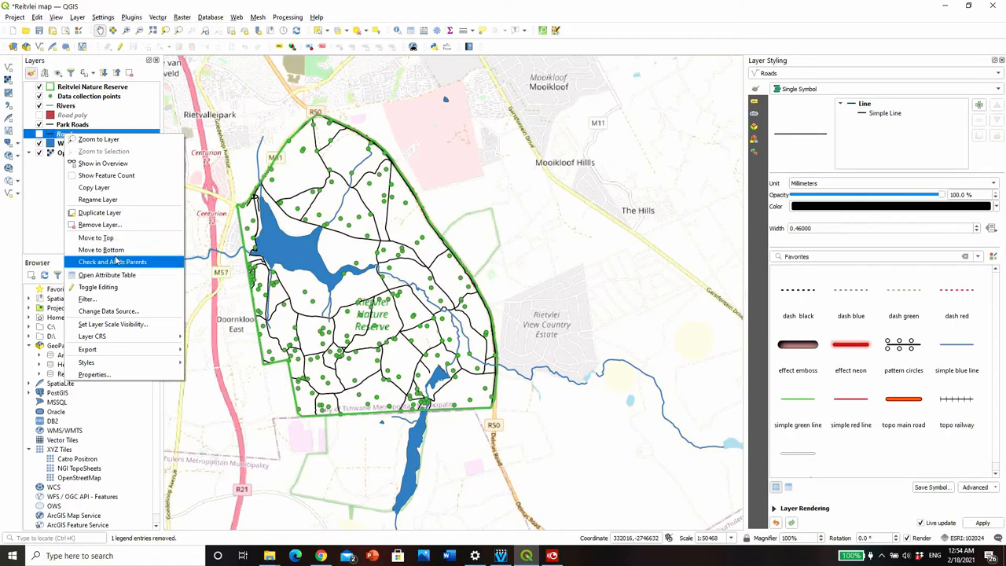
# - Remove the Roads and Road poly layers, then select the Rivers layer
pyautogui.click(100, 224)
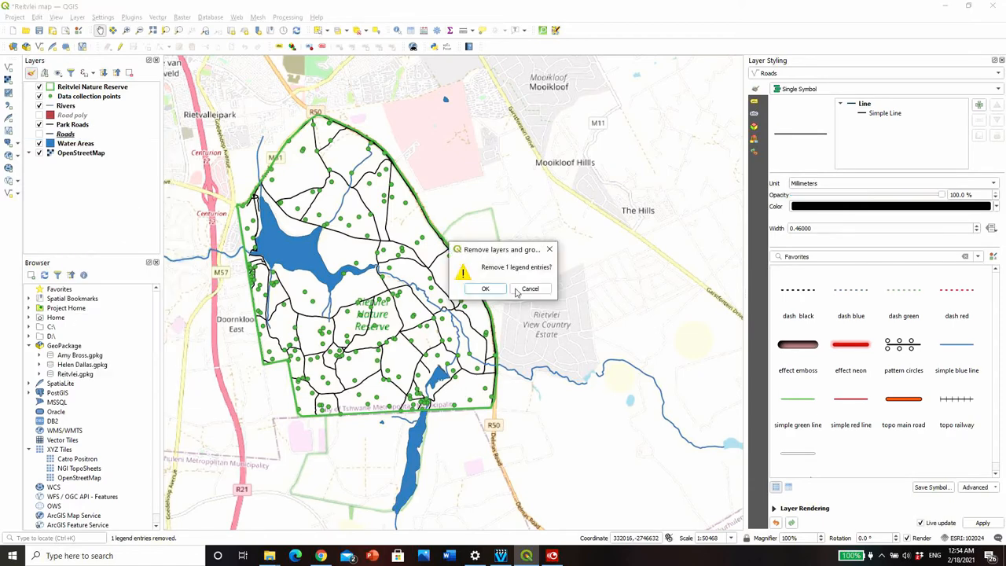
pyautogui.click(484, 290)
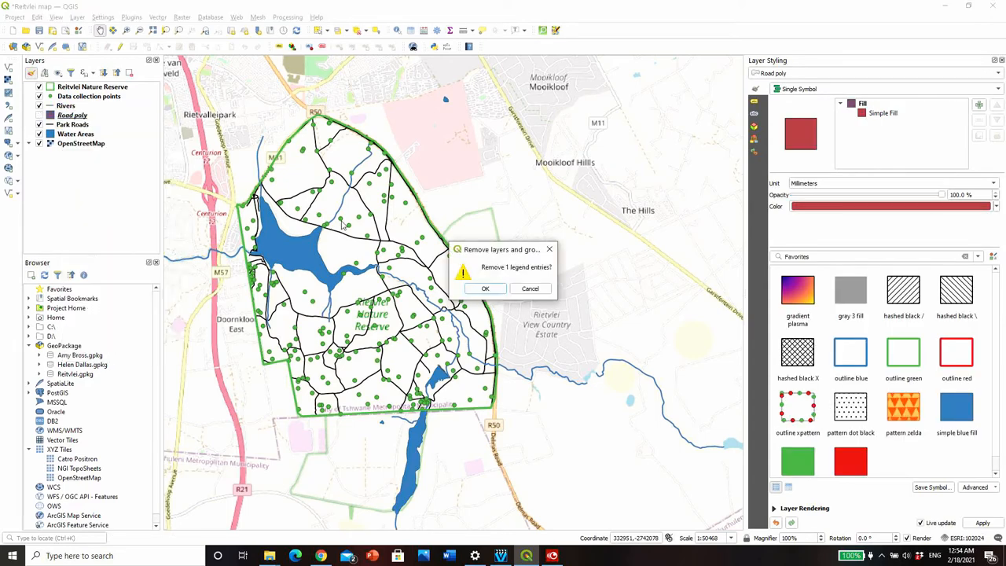
pyautogui.click(484, 289)
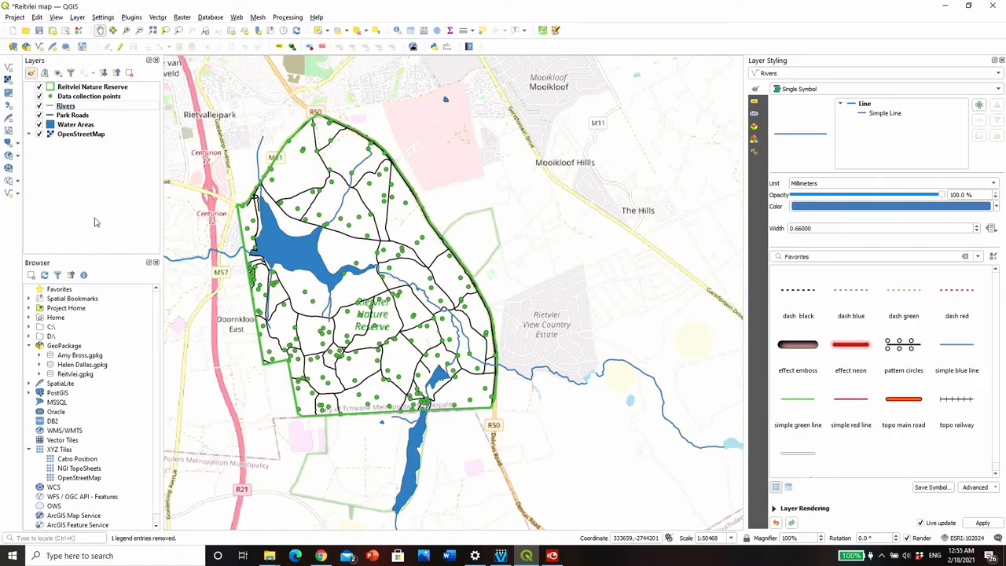
pyautogui.click(66, 105)
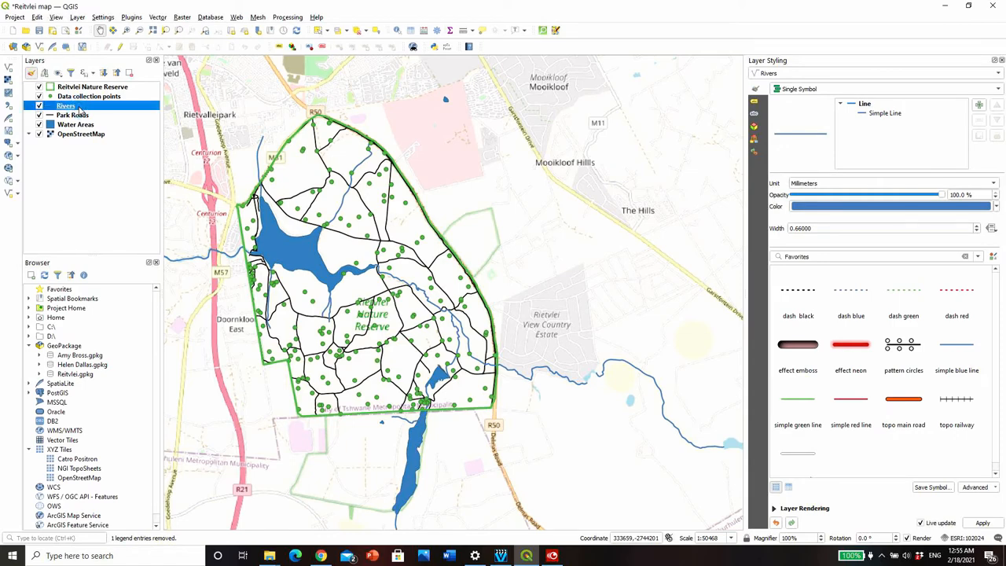
# - Clip the Rivers layer with the Rietvlei Nature Reserve boundary as overlay, creating a Clipped layer
pyautogui.click(157, 15)
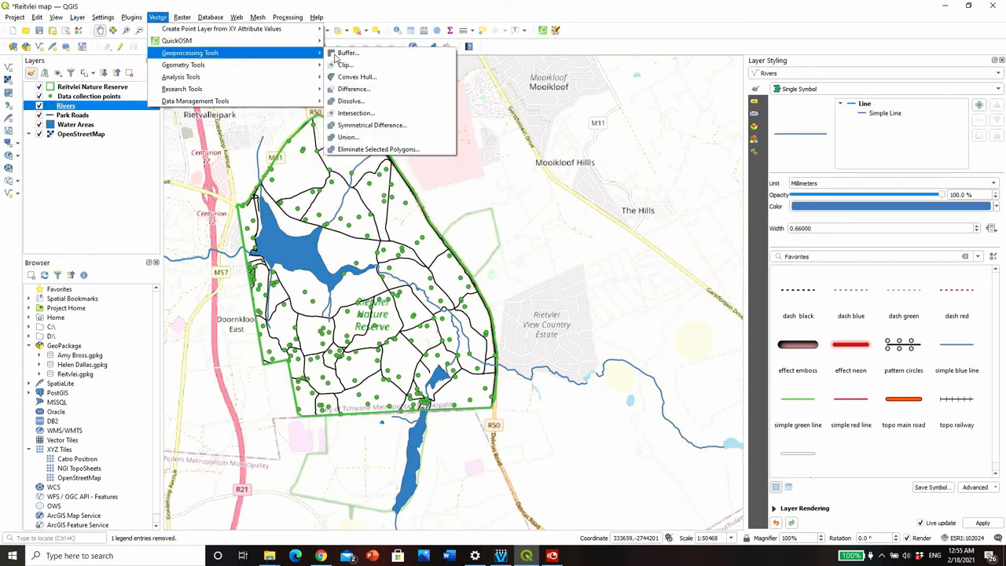
pyautogui.click(343, 65)
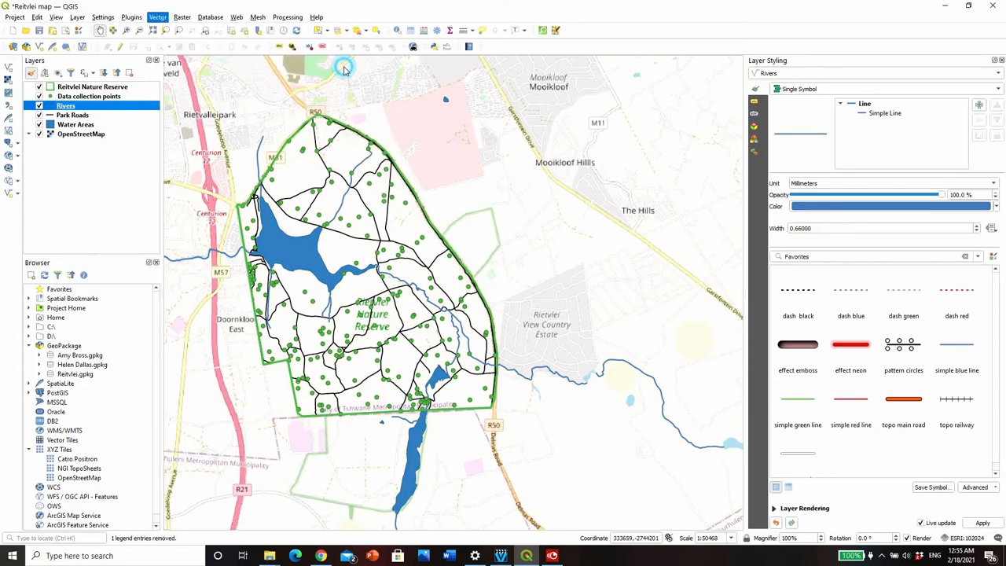
pyautogui.click(157, 16)
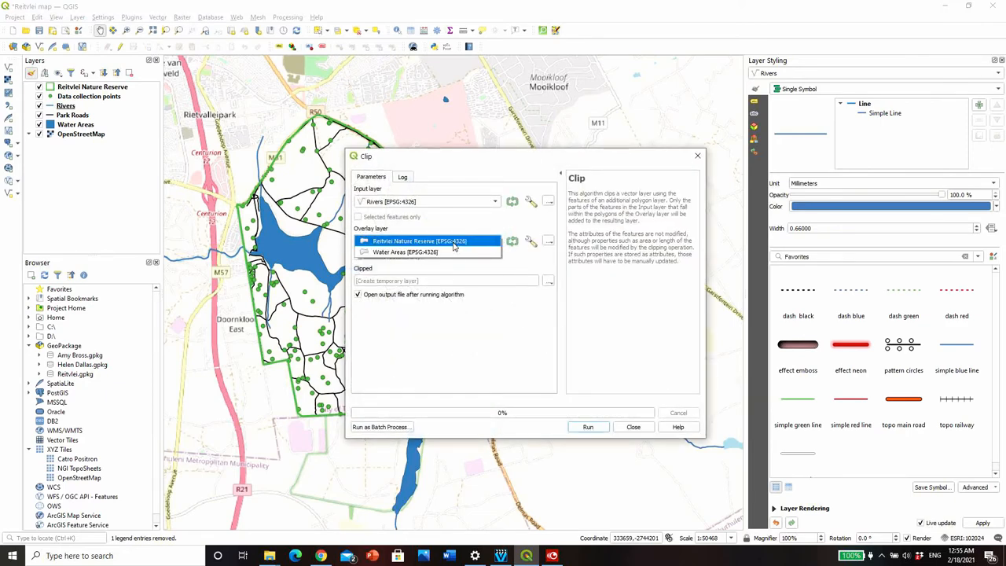
pyautogui.click(421, 241)
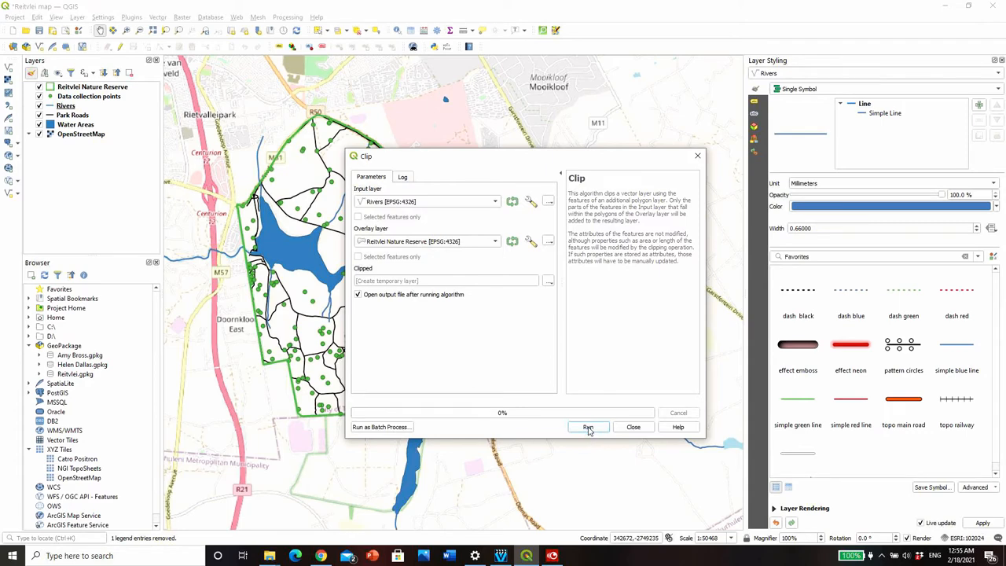
pyautogui.click(588, 428)
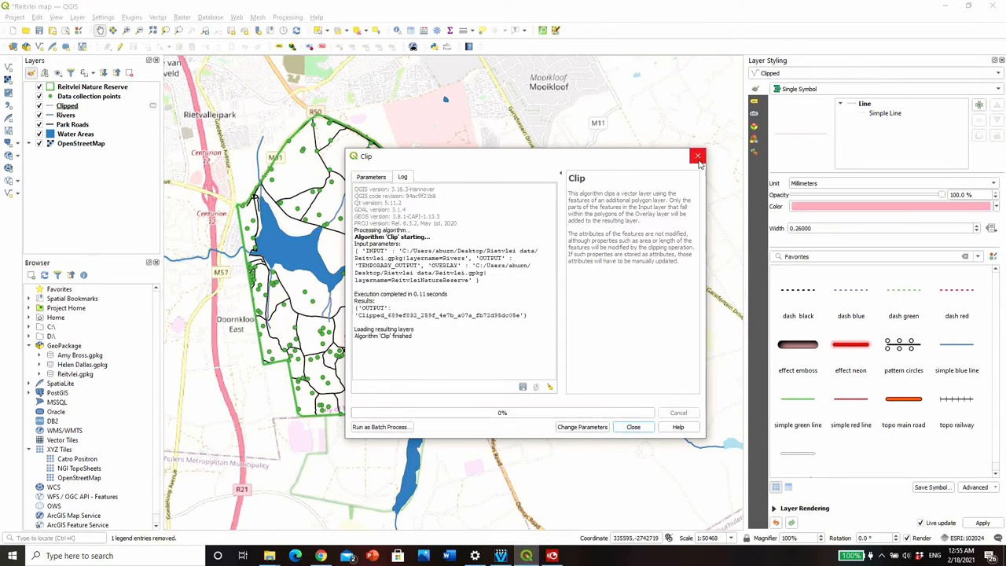
pyautogui.click(632, 427)
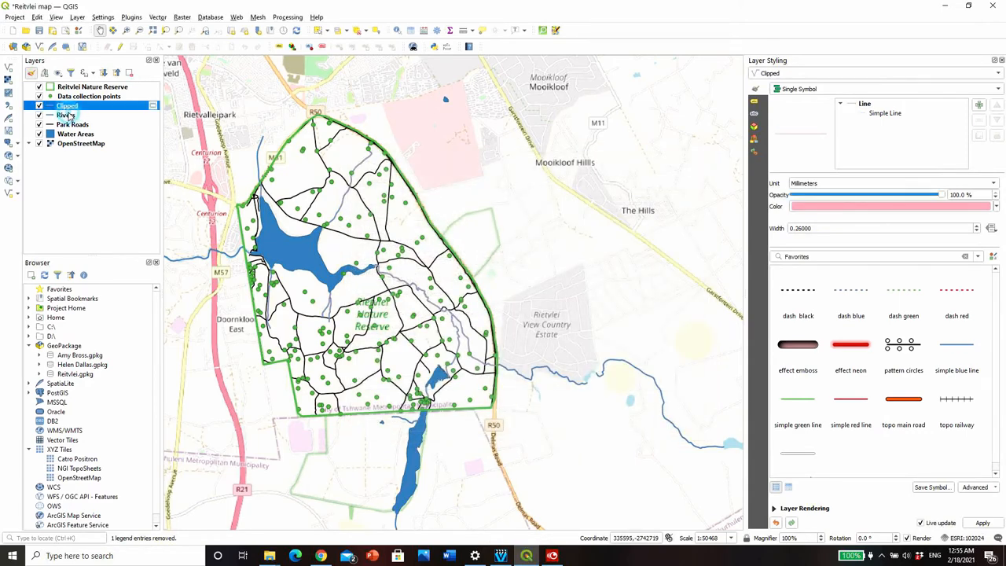
# - Dismiss the save options for the temporary Clipped layer without saving
pyautogui.click(67, 115)
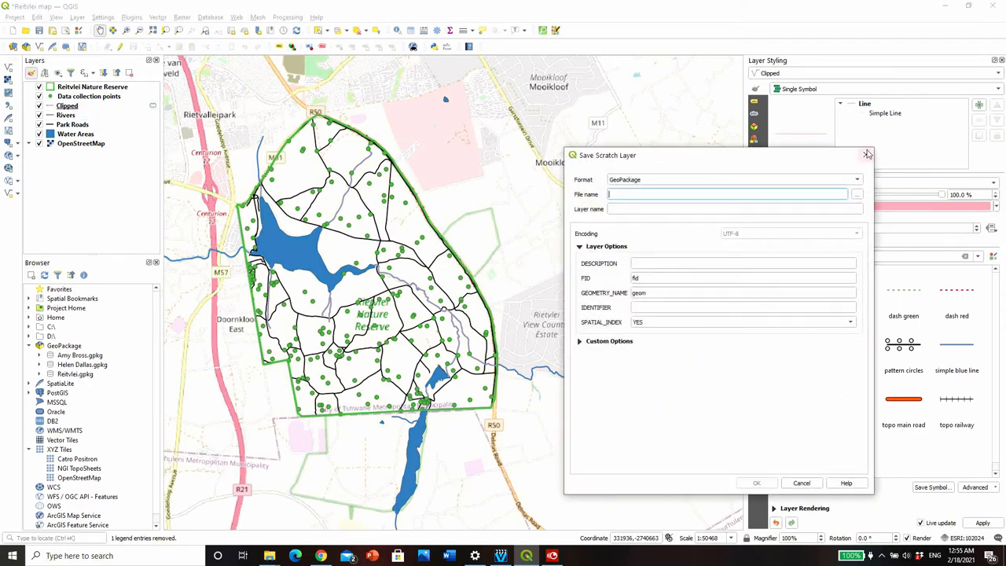
pyautogui.click(868, 154)
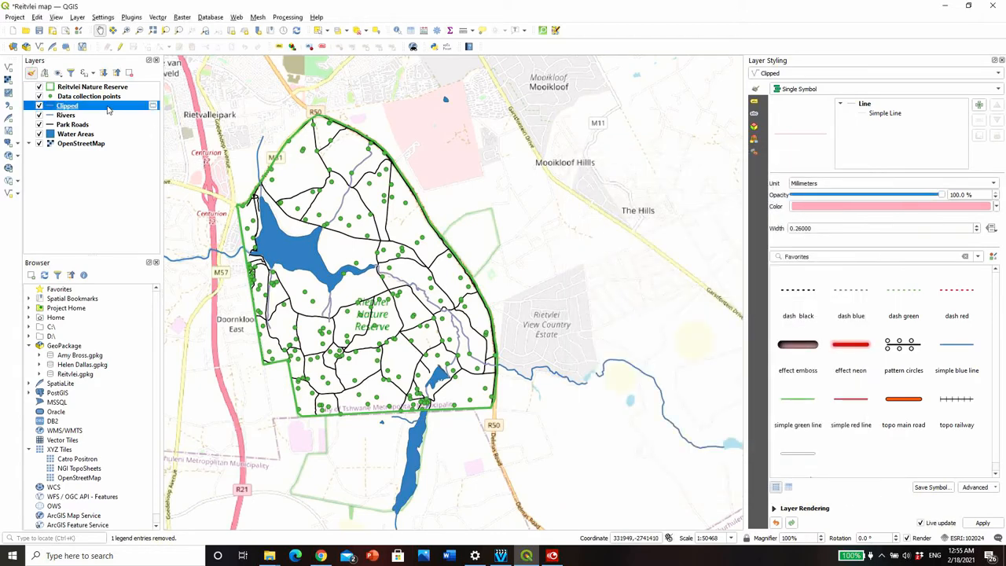
pyautogui.moveTo(88, 105)
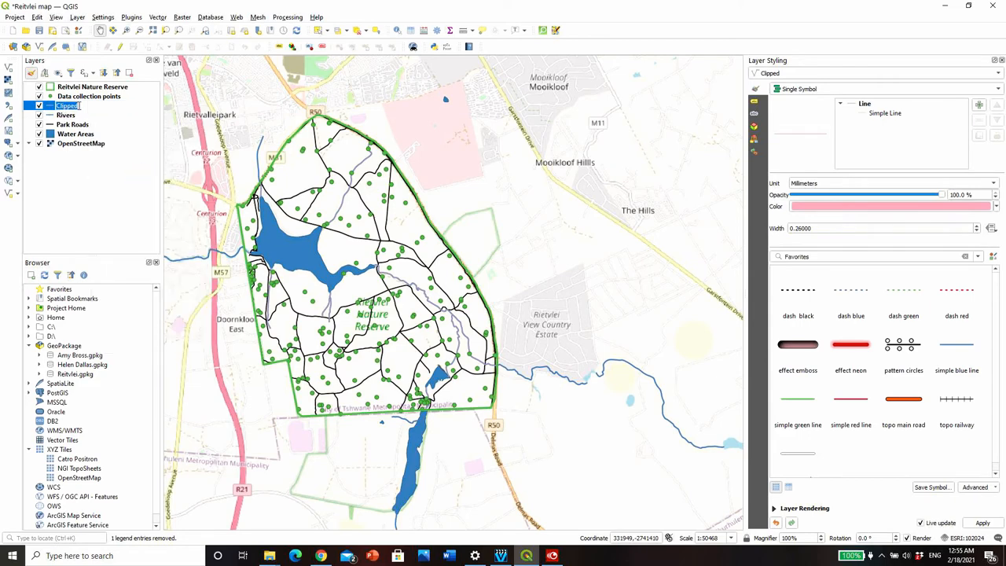
# - Rename the clipped layer Park Rivers, store it in the Rietvlei GeoPackage and add it to the map
pyautogui.doubleClick(66, 106)
pyautogui.write('Park Rivers')
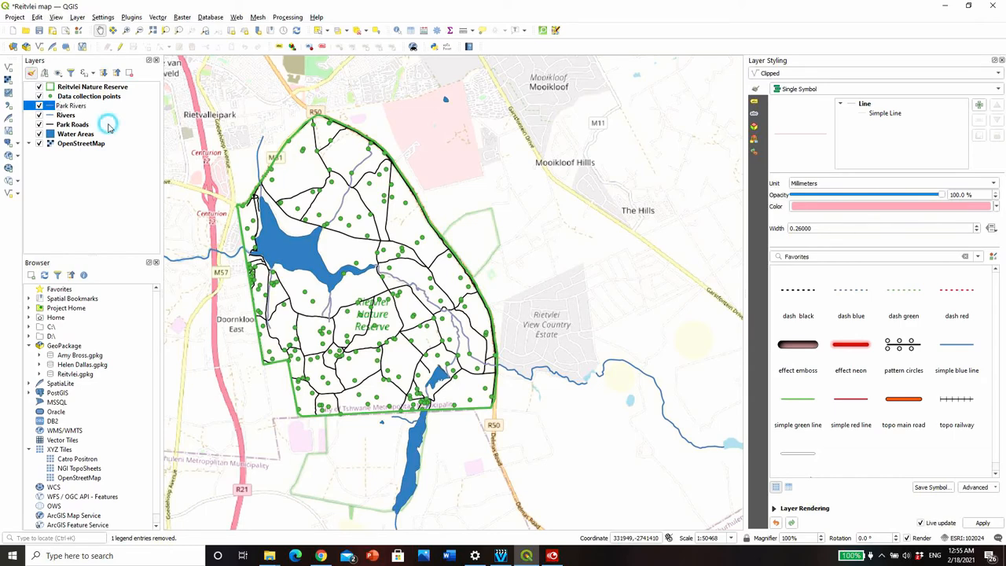
pyautogui.click(72, 105)
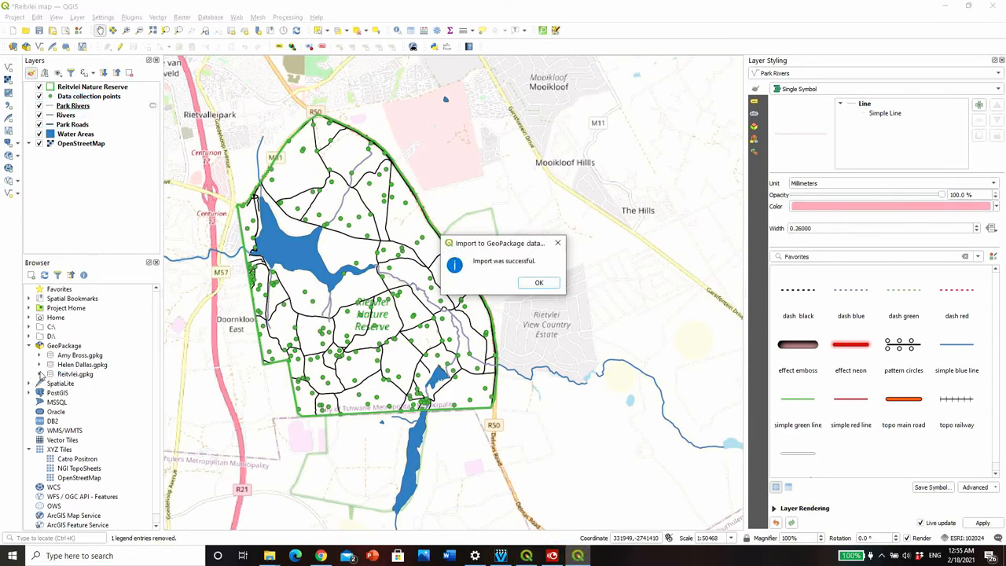
pyautogui.click(538, 283)
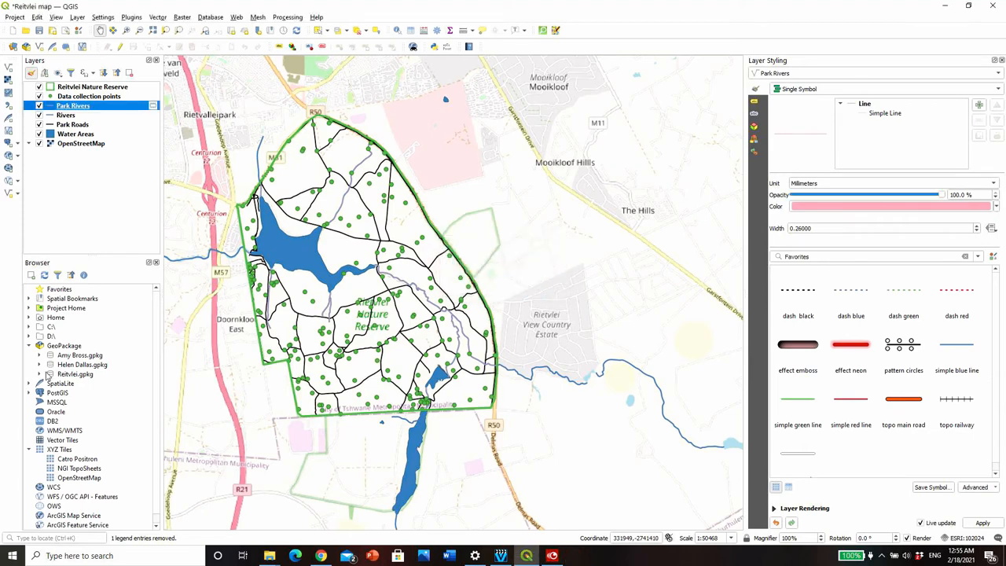
pyautogui.click(29, 374)
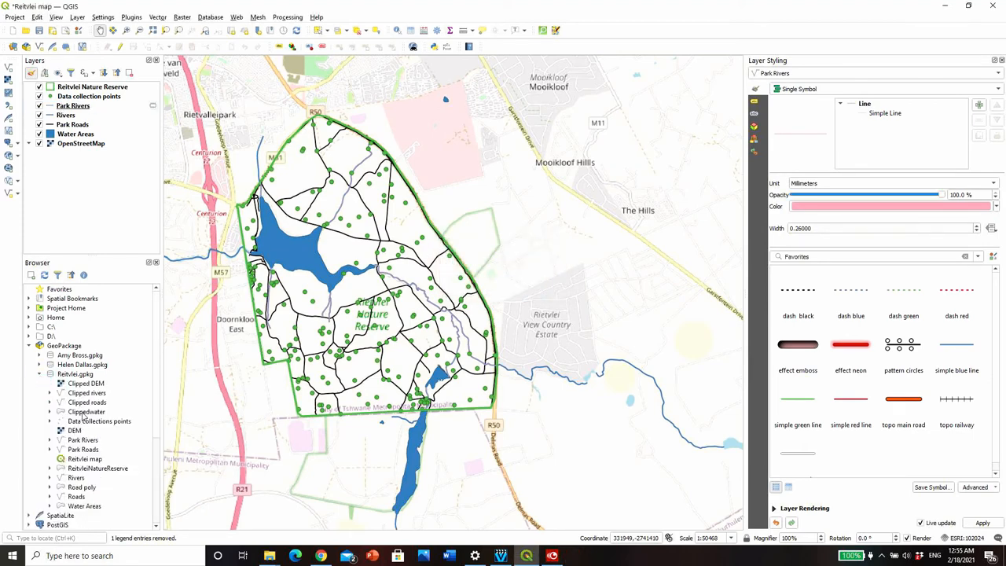
pyautogui.click(82, 440)
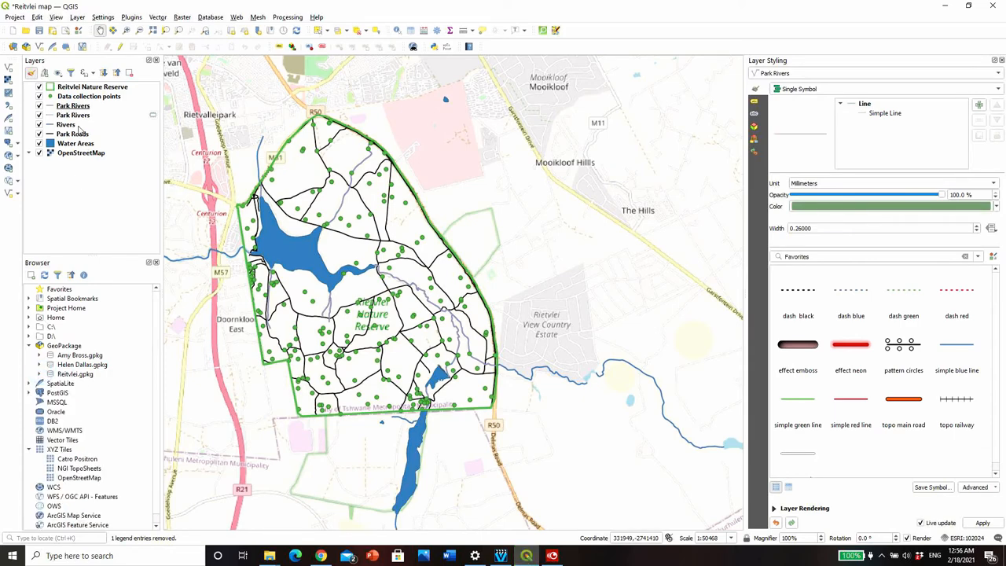
# - Remove the duplicate temporary Park Rivers layer from the project
pyautogui.click(72, 115)
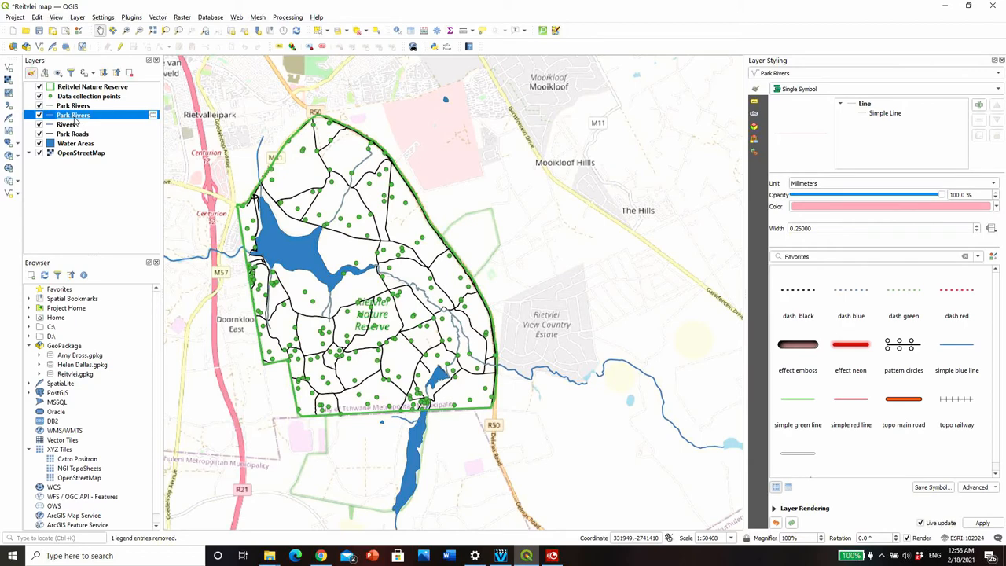
pyautogui.rightClick(72, 115)
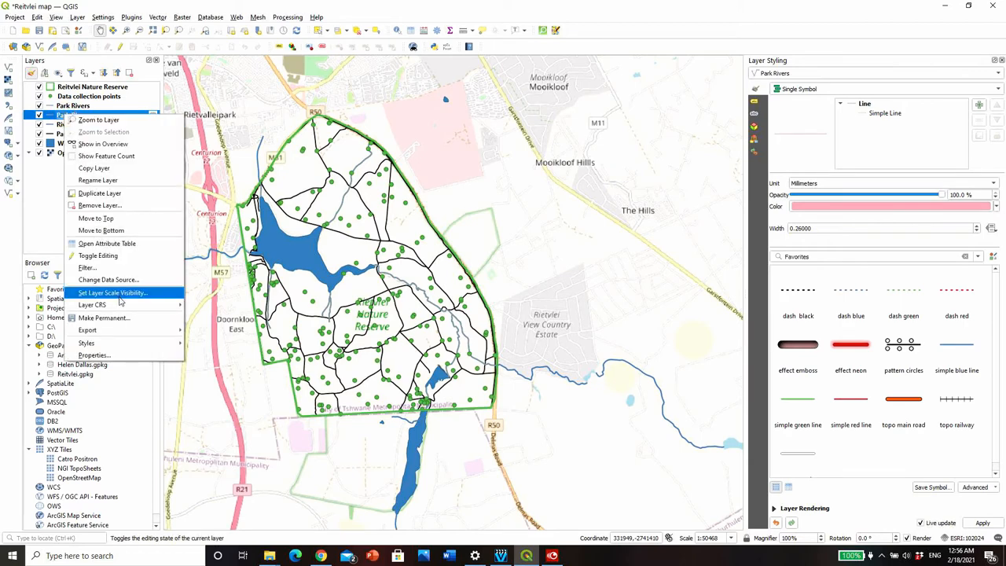
pyautogui.click(99, 204)
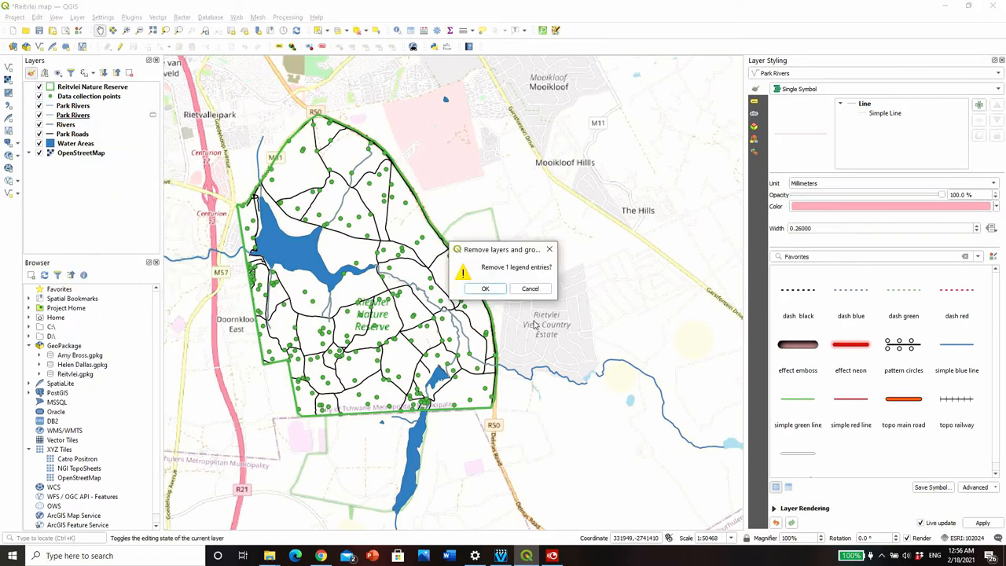
pyautogui.click(485, 288)
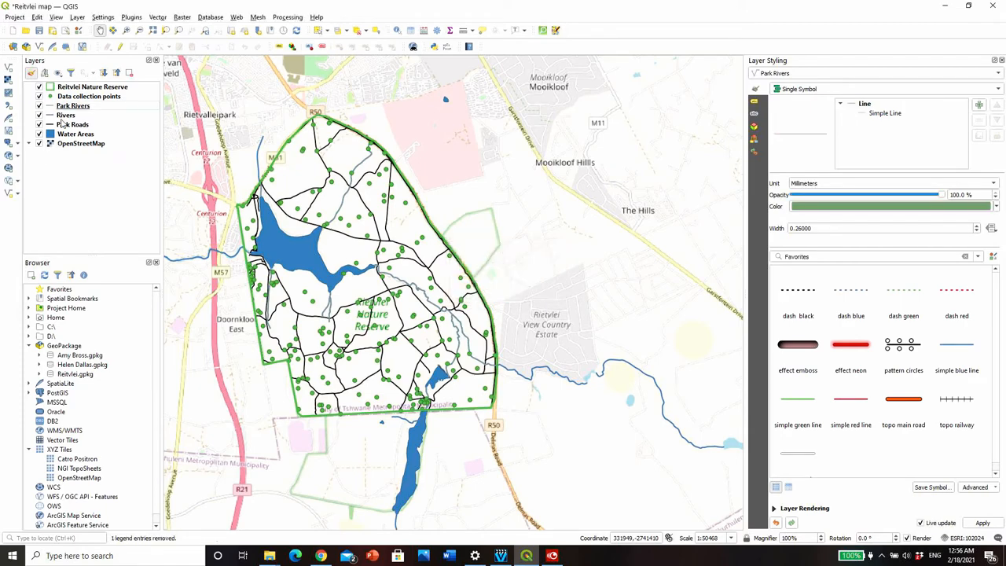
# - Remove the full Rivers layer from the project
pyautogui.rightClick(66, 114)
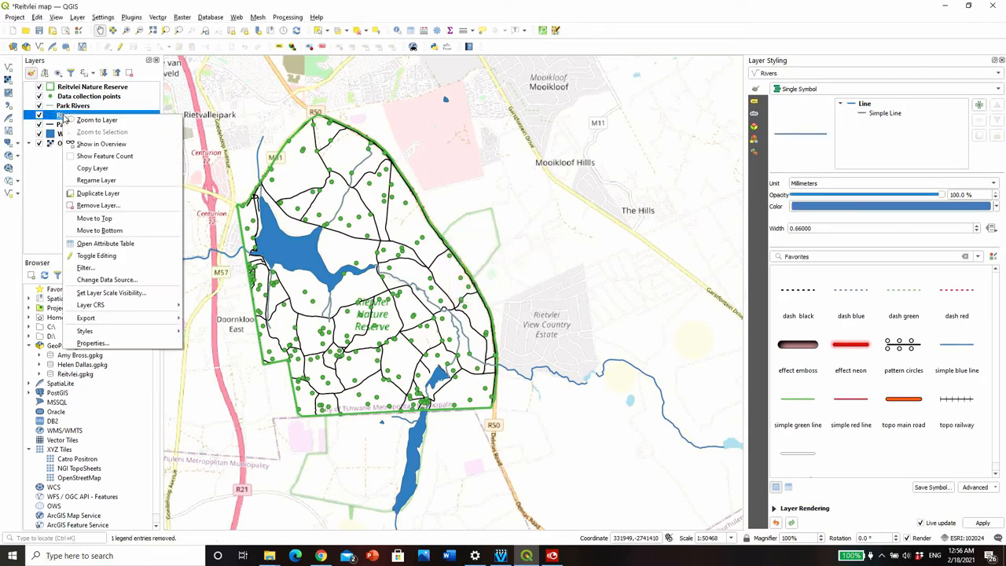
pyautogui.moveTo(93, 342)
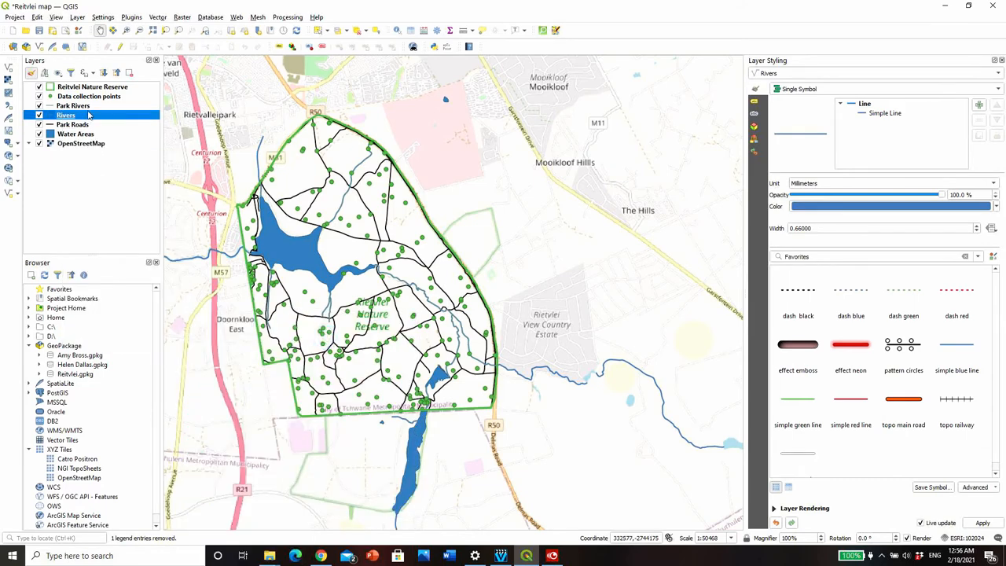
pyautogui.rightClick(73, 107)
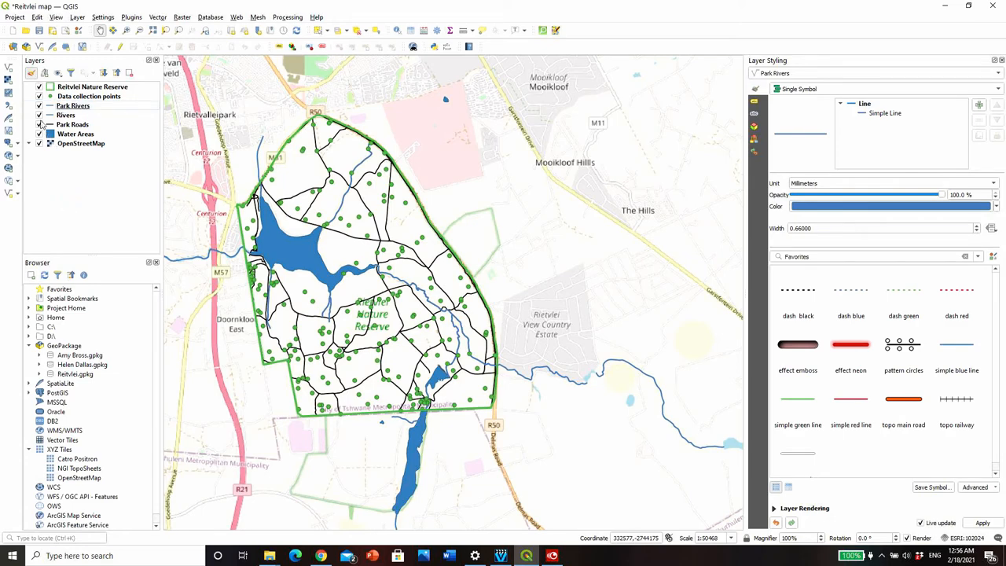
pyautogui.click(40, 115)
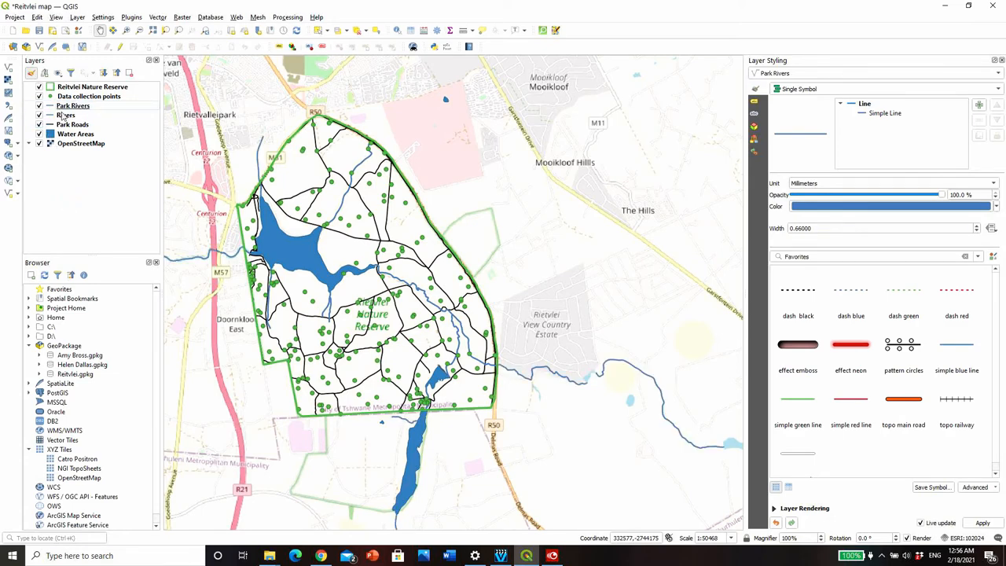
pyautogui.rightClick(66, 115)
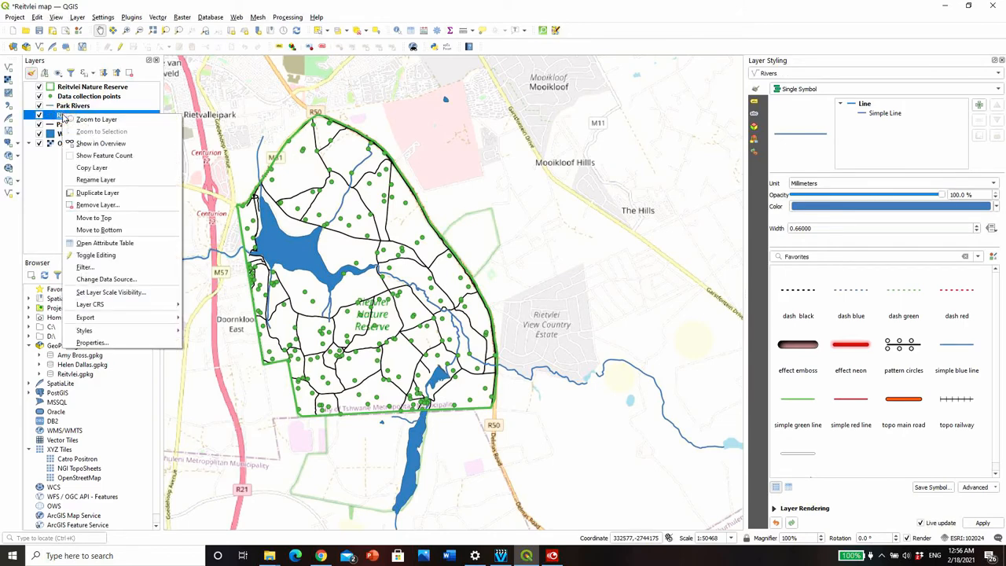
pyautogui.click(97, 205)
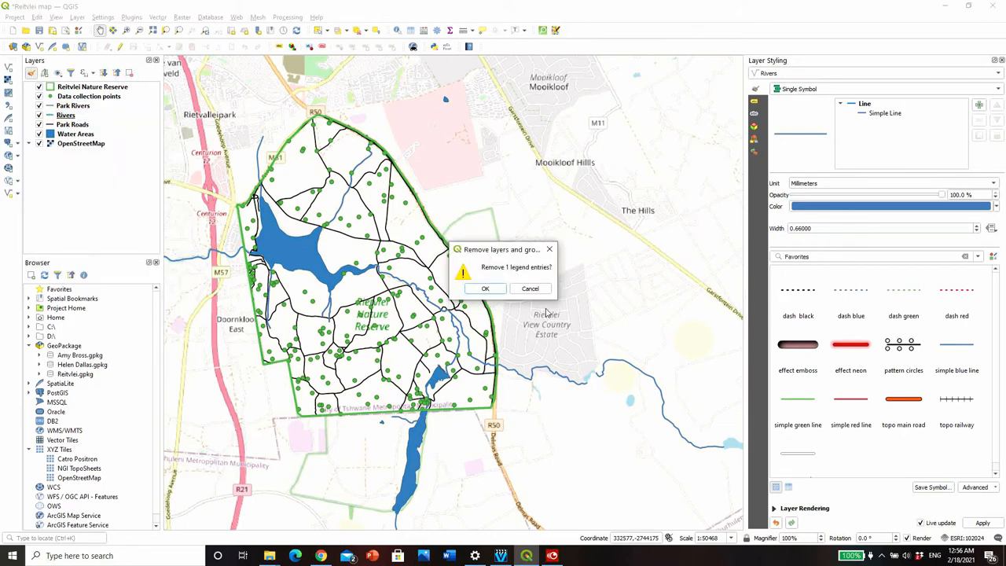
pyautogui.click(484, 289)
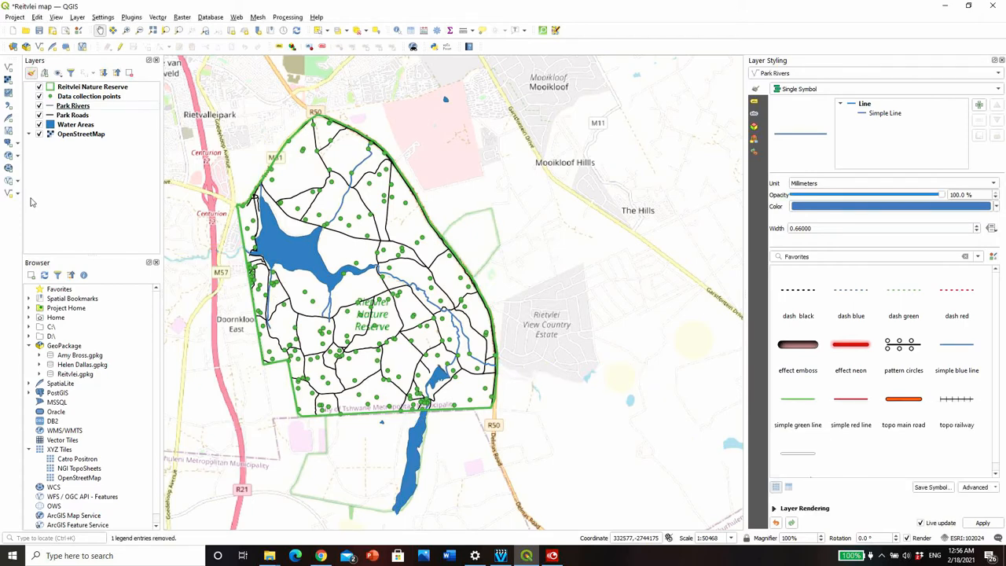
pyautogui.moveTo(478, 437)
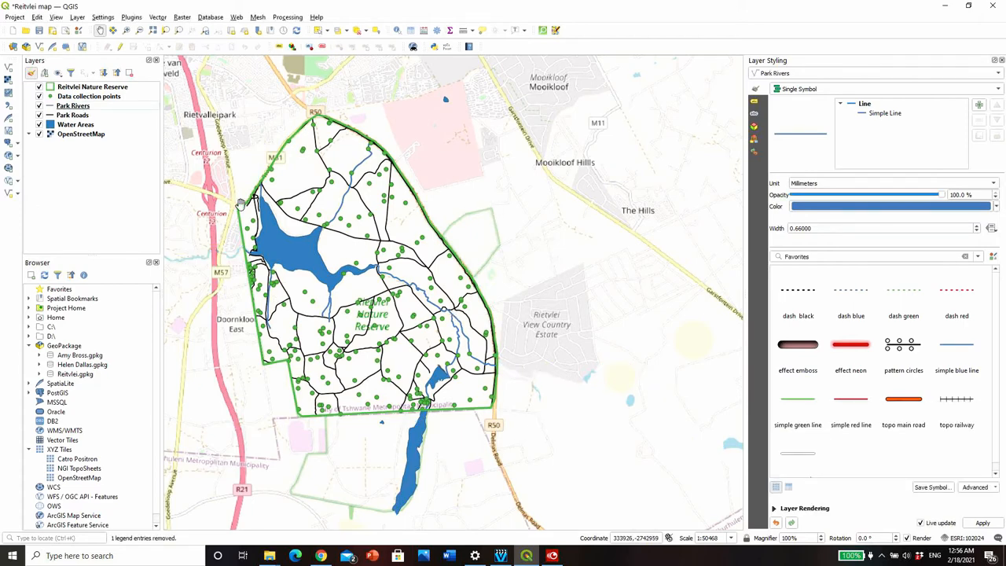
pyautogui.moveTo(417, 424)
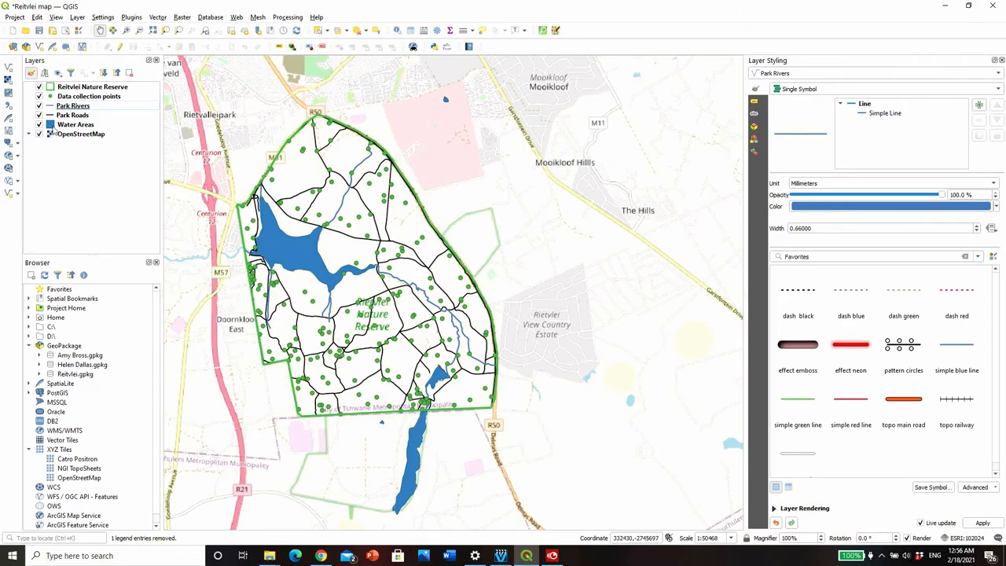
# - Select the Water Areas layer and start clipping it for the Dams layer
pyautogui.click(75, 124)
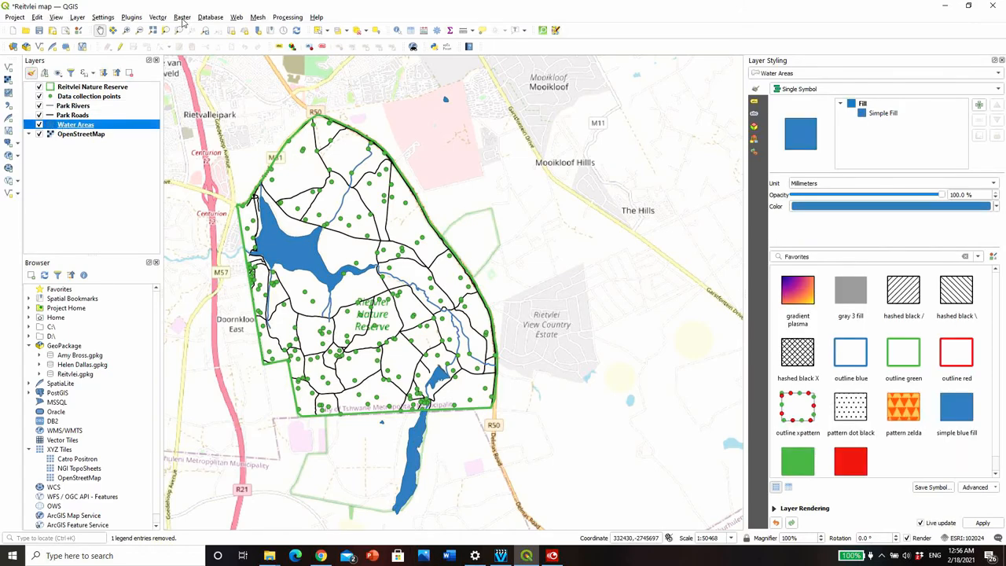
pyautogui.click(157, 15)
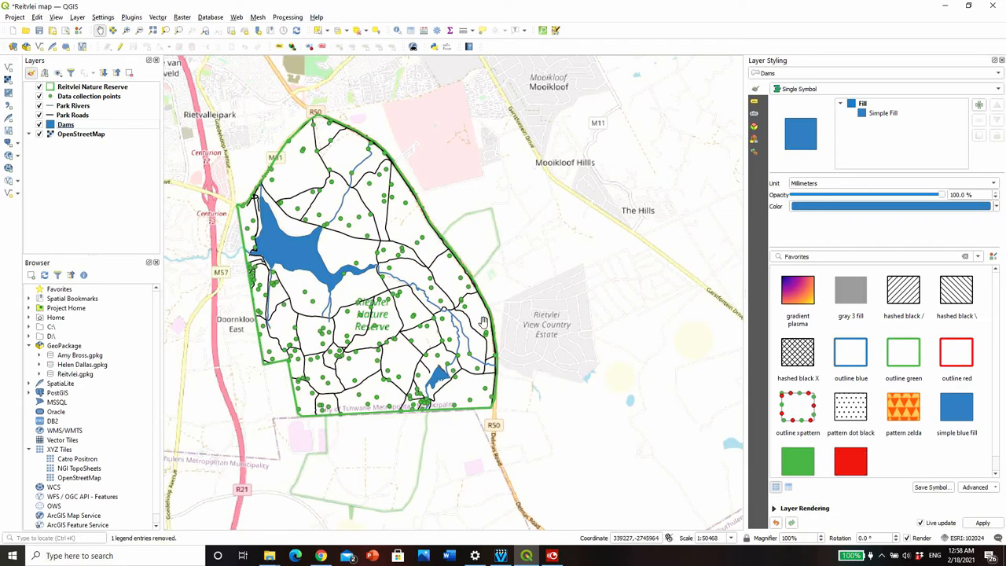
pyautogui.moveTo(252, 379)
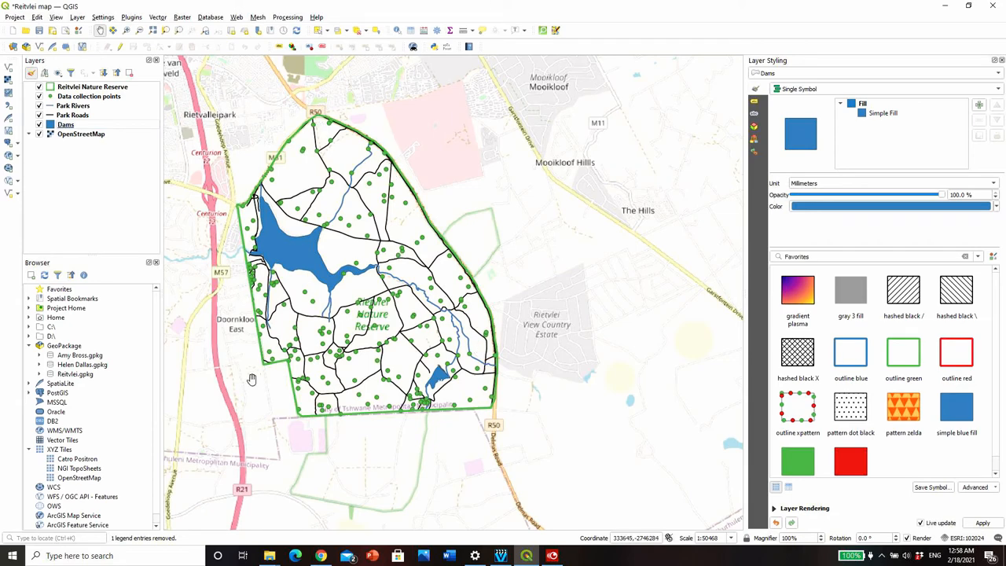
pyautogui.moveTo(517, 201)
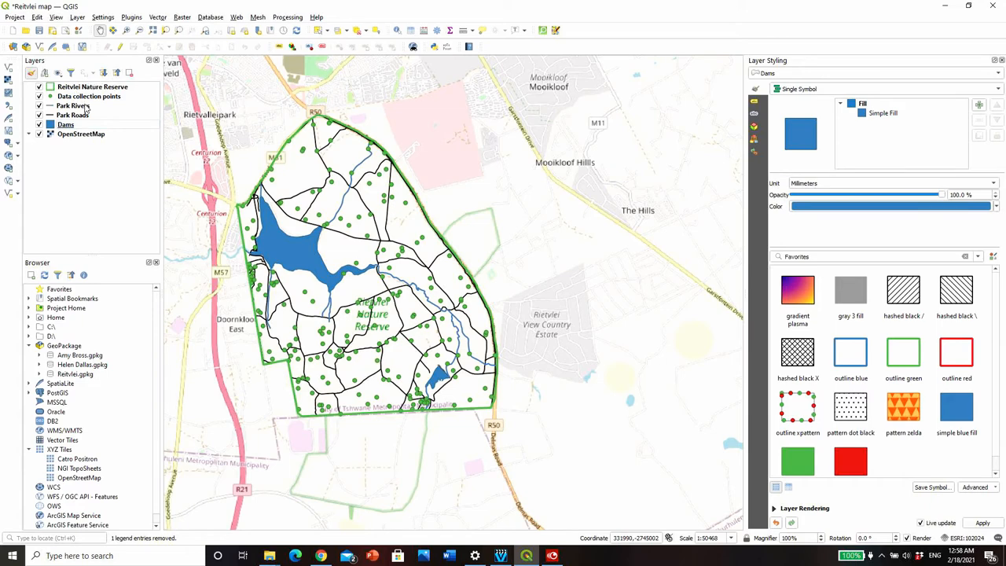
# - Create a new empty print layout named 'Reitvlei point map 1' via the Layout Manager
pyautogui.click(66, 29)
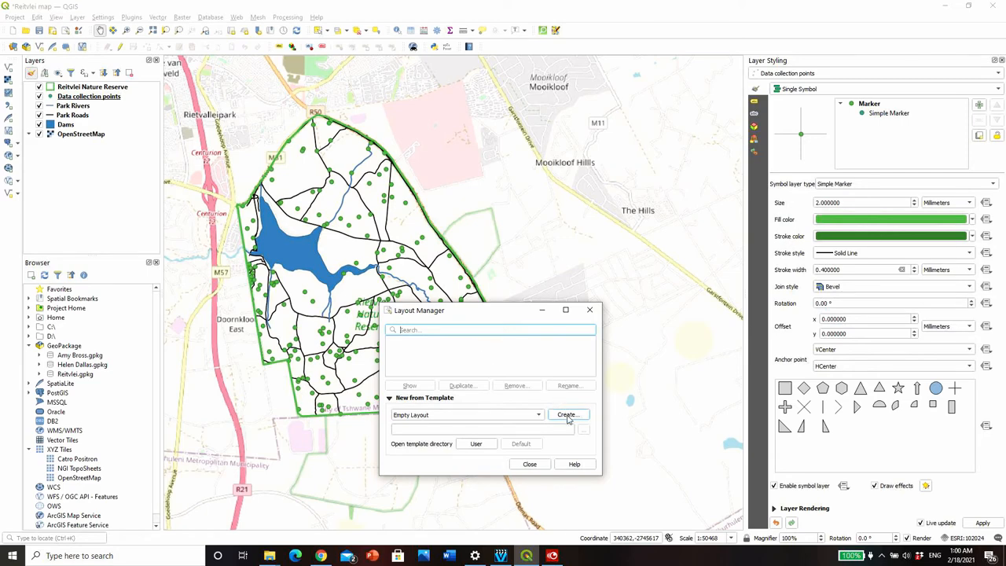
pyautogui.click(566, 415)
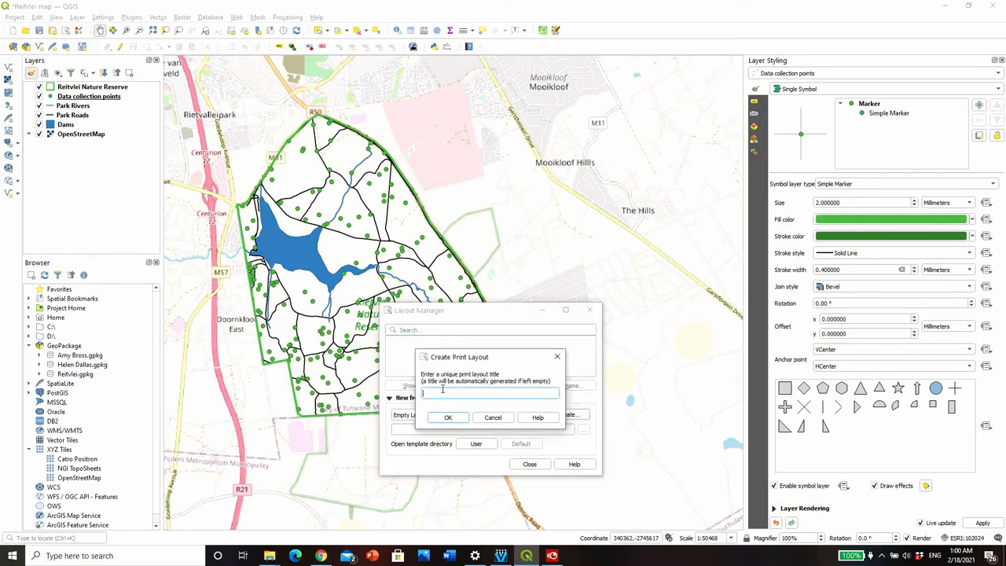
pyautogui.write('Reitvlei point map 1')
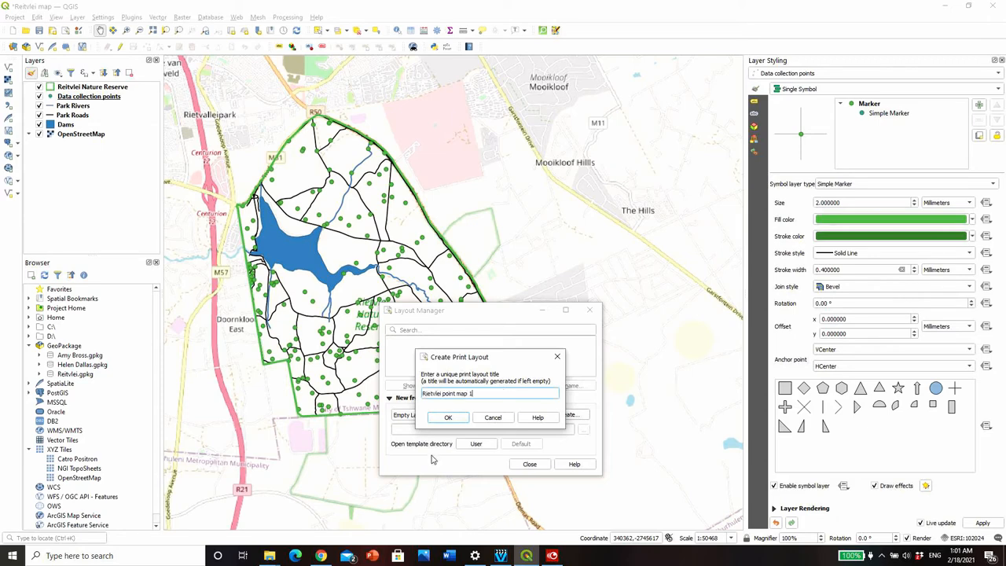
pyautogui.click(494, 419)
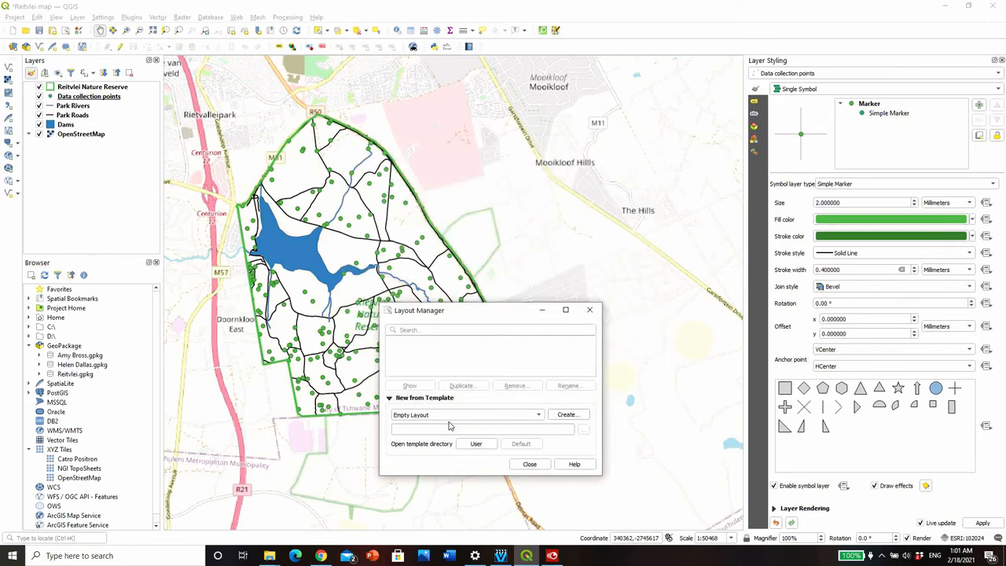
pyautogui.click(568, 415)
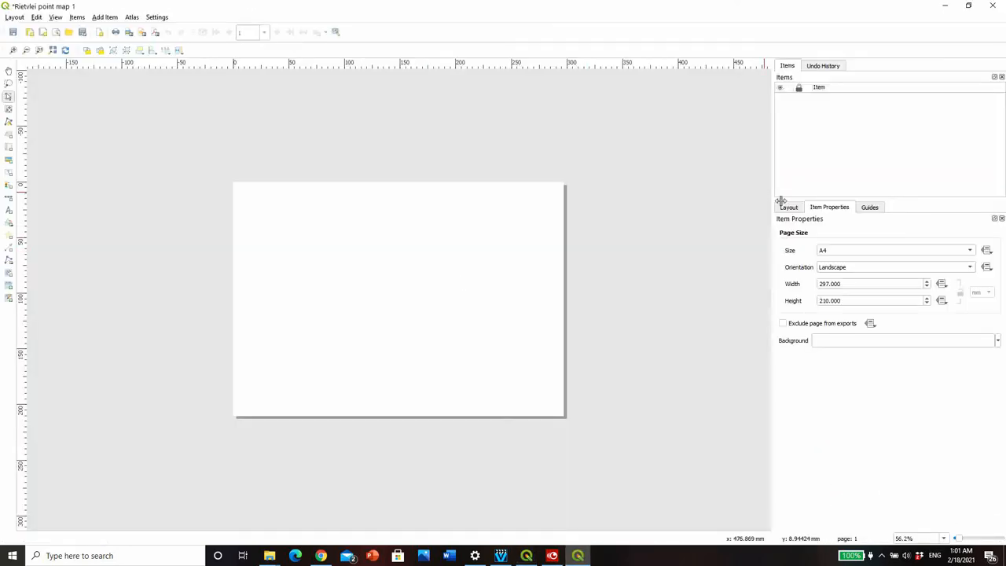
# - Add a map frame covering most of the layout page showing the reserve
pyautogui.click(415, 265)
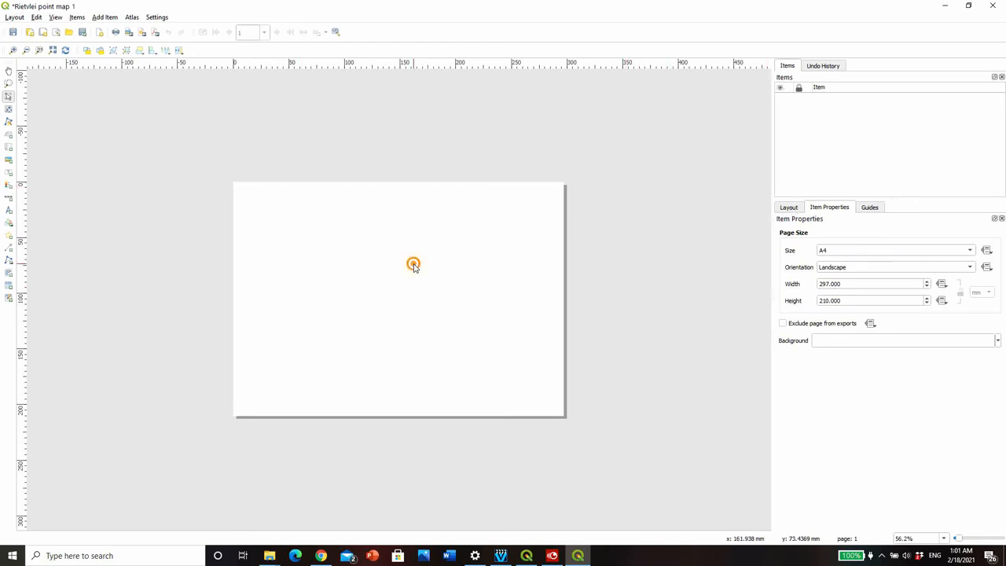
pyautogui.rightClick(413, 264)
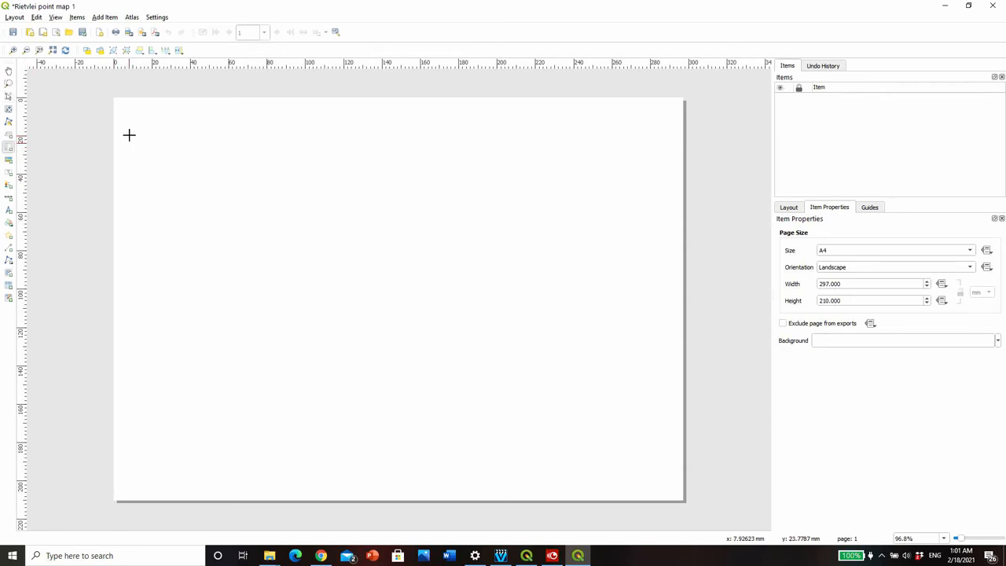
pyautogui.moveTo(131, 134); pyautogui.dragTo(667, 462)
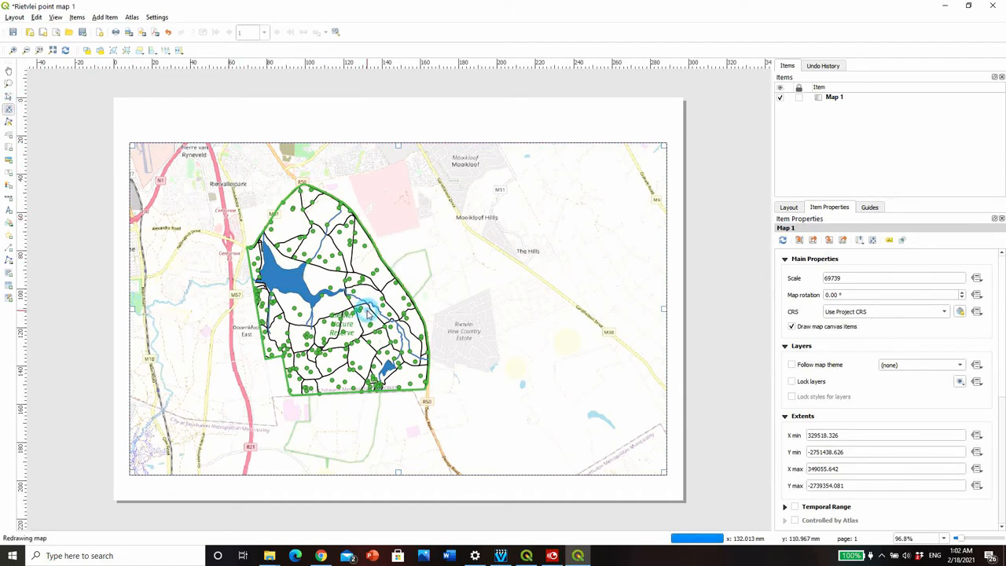
pyautogui.scroll(3)
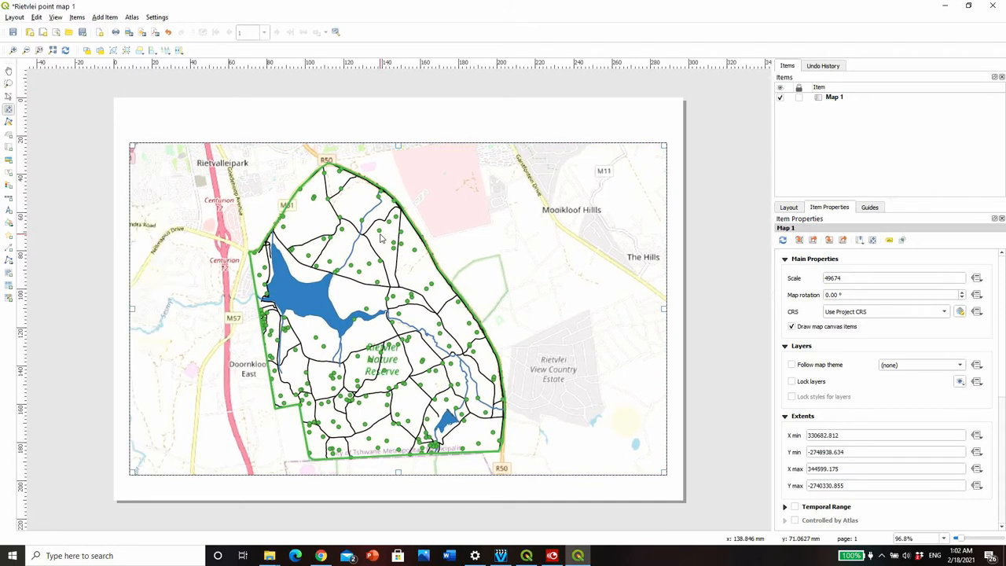
pyautogui.moveTo(276, 321)
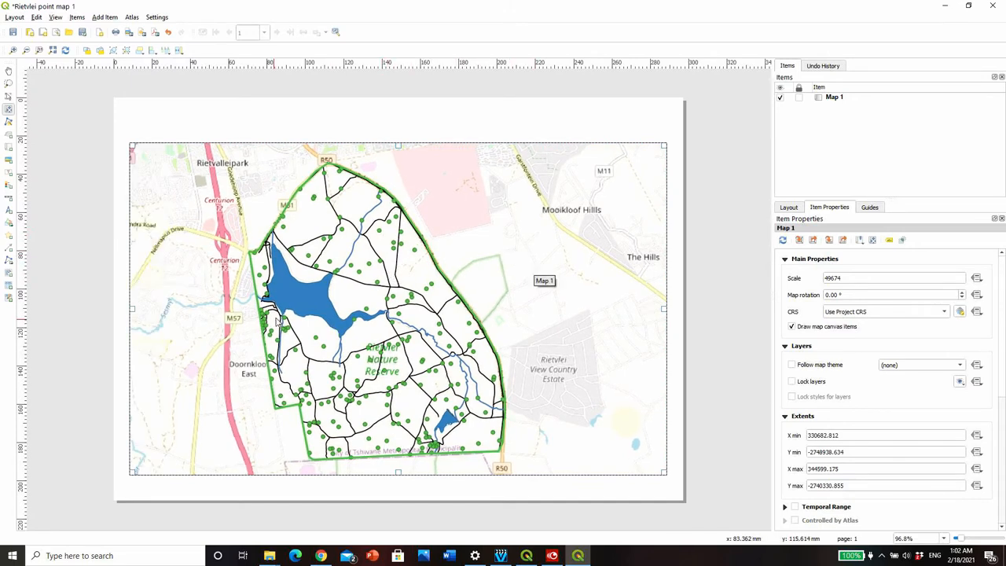
pyautogui.moveTo(283, 367)
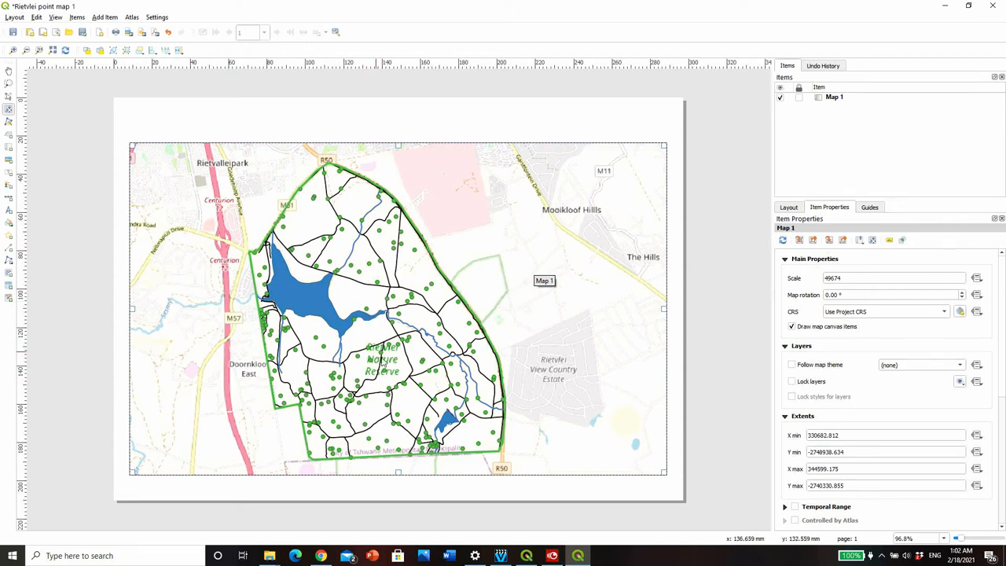
pyautogui.moveTo(440, 504)
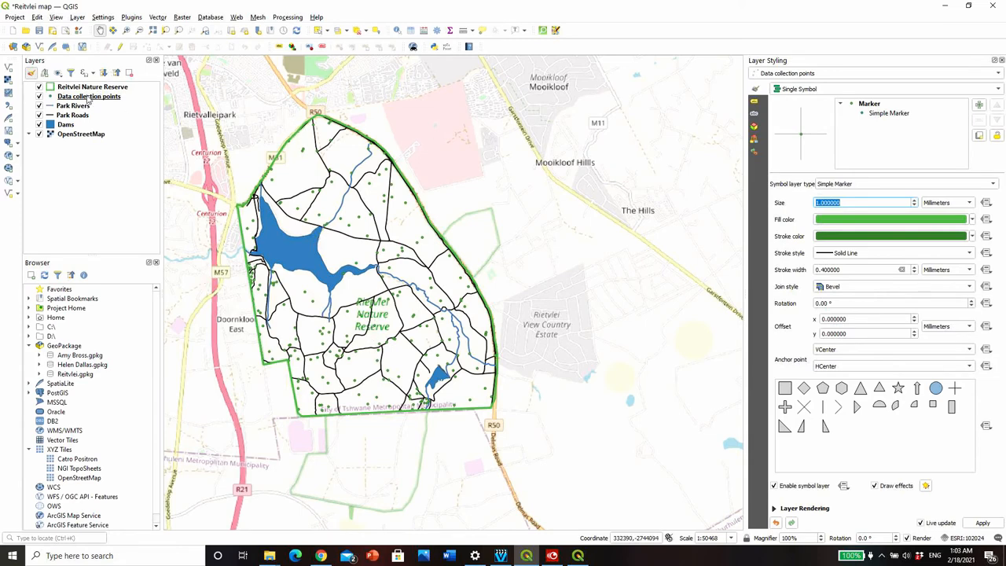
# - Reduce the collection point size and the park roads line width in the main window
pyautogui.click(72, 115)
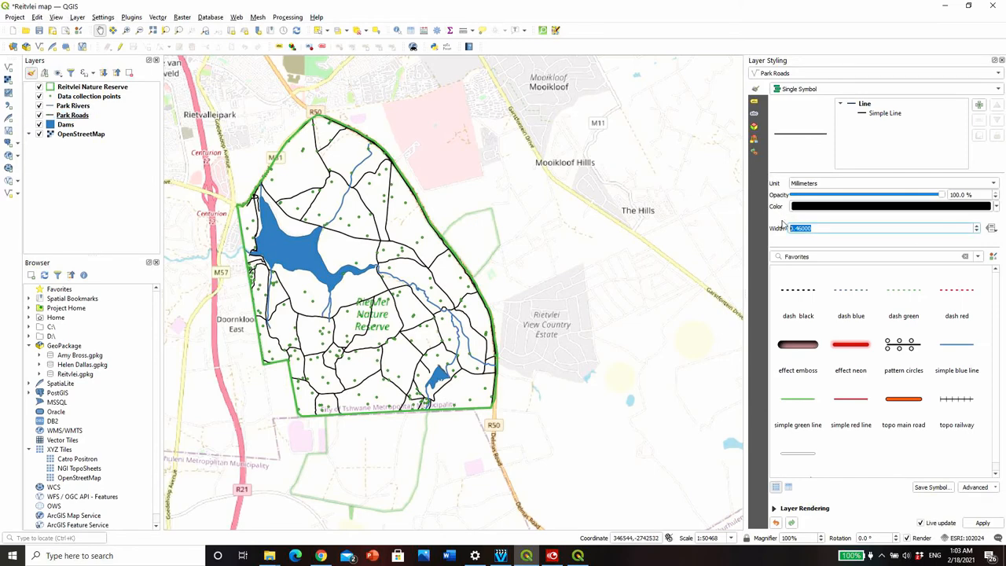
pyautogui.click(978, 232)
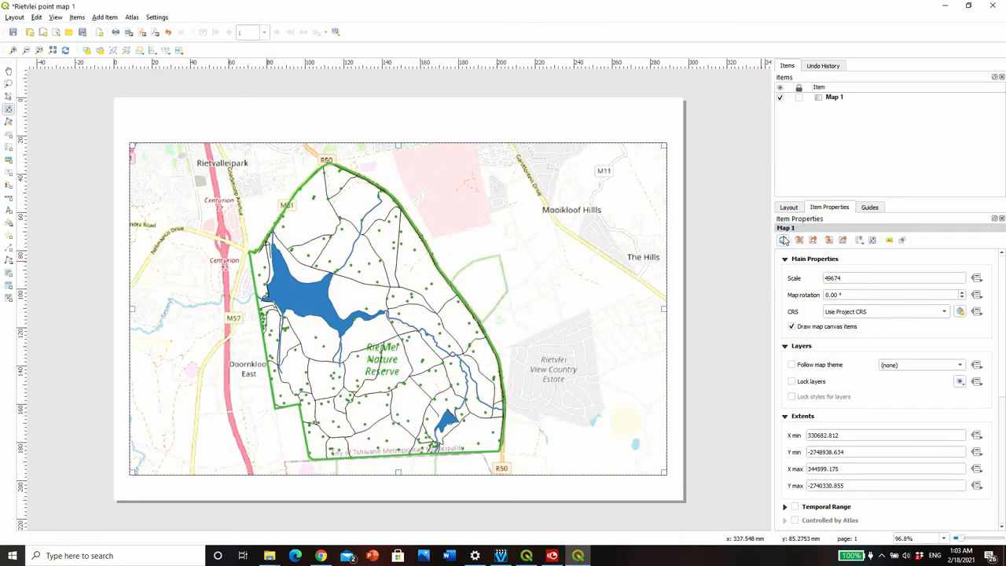
# - Refresh the layout map and add a north arrow picture from the SVG arrows group at lower left
pyautogui.click(783, 239)
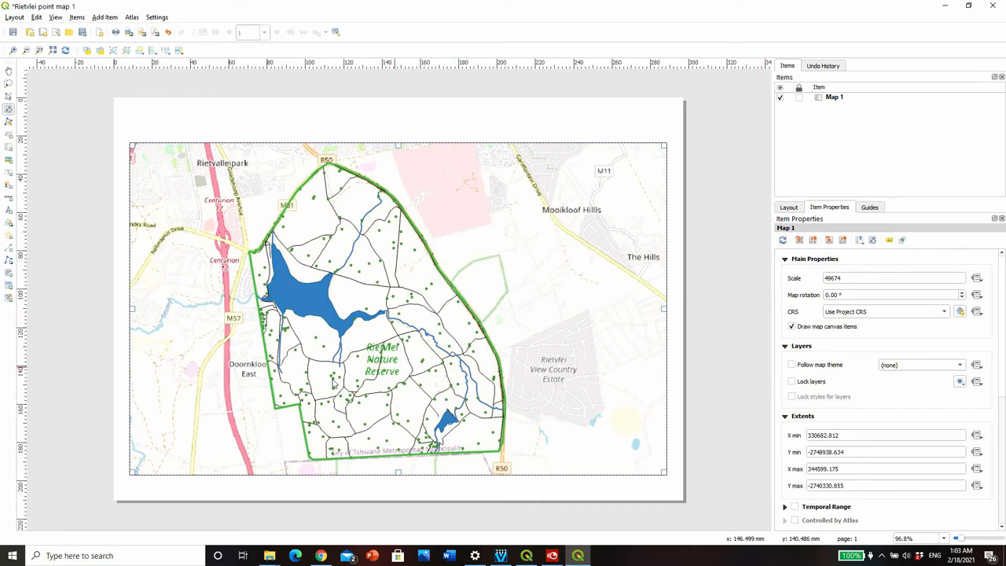
pyautogui.moveTo(494, 346)
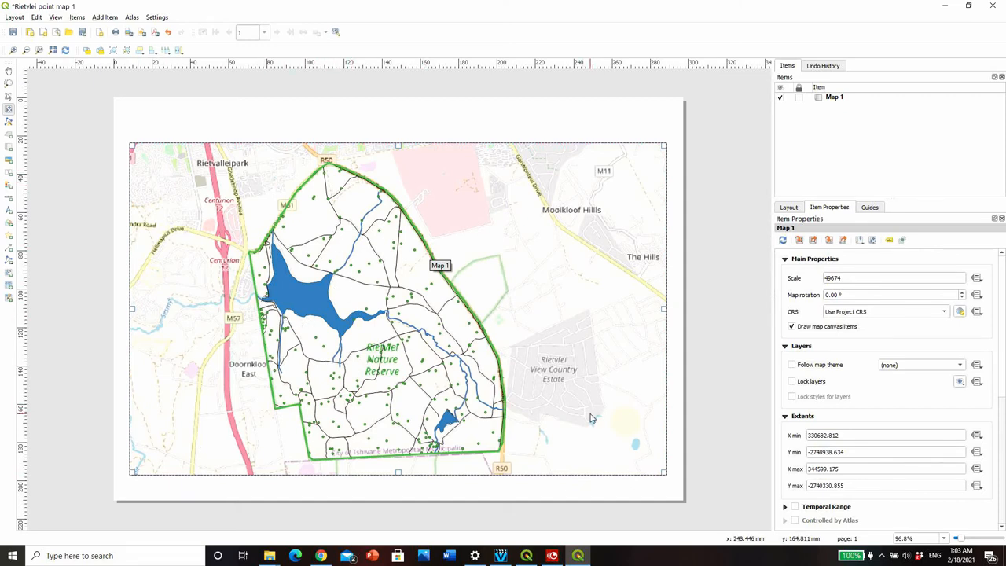
pyautogui.moveTo(431, 257)
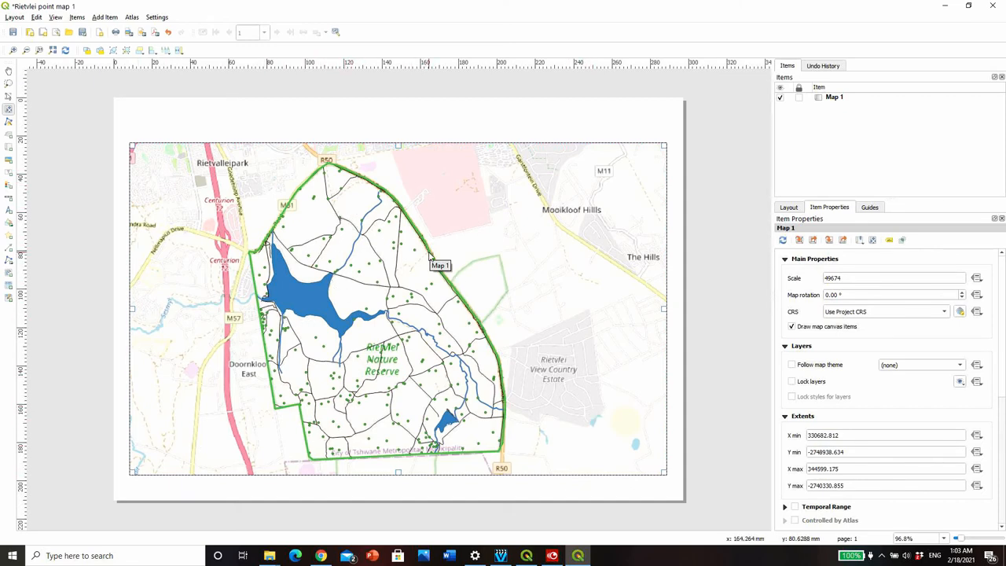
pyautogui.moveTo(9, 200)
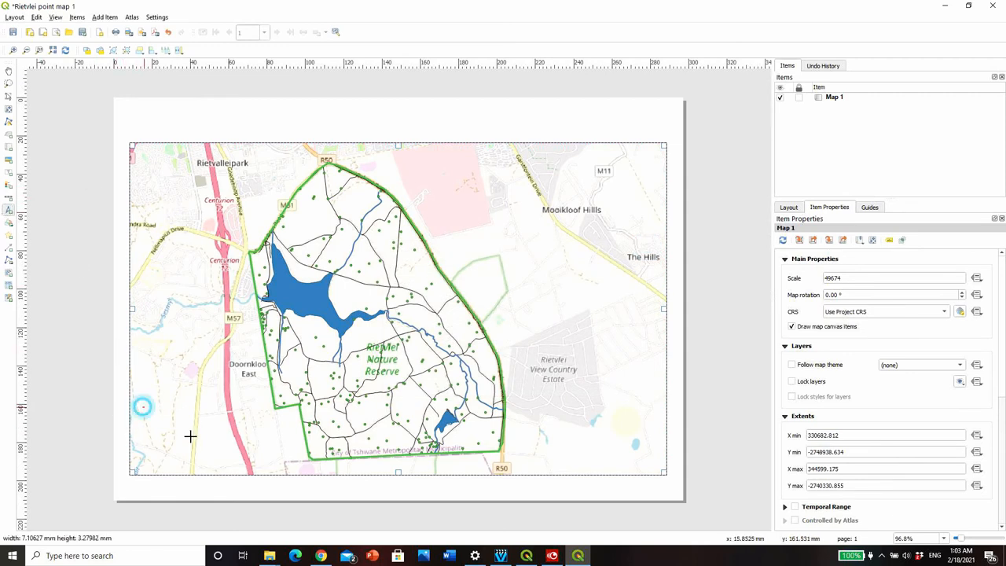
pyautogui.moveTo(142, 406); pyautogui.dragTo(193, 437)
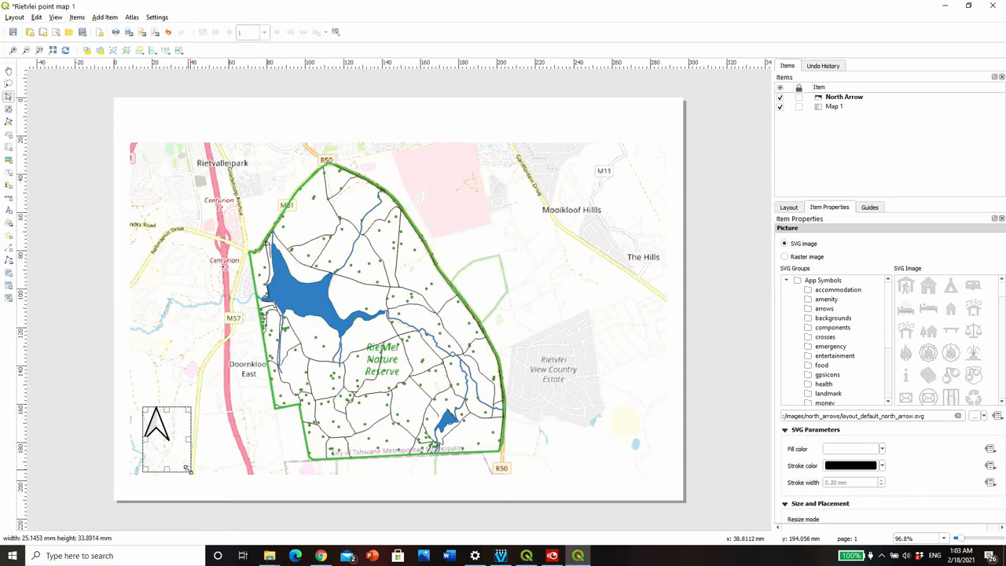
pyautogui.click(166, 440)
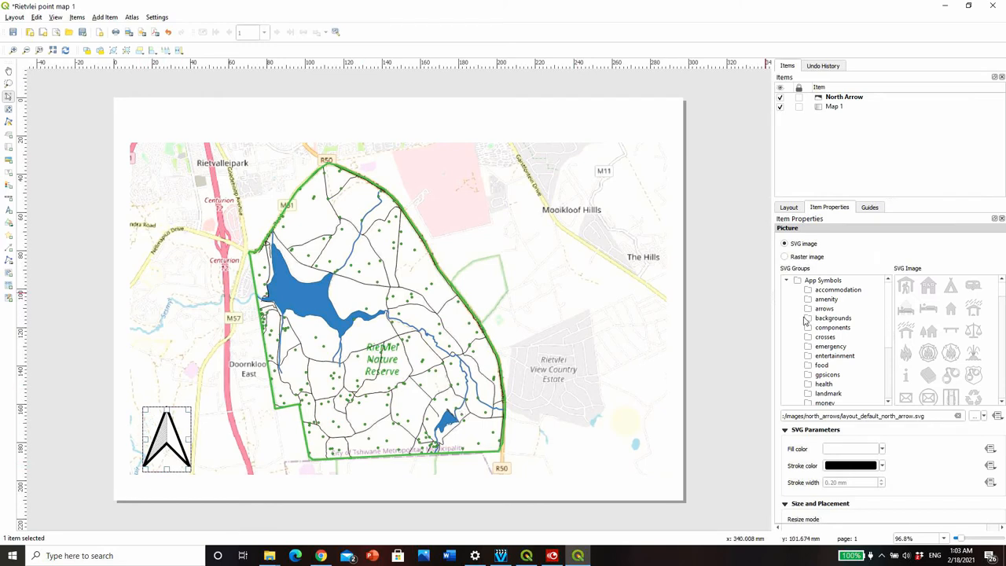
pyautogui.click(824, 308)
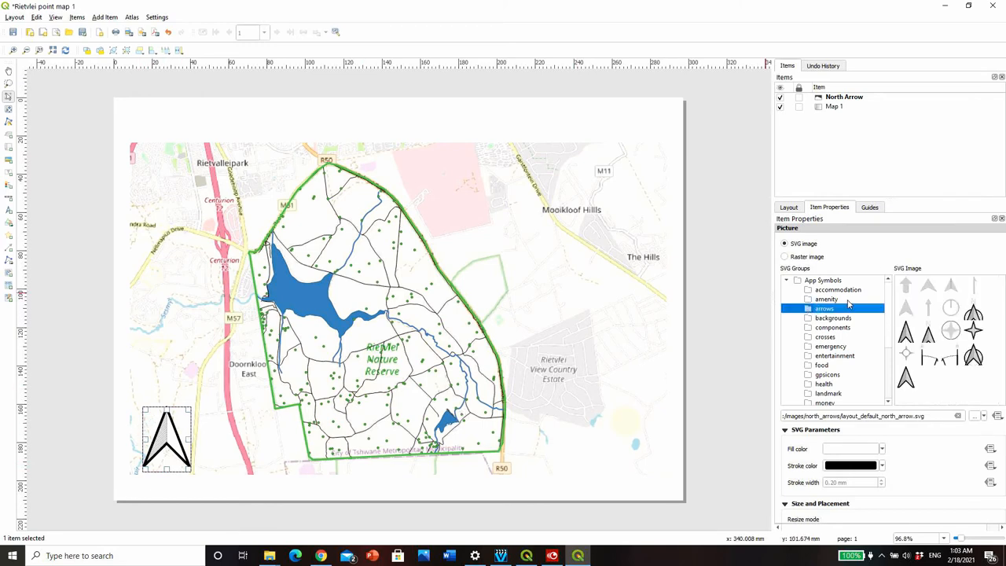
pyautogui.moveTo(978, 294)
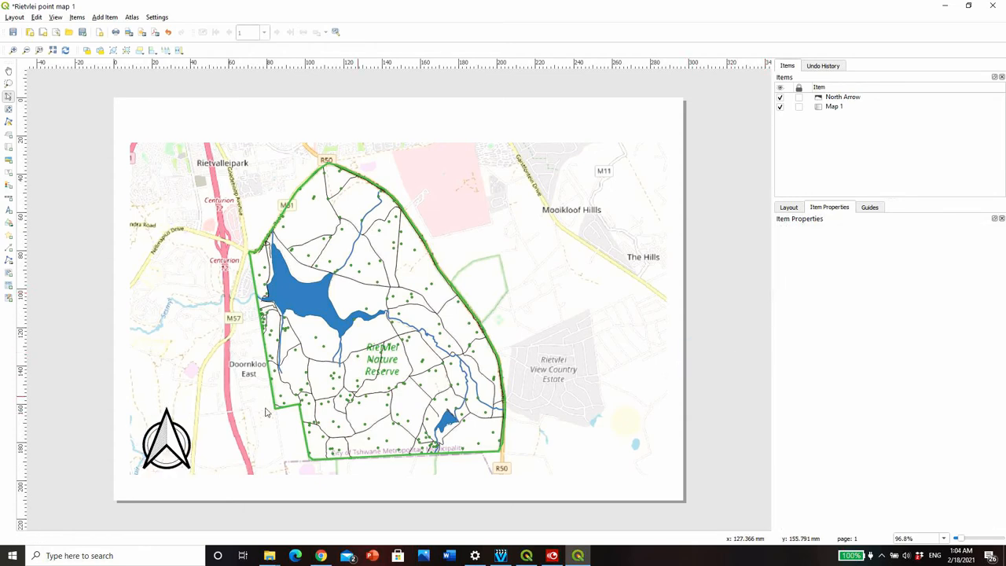
pyautogui.click(166, 439)
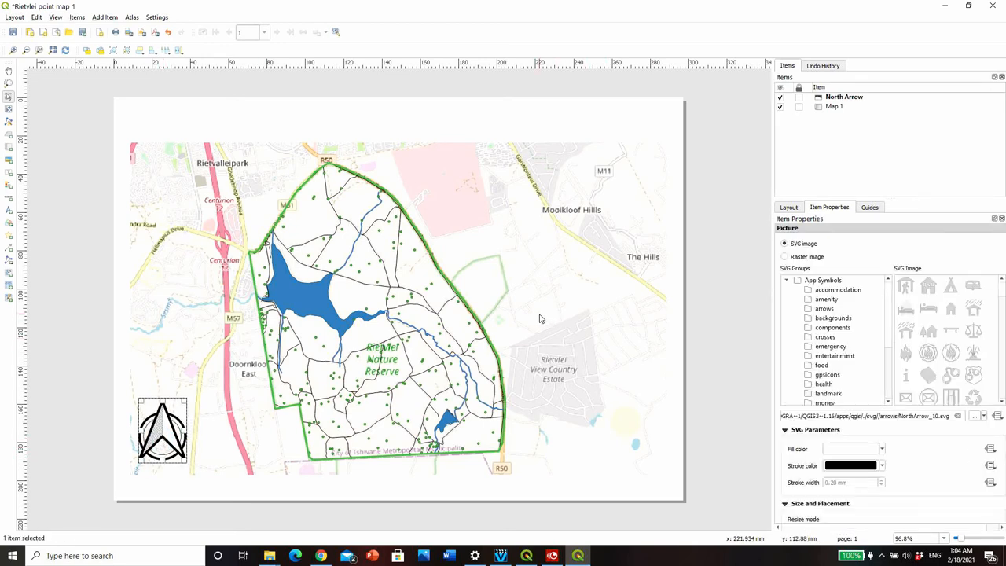
pyautogui.moveTo(814, 315)
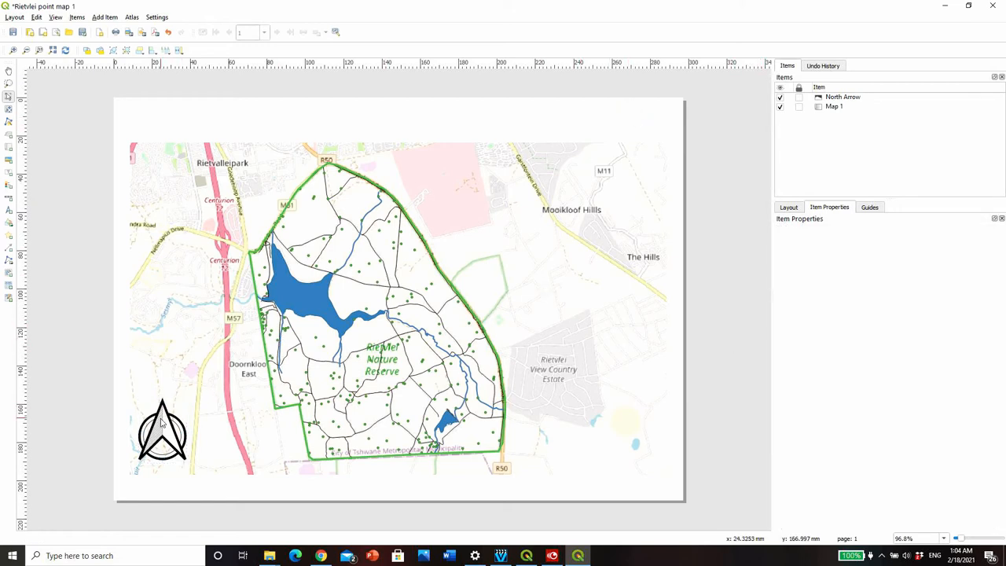
pyautogui.click(164, 433)
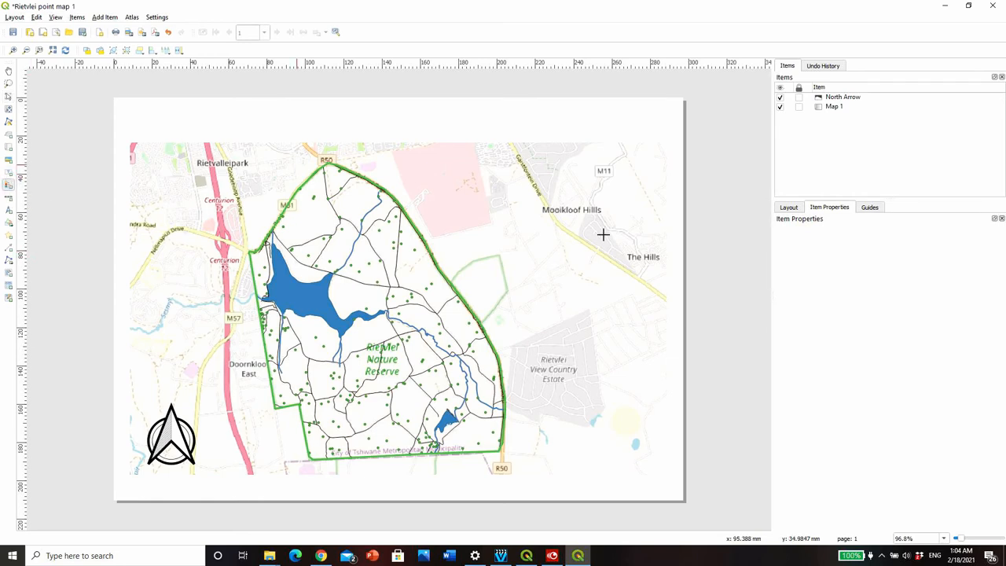
# - Add a legend at lower right, disable auto update and remove the OpenStreetMap entry
pyautogui.moveTo(483, 155); pyautogui.dragTo(598, 291)
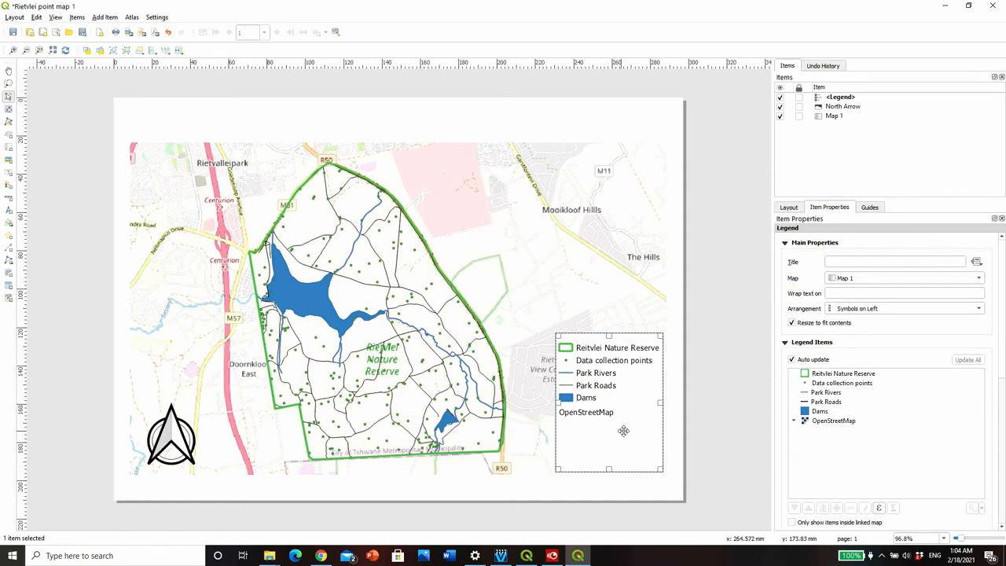
pyautogui.moveTo(616, 428)
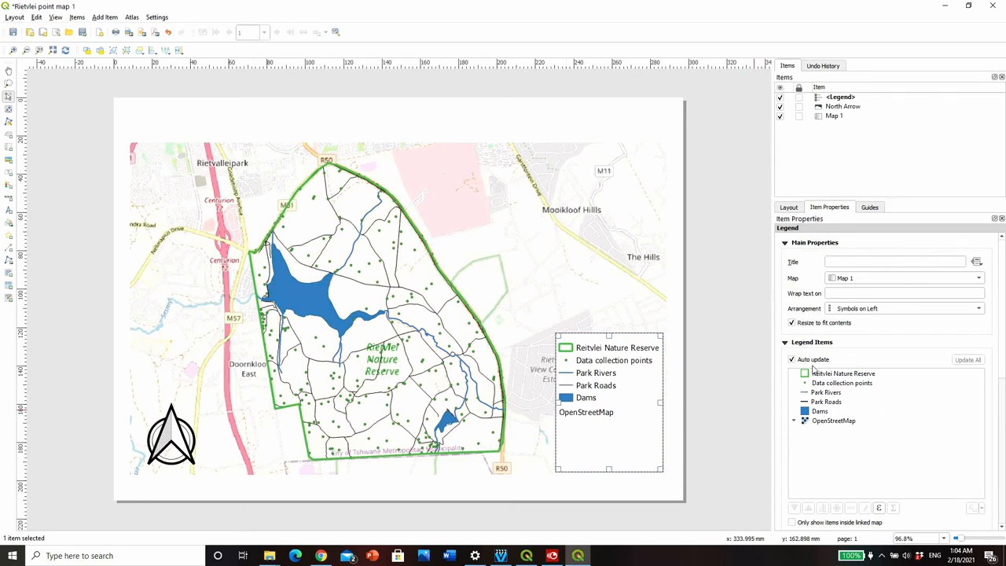
pyautogui.click(792, 359)
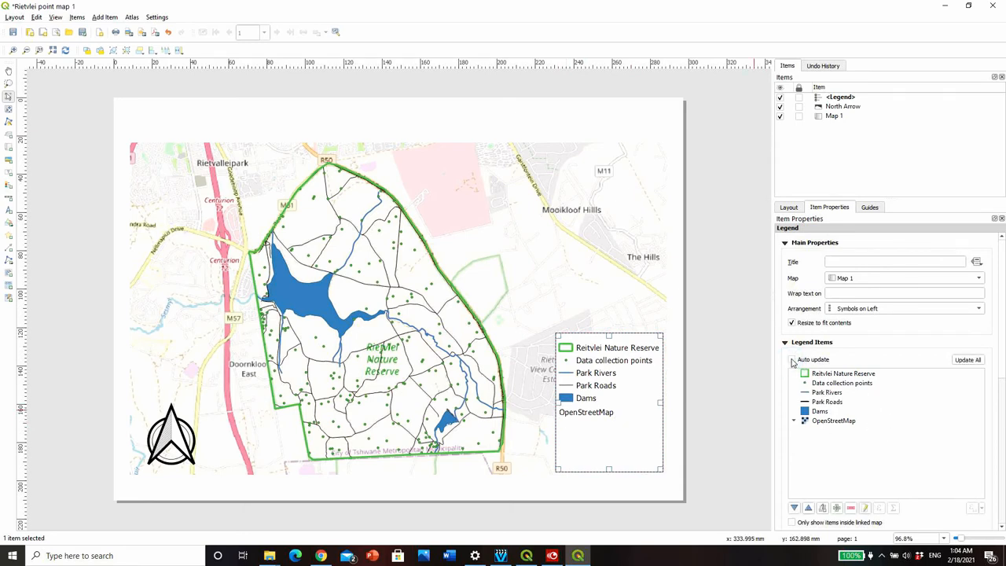
pyautogui.click(833, 422)
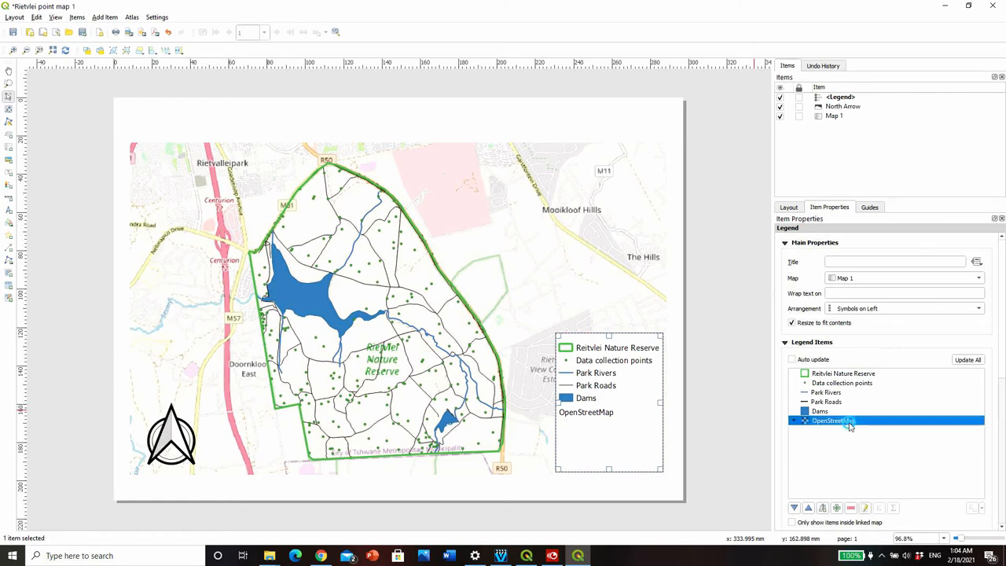
pyautogui.click(851, 508)
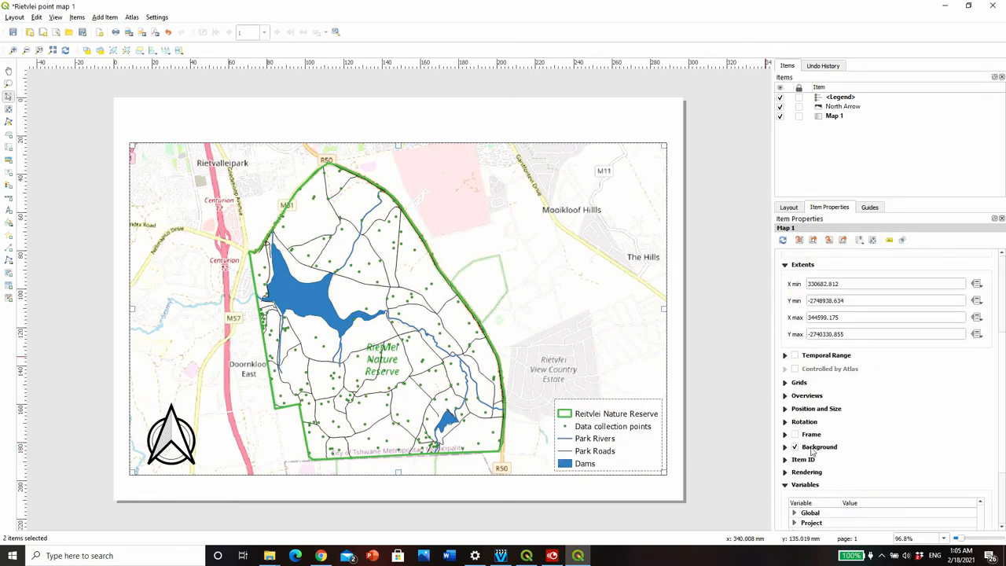
# - Give the map a border frame and add a 'made by Amy' label below its lower left
pyautogui.click(811, 434)
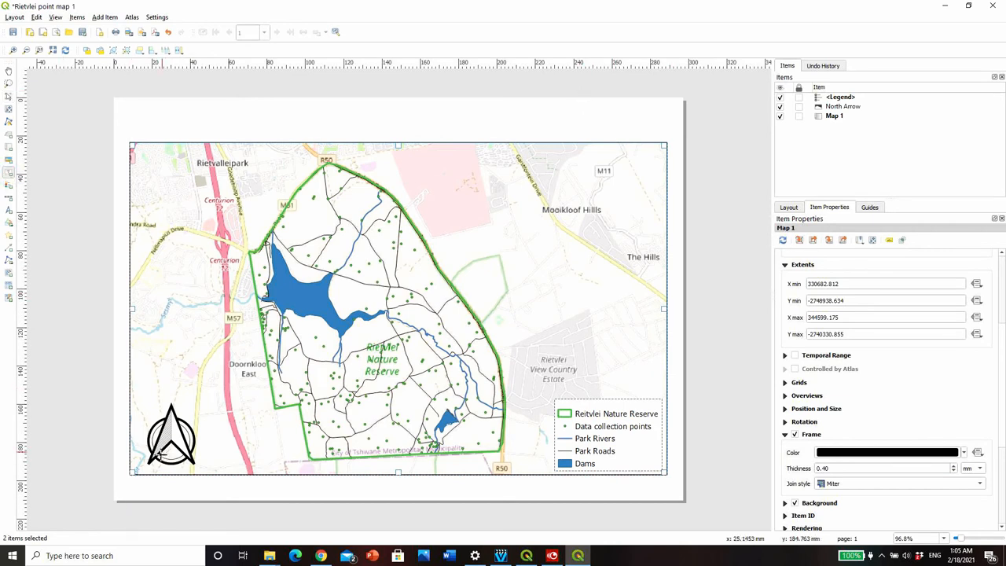
pyautogui.moveTo(132, 477); pyautogui.dragTo(201, 495)
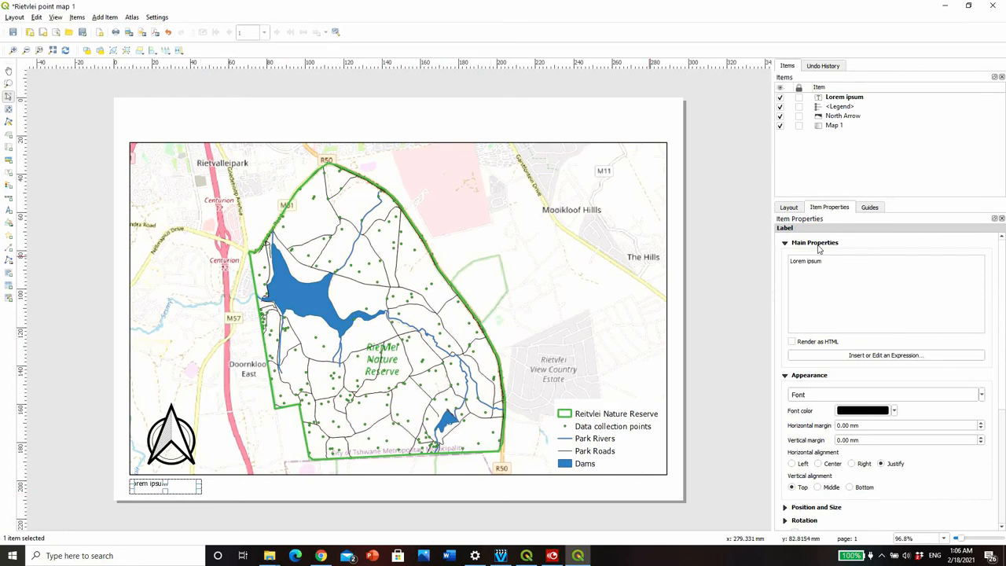
pyautogui.doubleClick(806, 261)
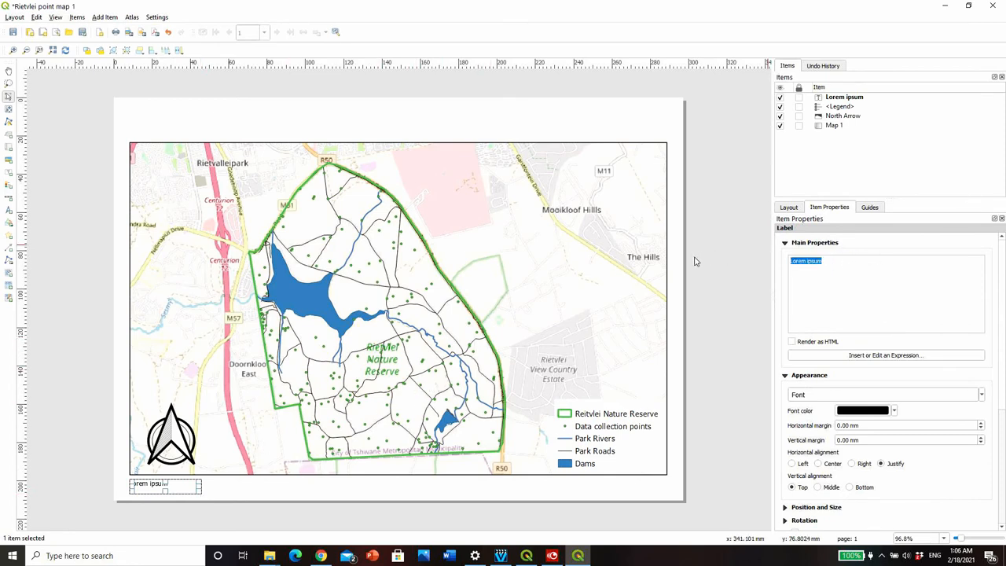
pyautogui.write('My')
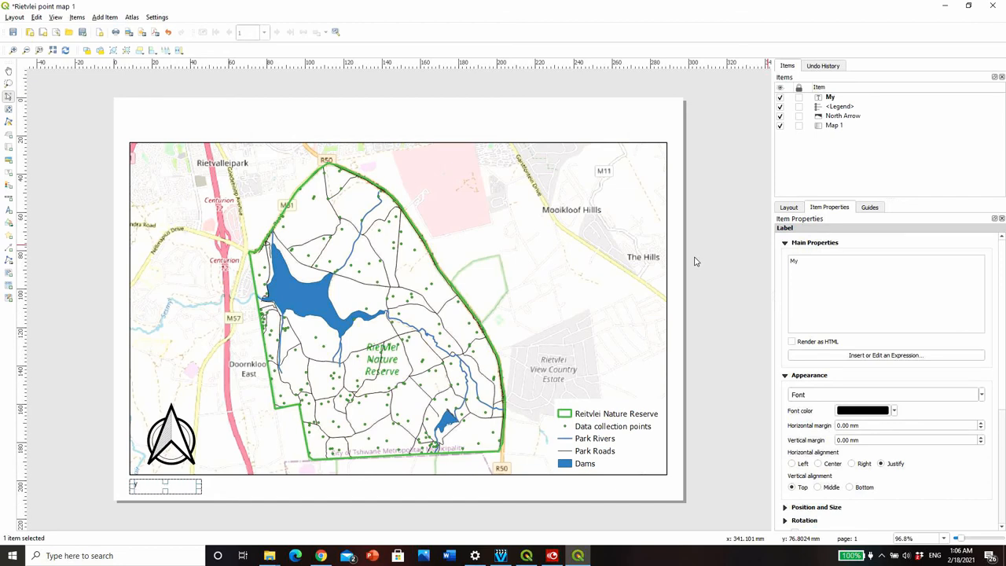
pyautogui.write('made by Amy')
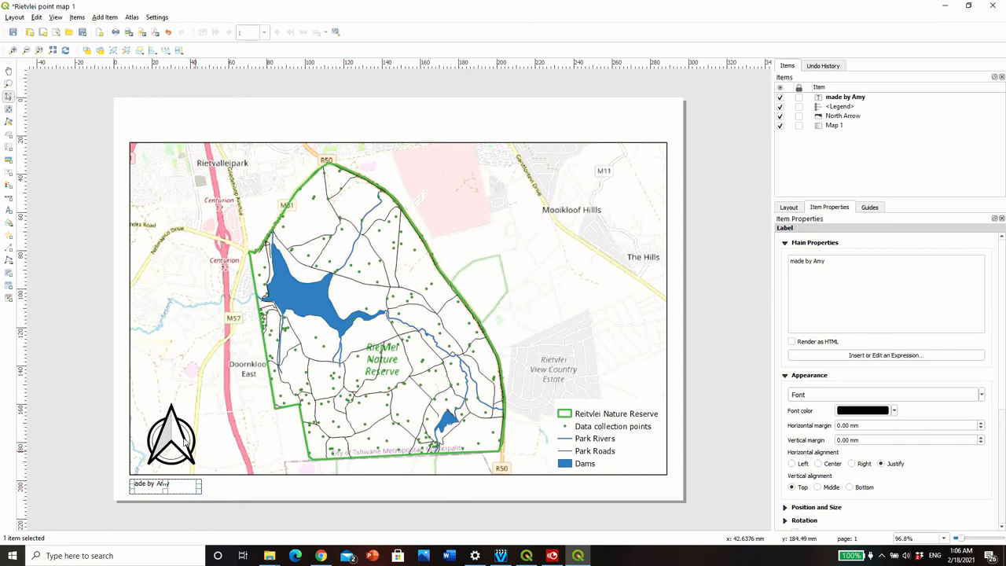
pyautogui.moveTo(149, 208)
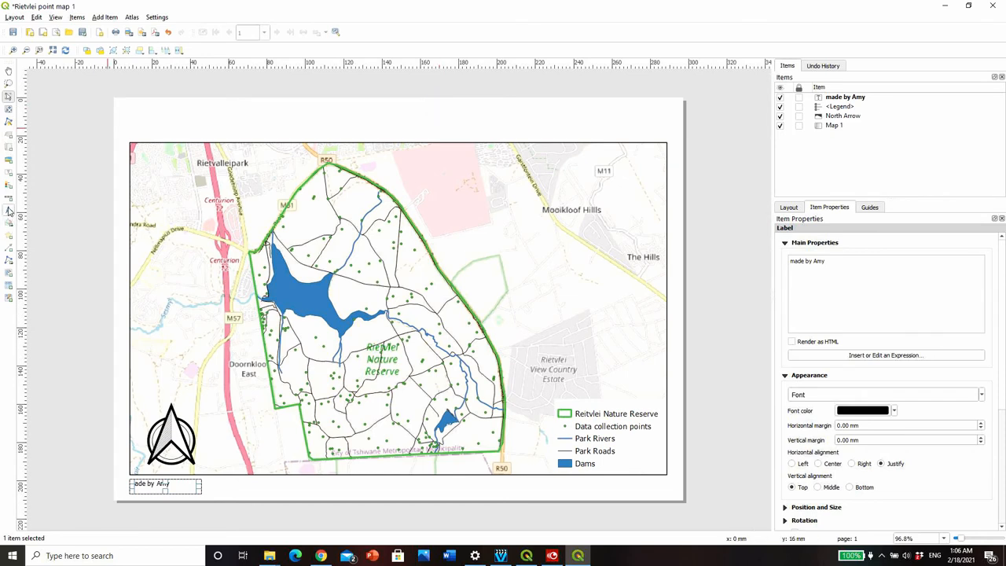
# - Add a label below the map built from the CRS expression, reading Africa Lambert Conformal Conic
pyautogui.moveTo(416, 483); pyautogui.dragTo(506, 487)
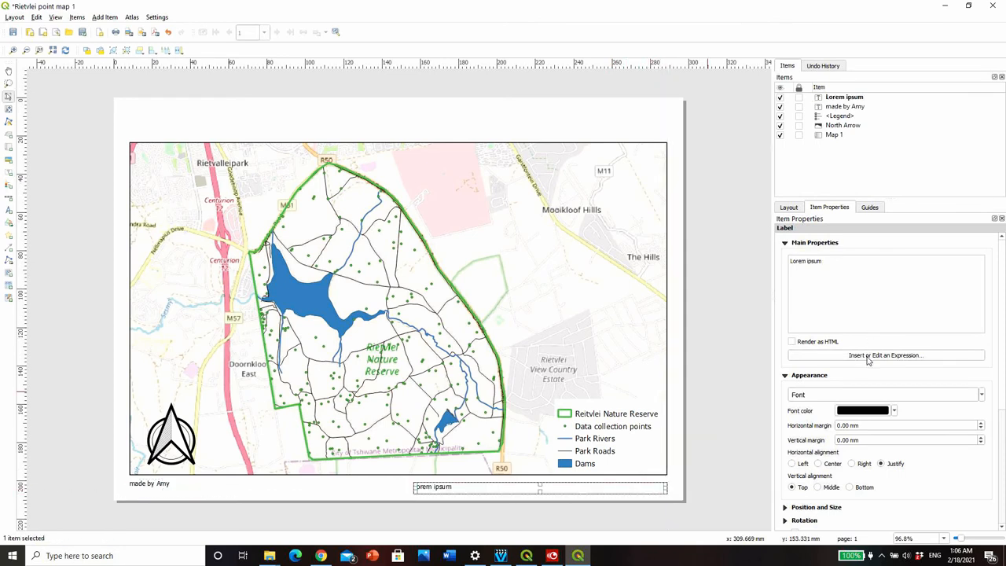
pyautogui.click(887, 355)
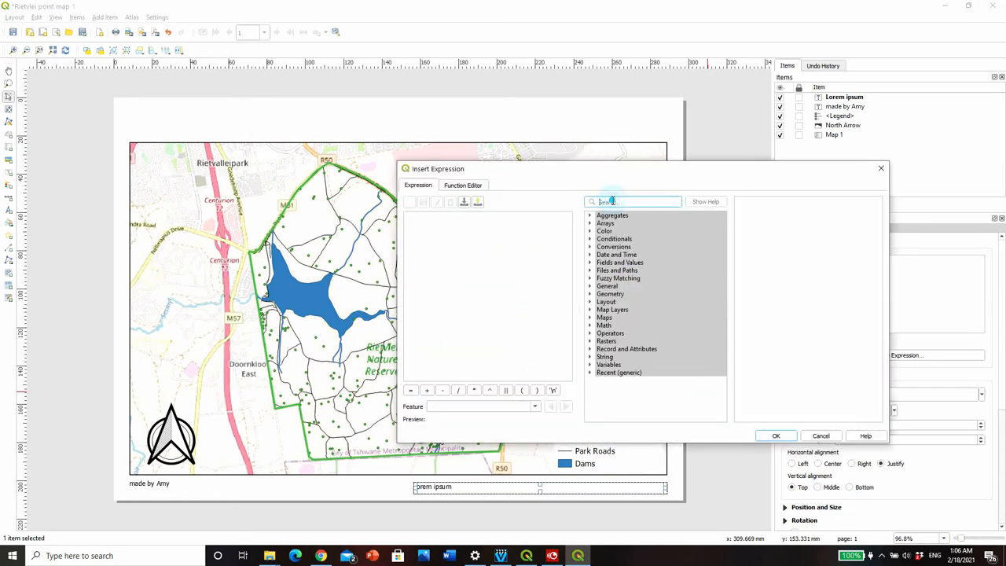
pyautogui.write('c')
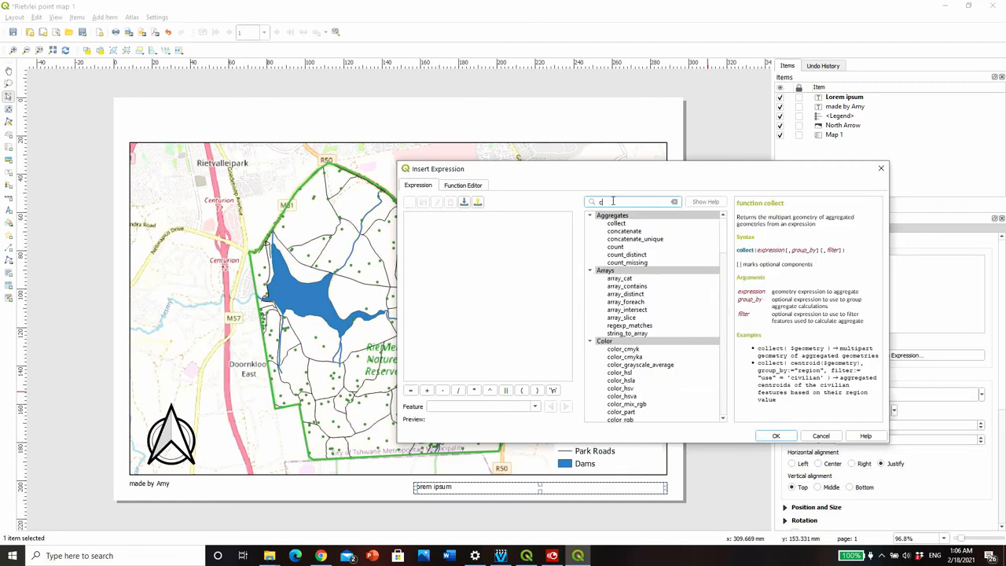
pyautogui.write('rs')
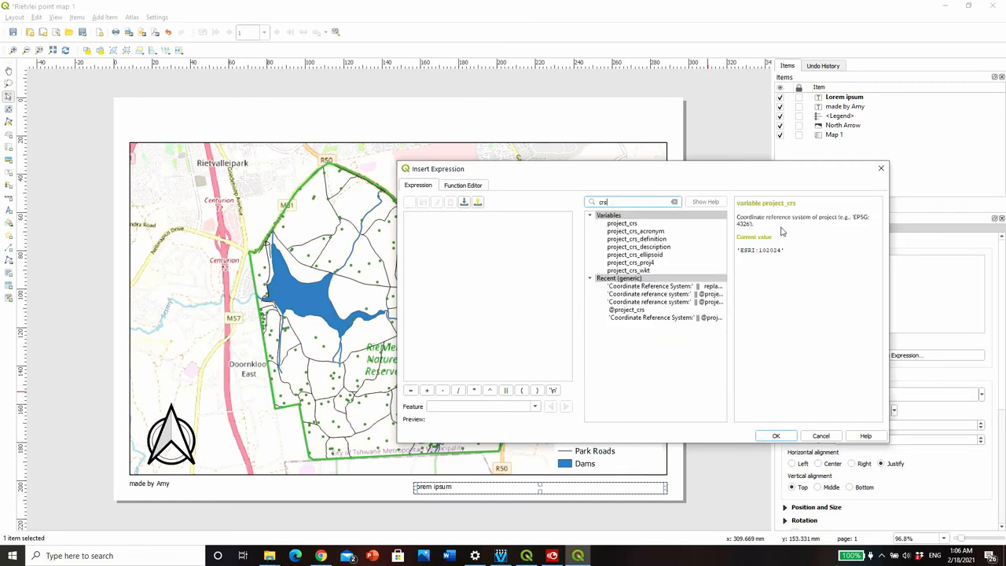
pyautogui.moveTo(758, 236)
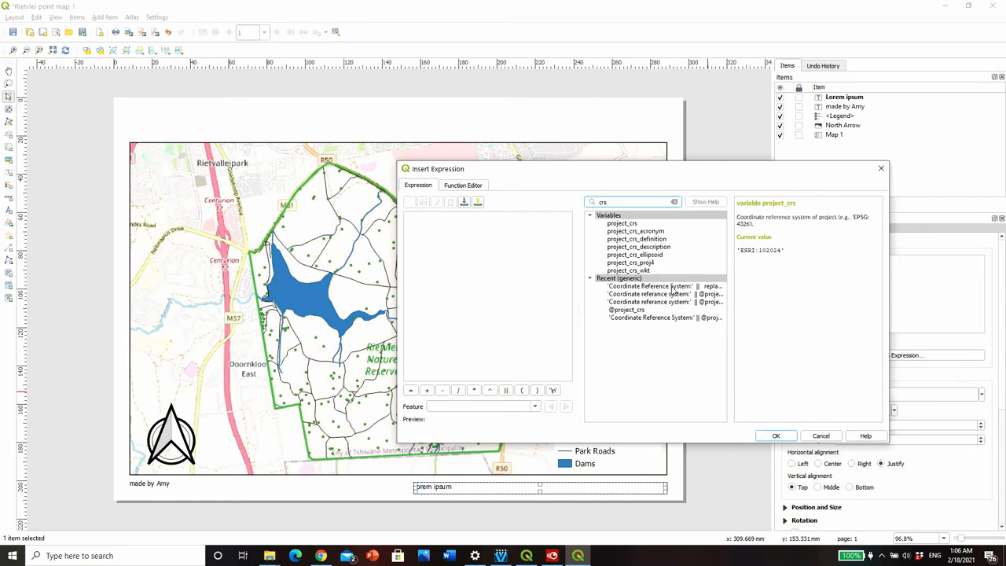
pyautogui.click(663, 286)
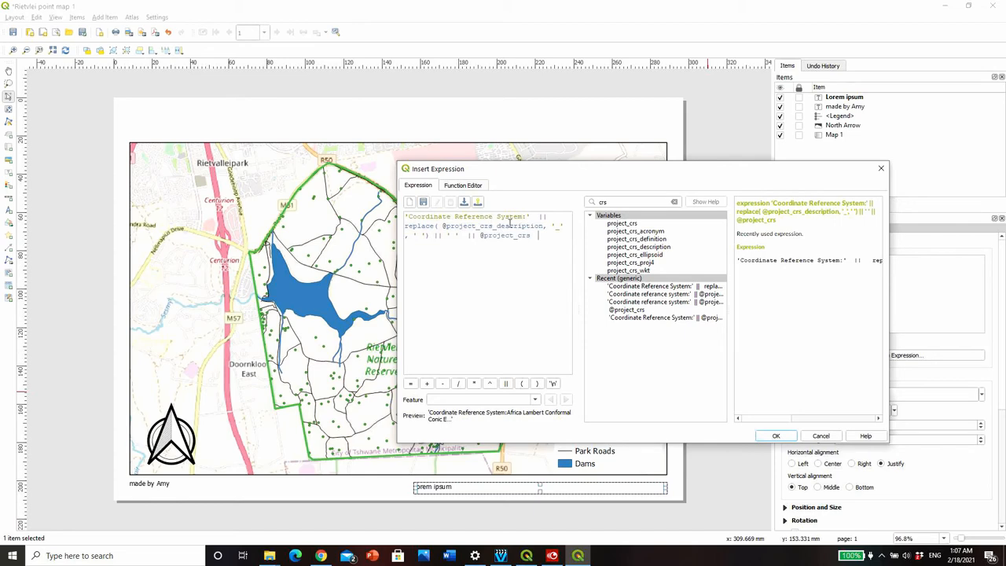
pyautogui.moveTo(777, 435)
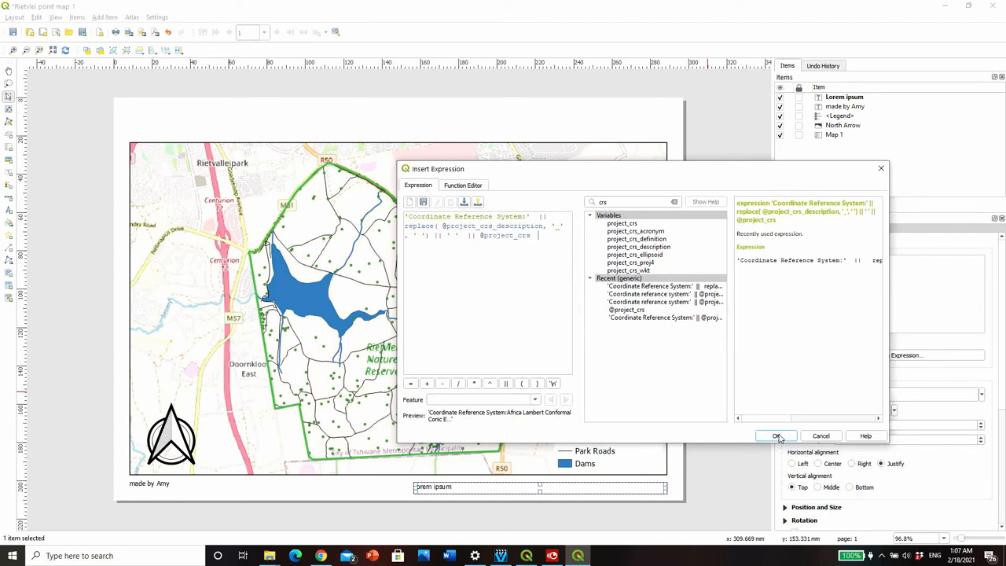
pyautogui.click(775, 436)
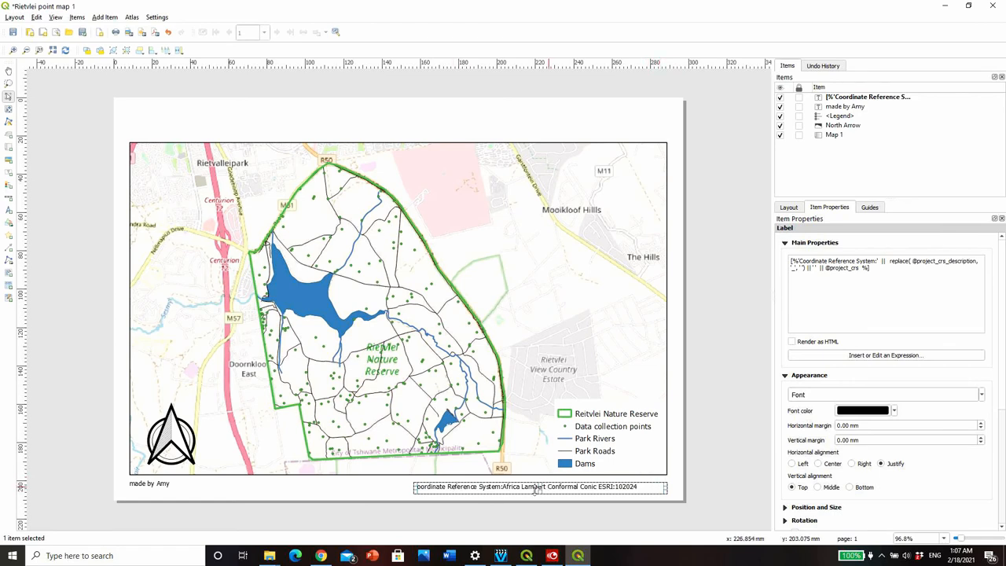
pyautogui.moveTo(431, 232)
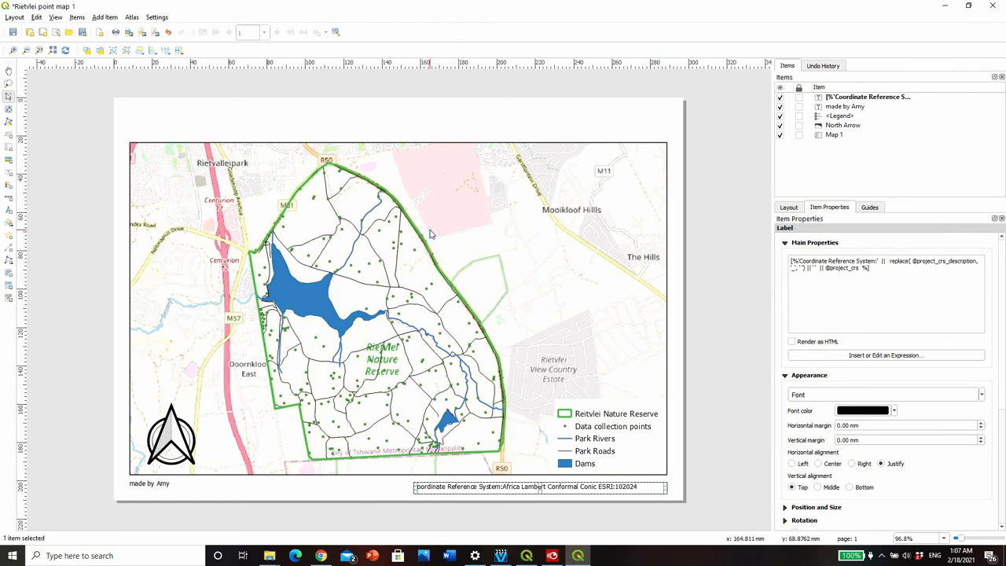
# - Place the title box above the map and select its text for editing
pyautogui.moveTo(275, 107); pyautogui.dragTo(497, 135)
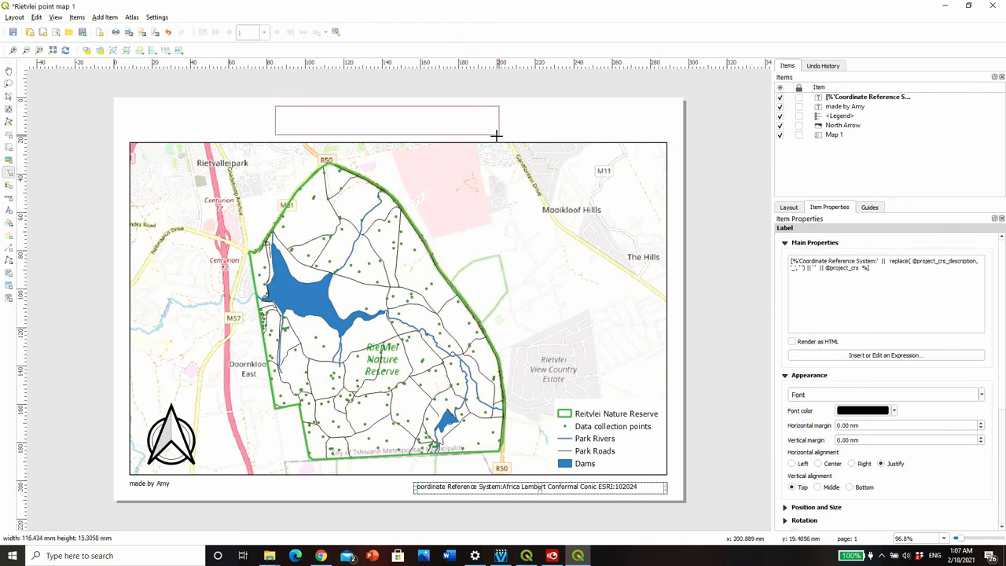
pyautogui.click(387, 119)
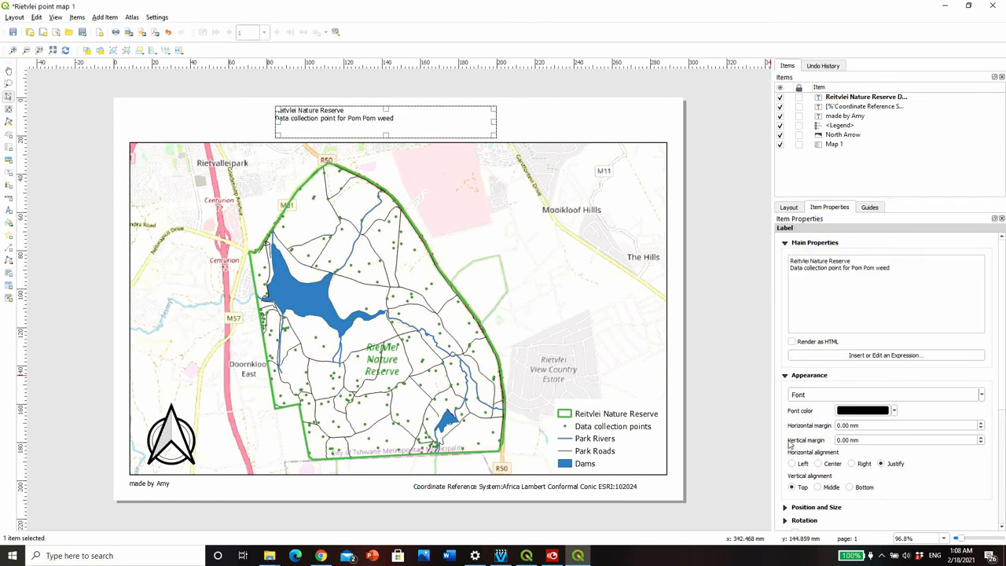
pyautogui.click(817, 462)
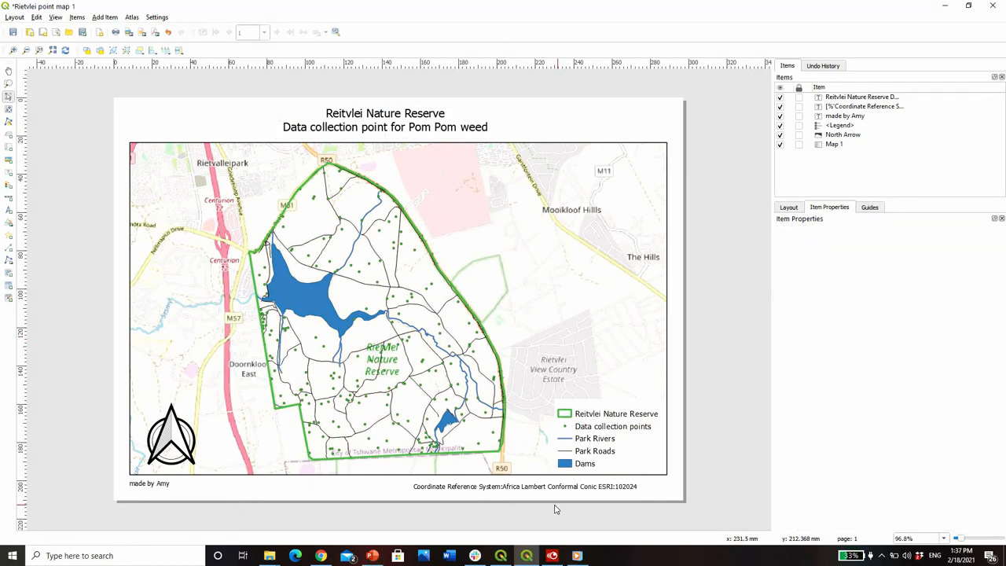
# - Adjust the coordinate-system caption and author credit along the bottom edge
pyautogui.click(523, 486)
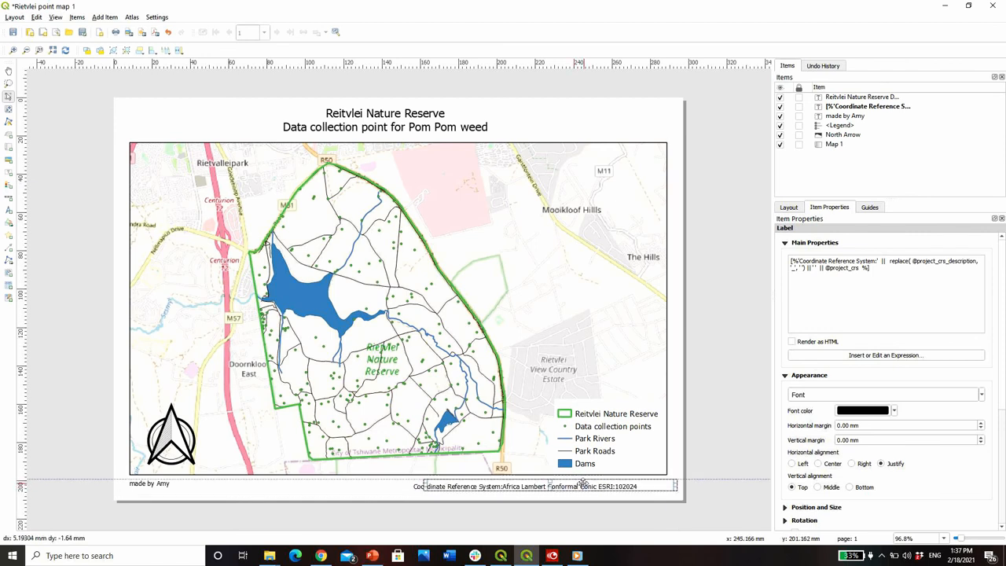
pyautogui.click(541, 484)
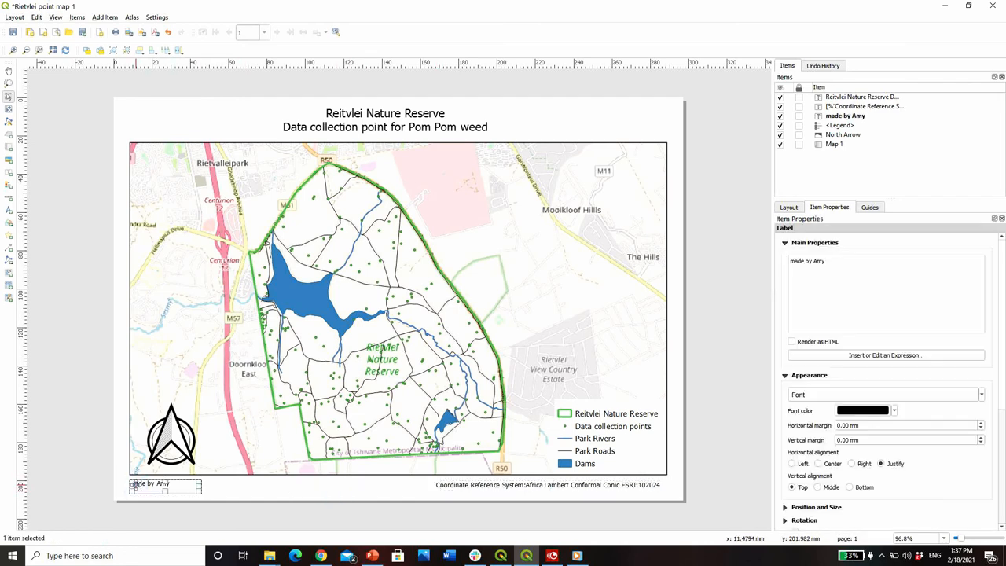
pyautogui.click(796, 261)
pyautogui.write('M')
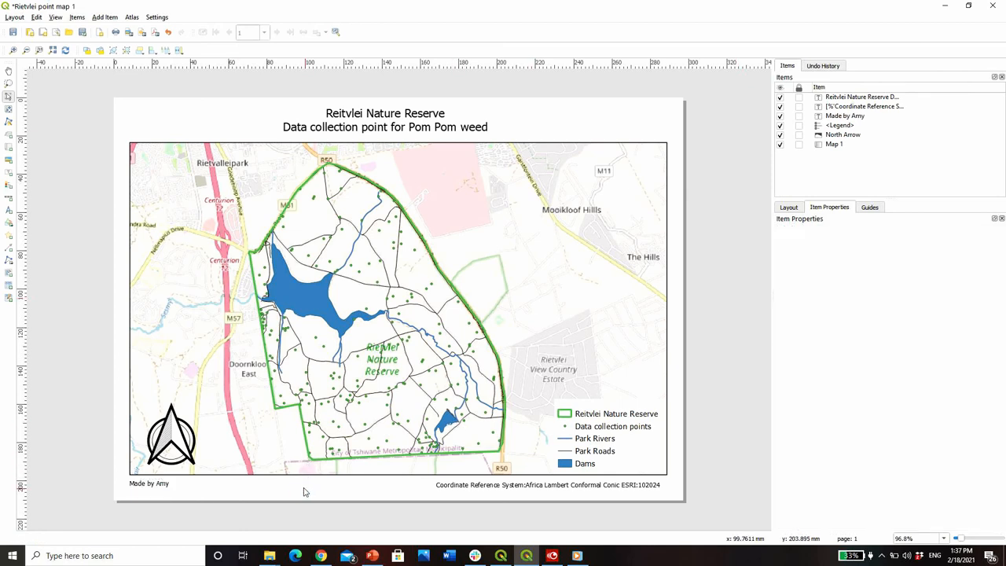
pyautogui.click(147, 484)
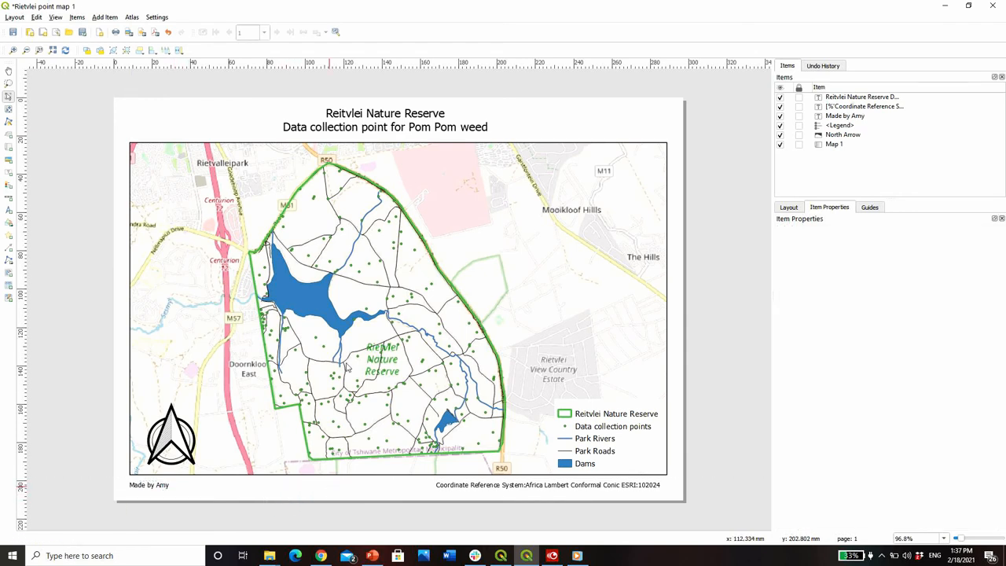
# - Widen the title box so the enlarged title sits centred above the map
pyautogui.click(384, 119)
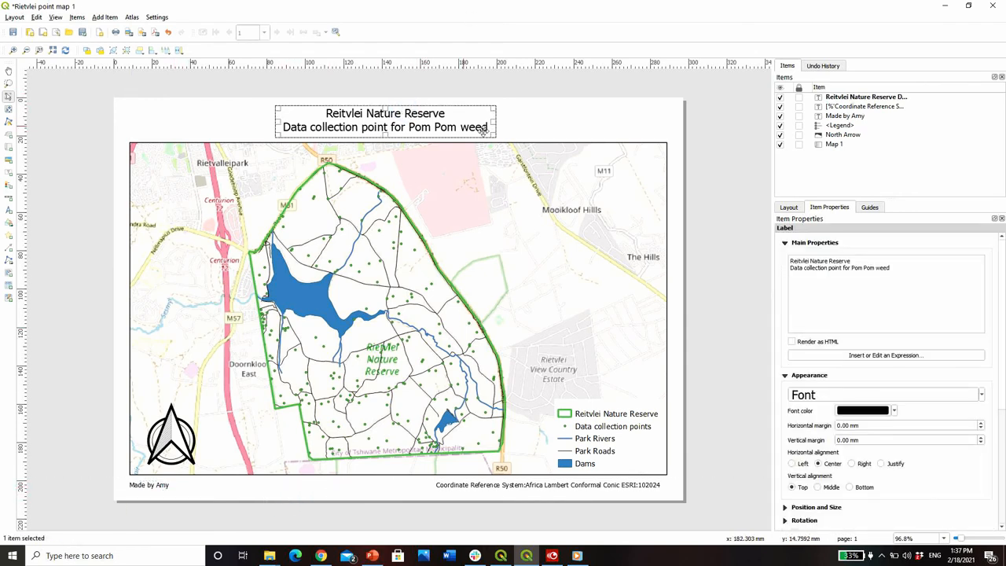
pyautogui.moveTo(496, 126); pyautogui.dragTo(657, 126)
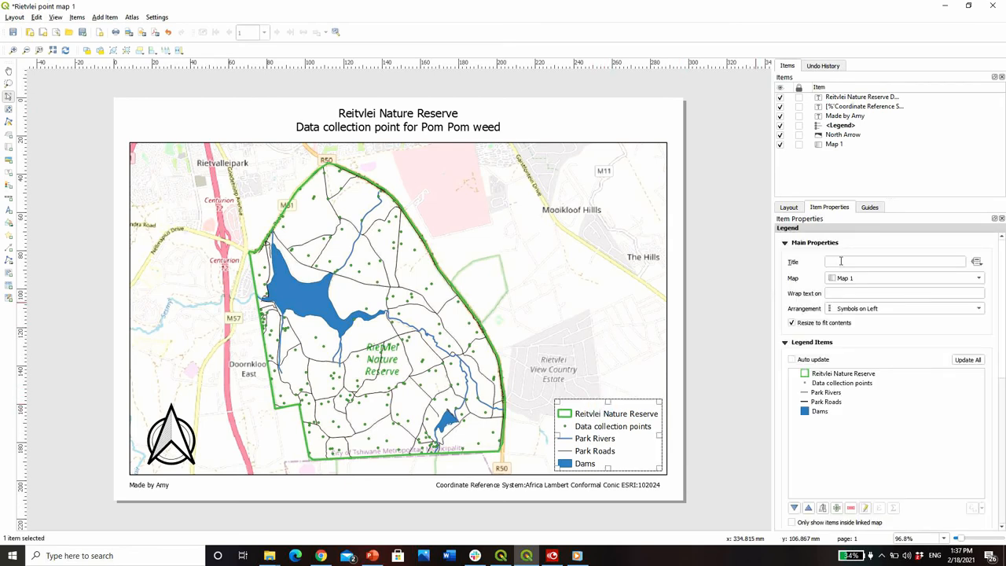
# - Give the legend the heading 'Legend', then reselect the title to change 'point' to 'points'
pyautogui.click(895, 261)
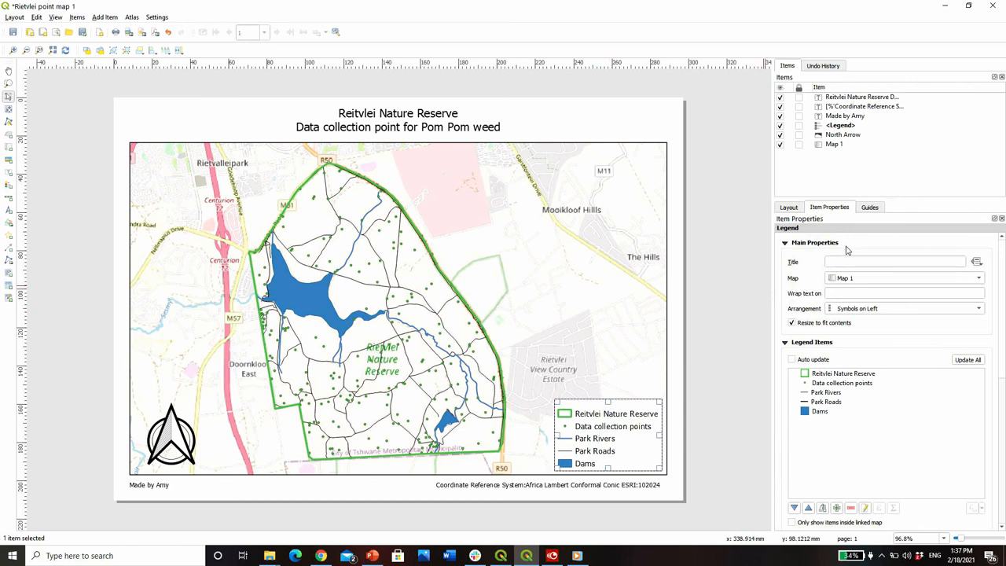
pyautogui.click(895, 261)
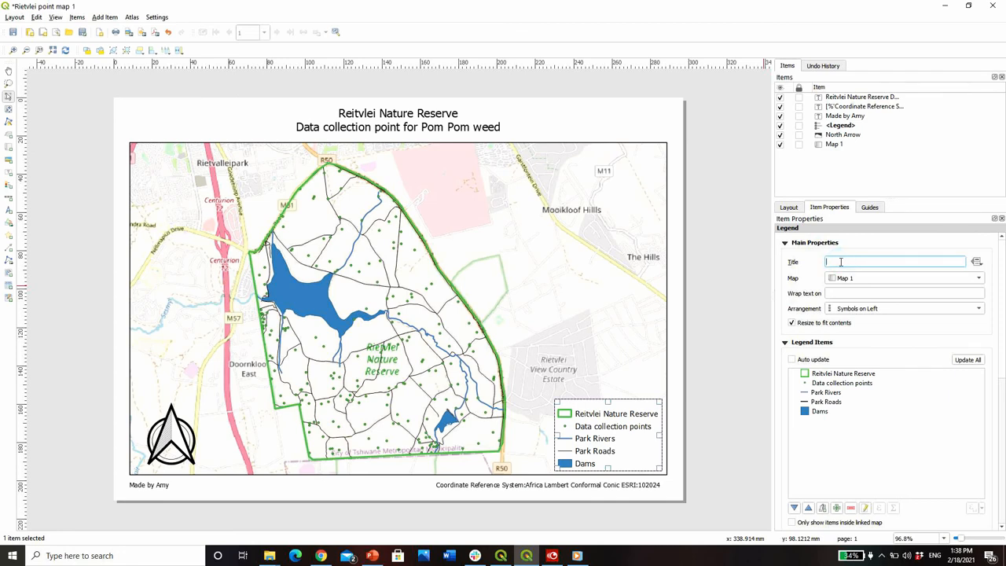
pyautogui.write('L')
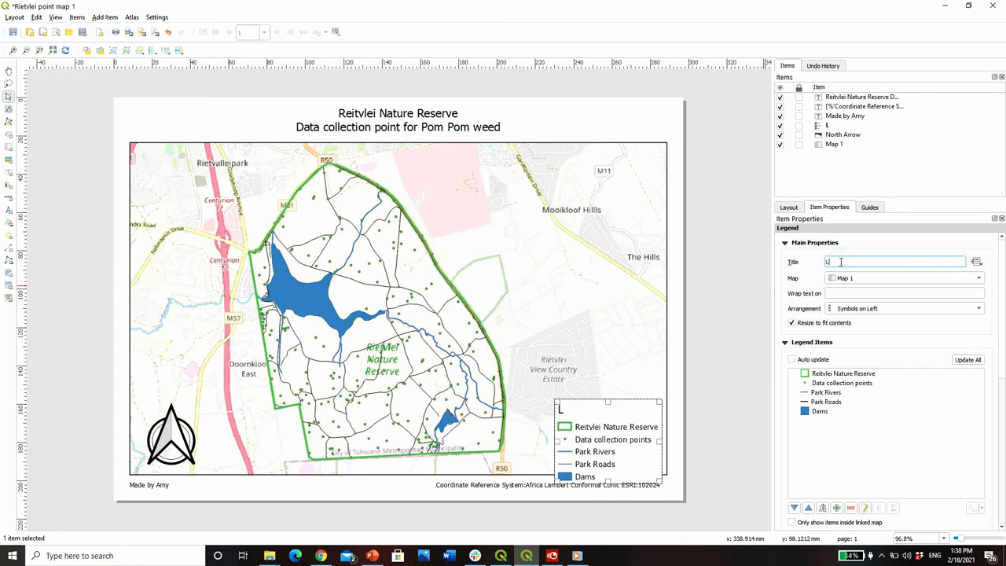
pyautogui.write('egend')
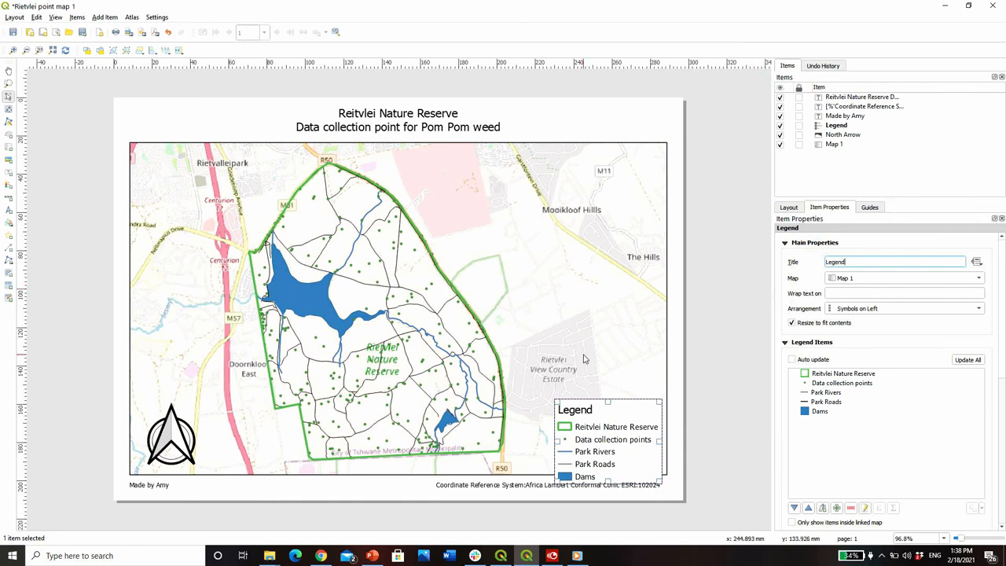
pyautogui.moveTo(629, 407)
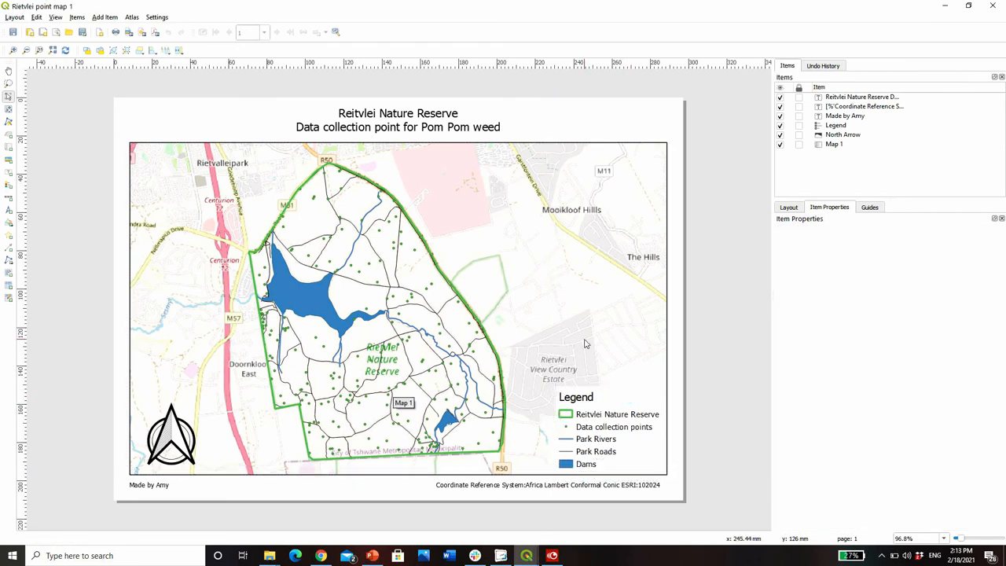
pyautogui.moveTo(426, 128)
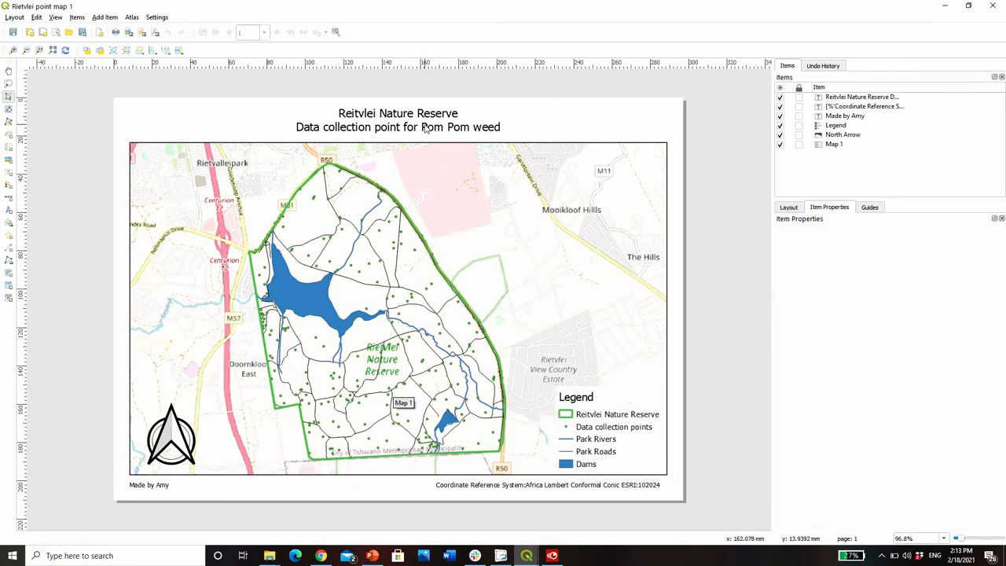
pyautogui.click(396, 307)
pyautogui.write('s')
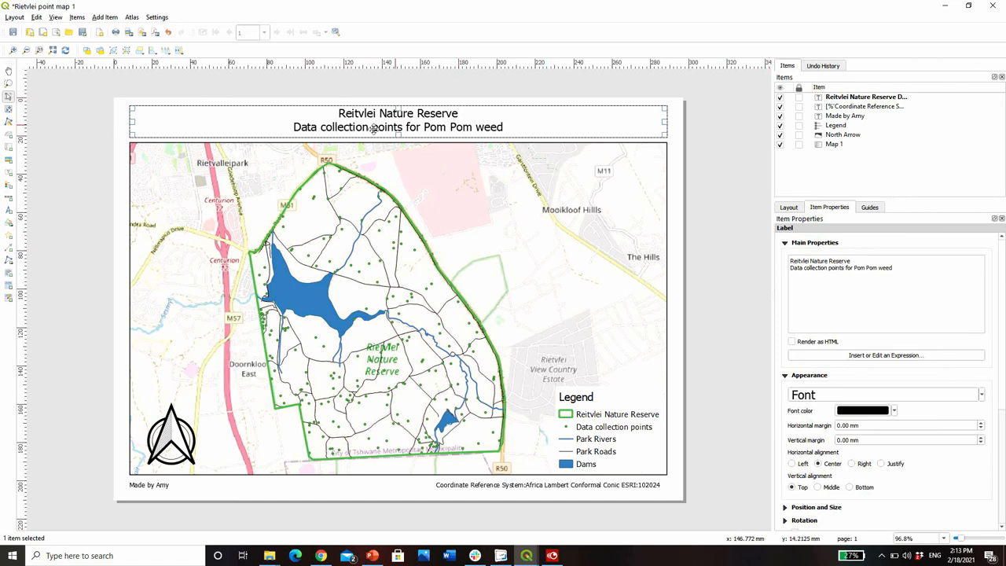
pyautogui.moveTo(620, 114)
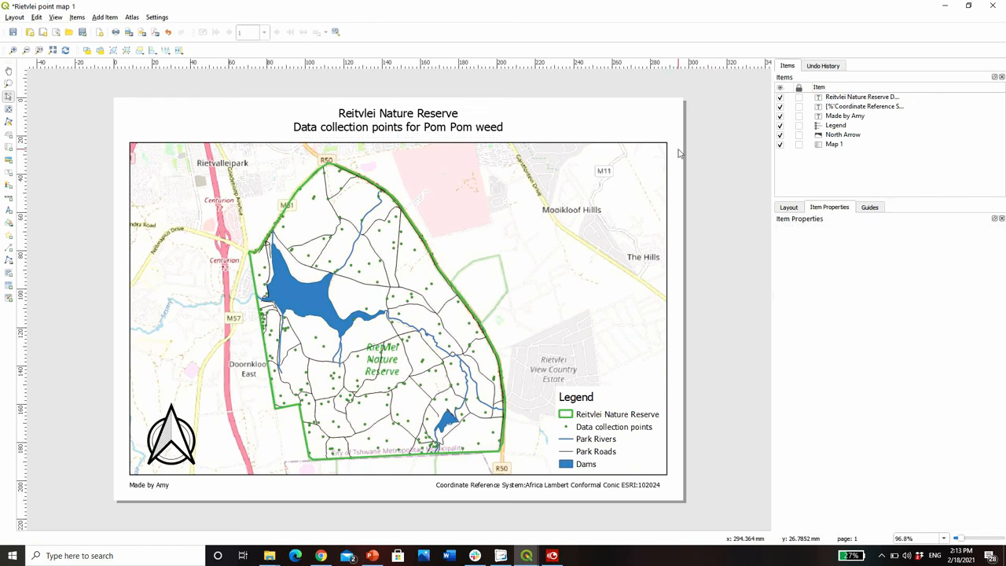
pyautogui.moveTo(299, 535)
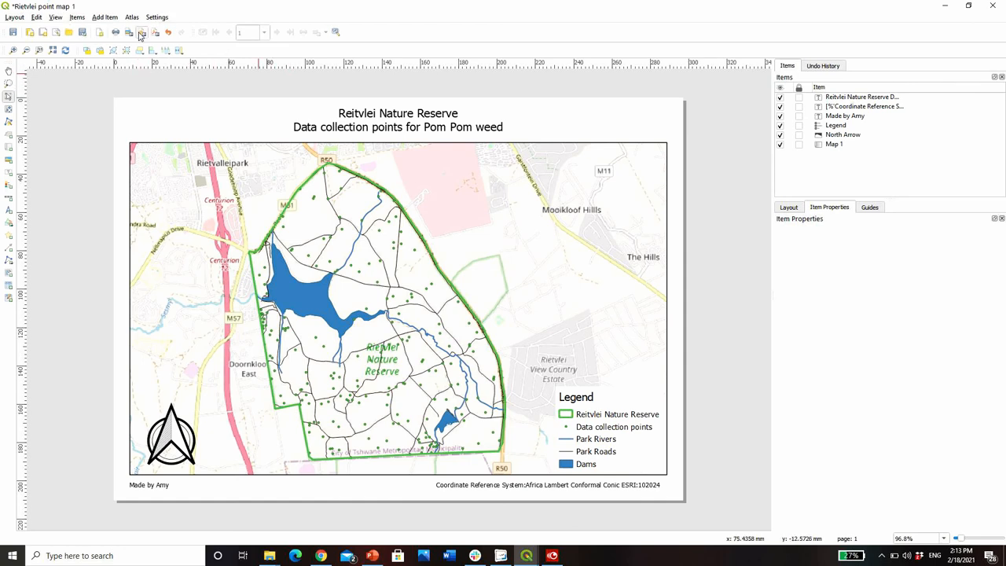
pyautogui.moveTo(156, 31)
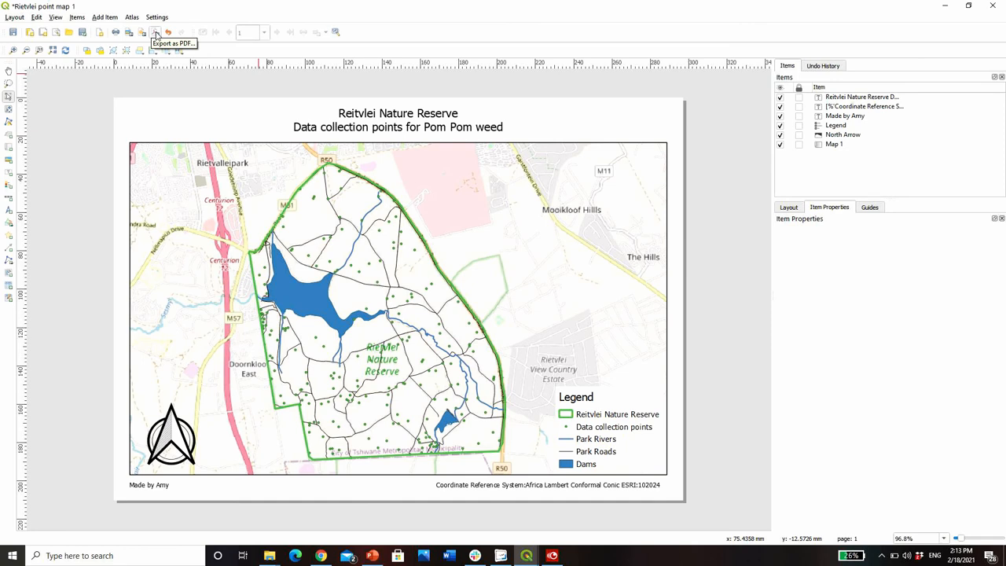
pyautogui.moveTo(129, 31)
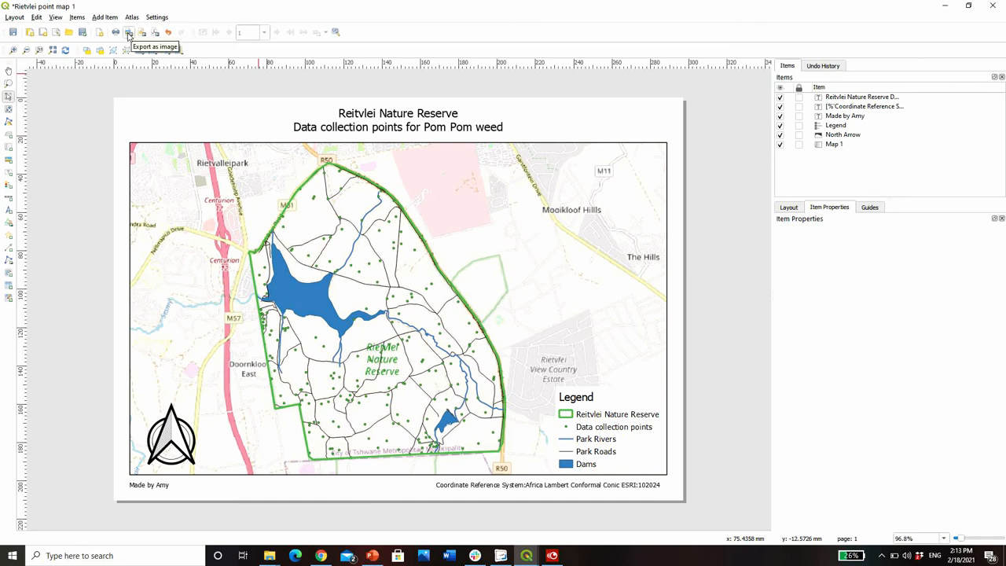
# - Start Export as Image and dismiss the WMS layers warning
pyautogui.click(129, 32)
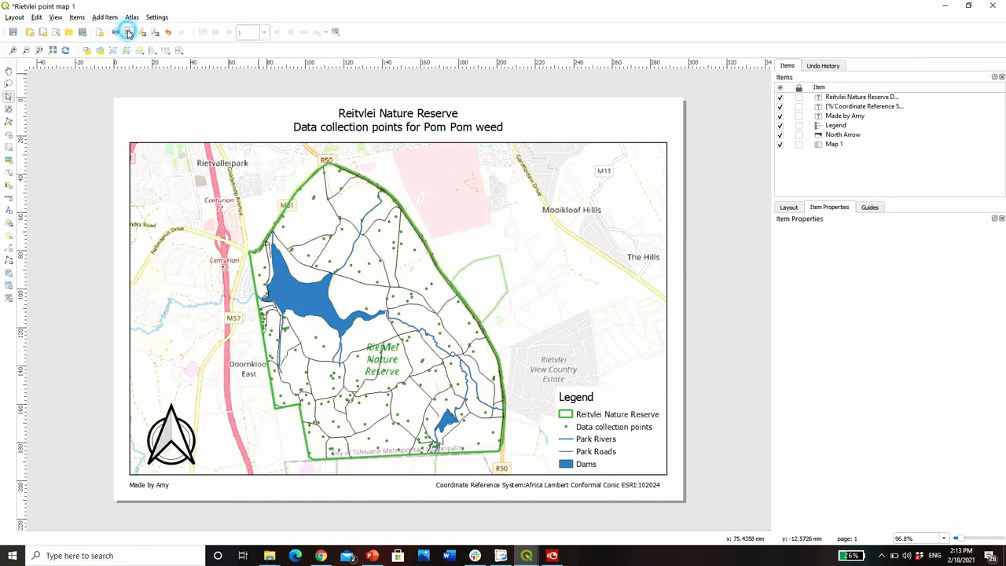
pyautogui.click(129, 32)
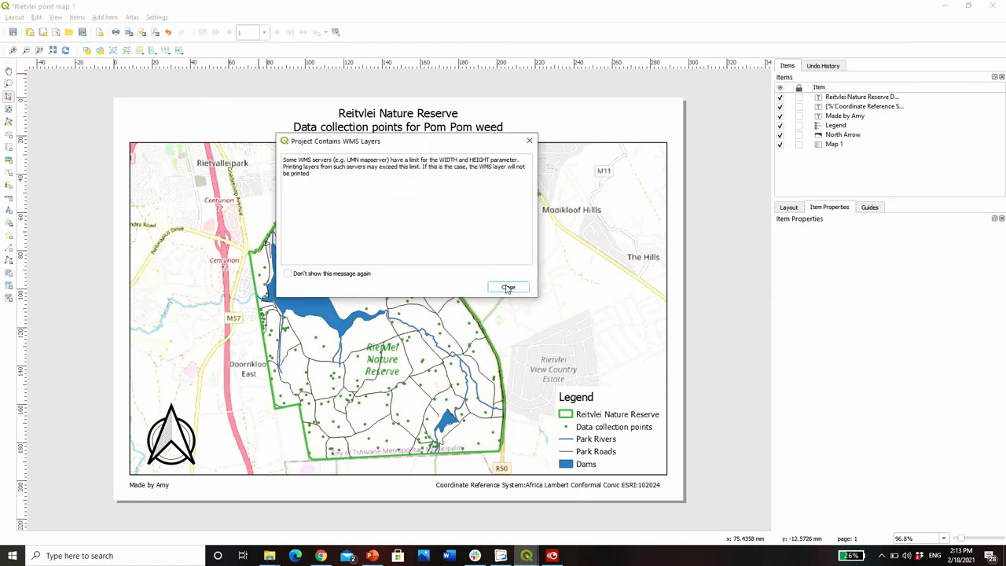
pyautogui.click(510, 287)
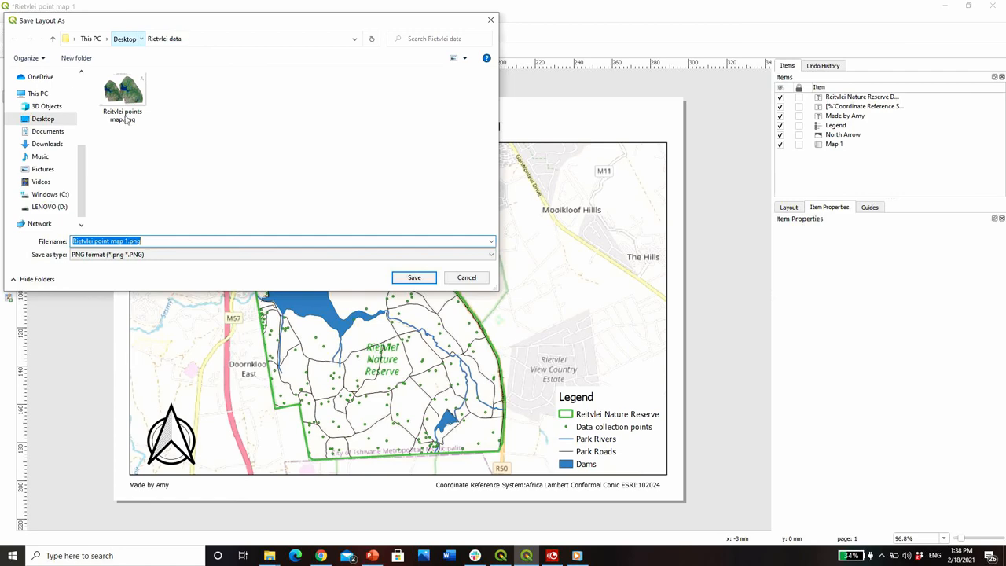
# - Save the layout as Rietvlei point map 1.png in the Rietvlei data folder
pyautogui.click(125, 38)
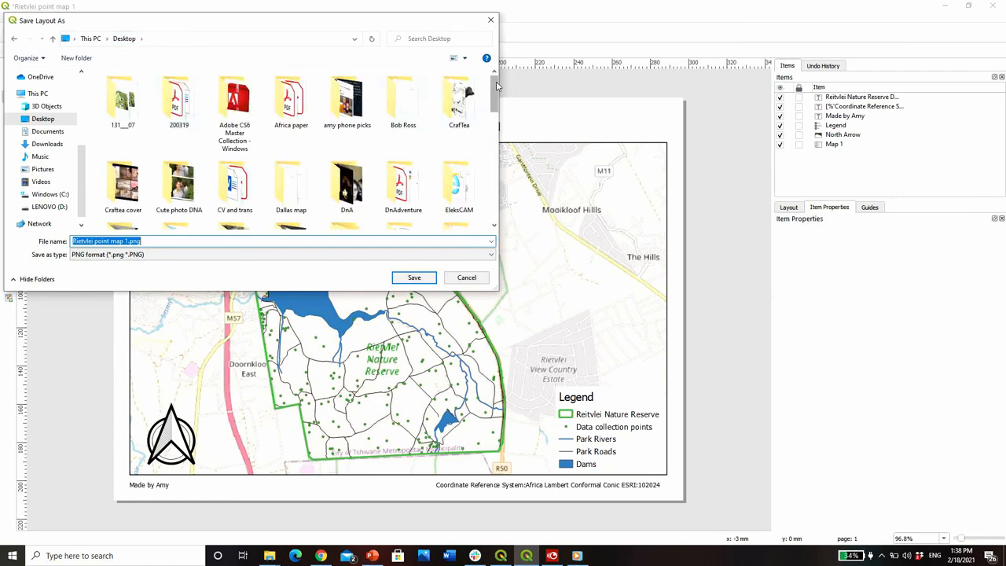
pyautogui.scroll(-3)
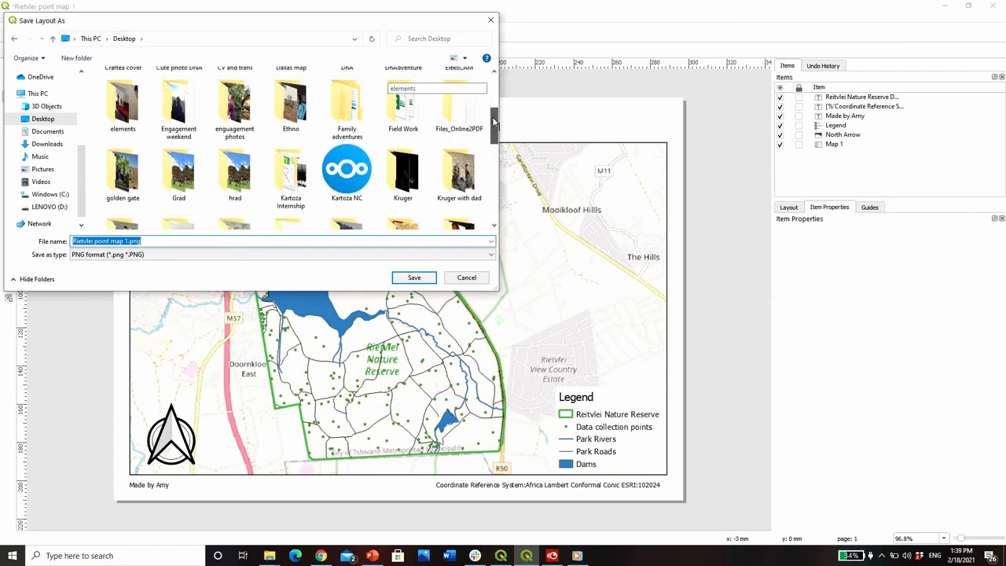
pyautogui.scroll(-3)
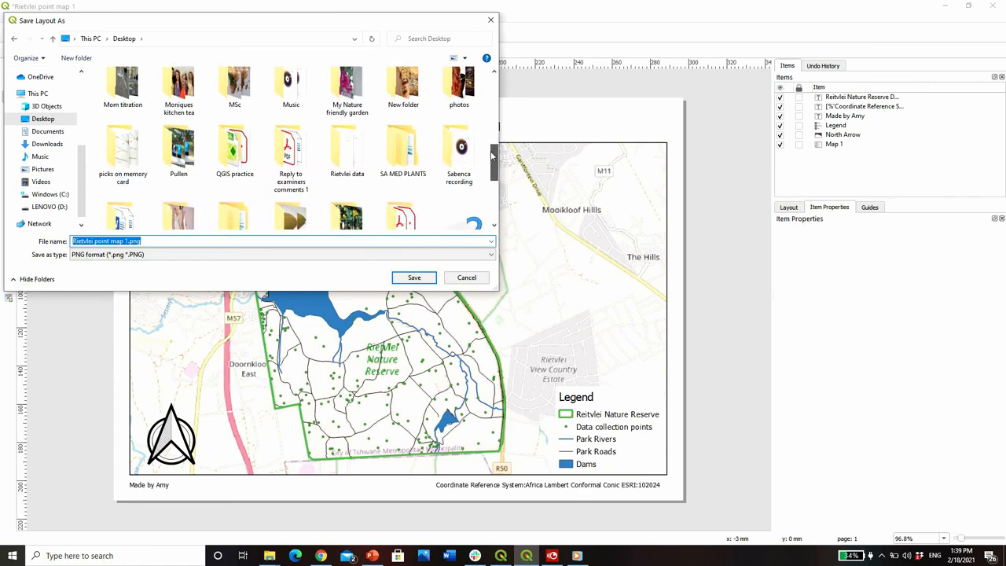
pyautogui.doubleClick(346, 149)
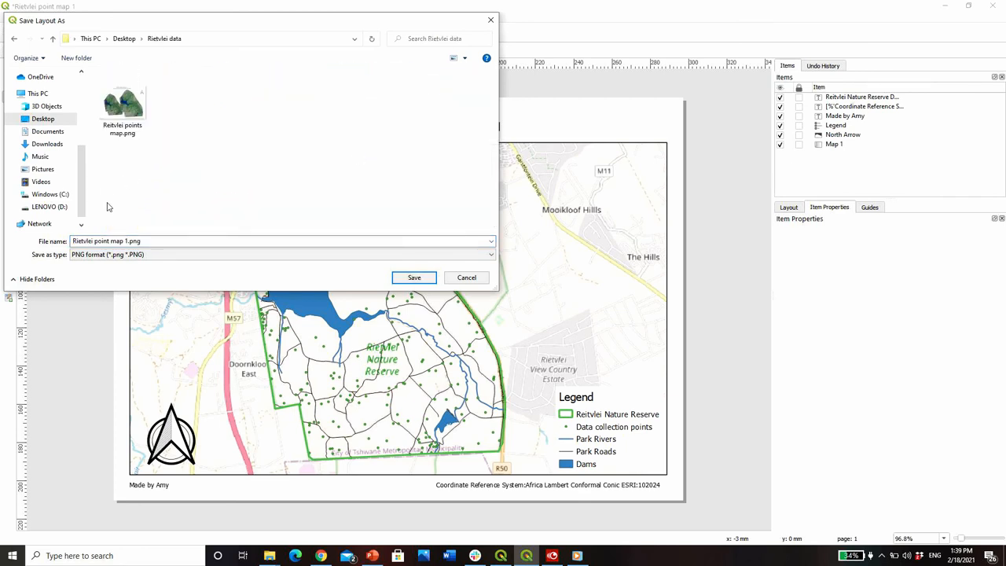
pyautogui.click(149, 241)
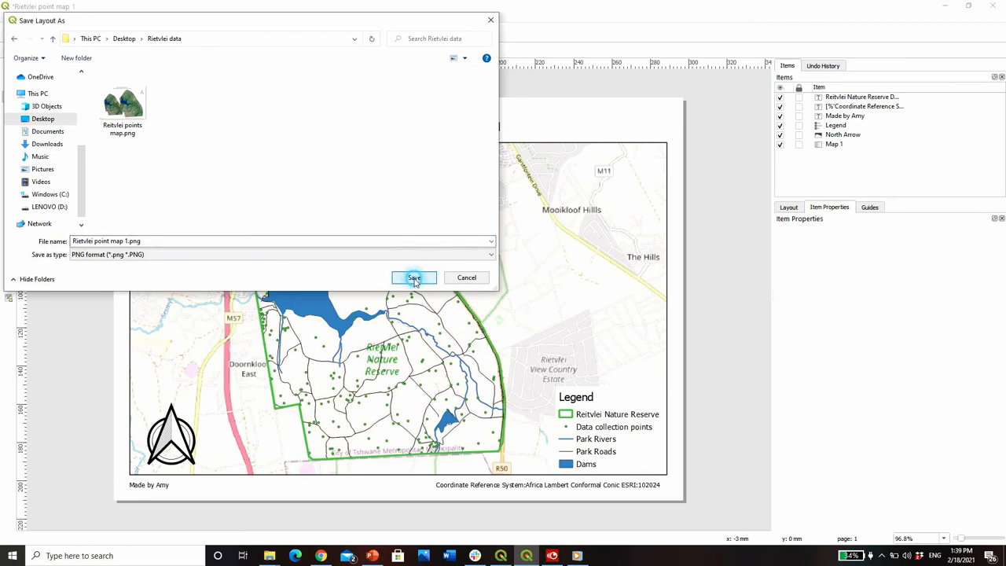
pyautogui.click(415, 276)
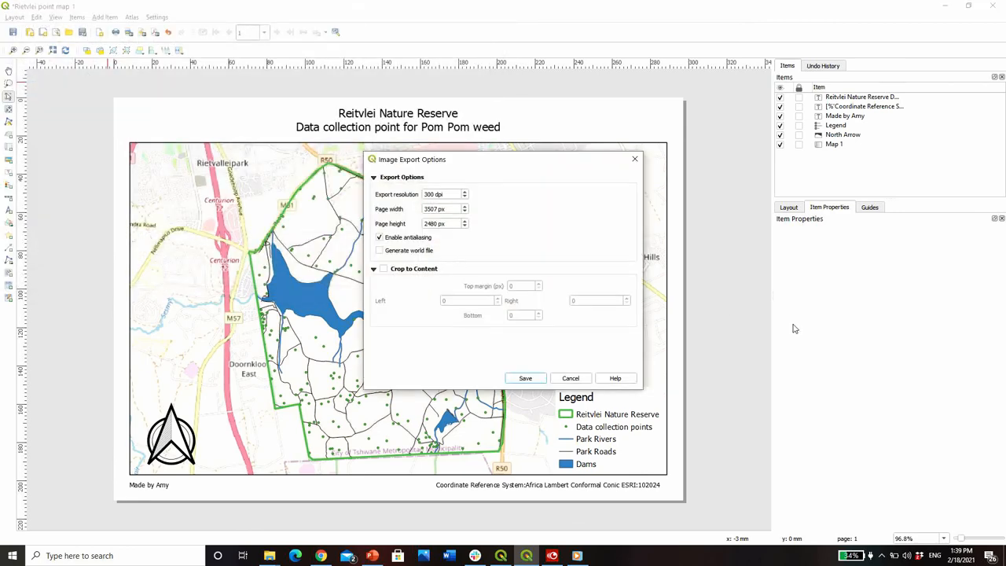
# - Accept the Image Export Options to finish the PNG export
pyautogui.click(526, 377)
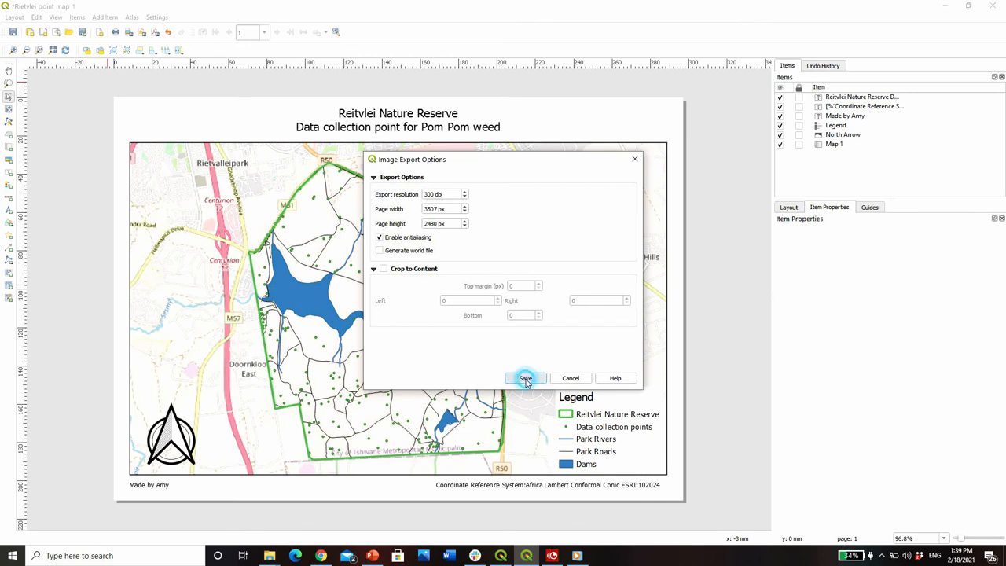
pyautogui.click(526, 377)
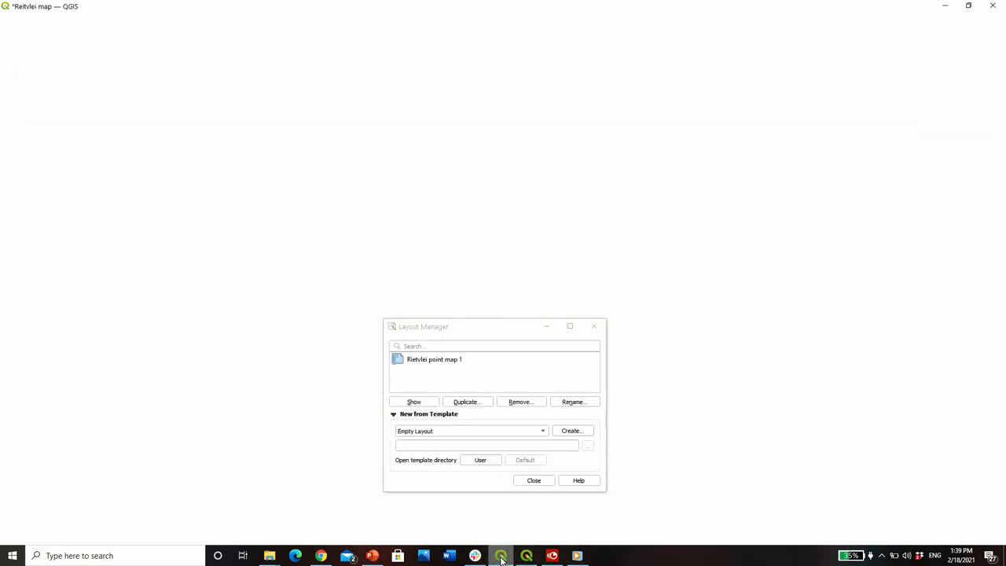
pyautogui.click(535, 481)
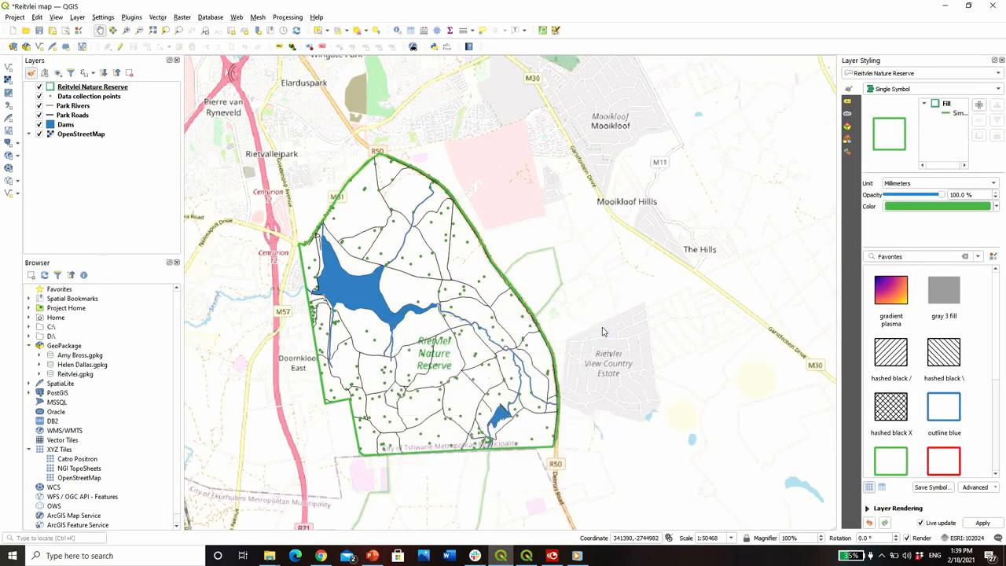
pyautogui.moveTo(637, 307)
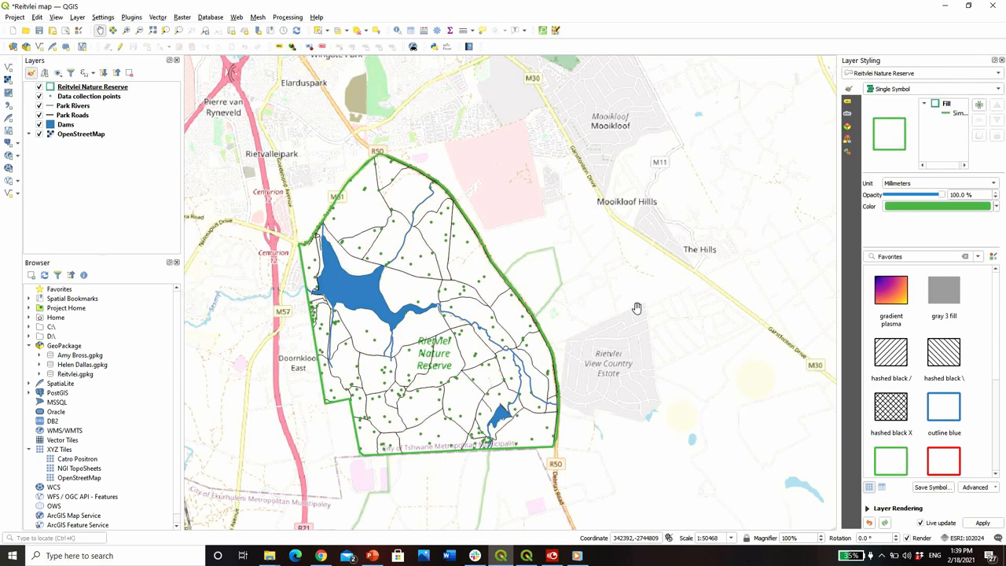
pyautogui.moveTo(439, 252)
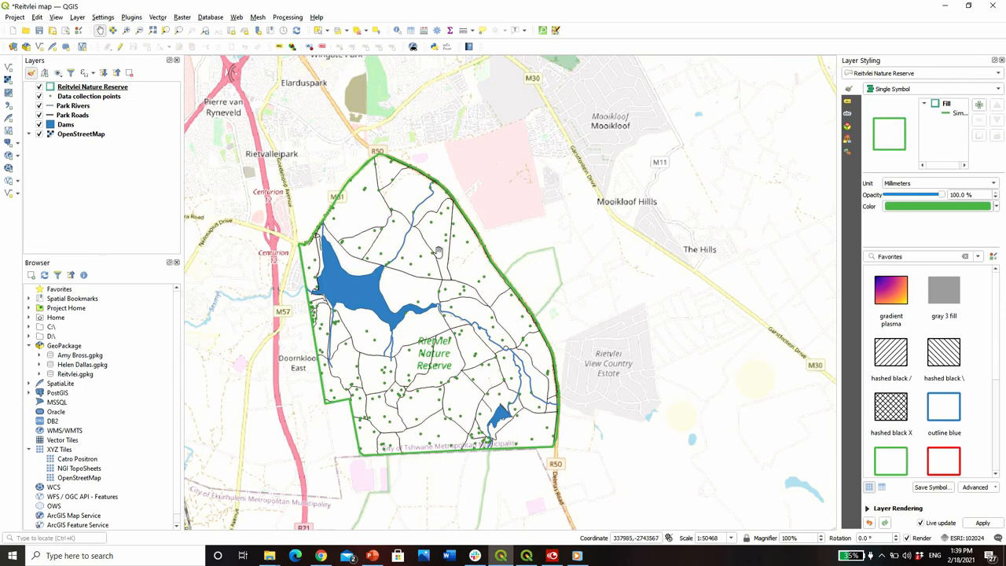
pyautogui.moveTo(123, 104)
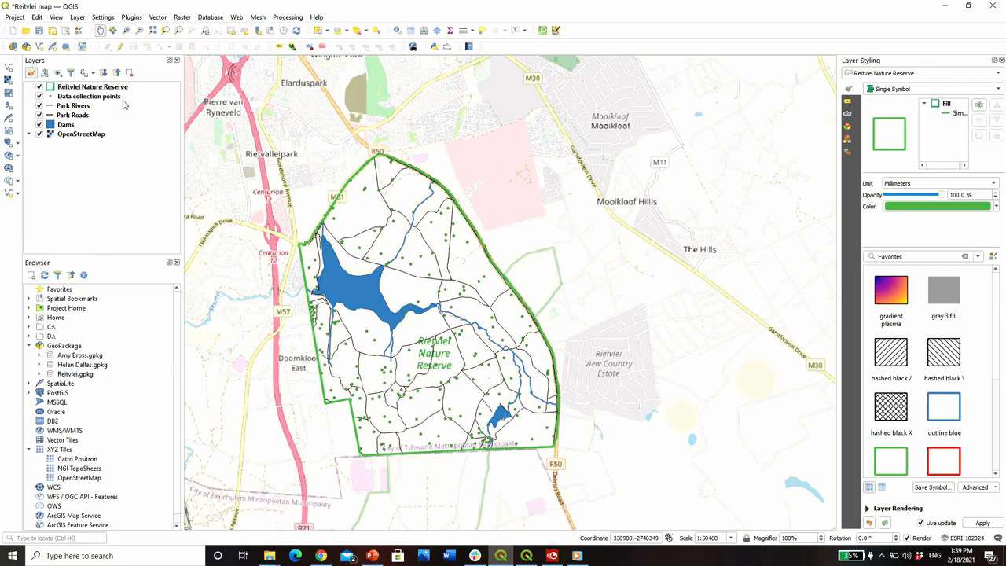
pyautogui.click(89, 96)
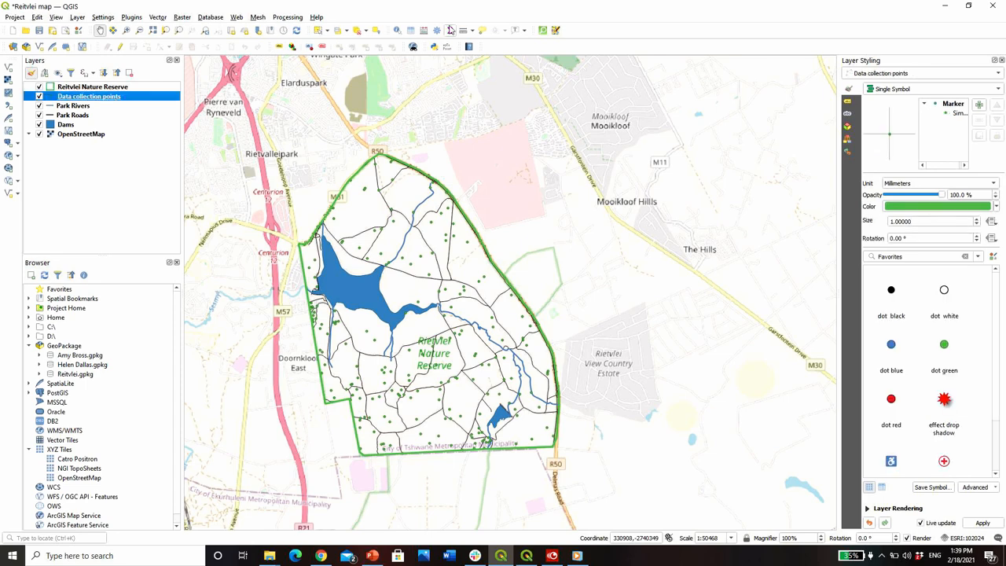
pyautogui.moveTo(412, 30)
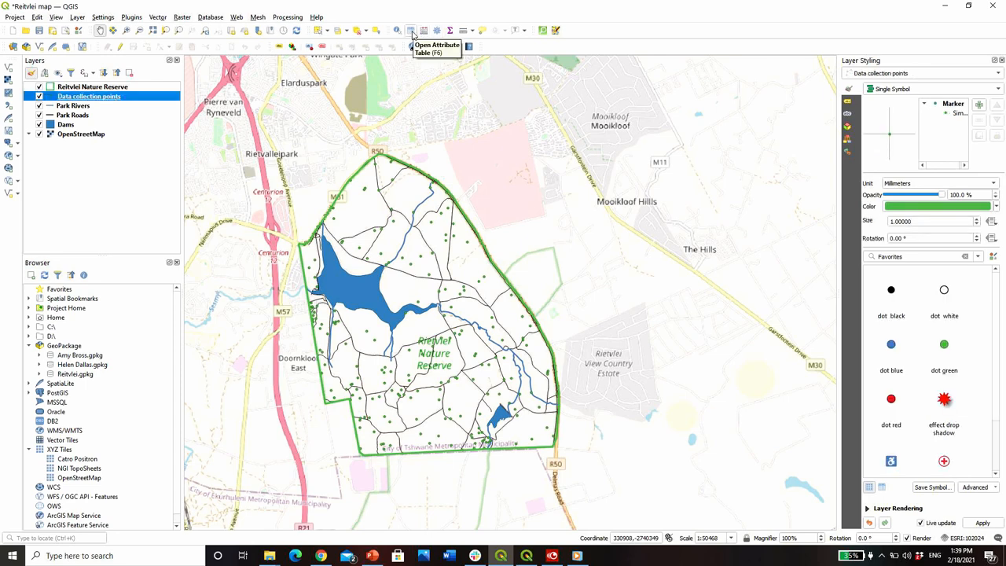
pyautogui.moveTo(412, 30)
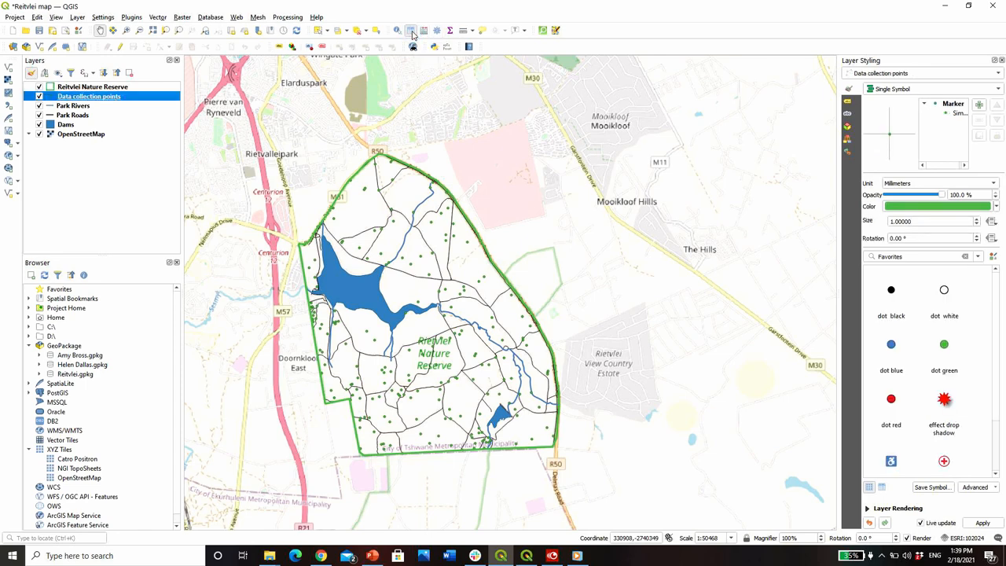
pyautogui.click(412, 30)
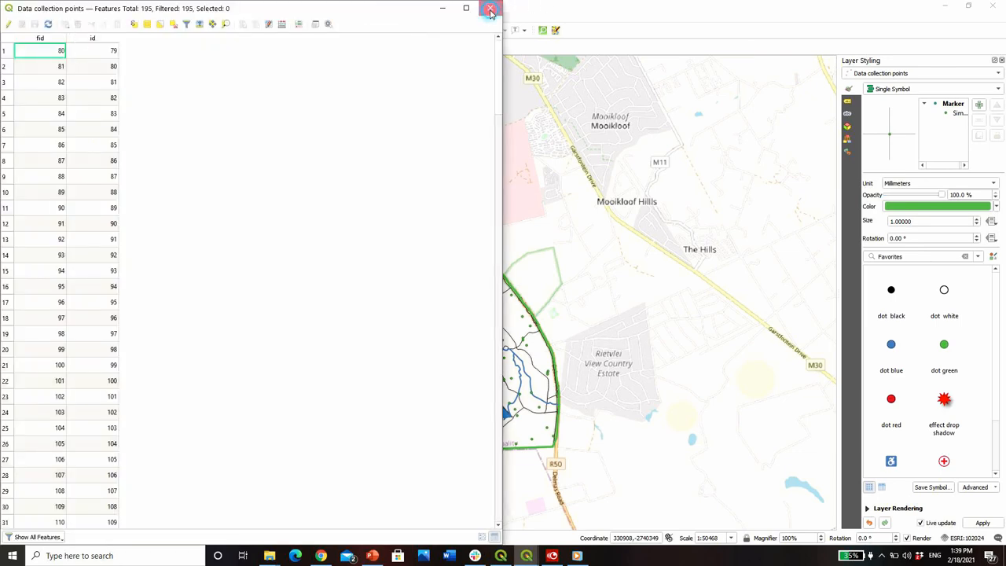
pyautogui.click(490, 10)
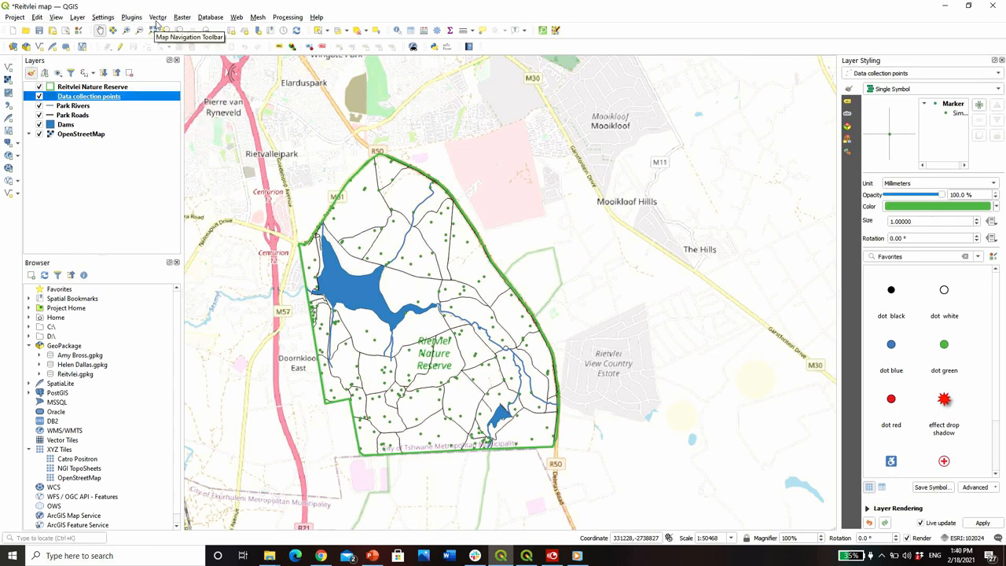
# - Run Add Geometry Attributes on the points with Layer CRS, creating the Added geom info layer
pyautogui.click(182, 15)
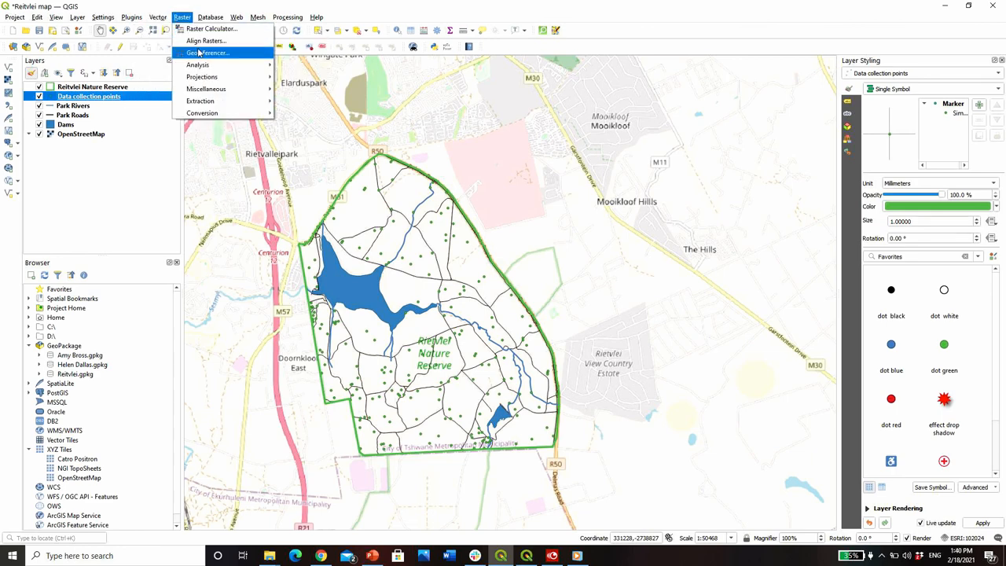
pyautogui.click(157, 15)
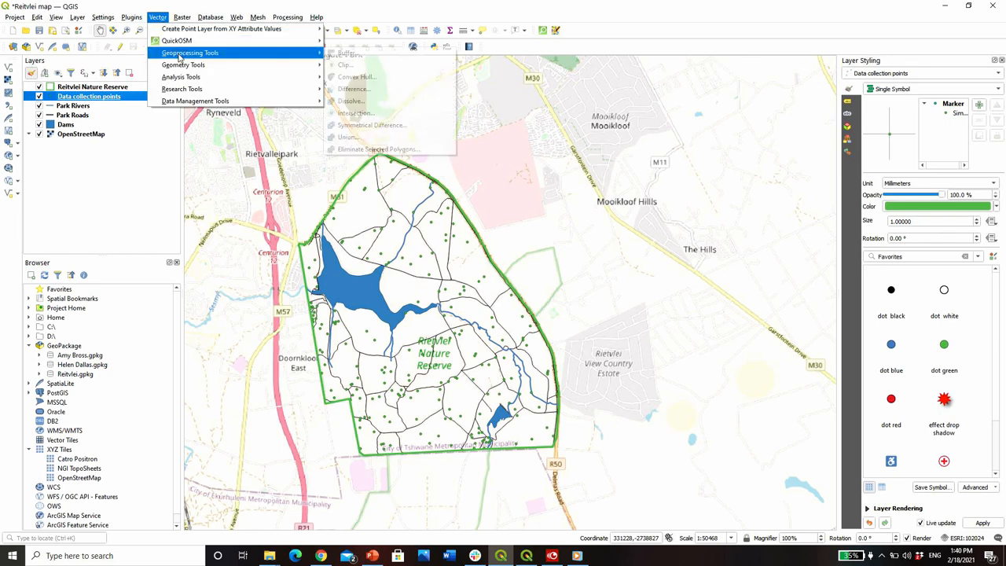
pyautogui.moveTo(183, 65)
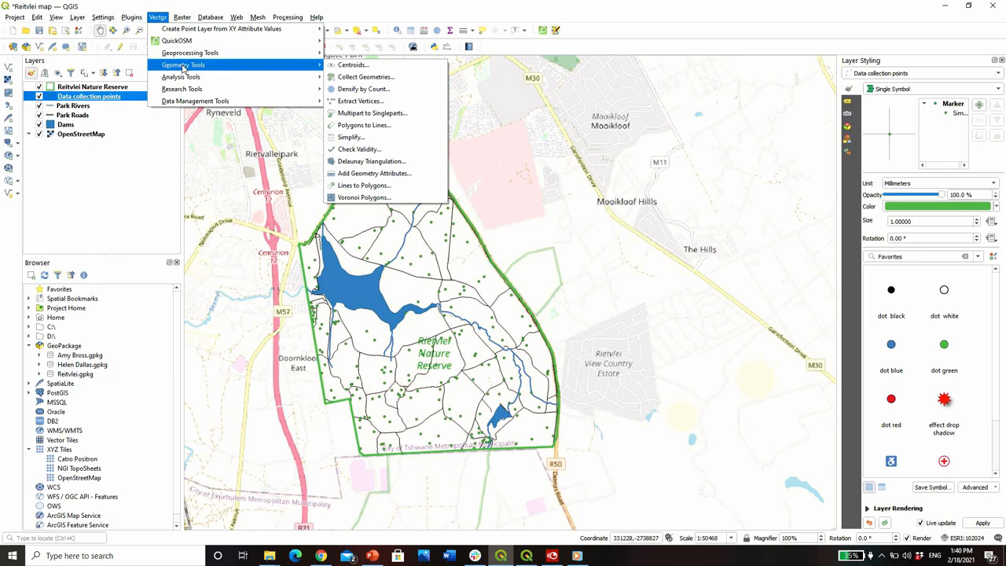
pyautogui.moveTo(352, 65)
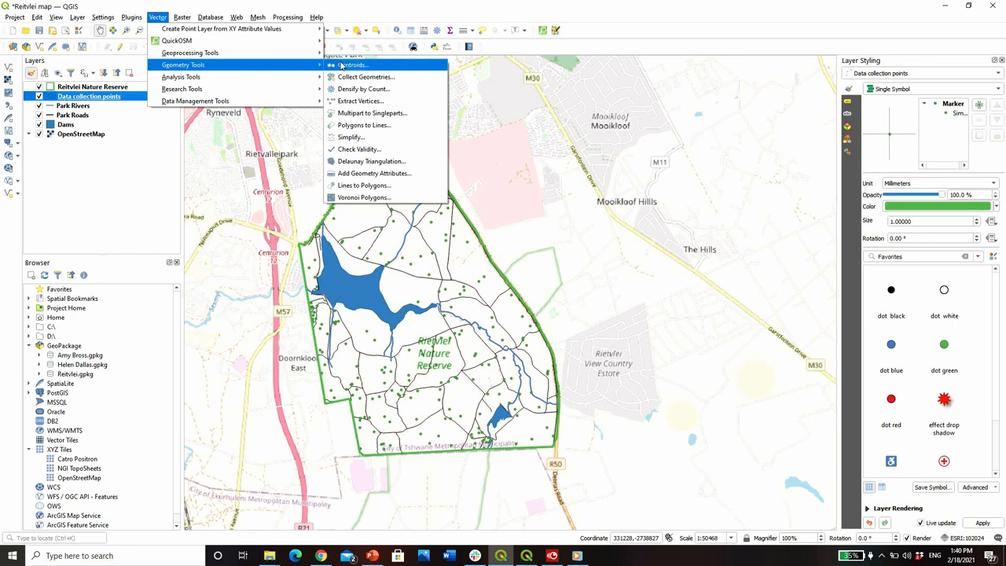
pyautogui.moveTo(375, 173)
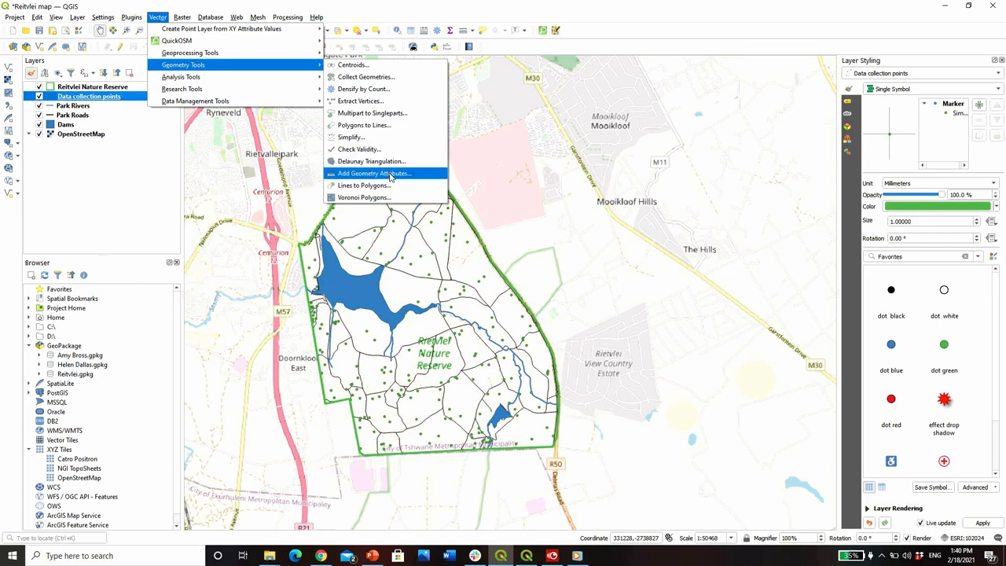
pyautogui.click(374, 173)
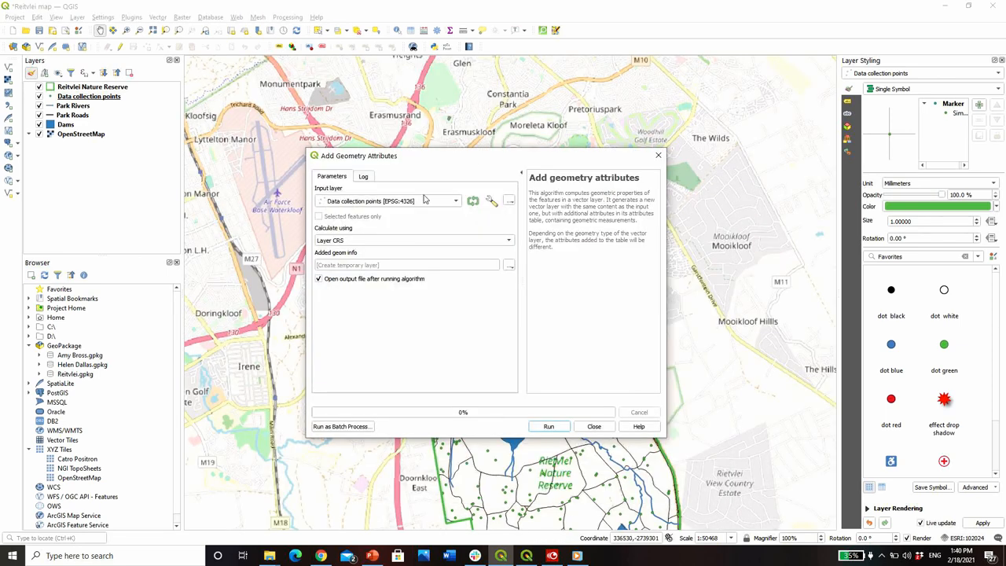
pyautogui.moveTo(510, 242)
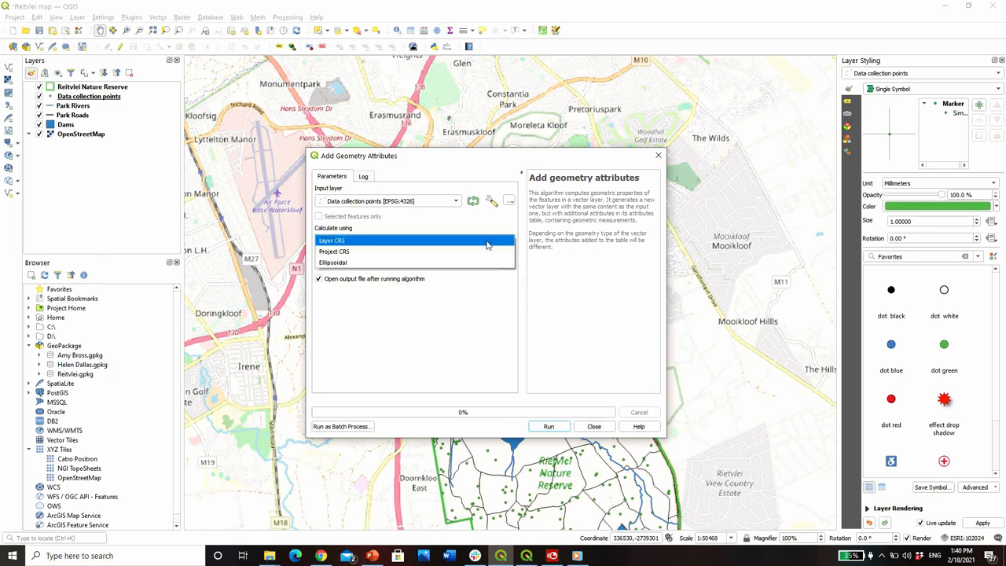
pyautogui.click(331, 240)
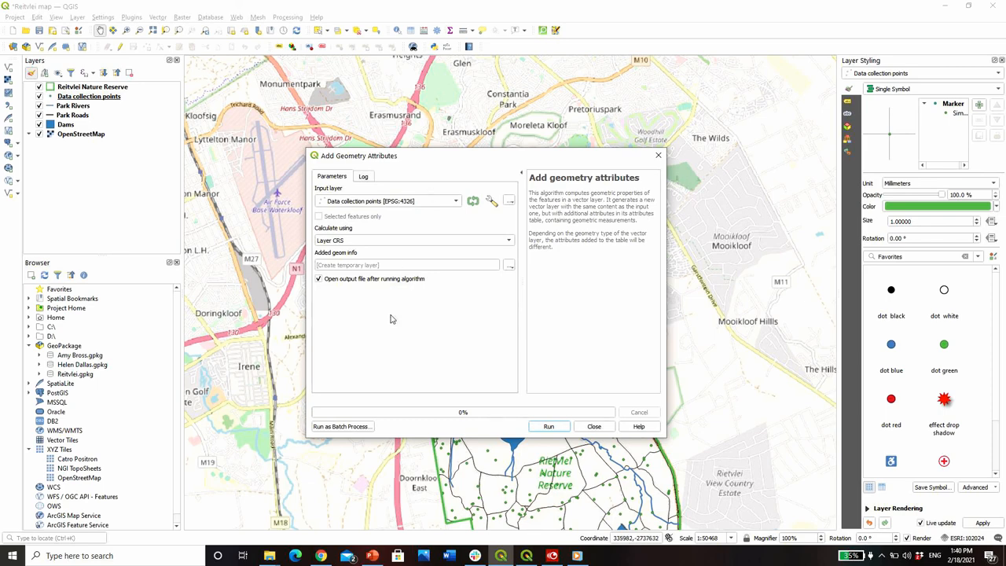
pyautogui.moveTo(549, 426)
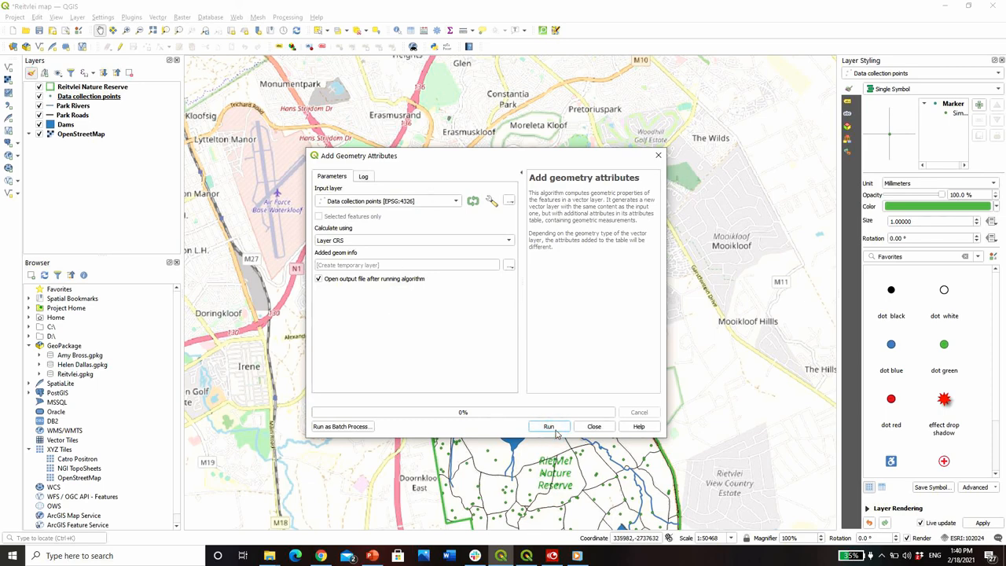
pyautogui.click(549, 427)
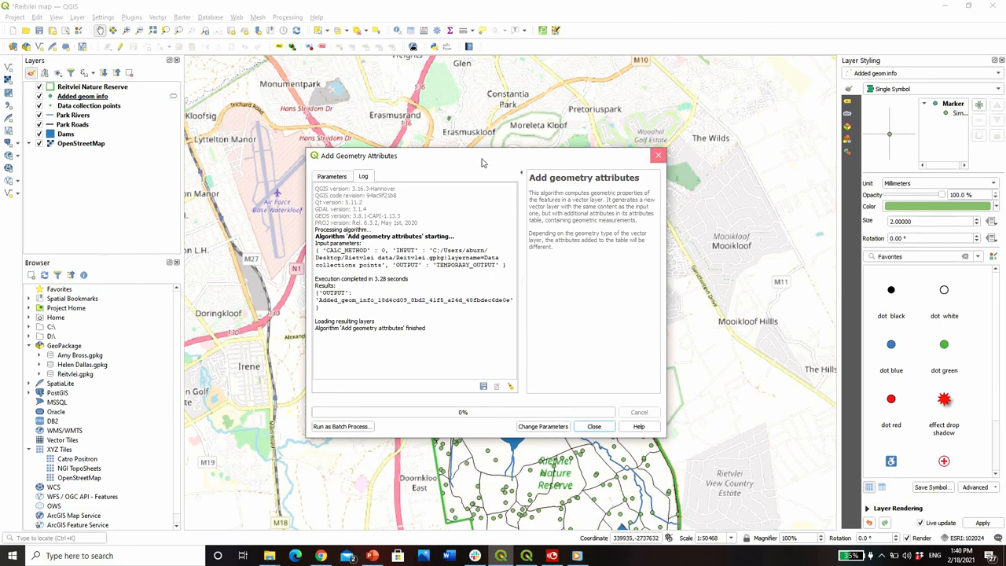
pyautogui.click(594, 427)
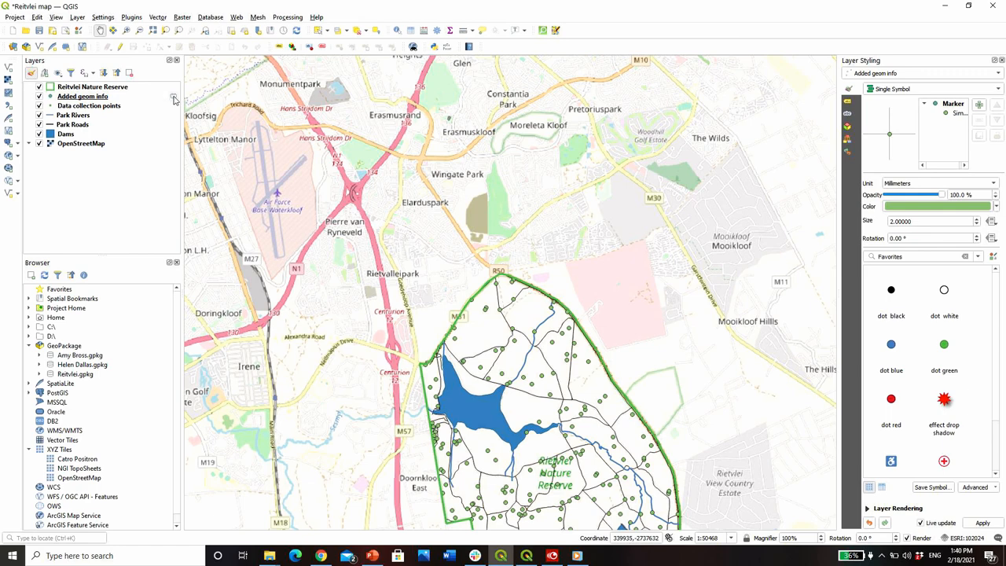
pyautogui.moveTo(82, 96)
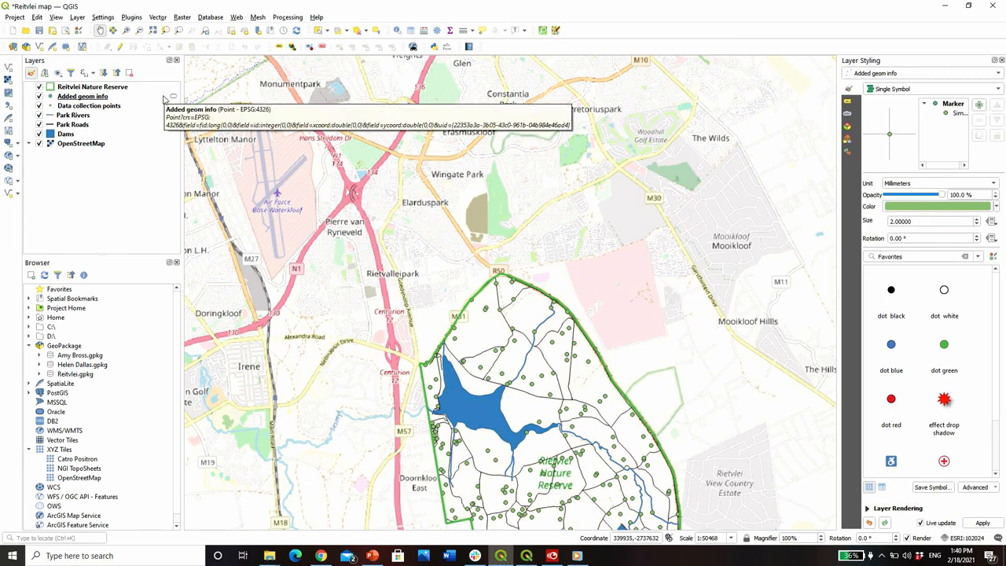
# - Show the Added geom info attribute table listing xcoord and ycoord for each point
pyautogui.click(82, 96)
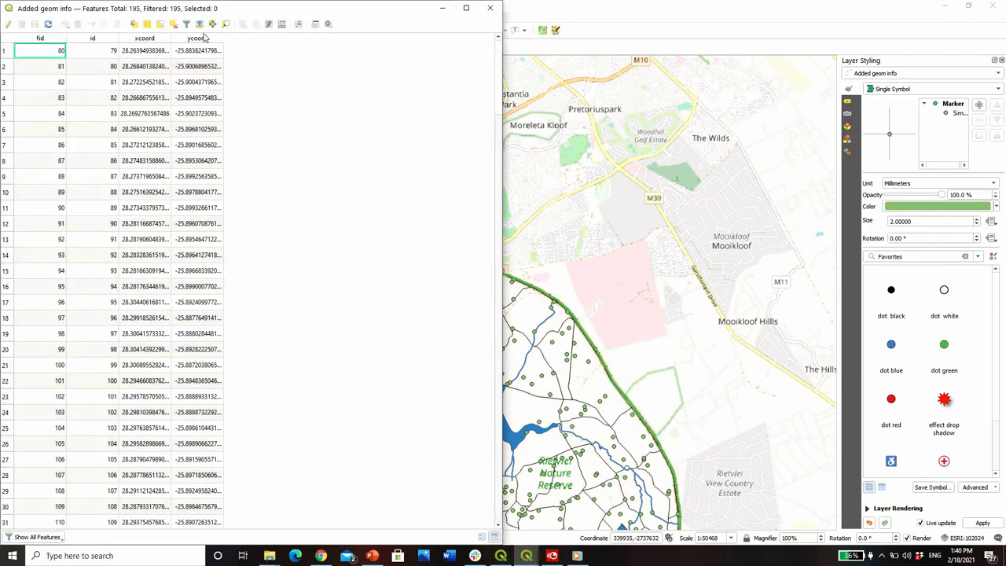
pyautogui.moveTo(440, 19)
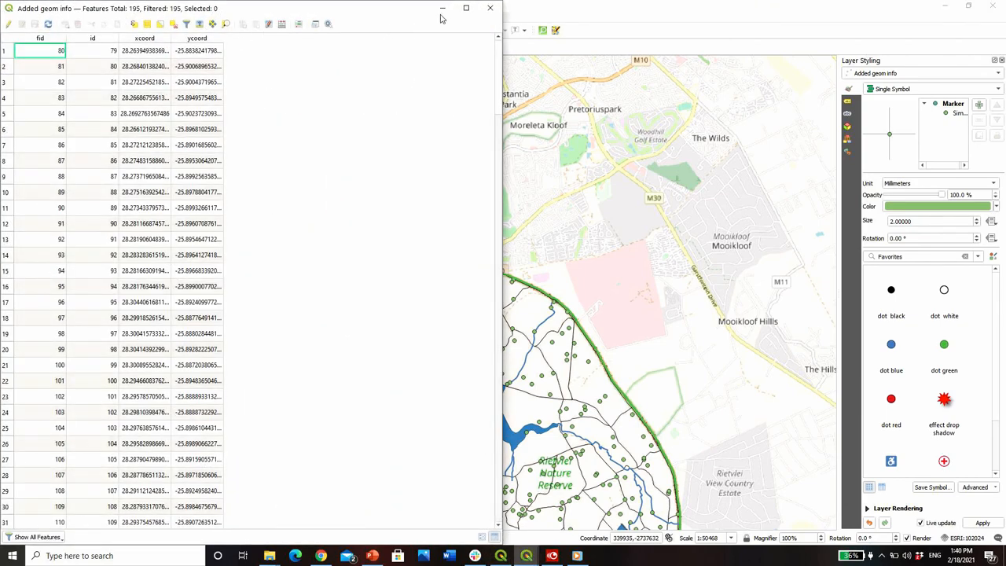
pyautogui.moveTo(444, 10)
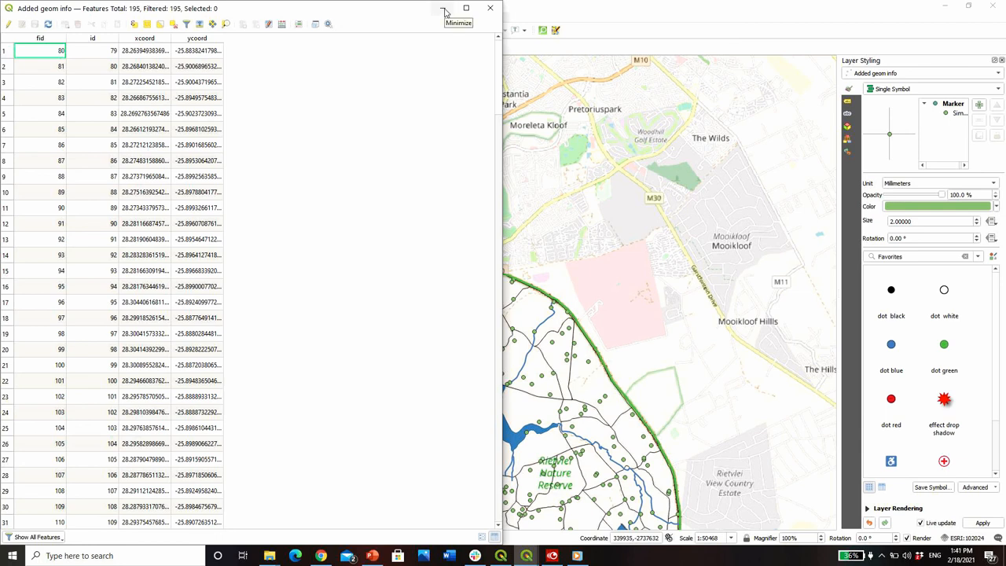